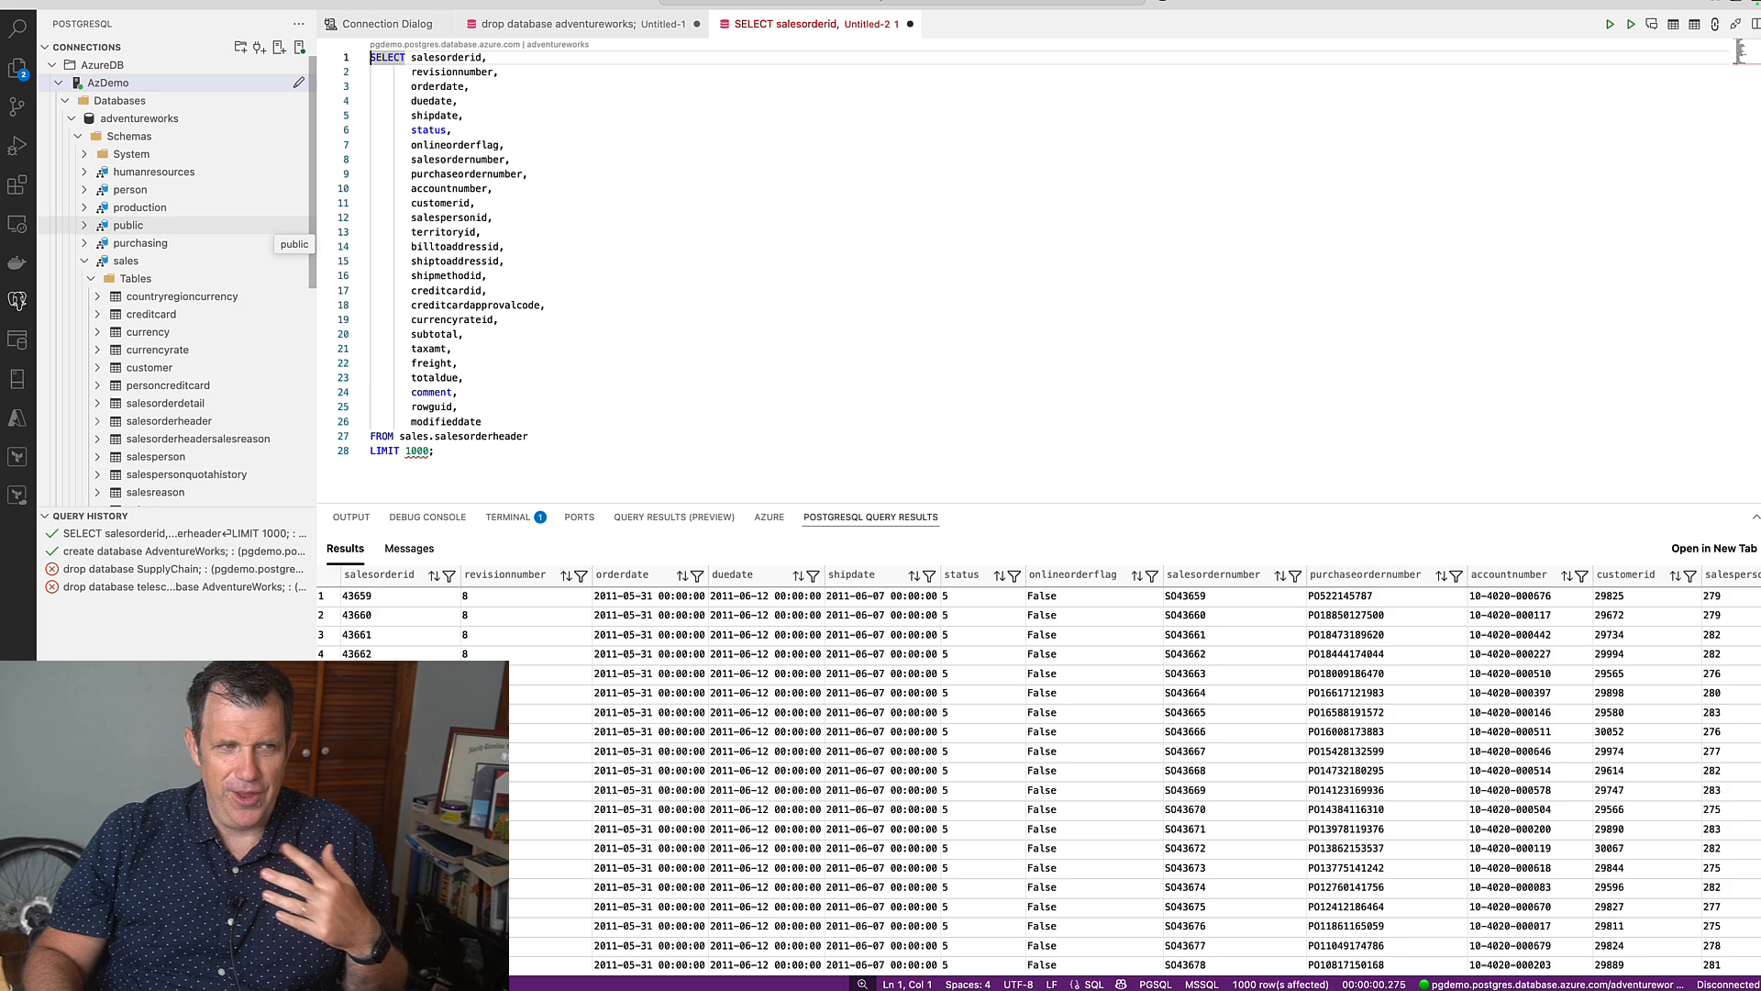
mouse_move(1527, 295)
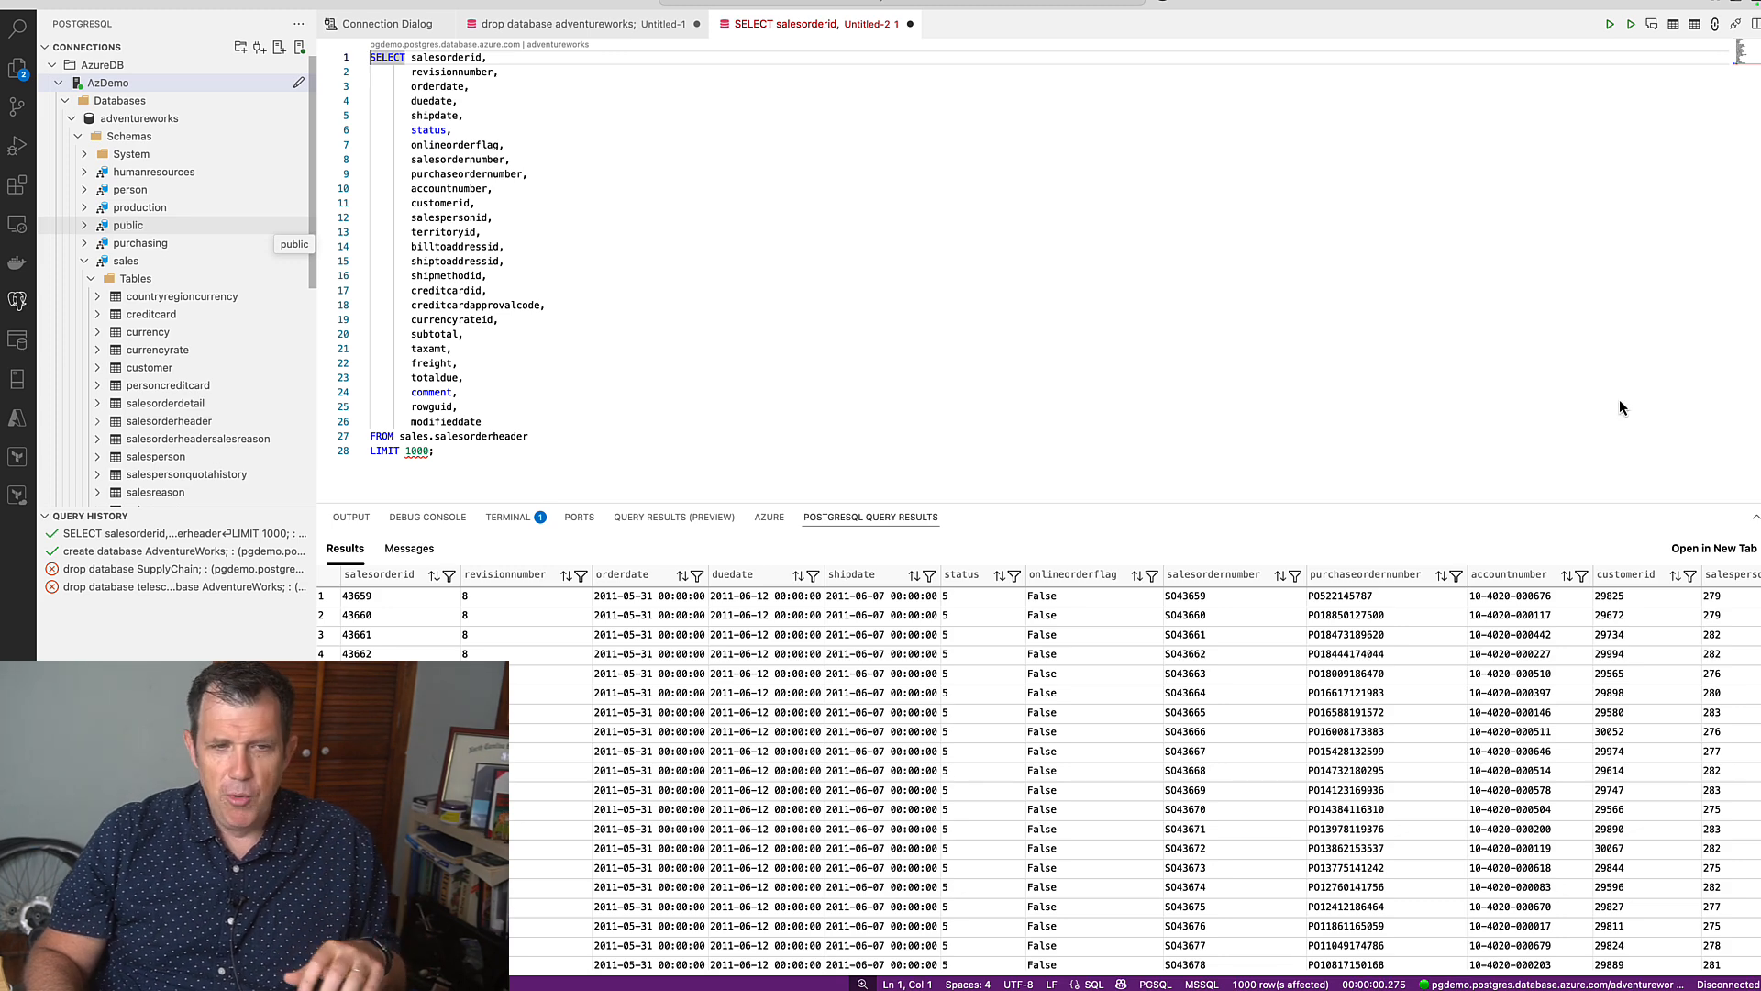
mouse_move(1593, 579)
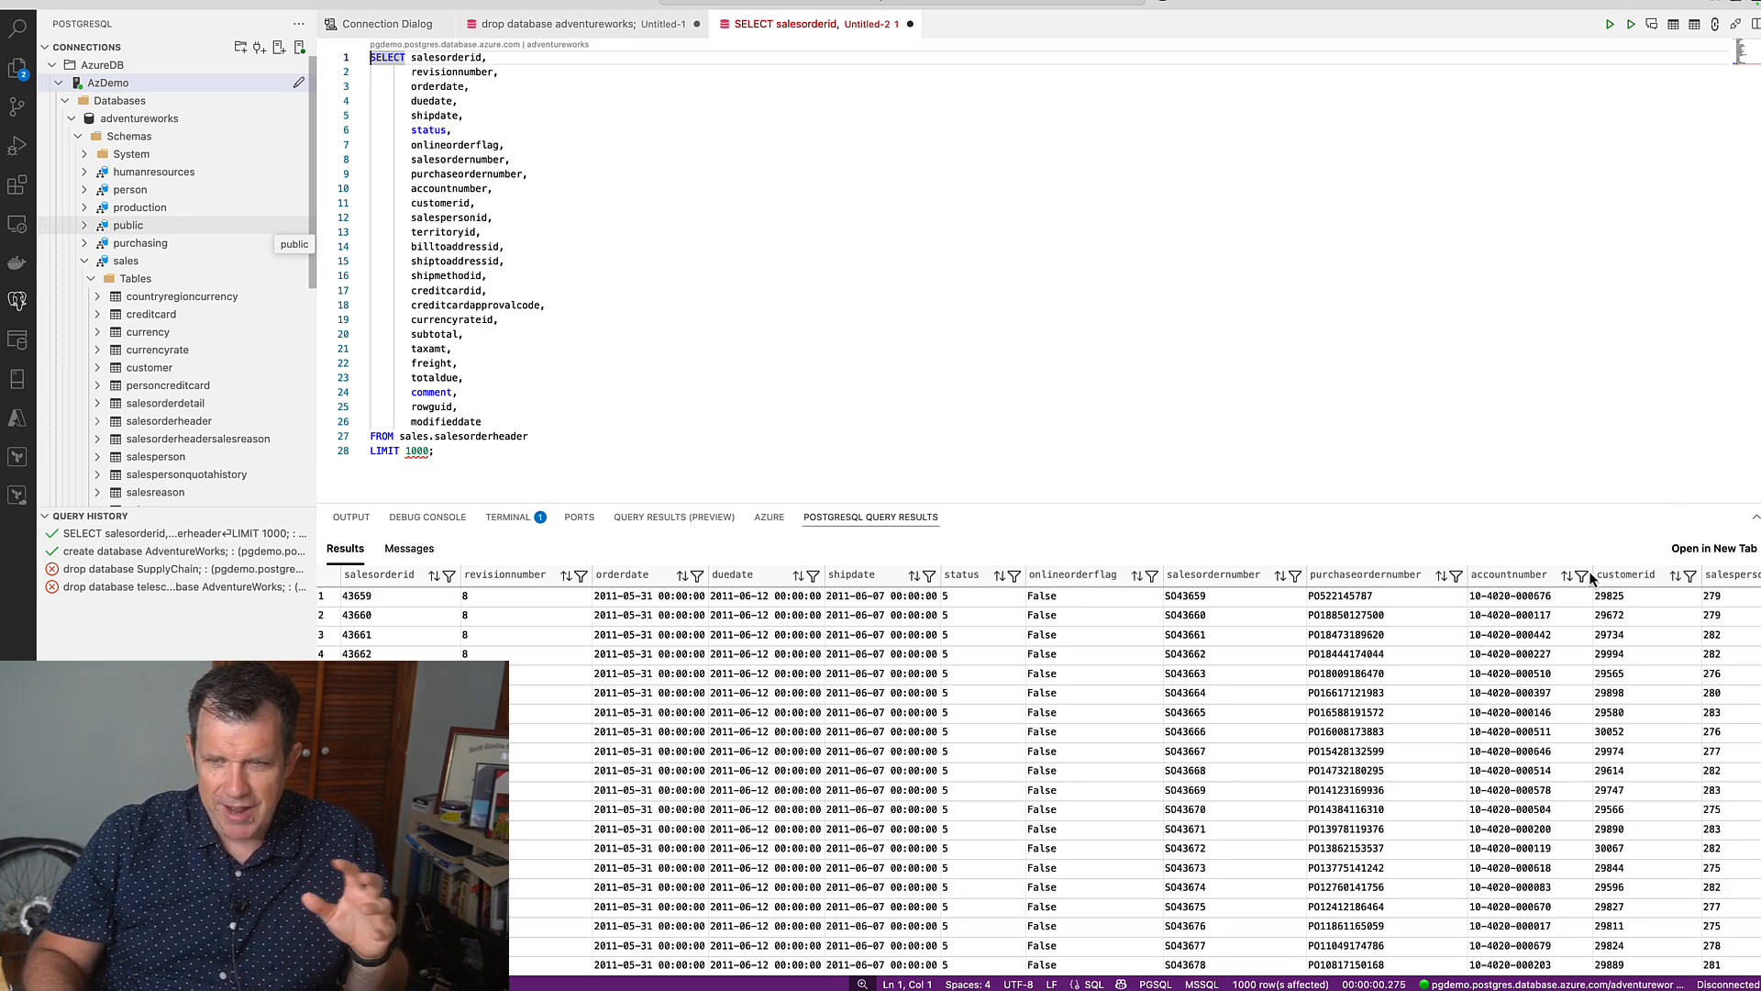
mouse_move(1123, 614)
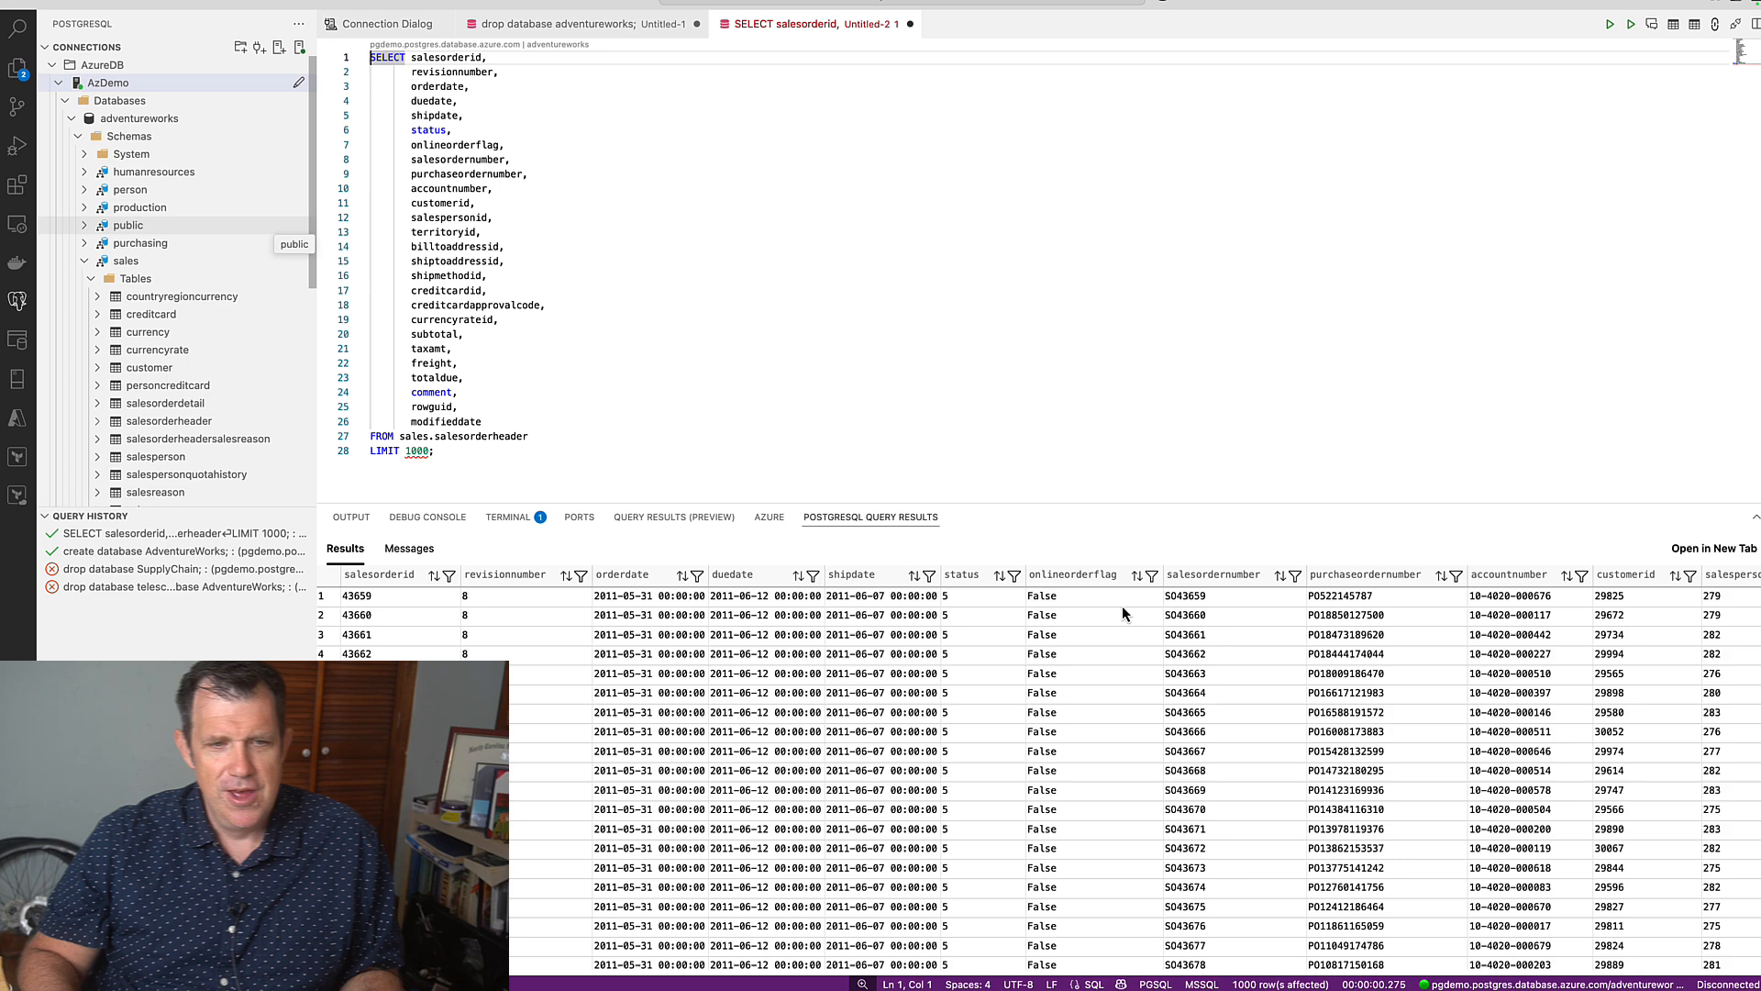
mouse_move(1079, 578)
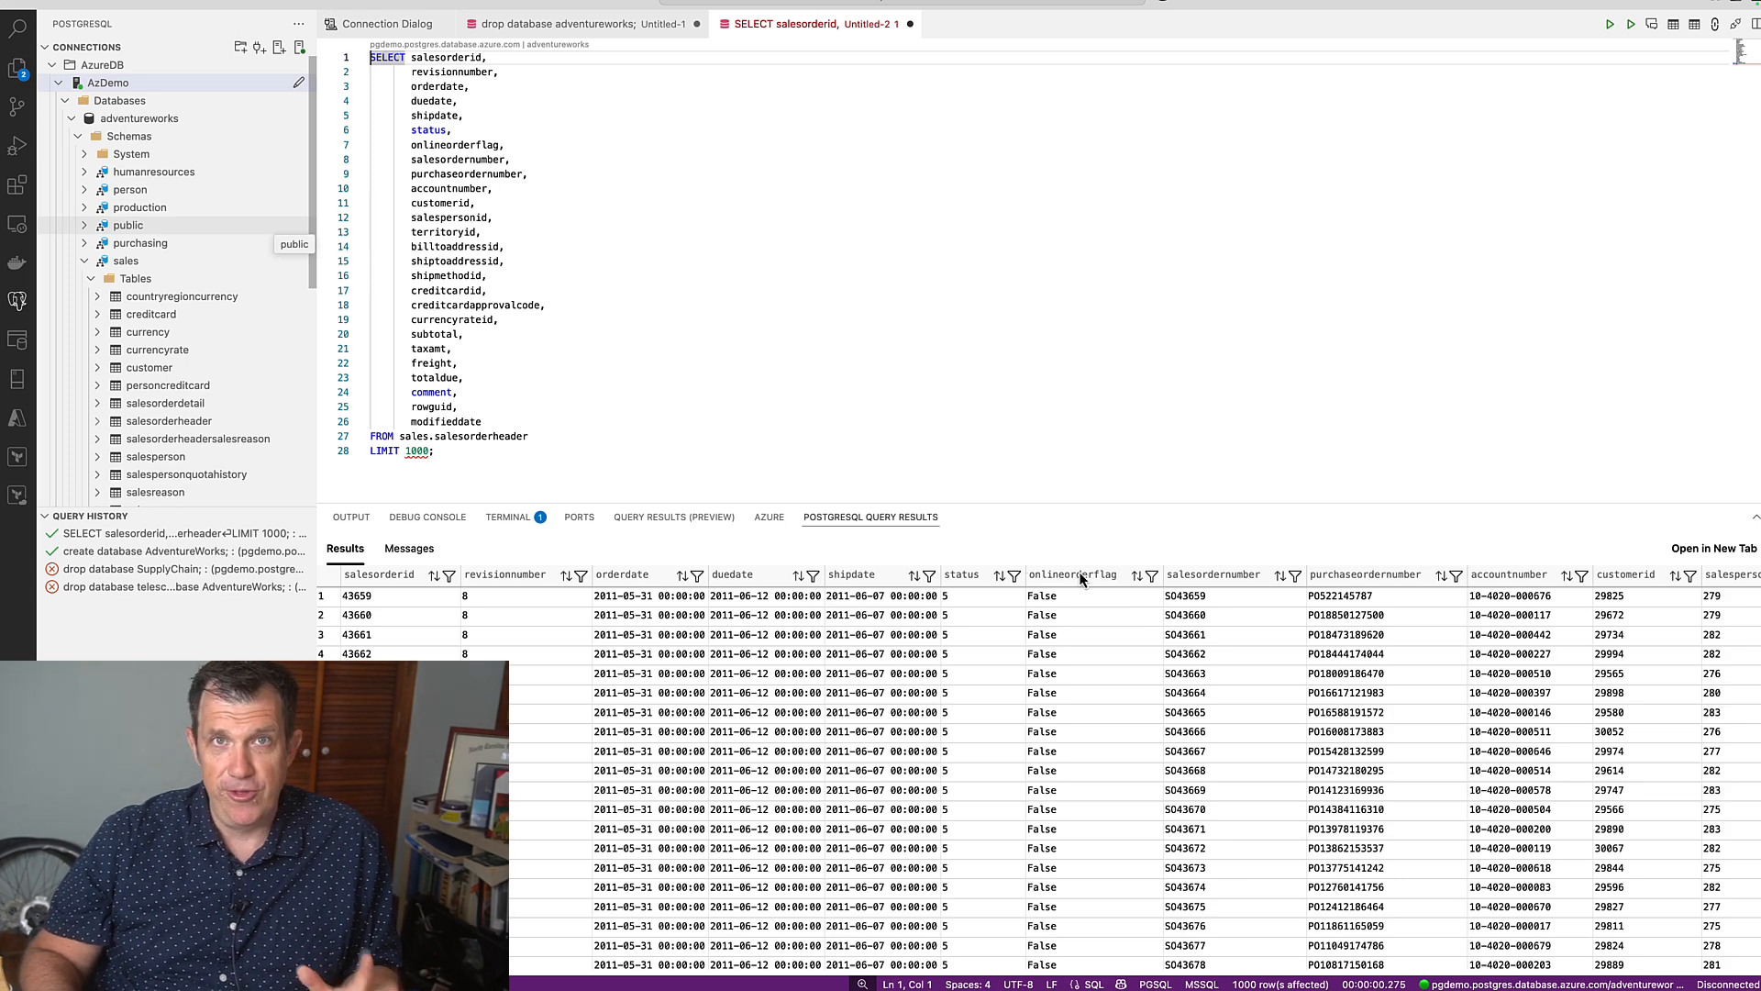
mouse_move(1146, 567)
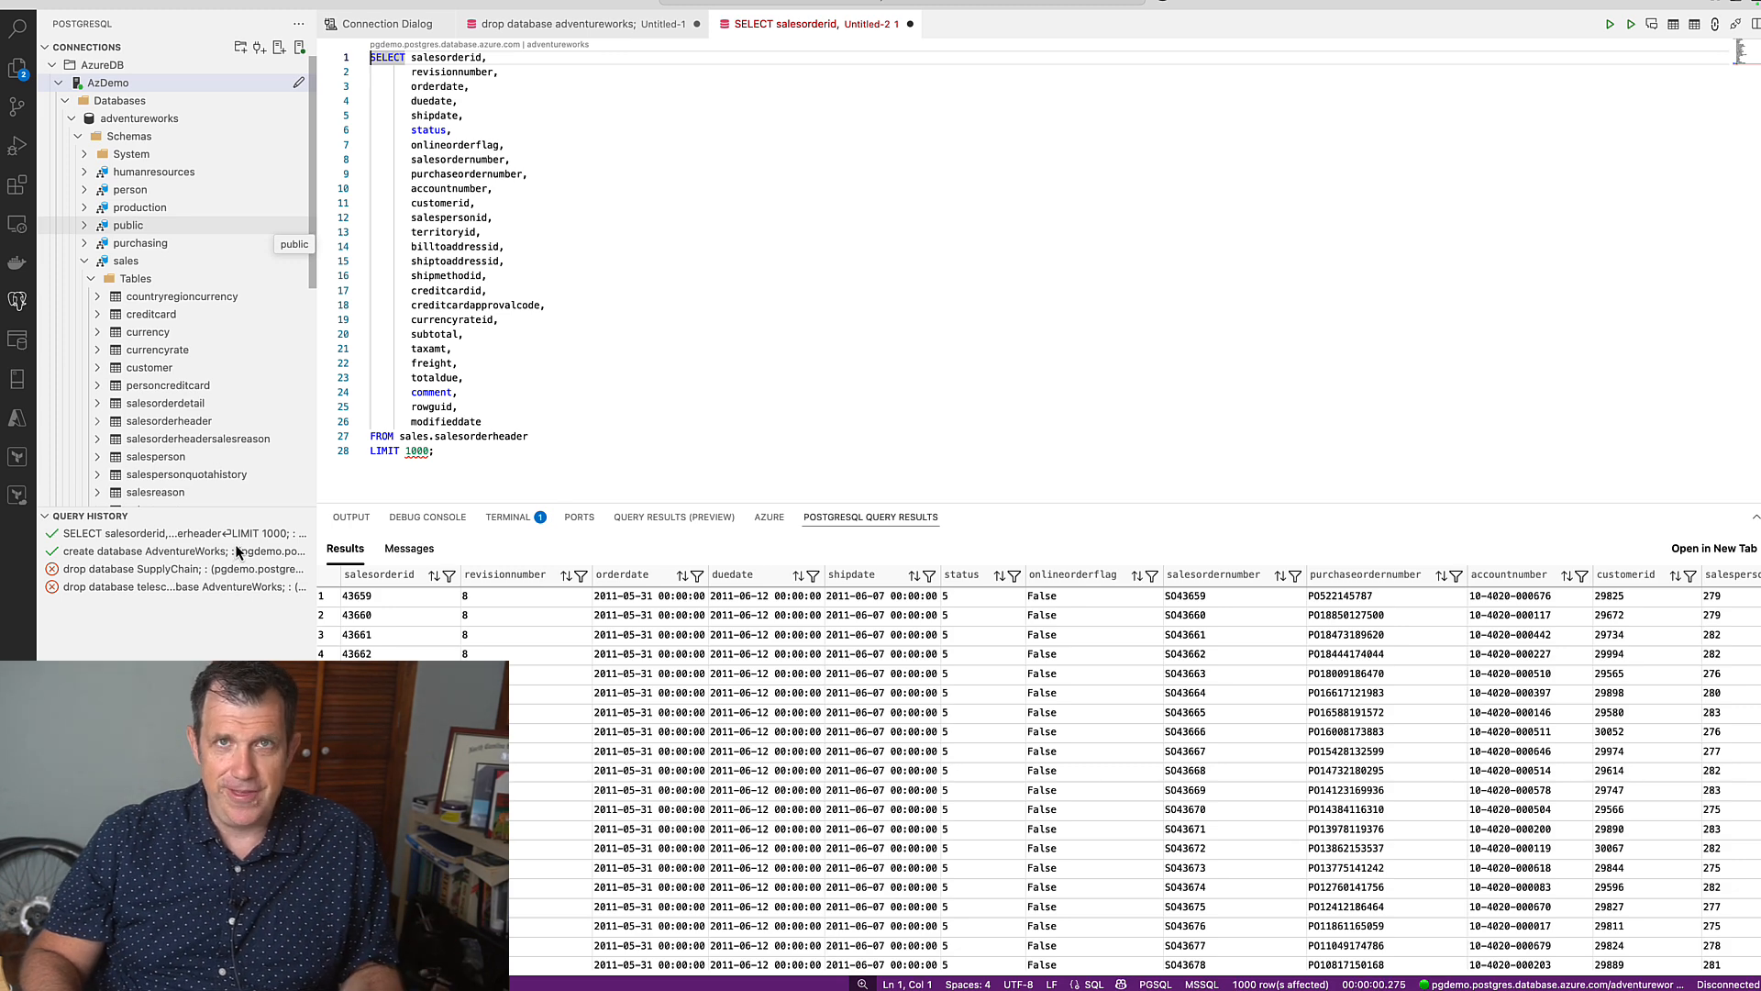
mouse_move(294, 499)
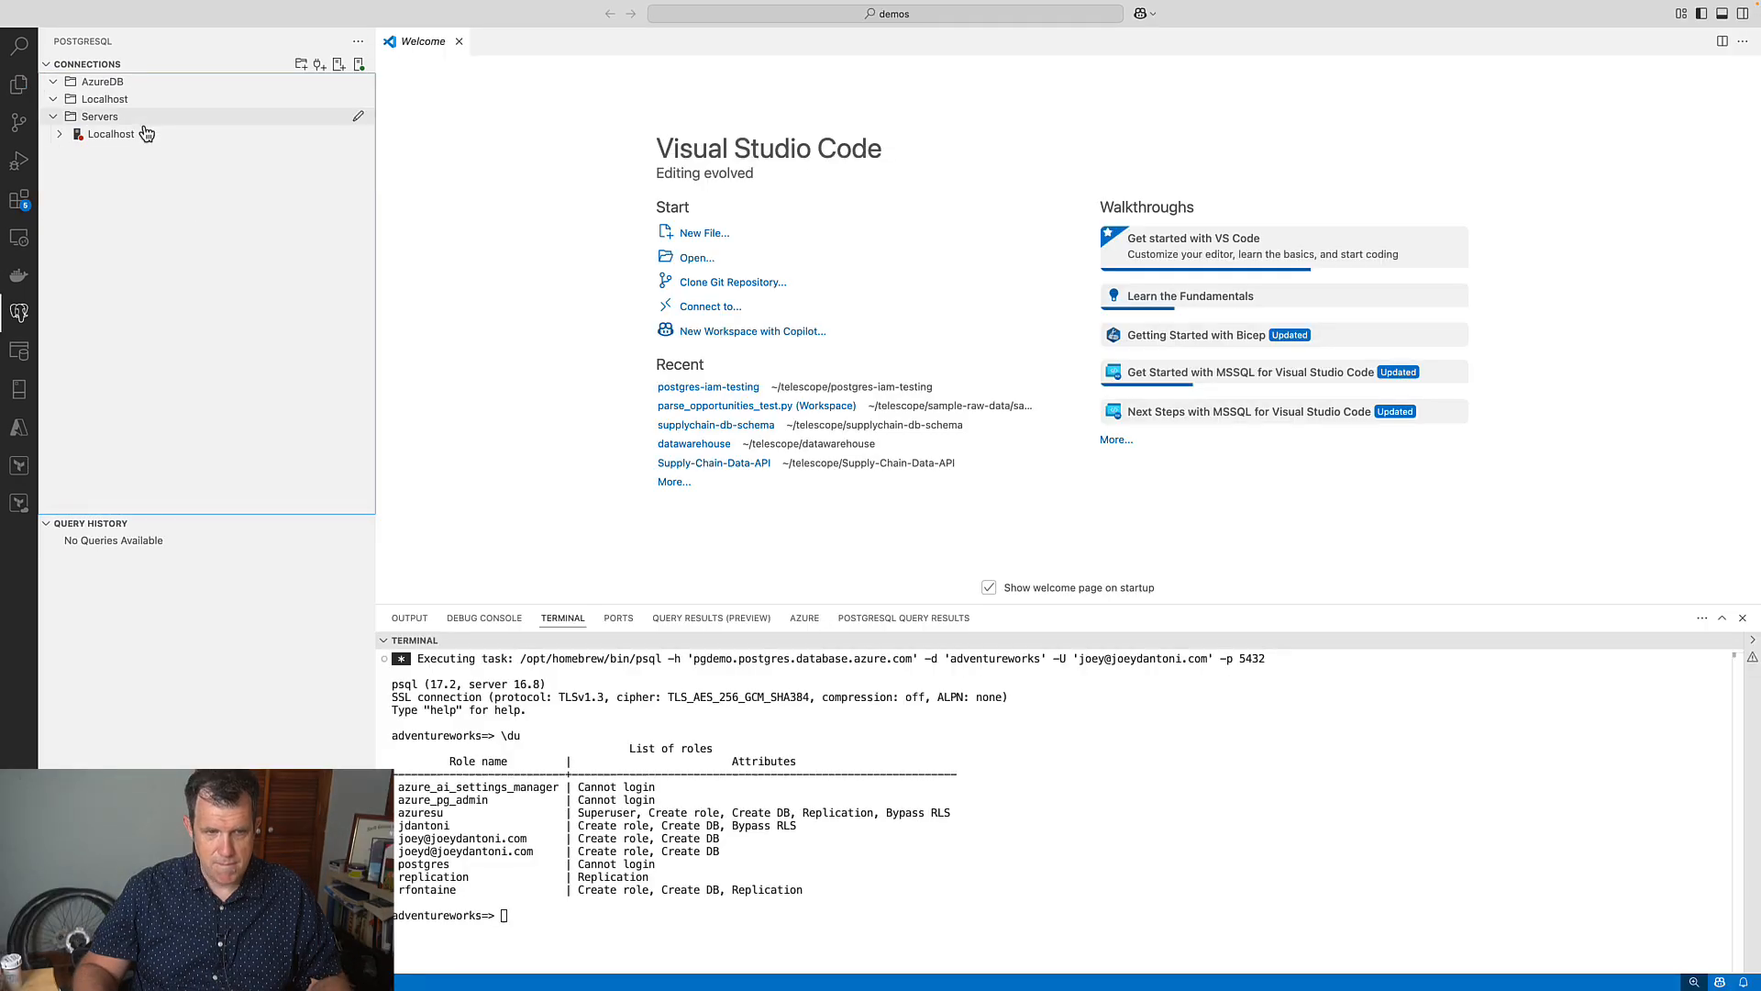
Expand the Localhost server and select the AzureDB connection group.
click(60, 134)
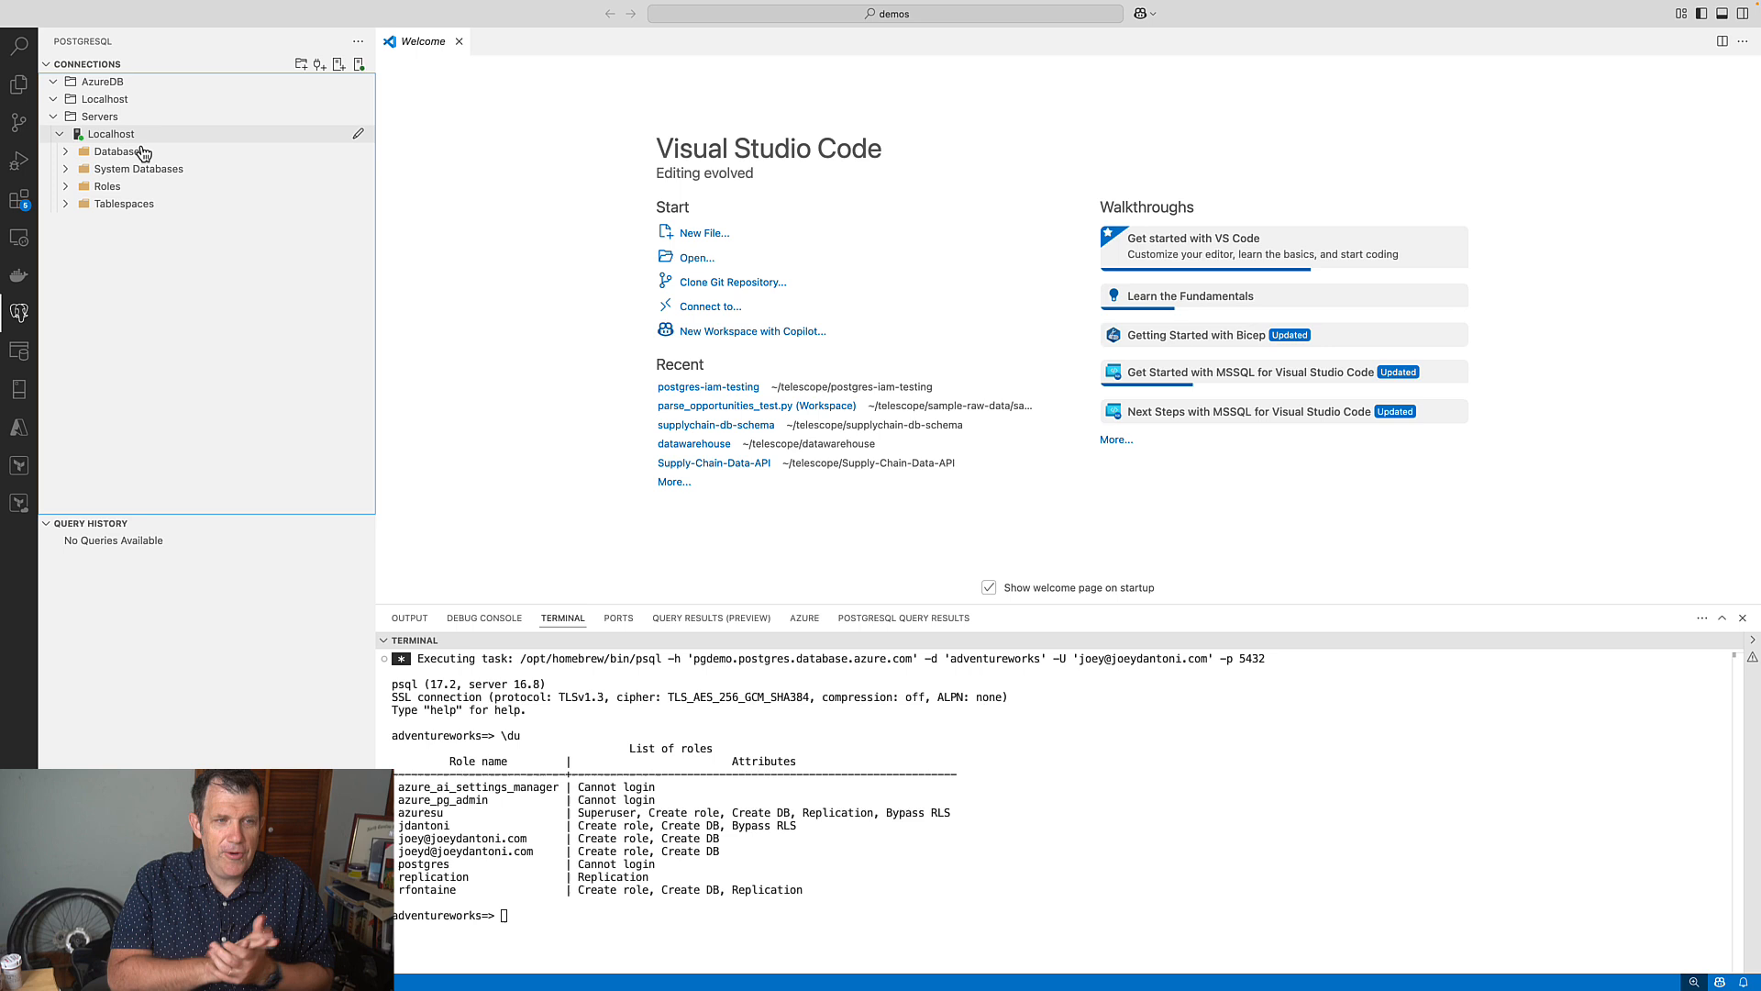
click(106, 81)
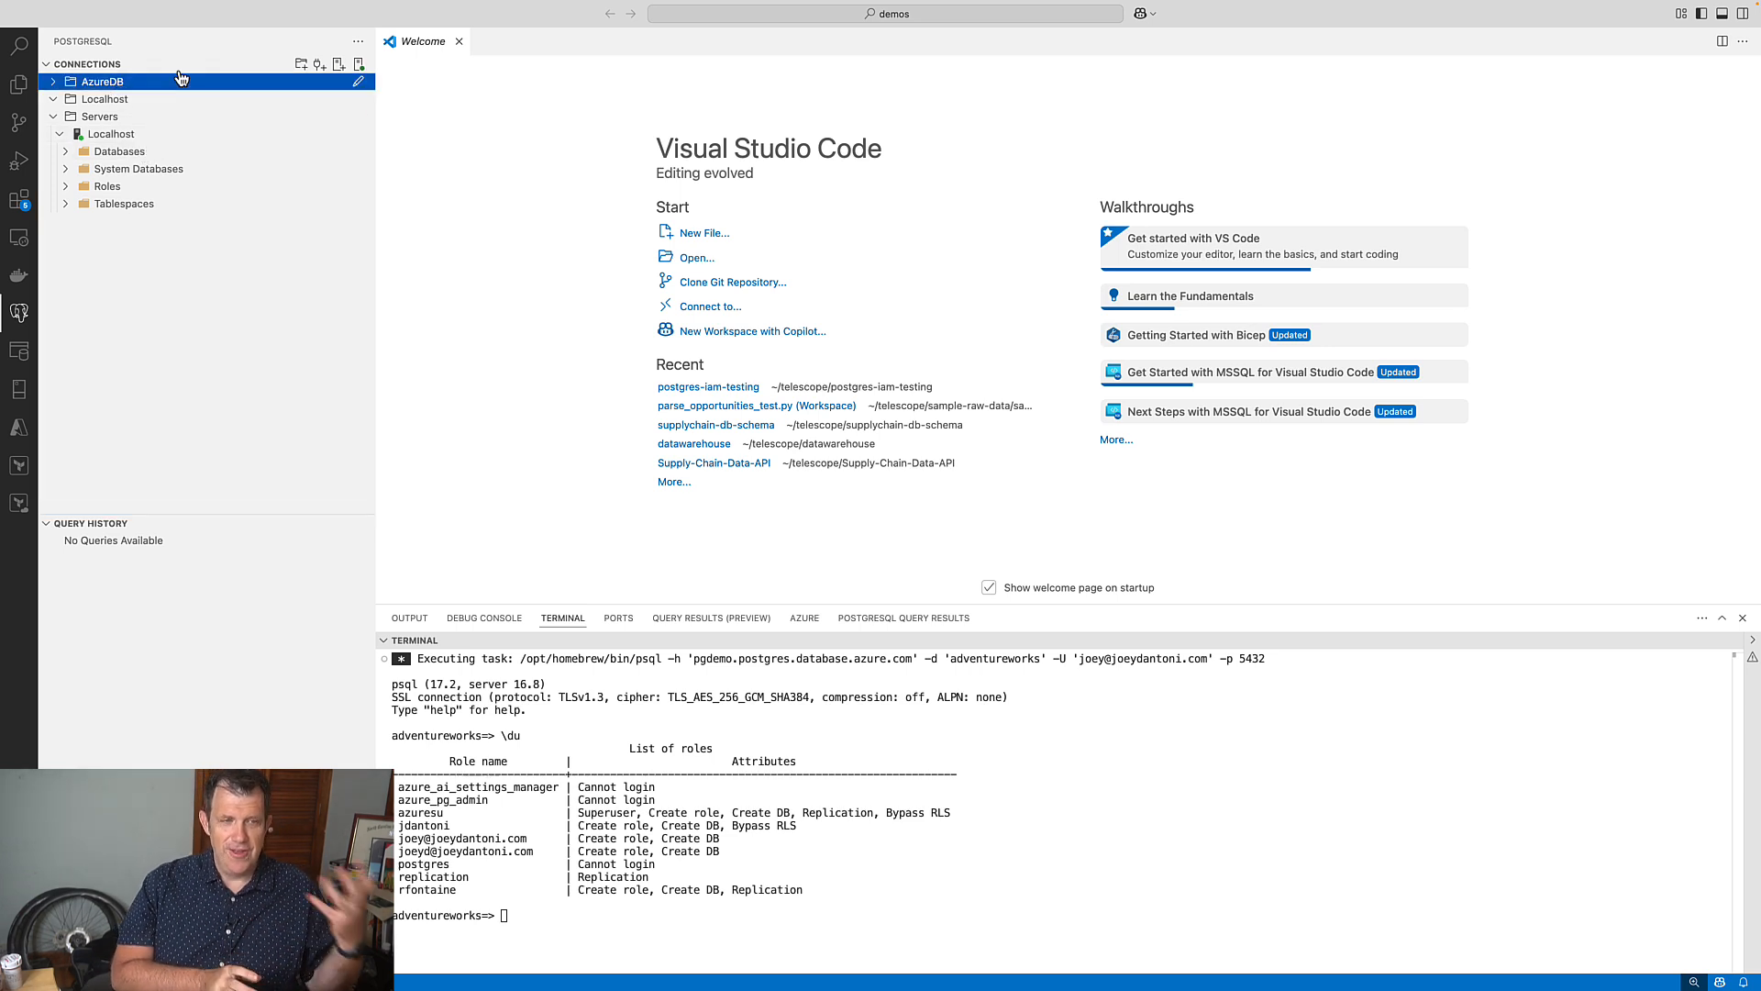
mouse_move(304, 65)
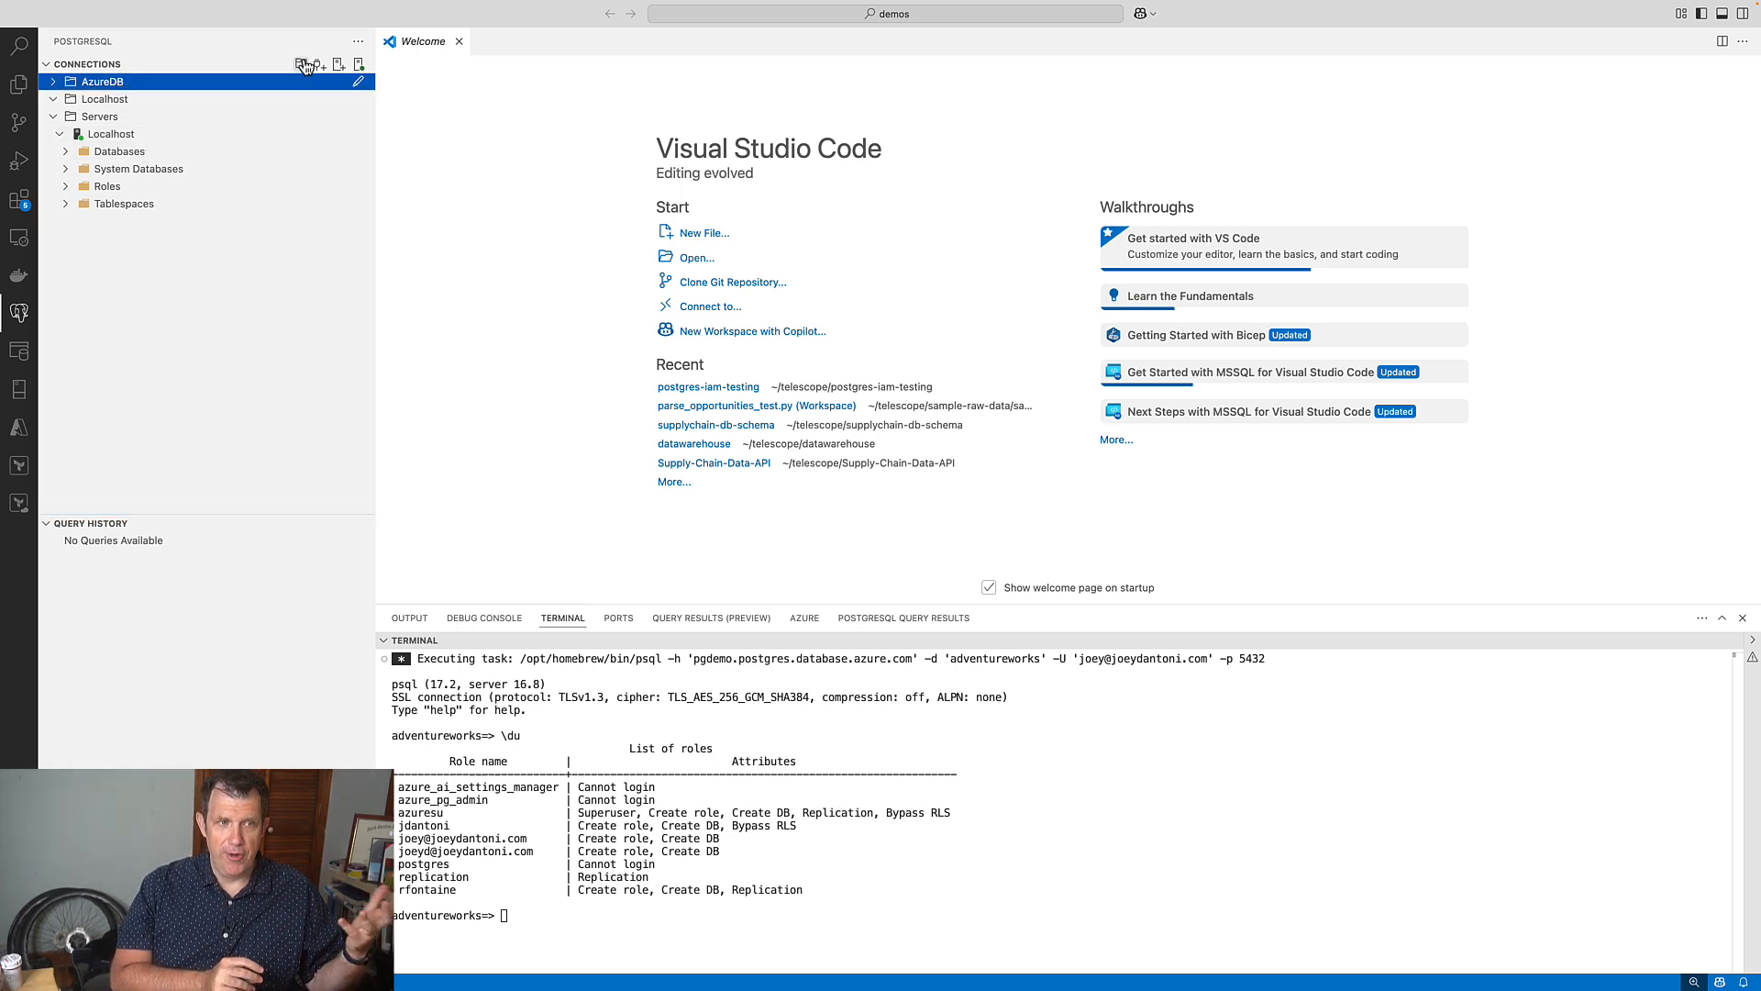
Start a new PostgreSQL server connection and hide the terminal panel.
click(302, 64)
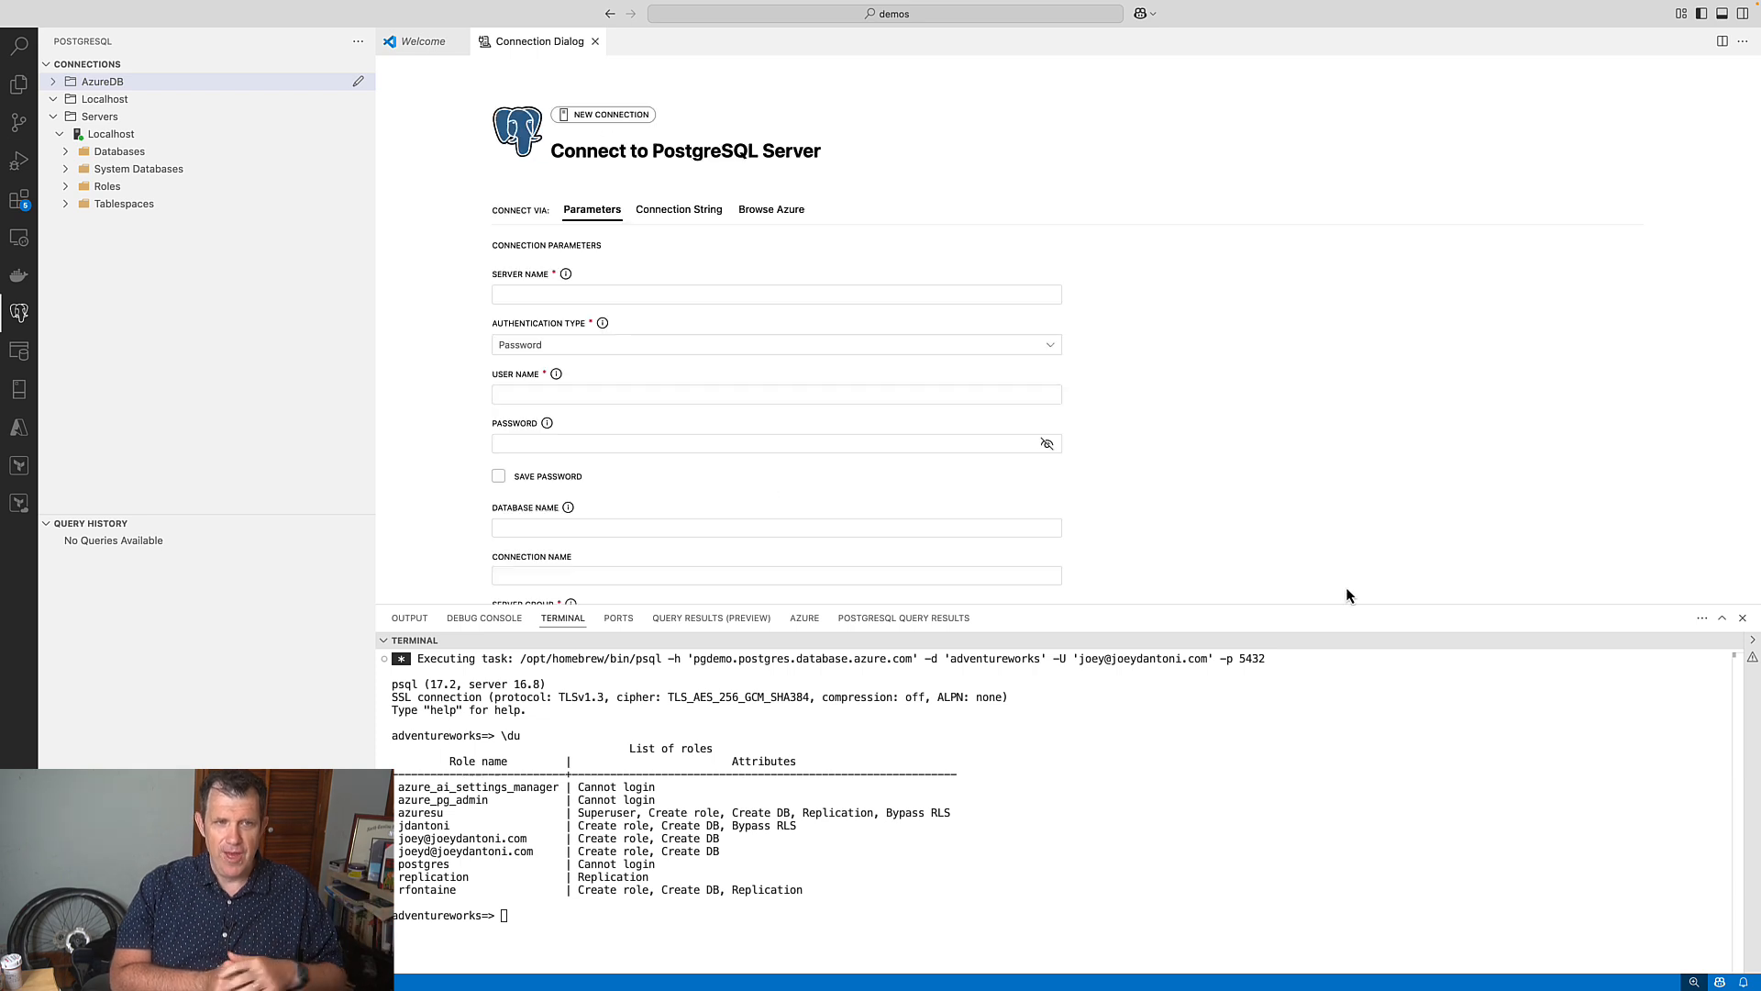
mouse_move(1509, 599)
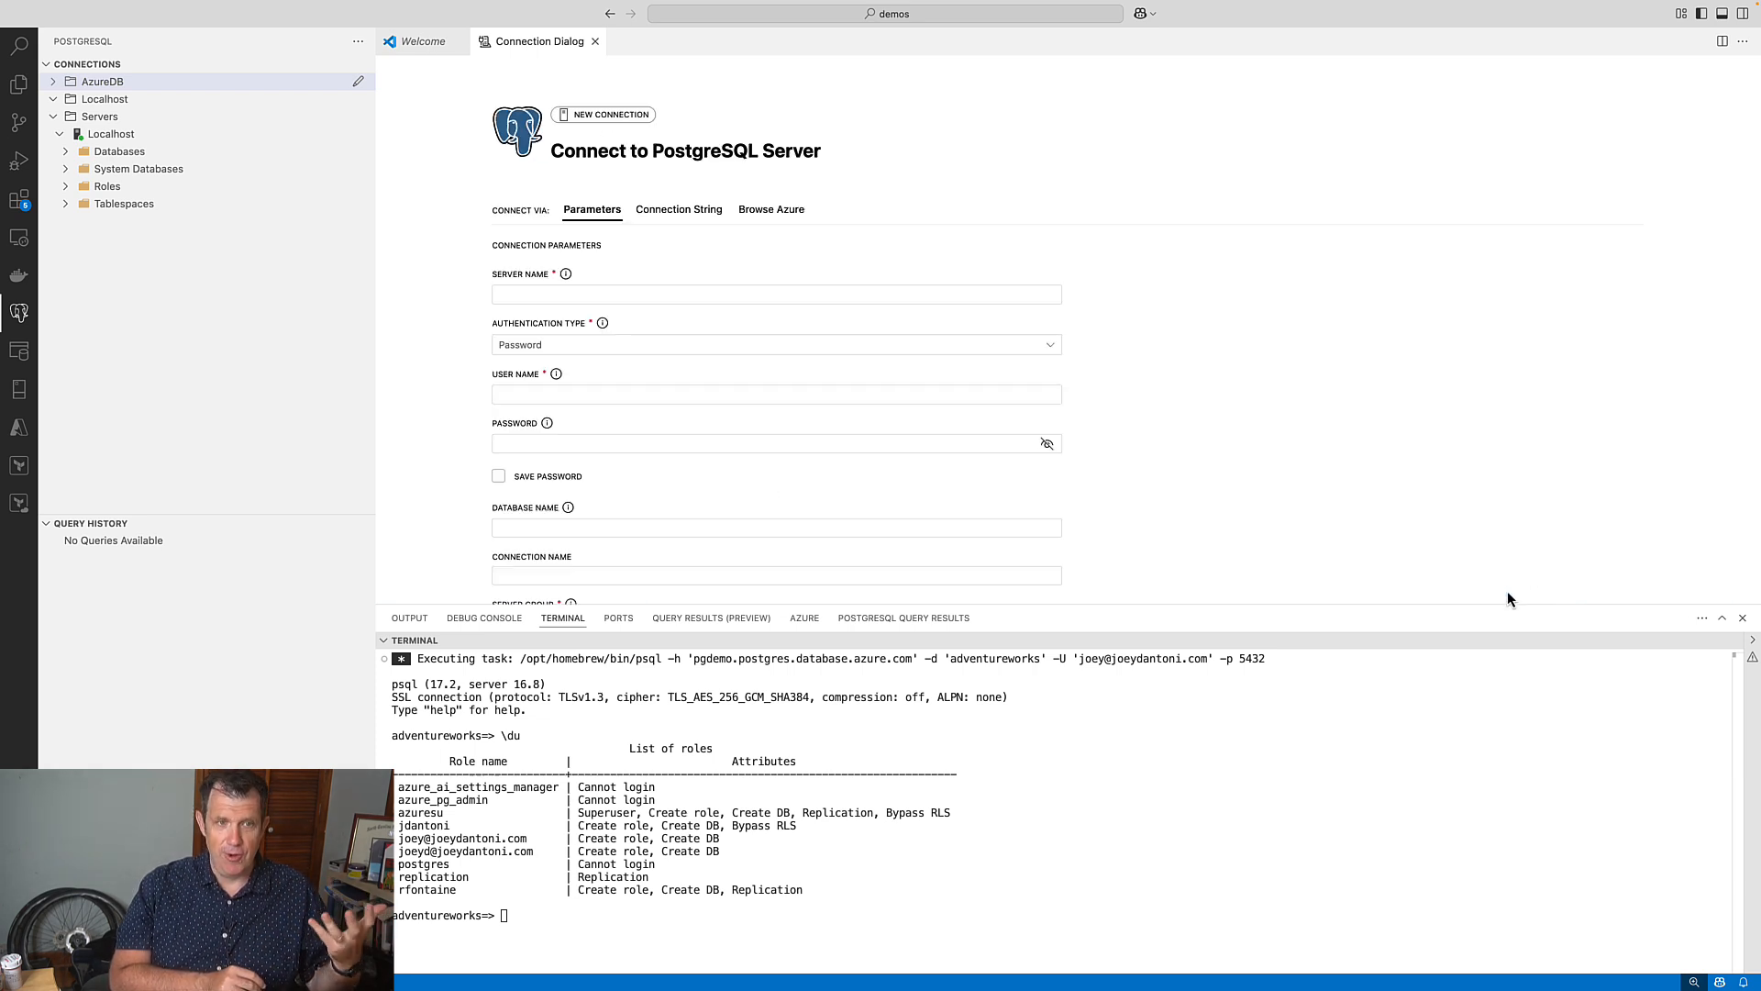
mouse_move(1284, 406)
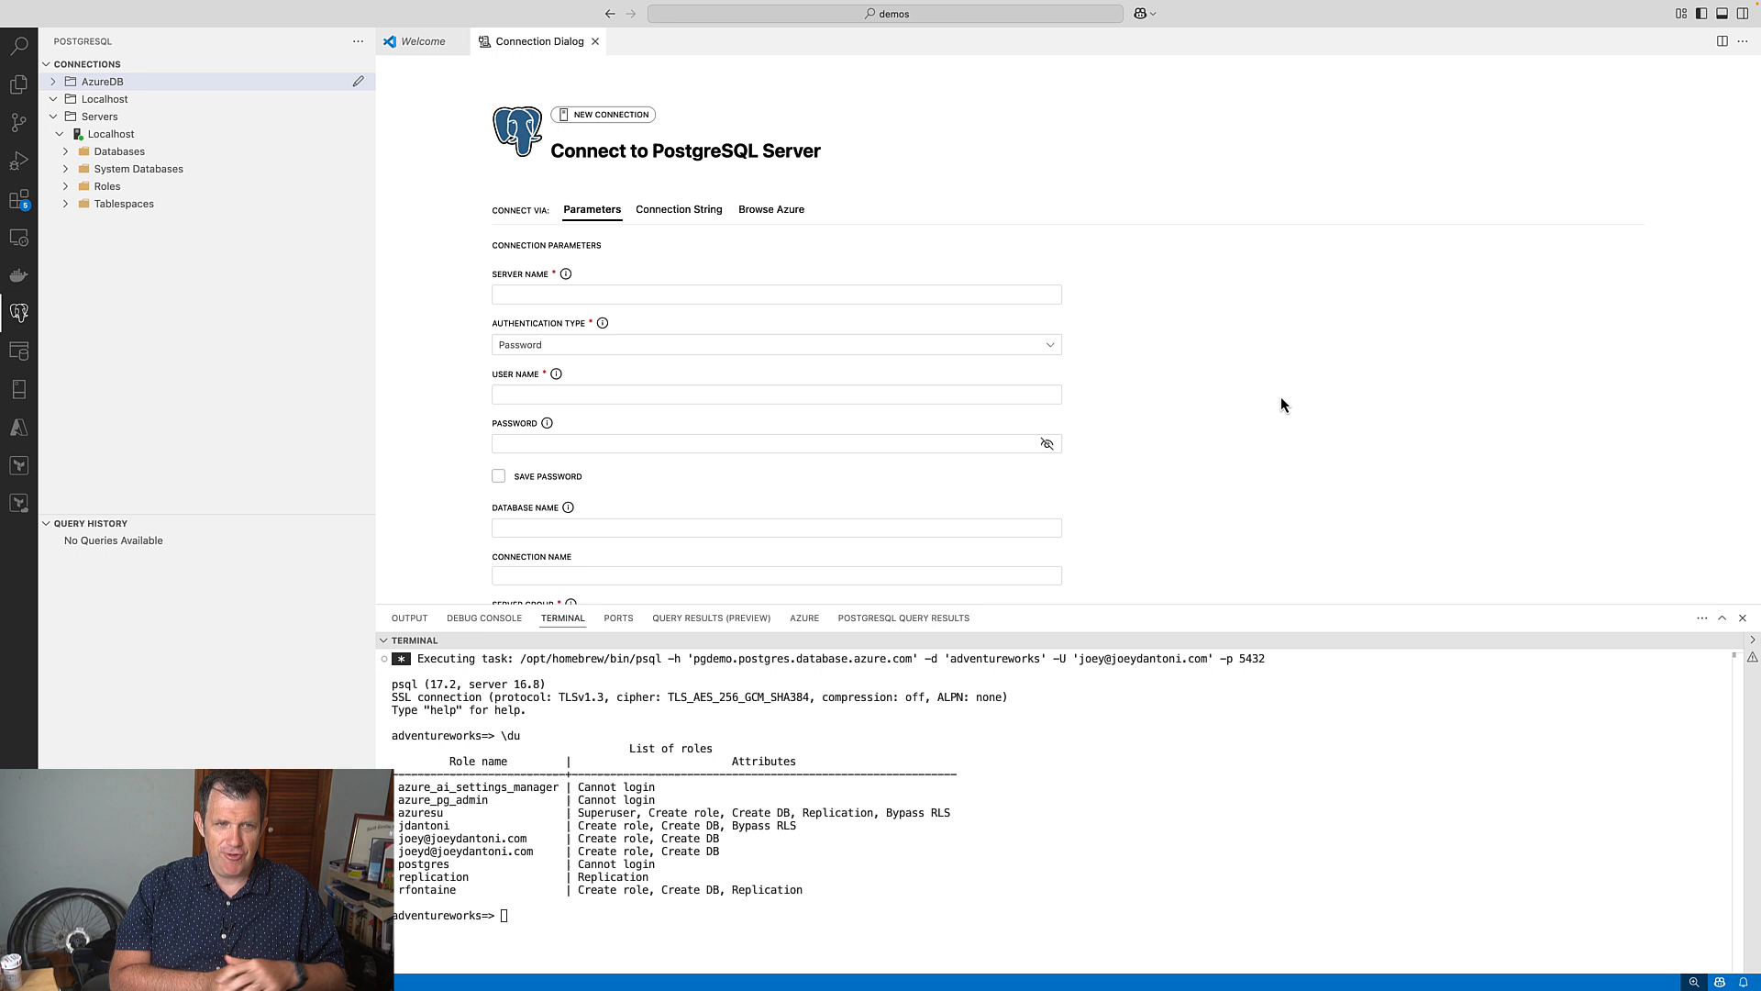
click(1741, 616)
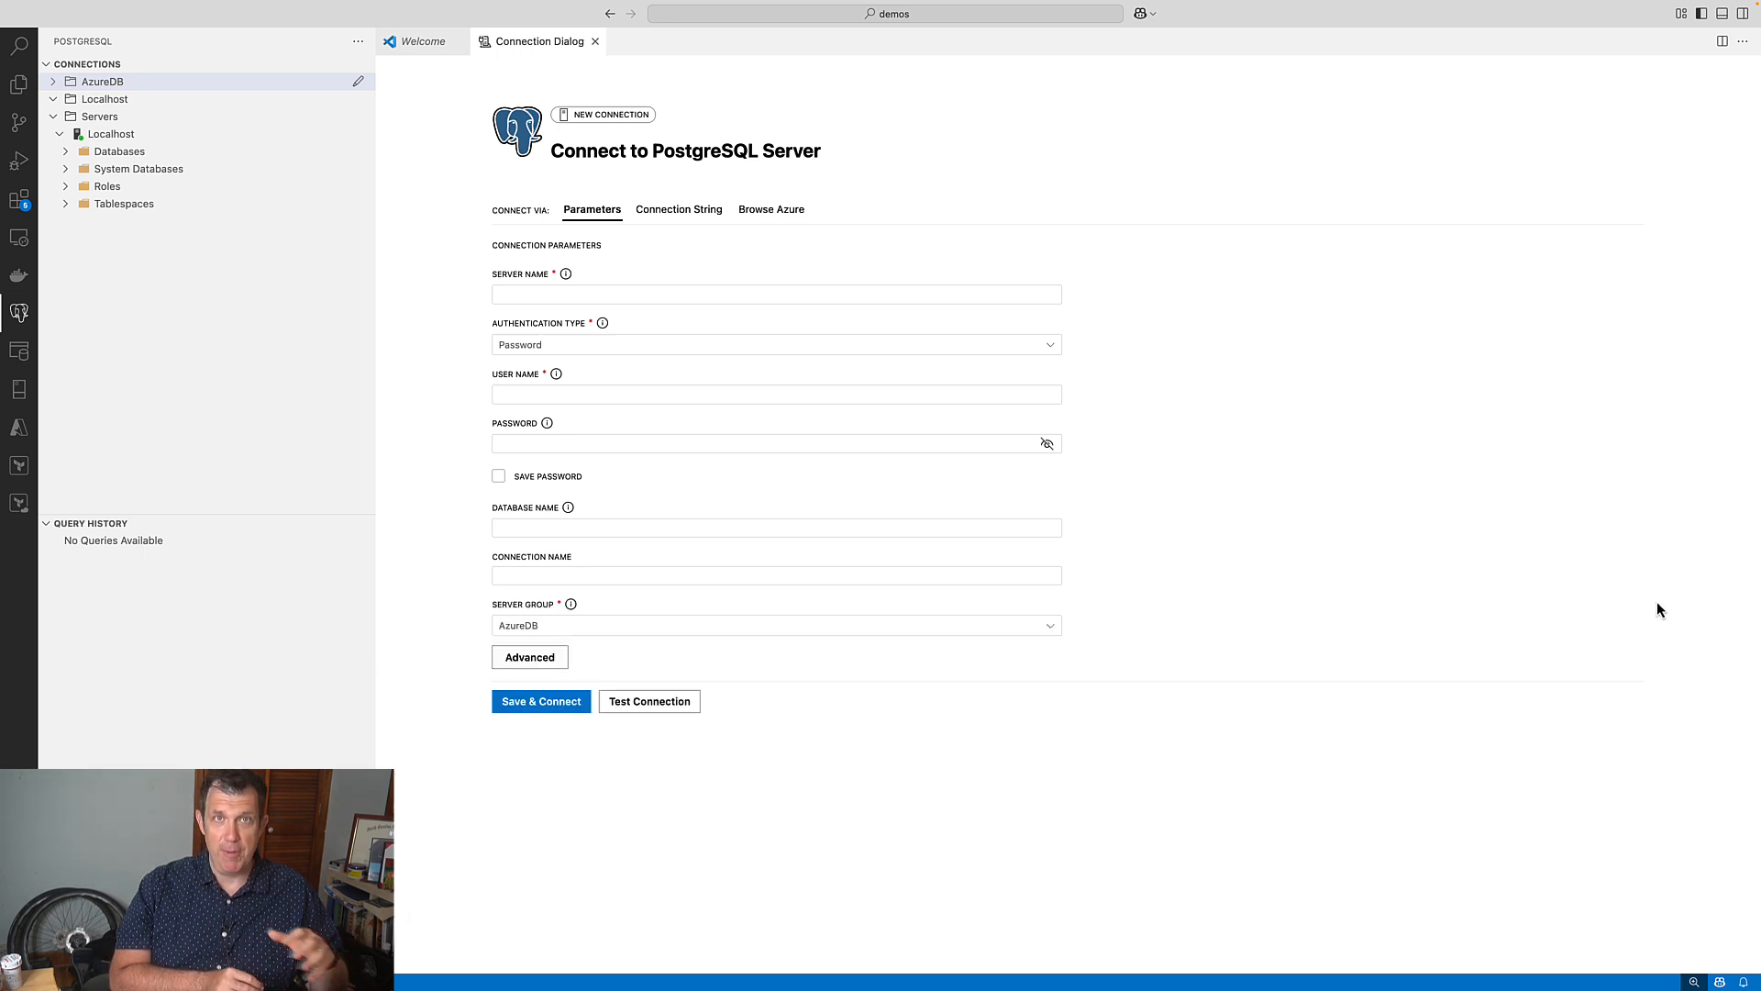
mouse_move(615, 75)
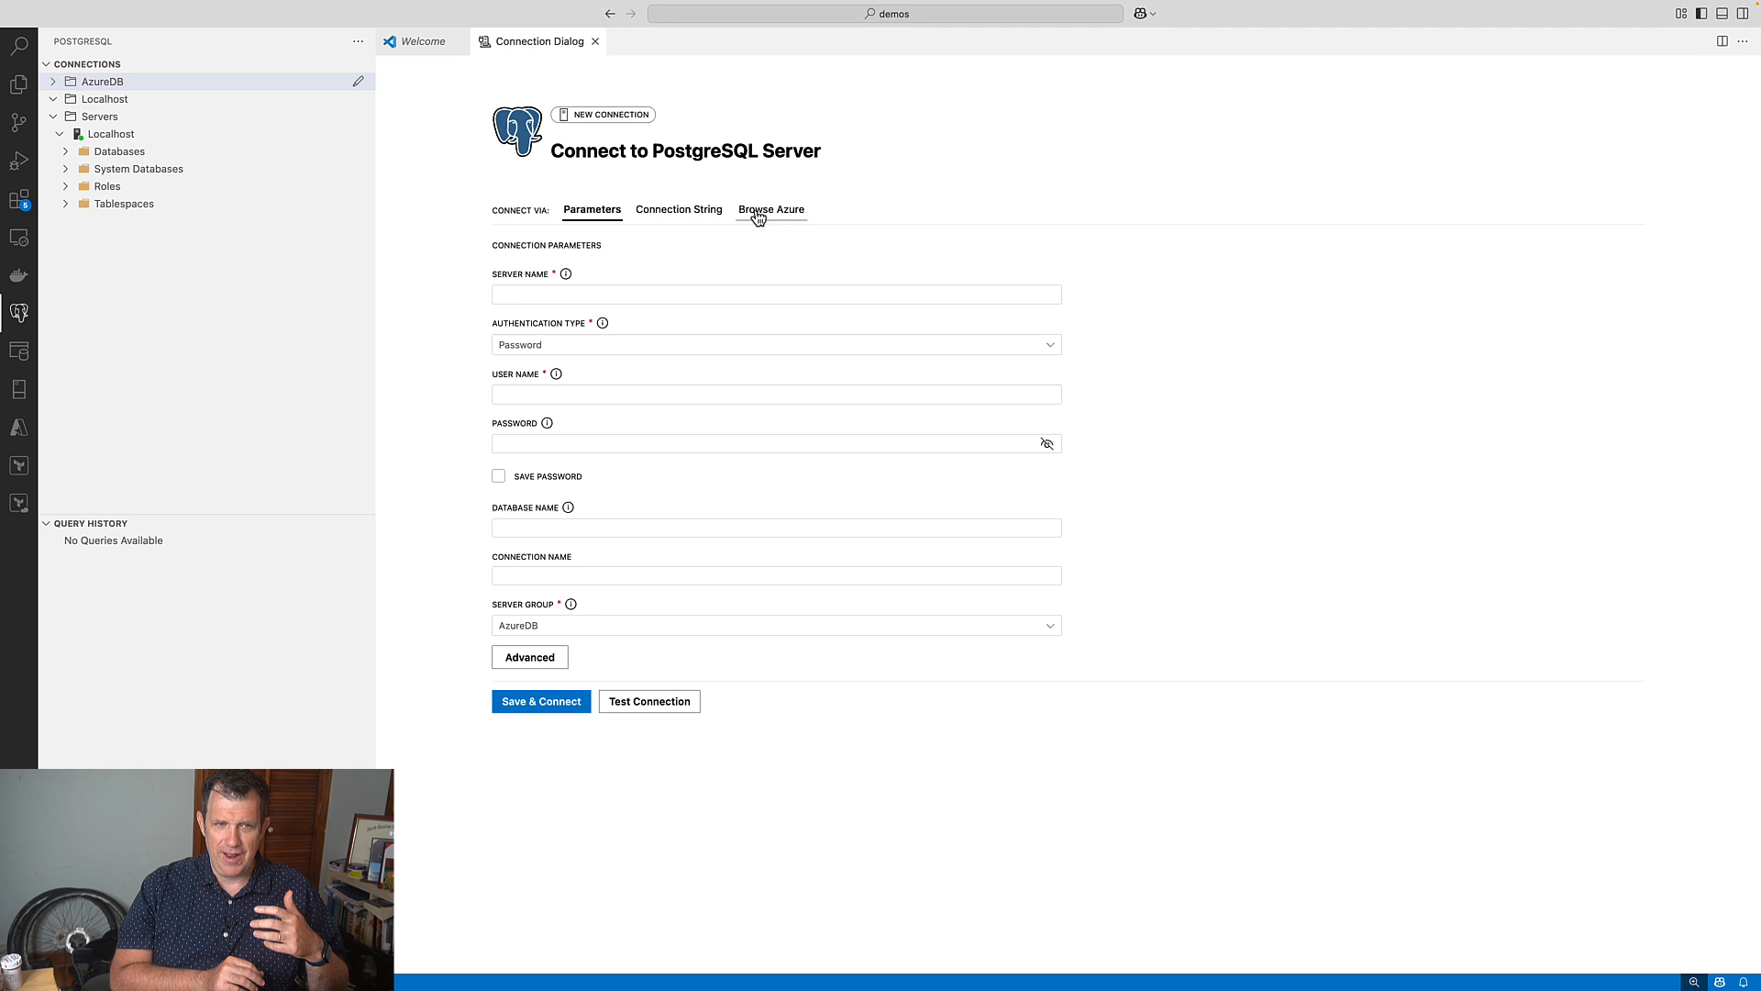
Browse Azure and pick Contoso Ltd, PGDemos, eastus2 and the pgdemo server.
click(770, 210)
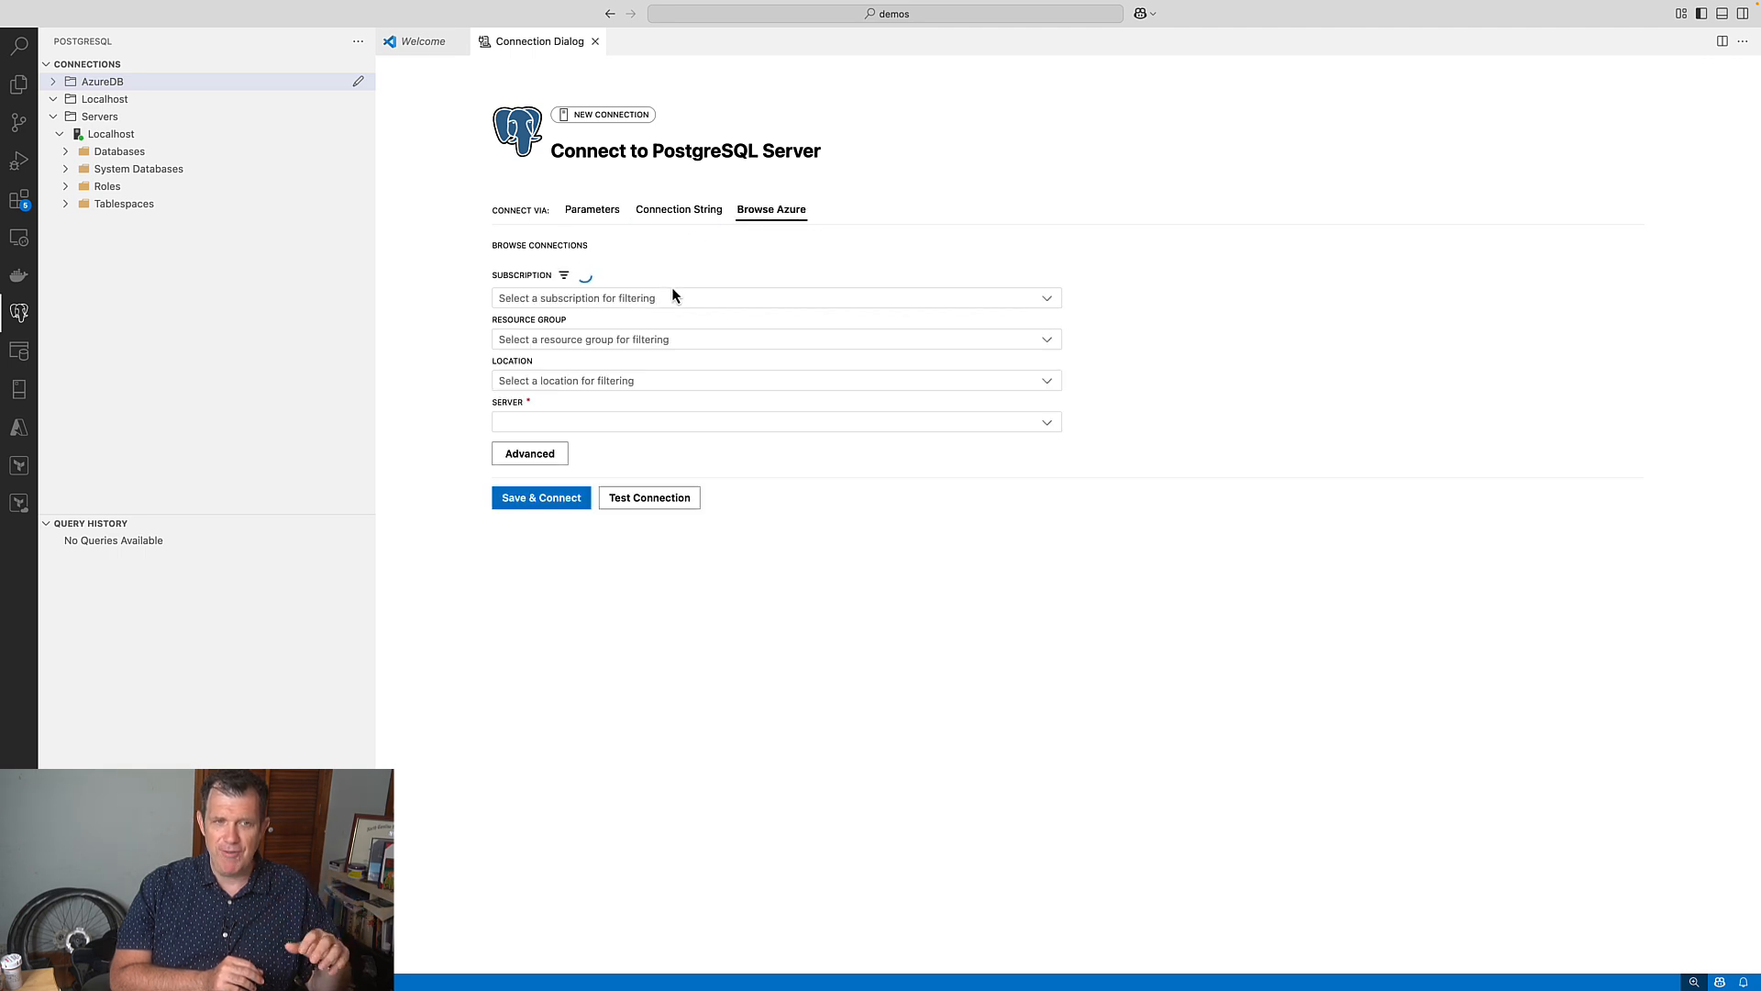
click(775, 297)
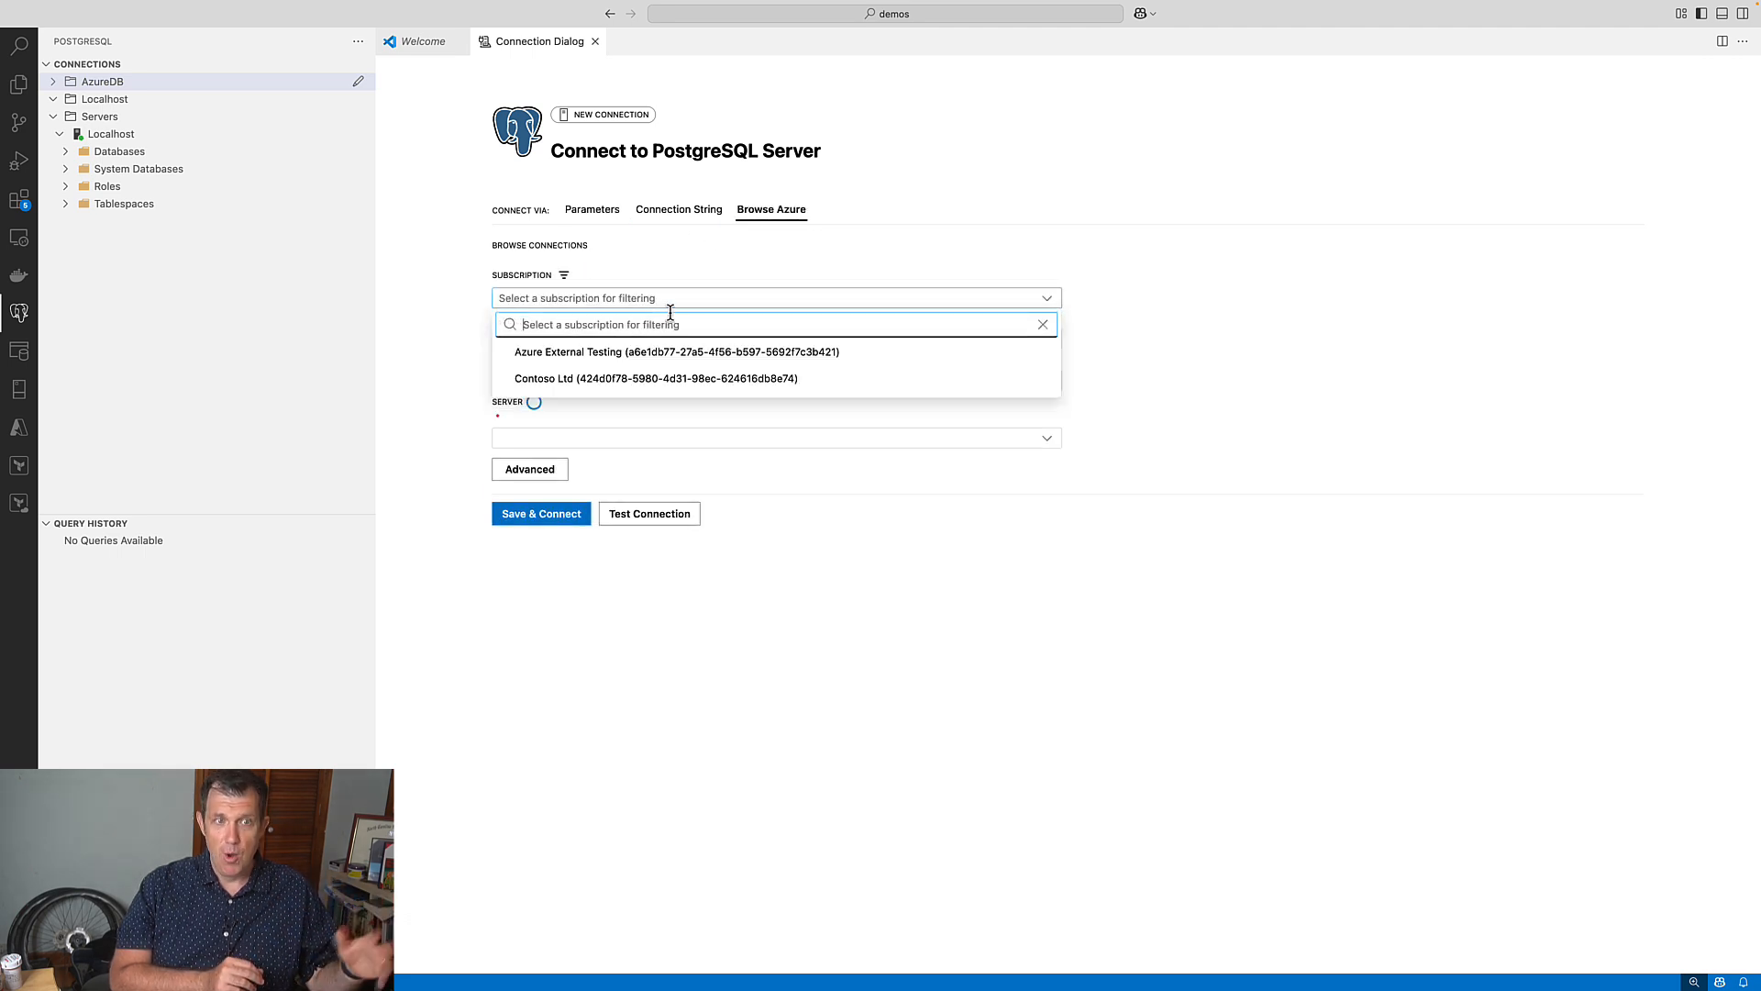
click(655, 379)
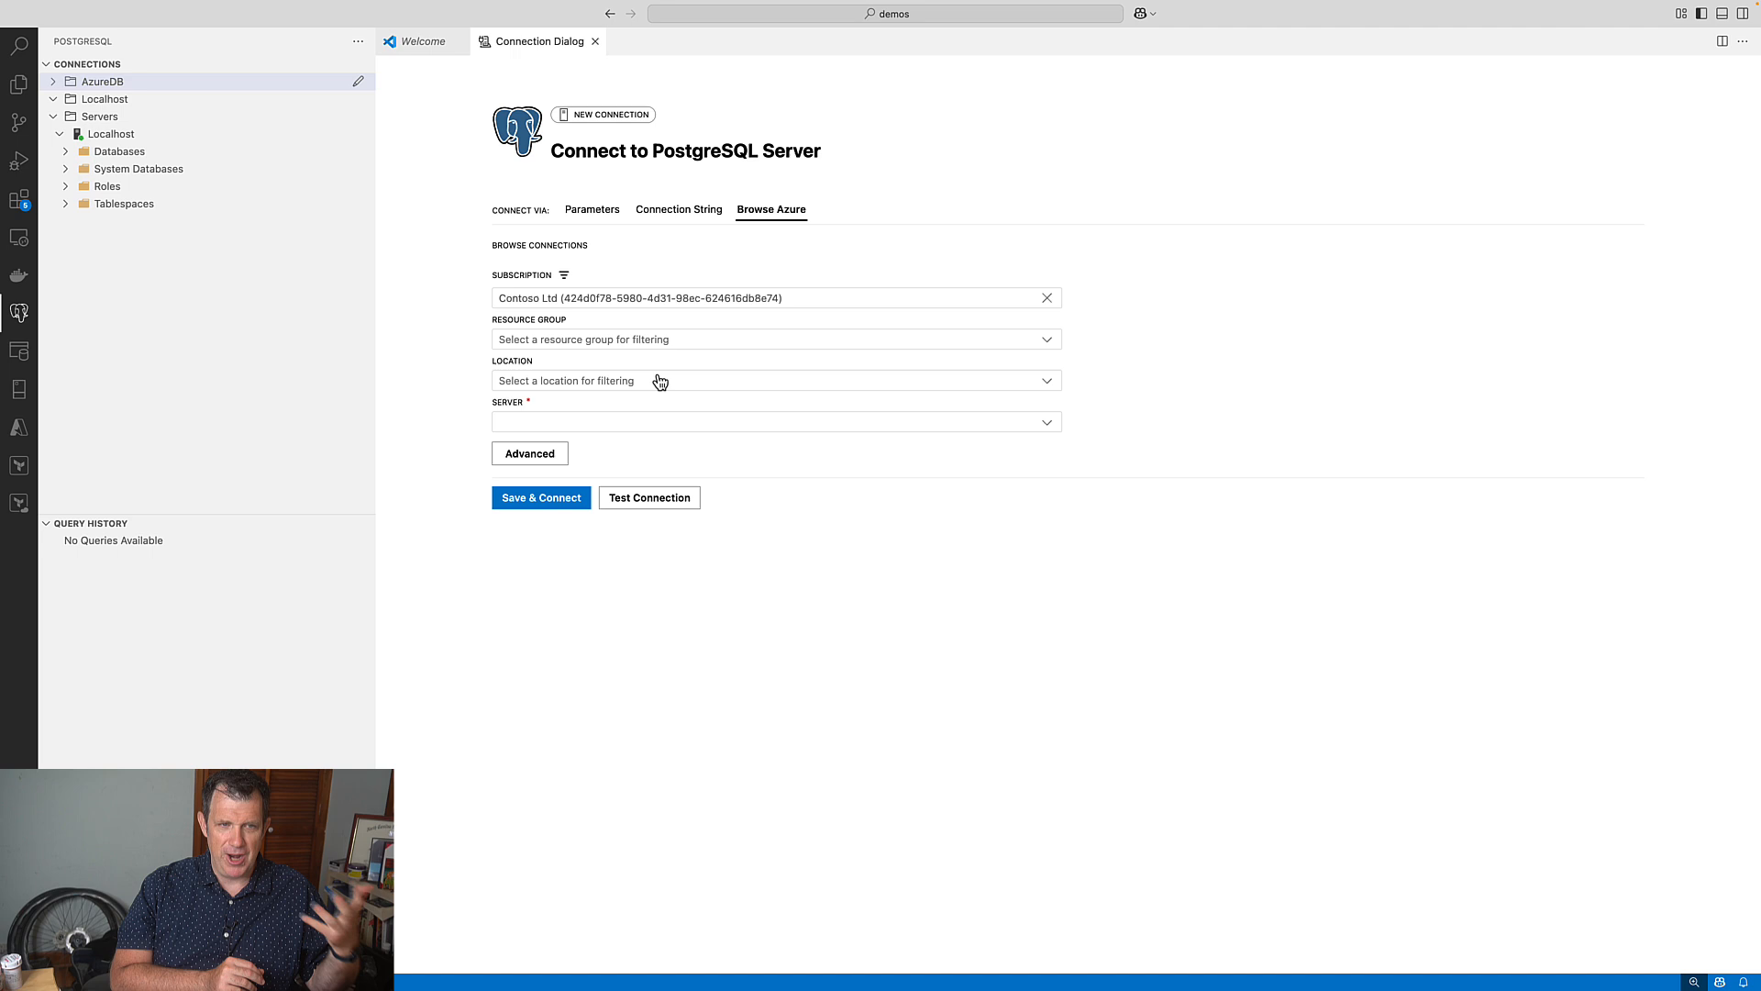
click(775, 338)
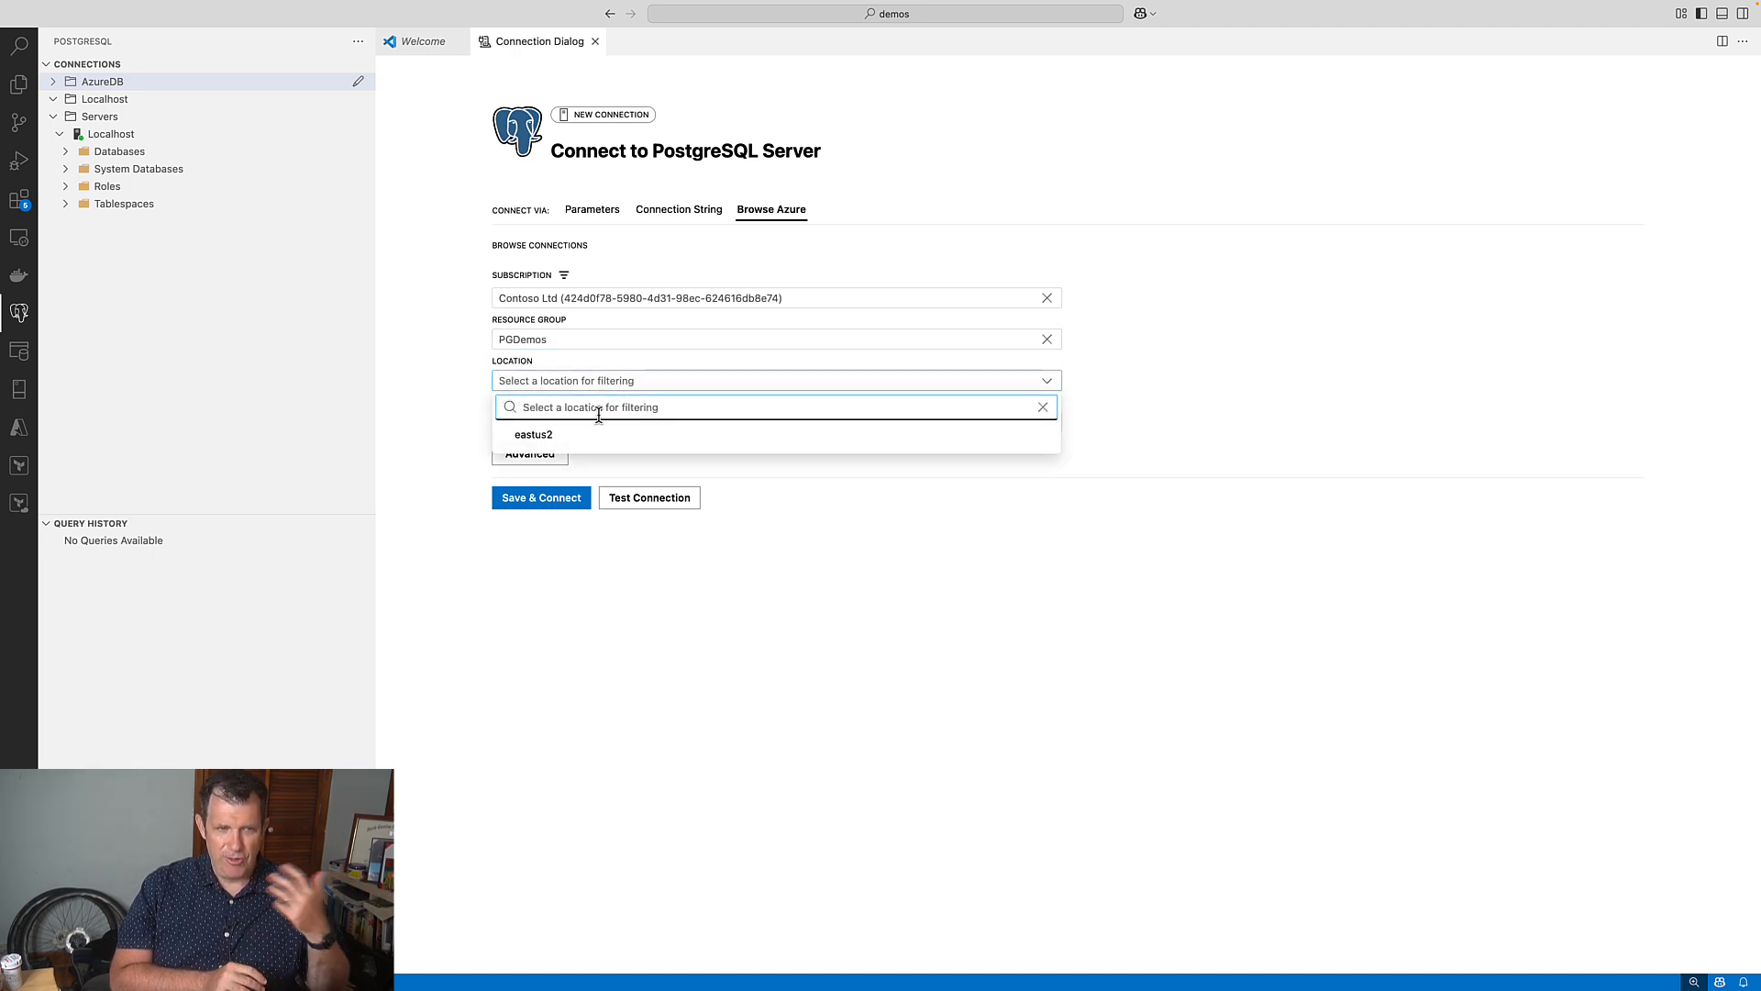
click(534, 435)
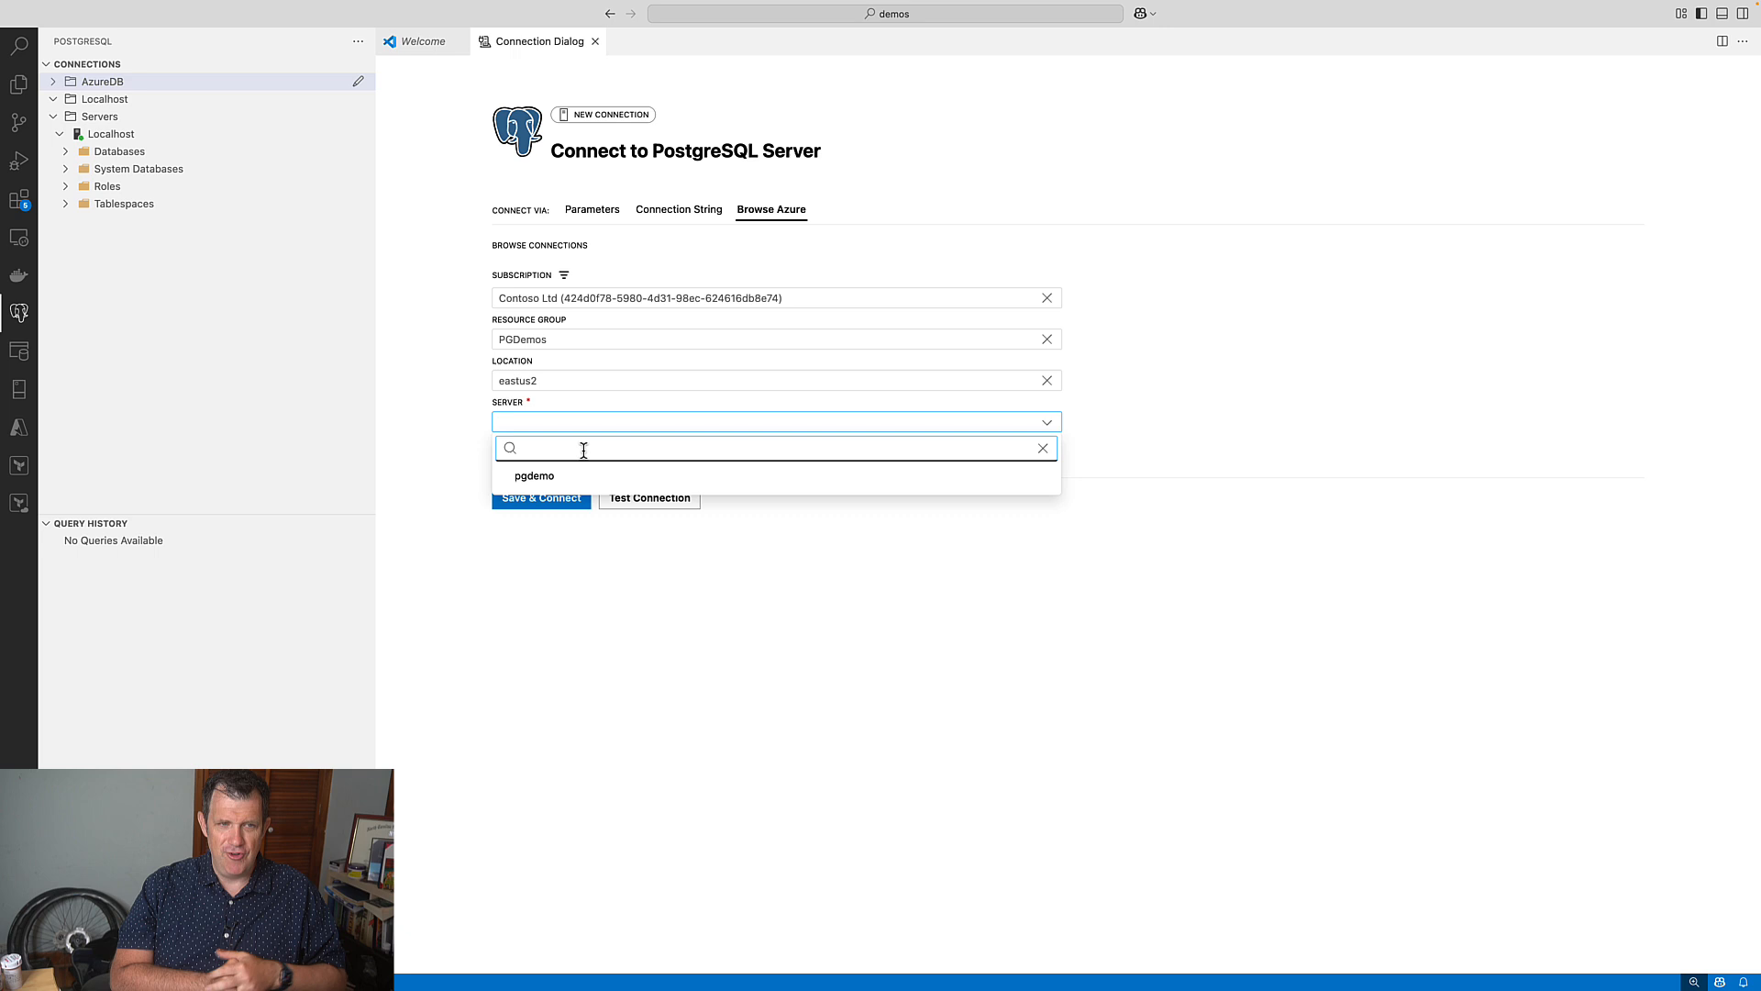
click(535, 475)
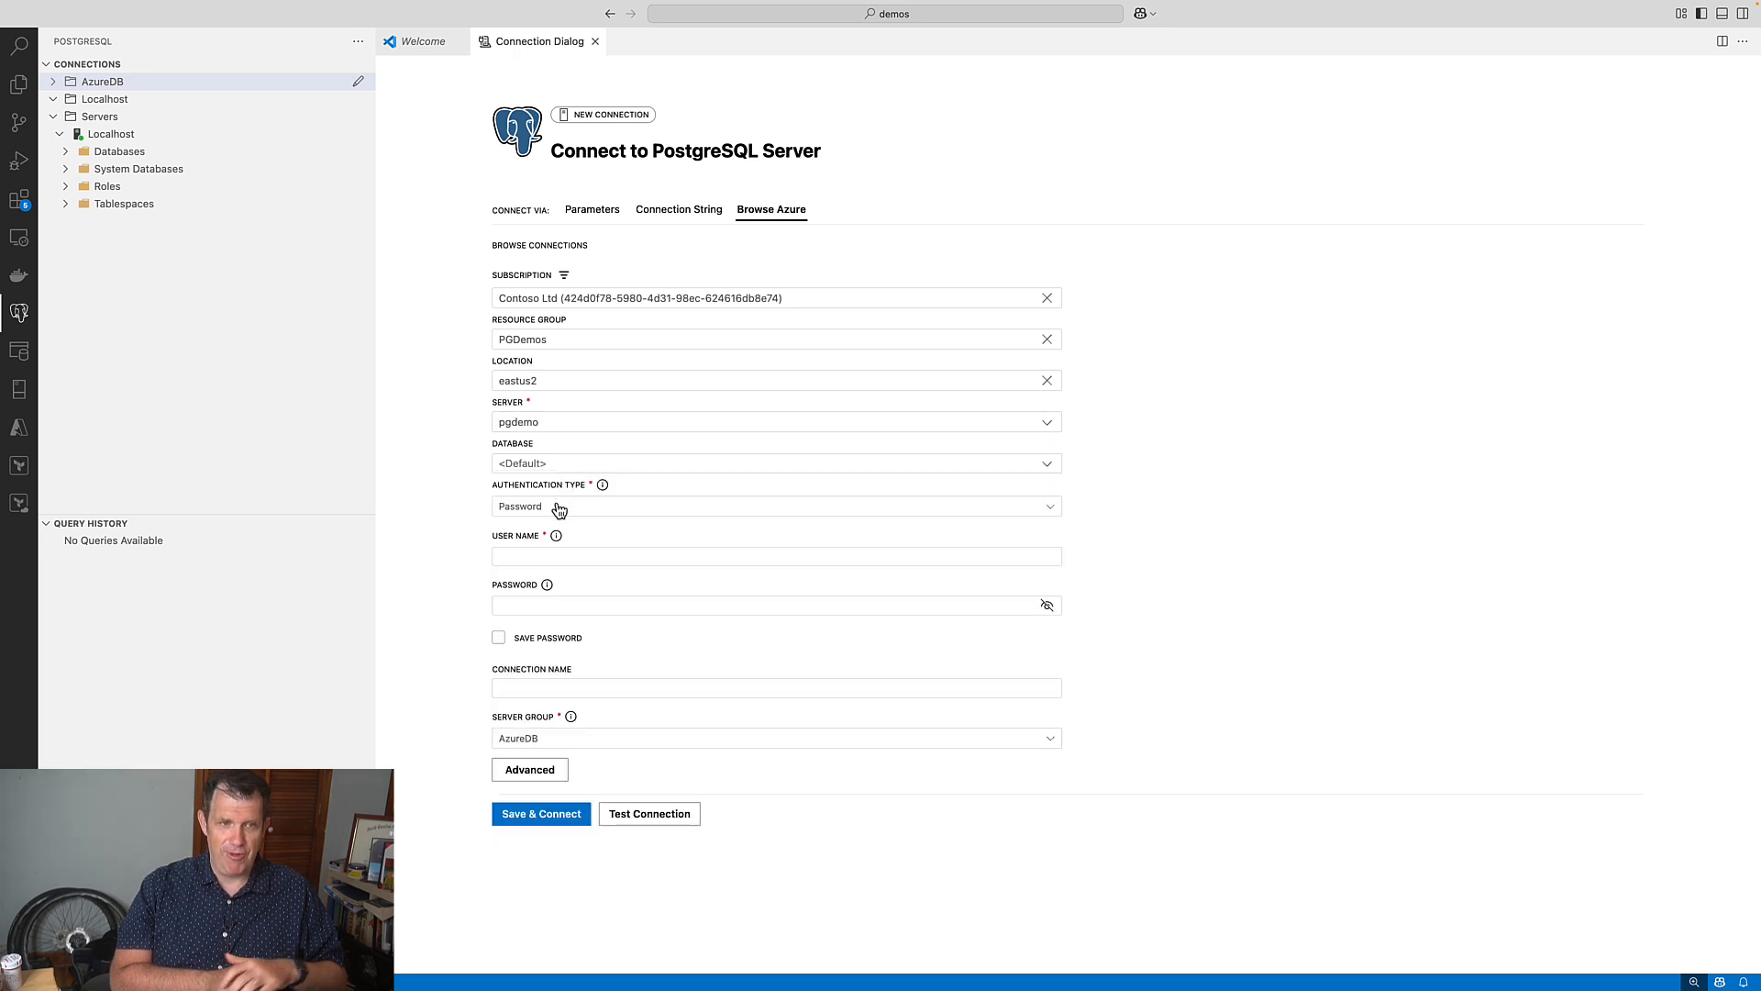
Set authentication to Entra Auth and name the connection AzureDemo.
click(775, 505)
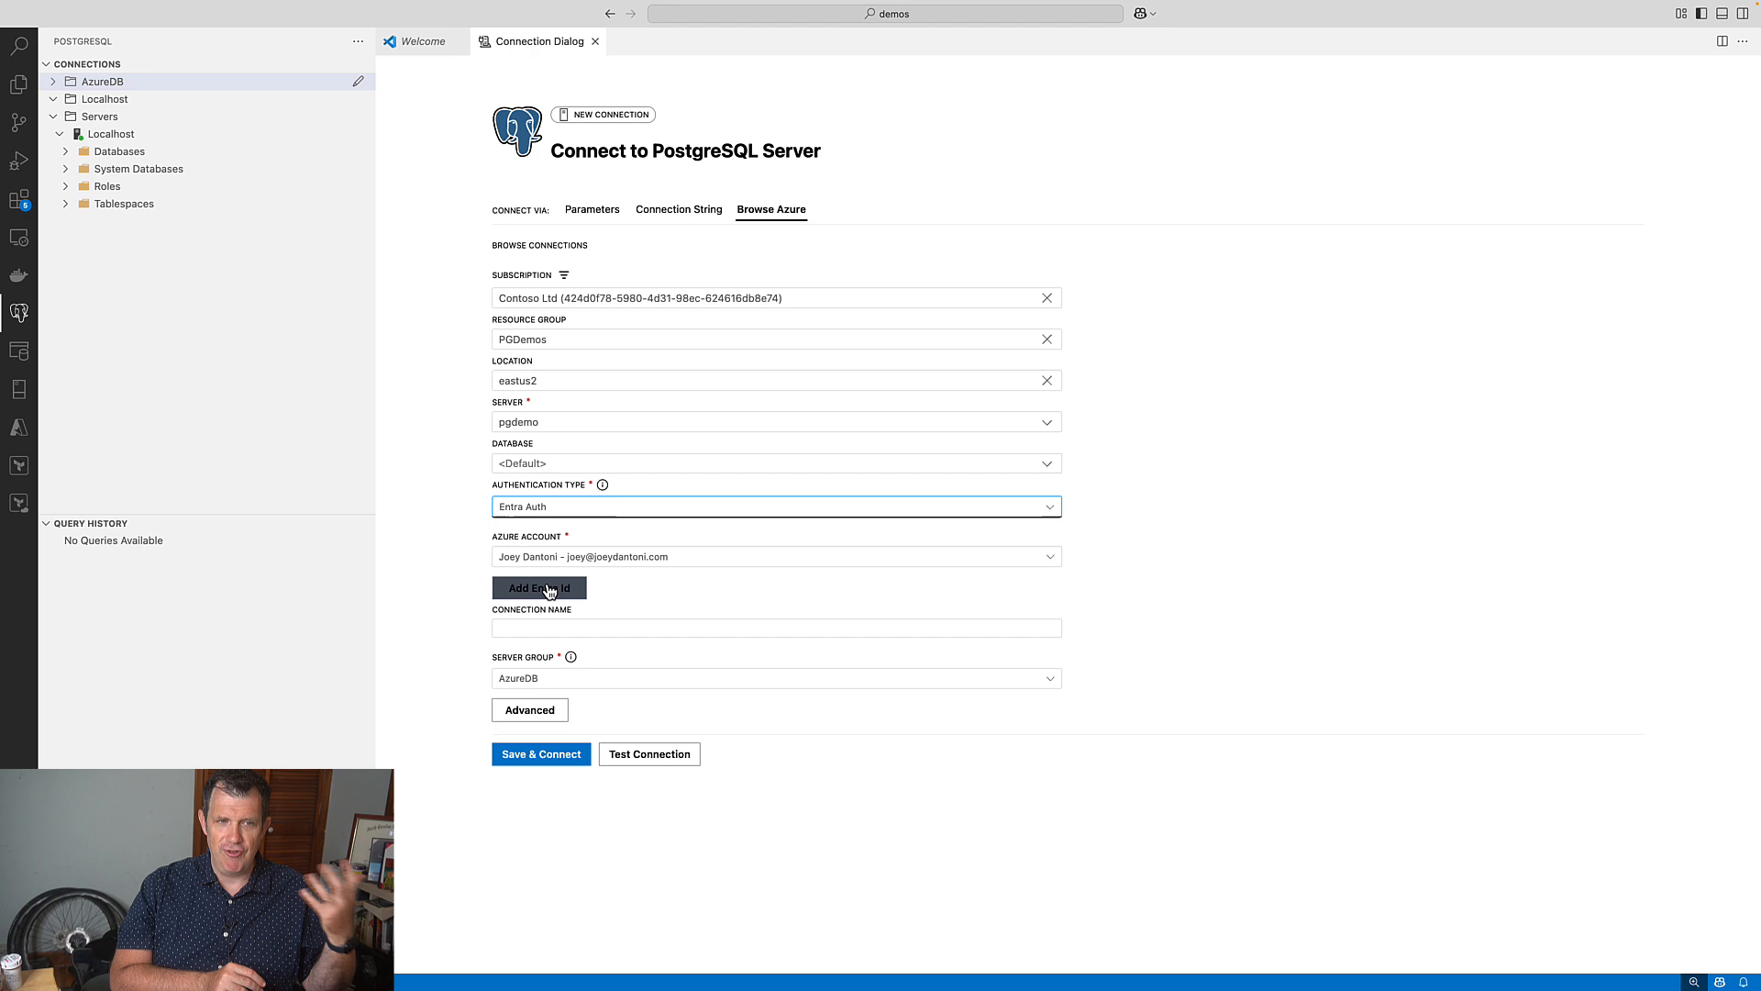
text(A)
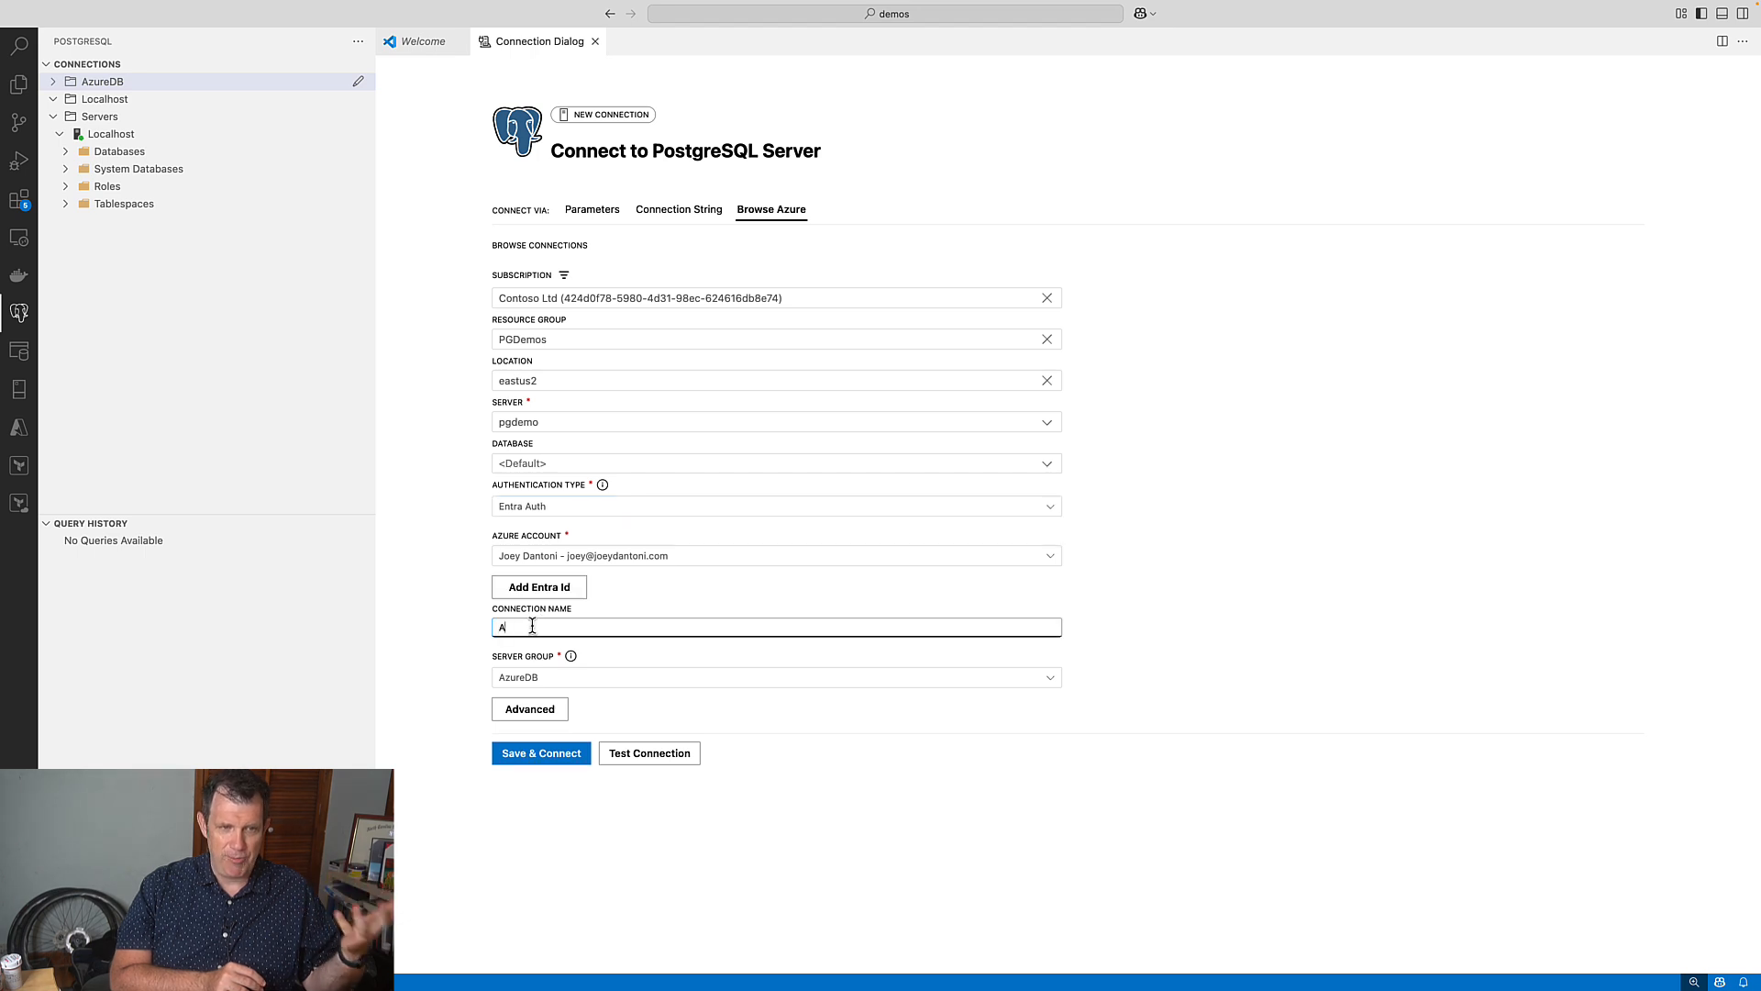
text(zureDemo)
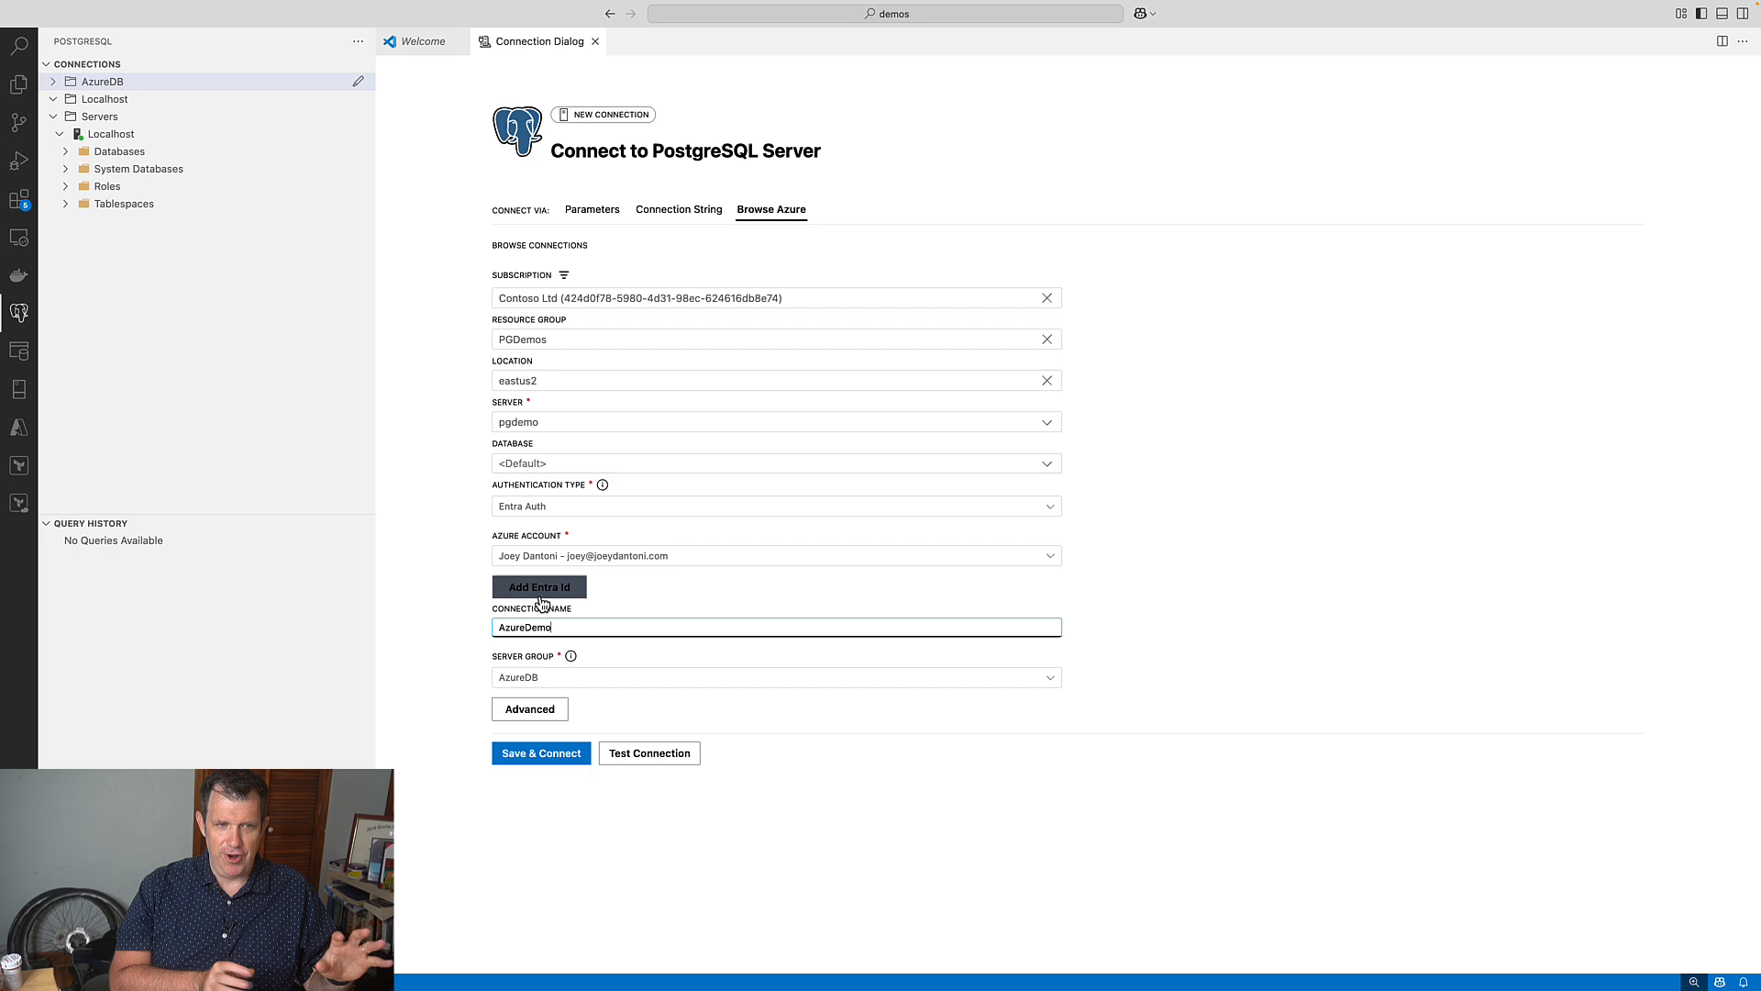
click(539, 585)
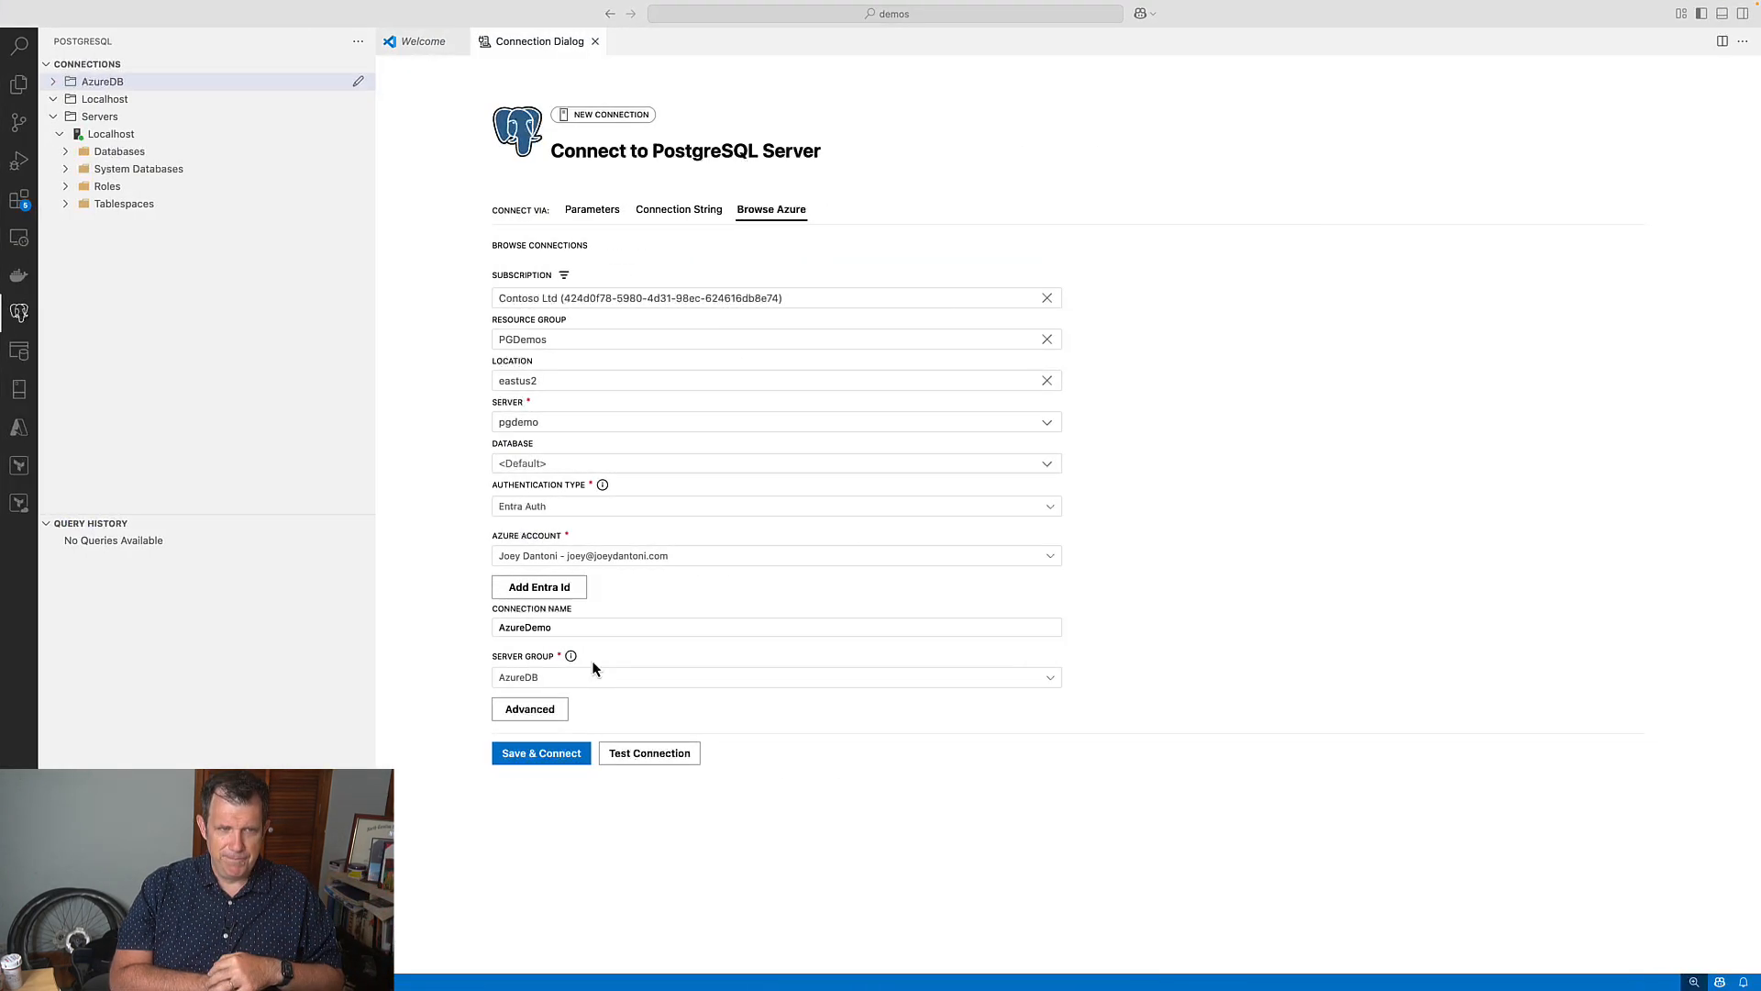
Save and connect AzureDemo, expand adventureworks' schemas, and open its context menu.
click(540, 752)
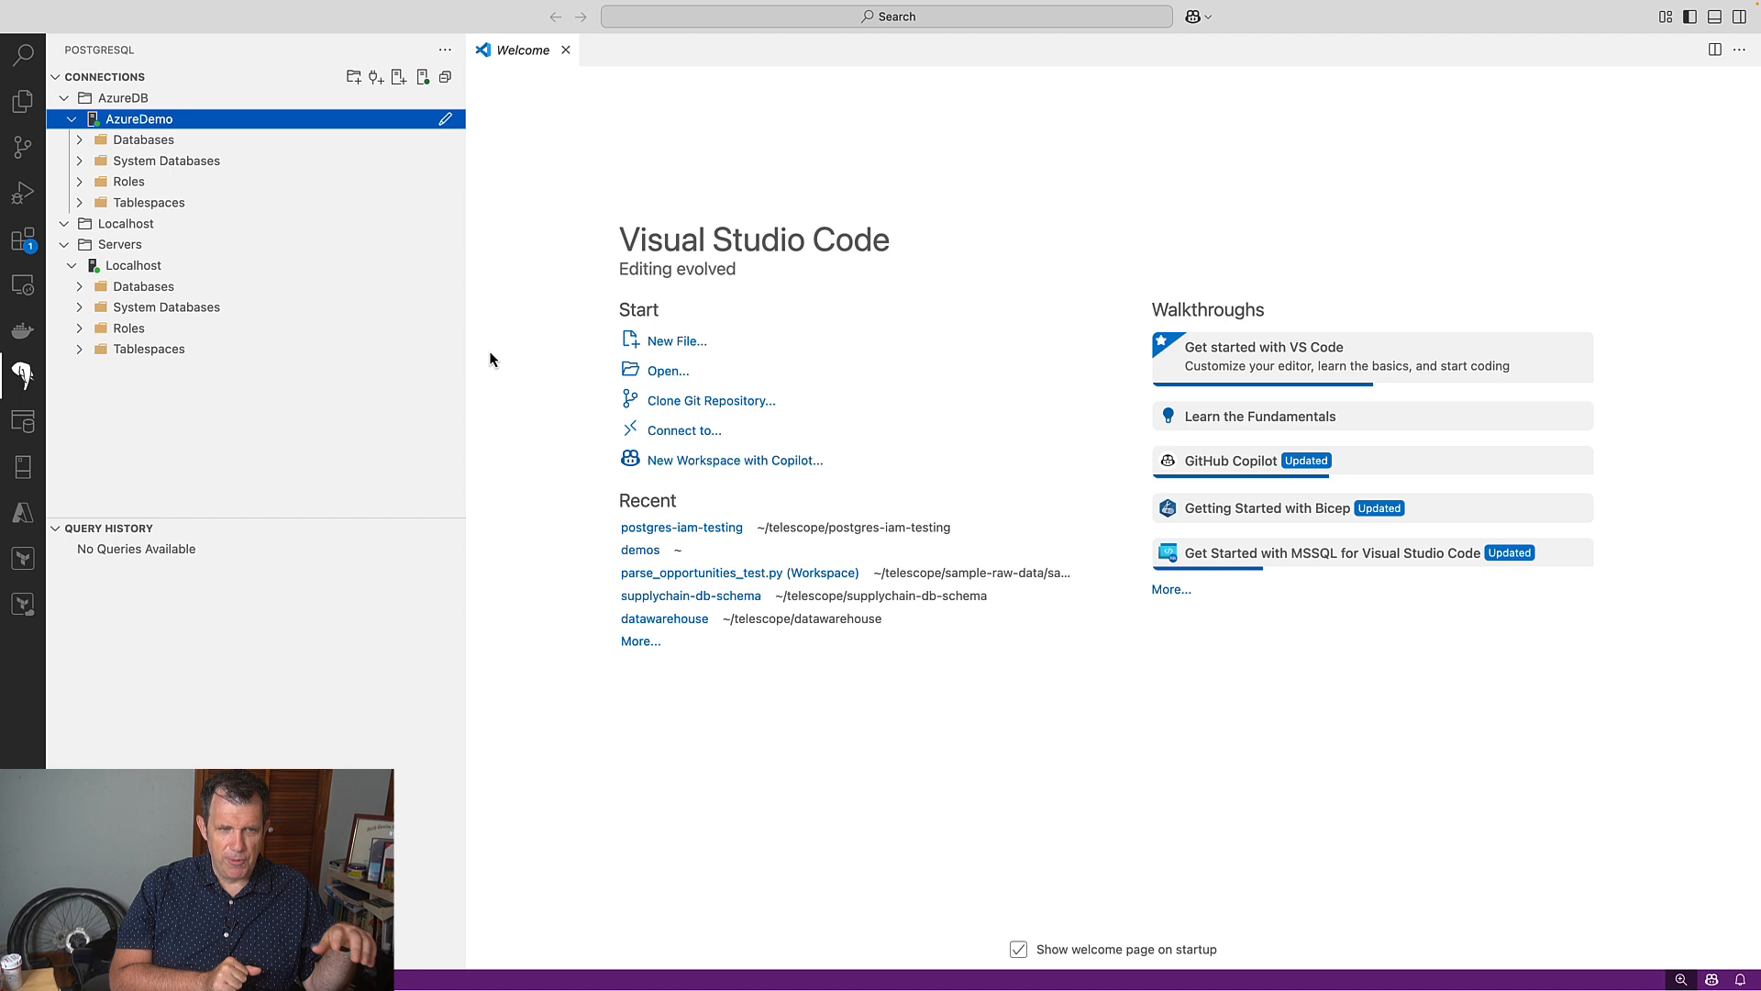
click(80, 139)
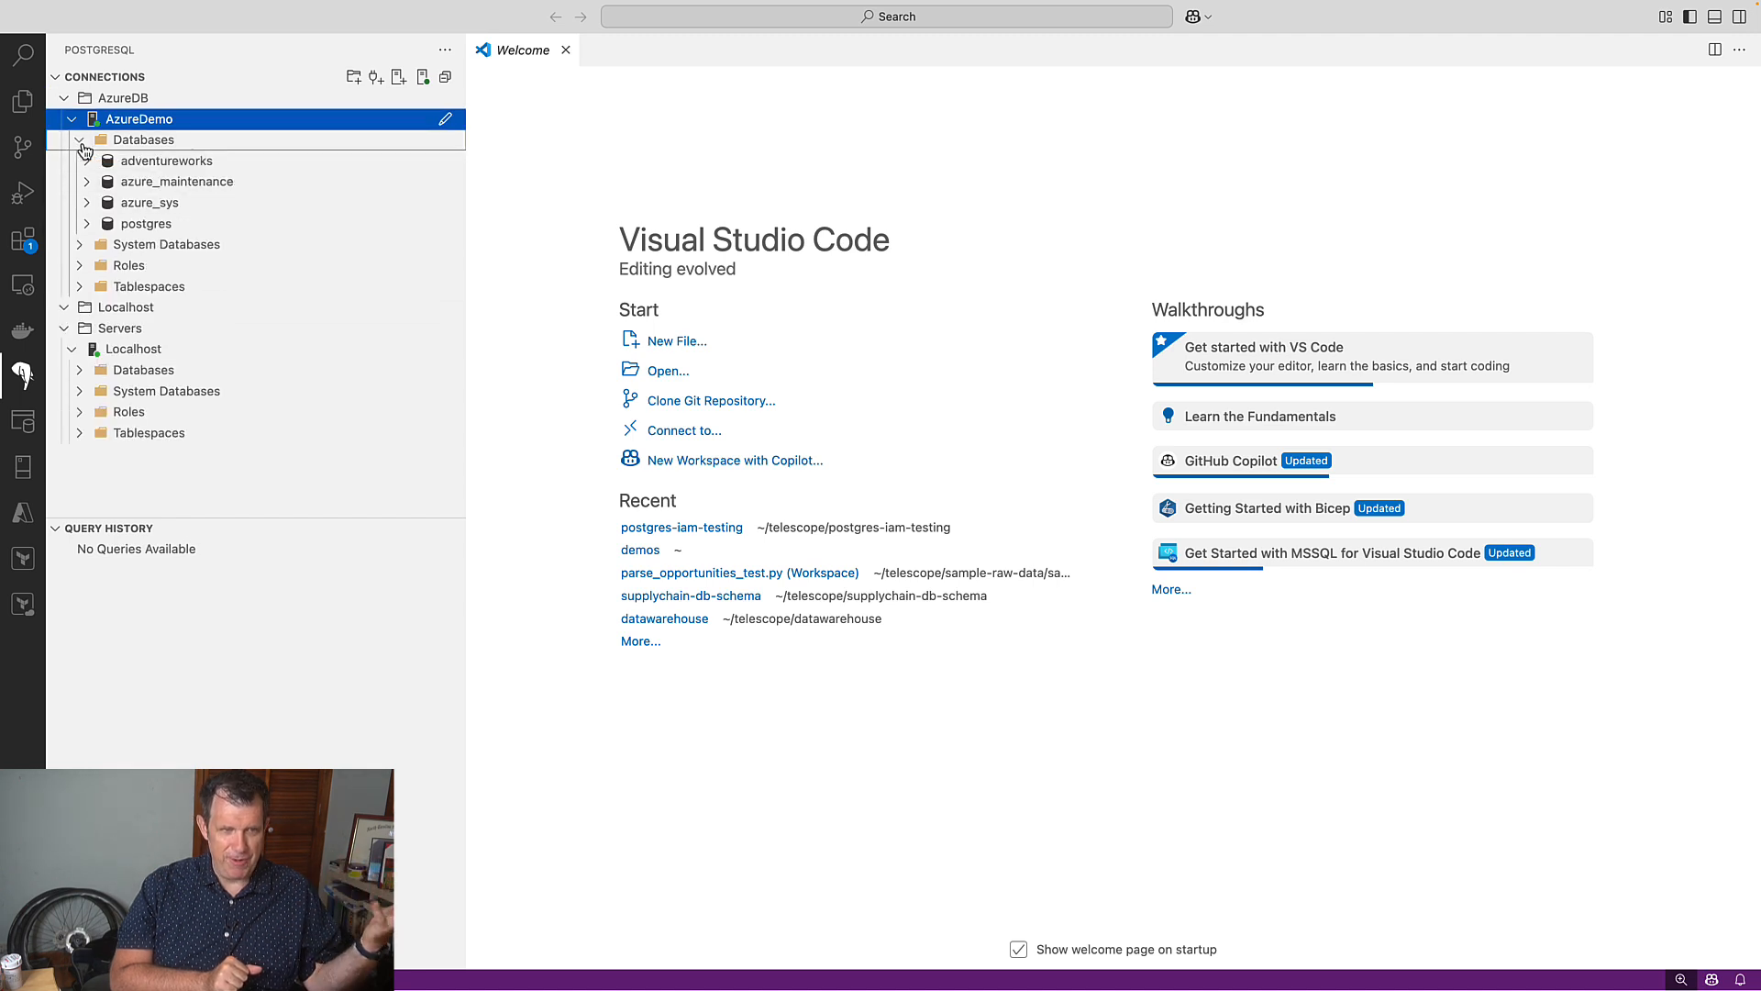
click(86, 160)
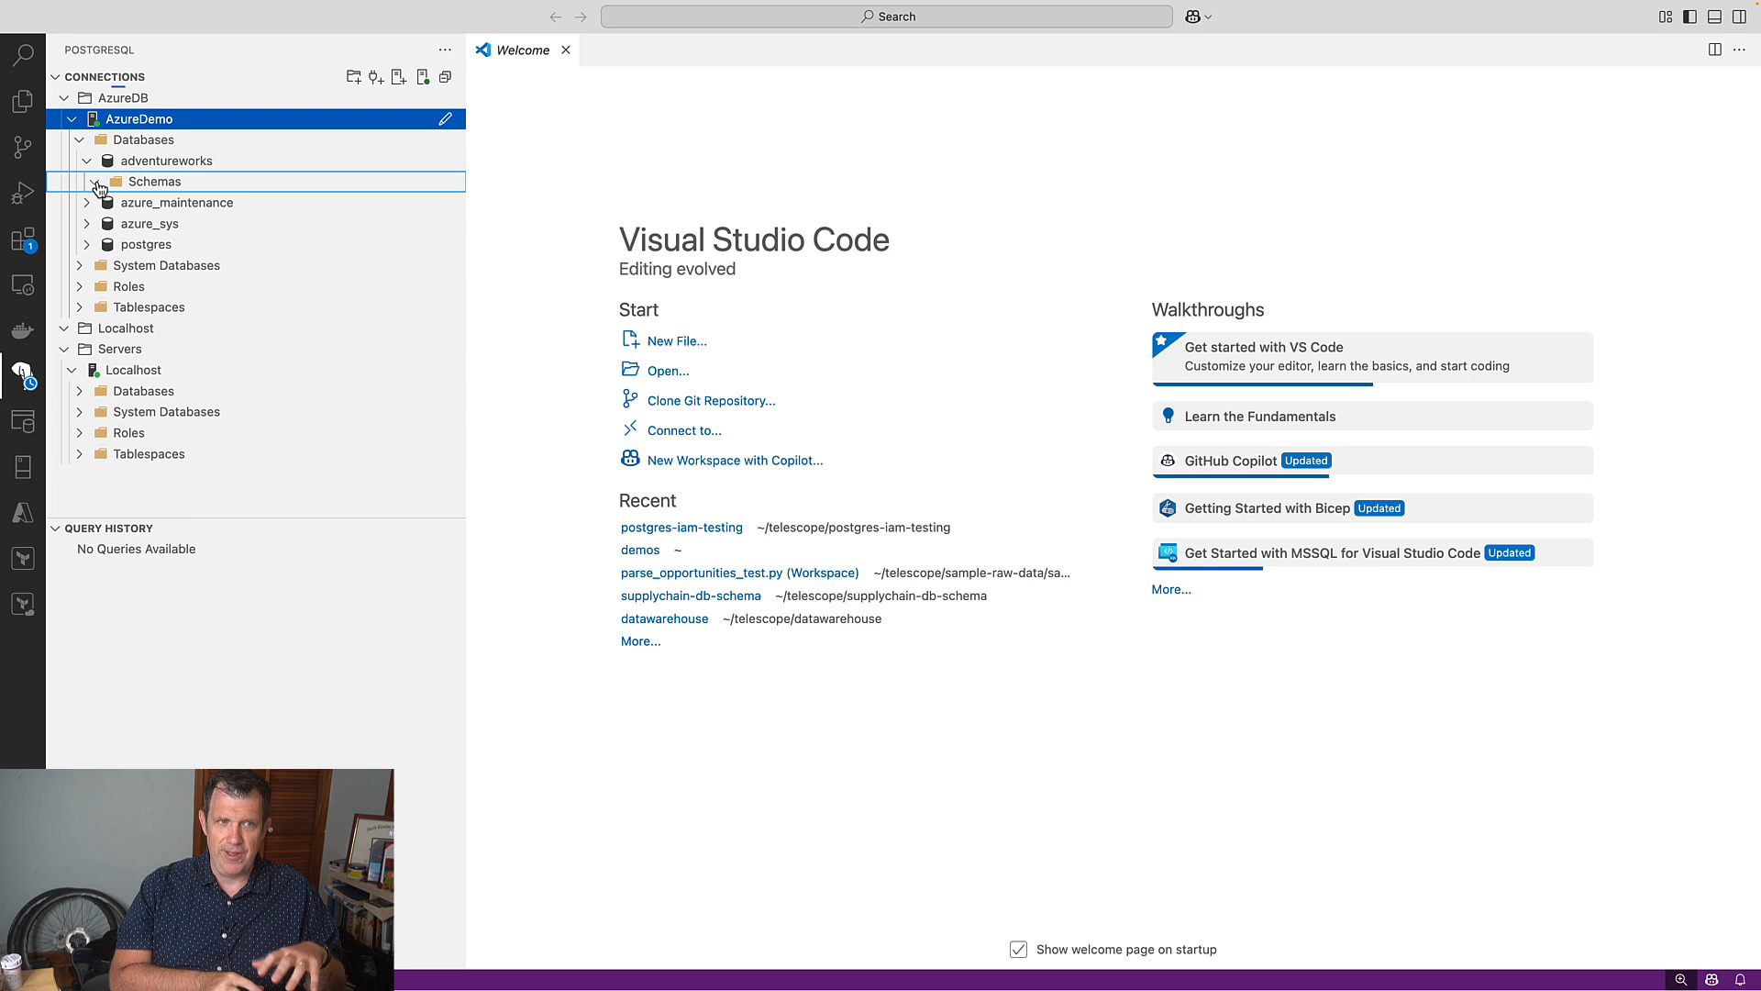
click(95, 181)
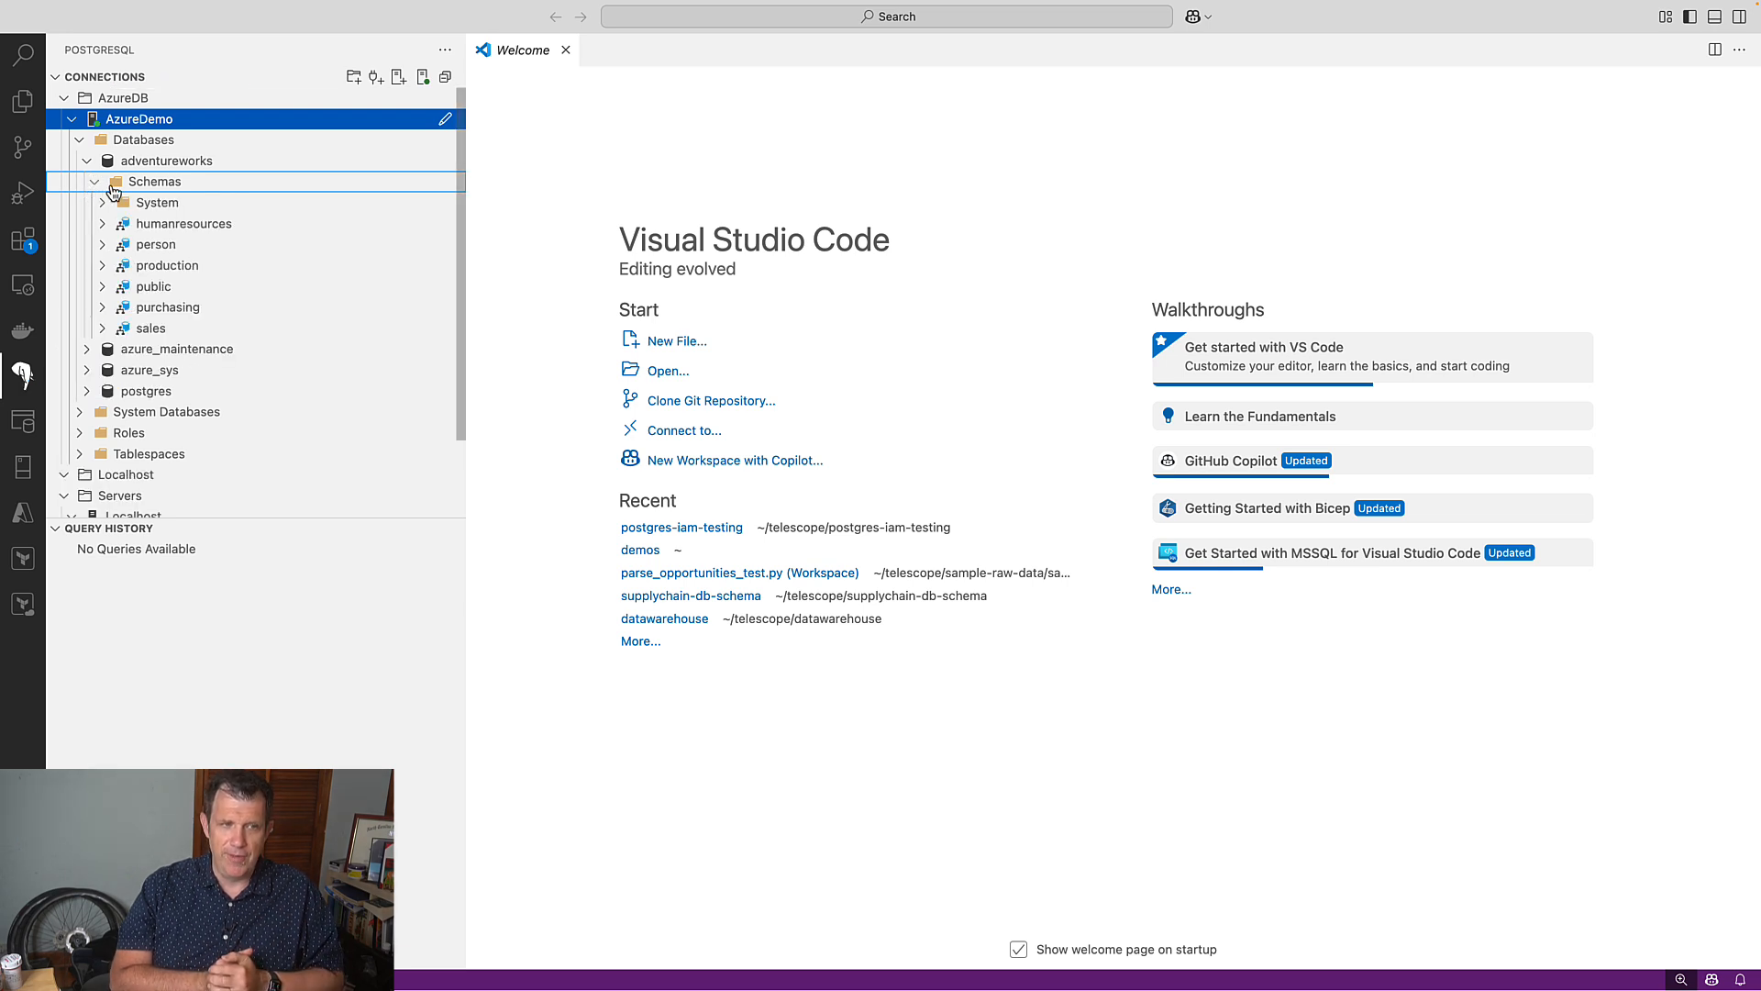
right_click(164, 159)
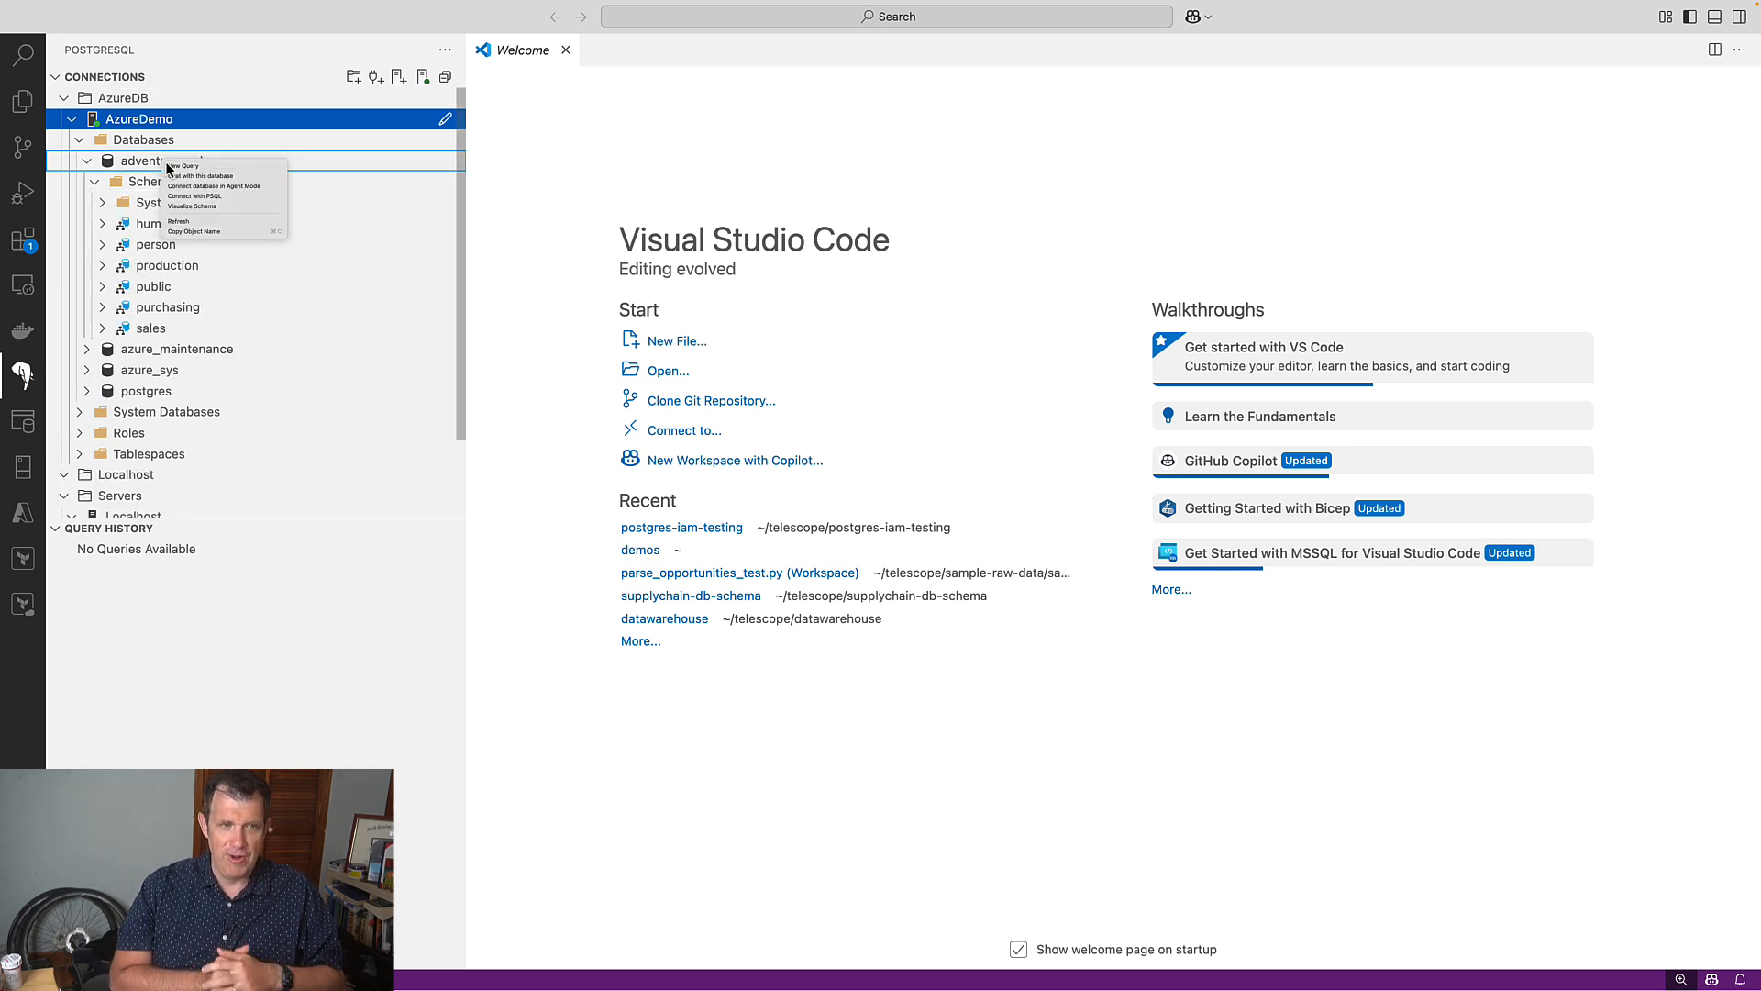
mouse_move(195, 206)
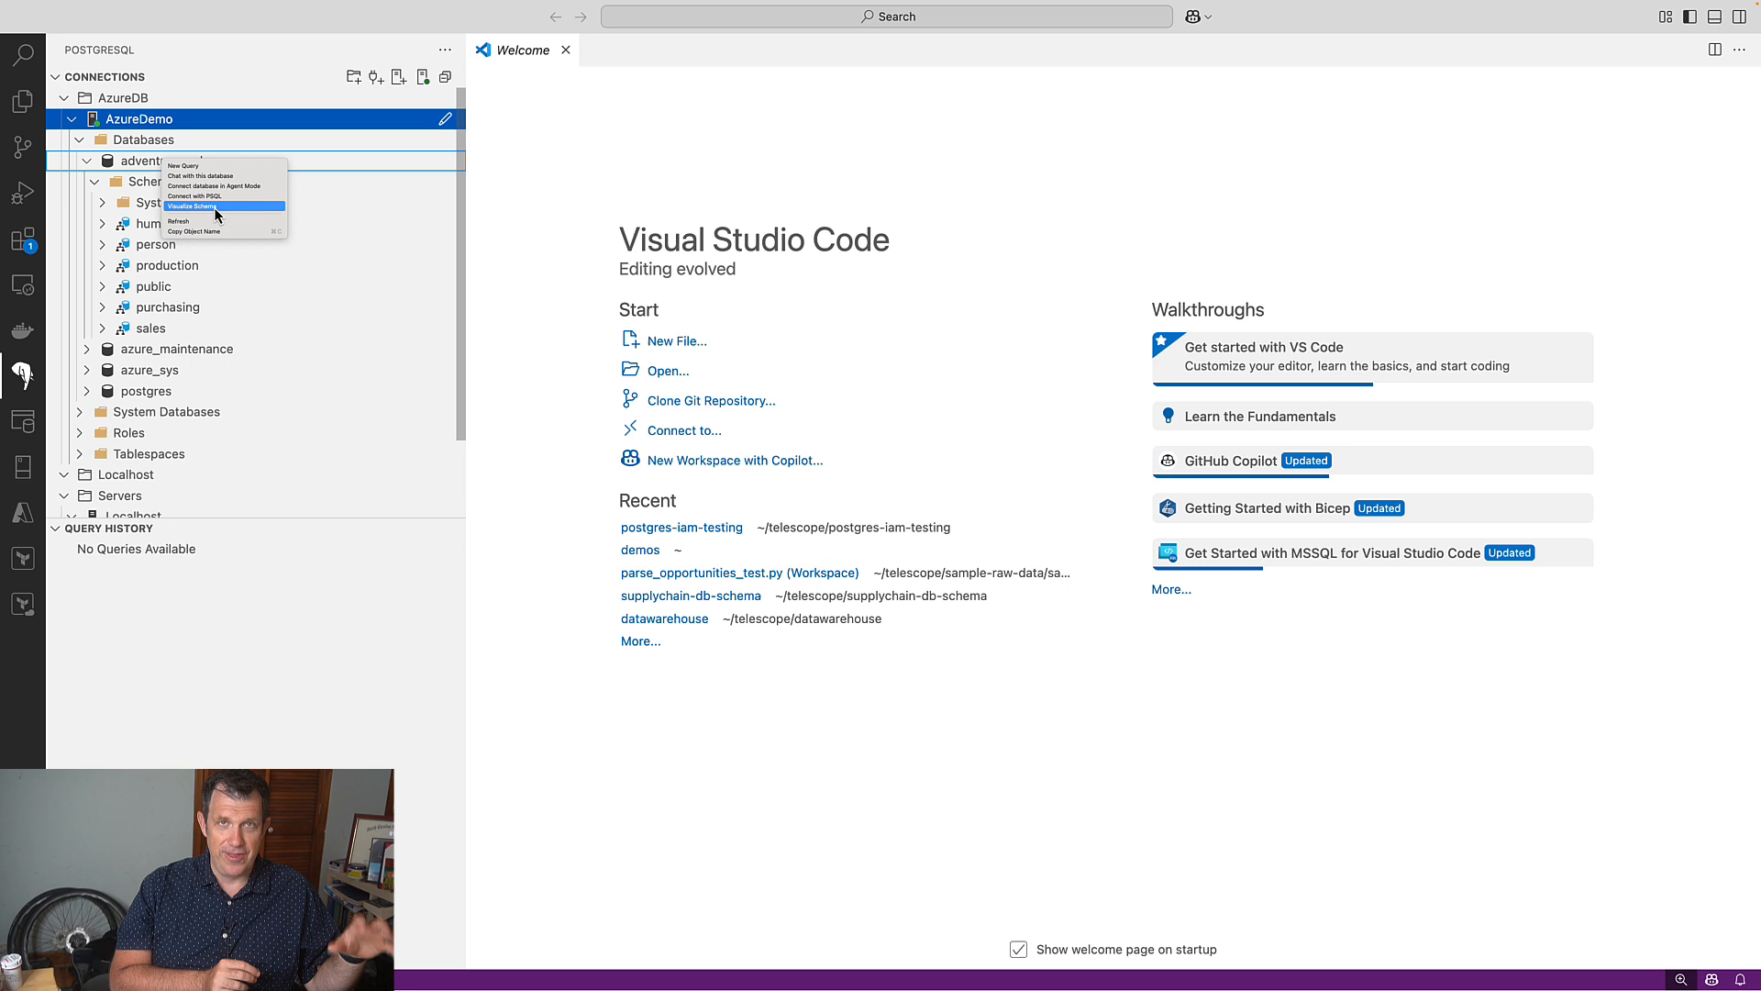
Visualize the adventureworks schema and zoom out to fit the whole diagram.
click(191, 206)
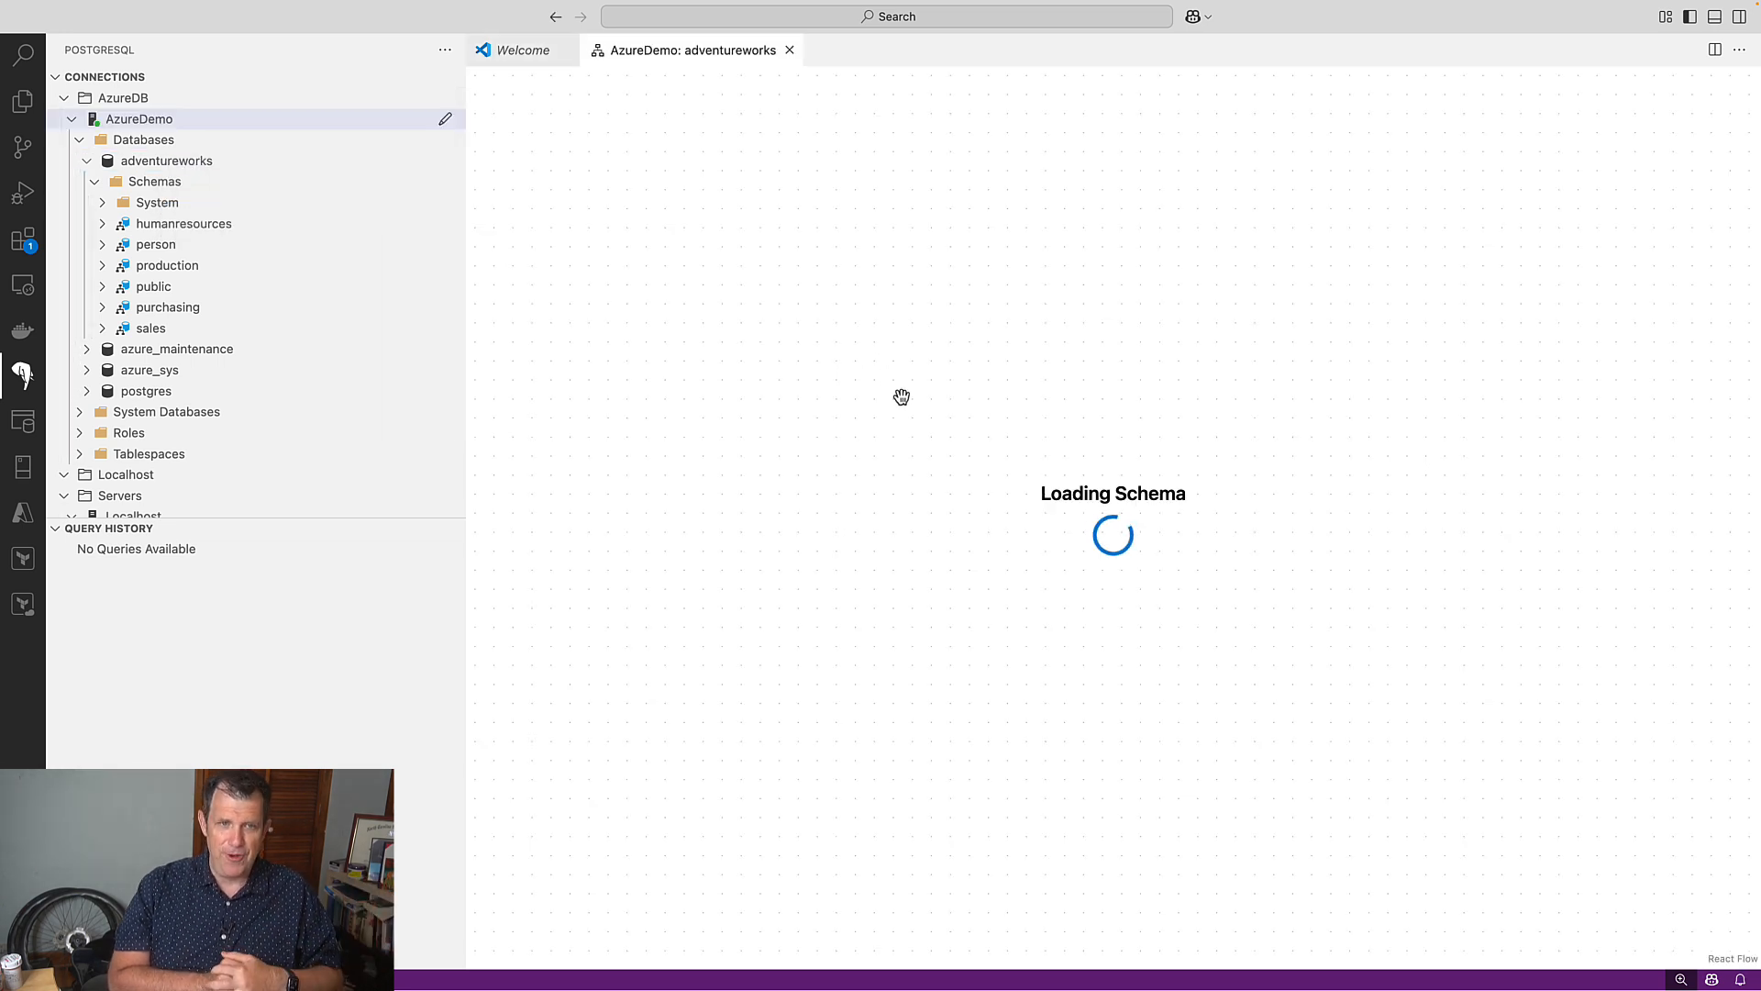
mouse_move(981, 411)
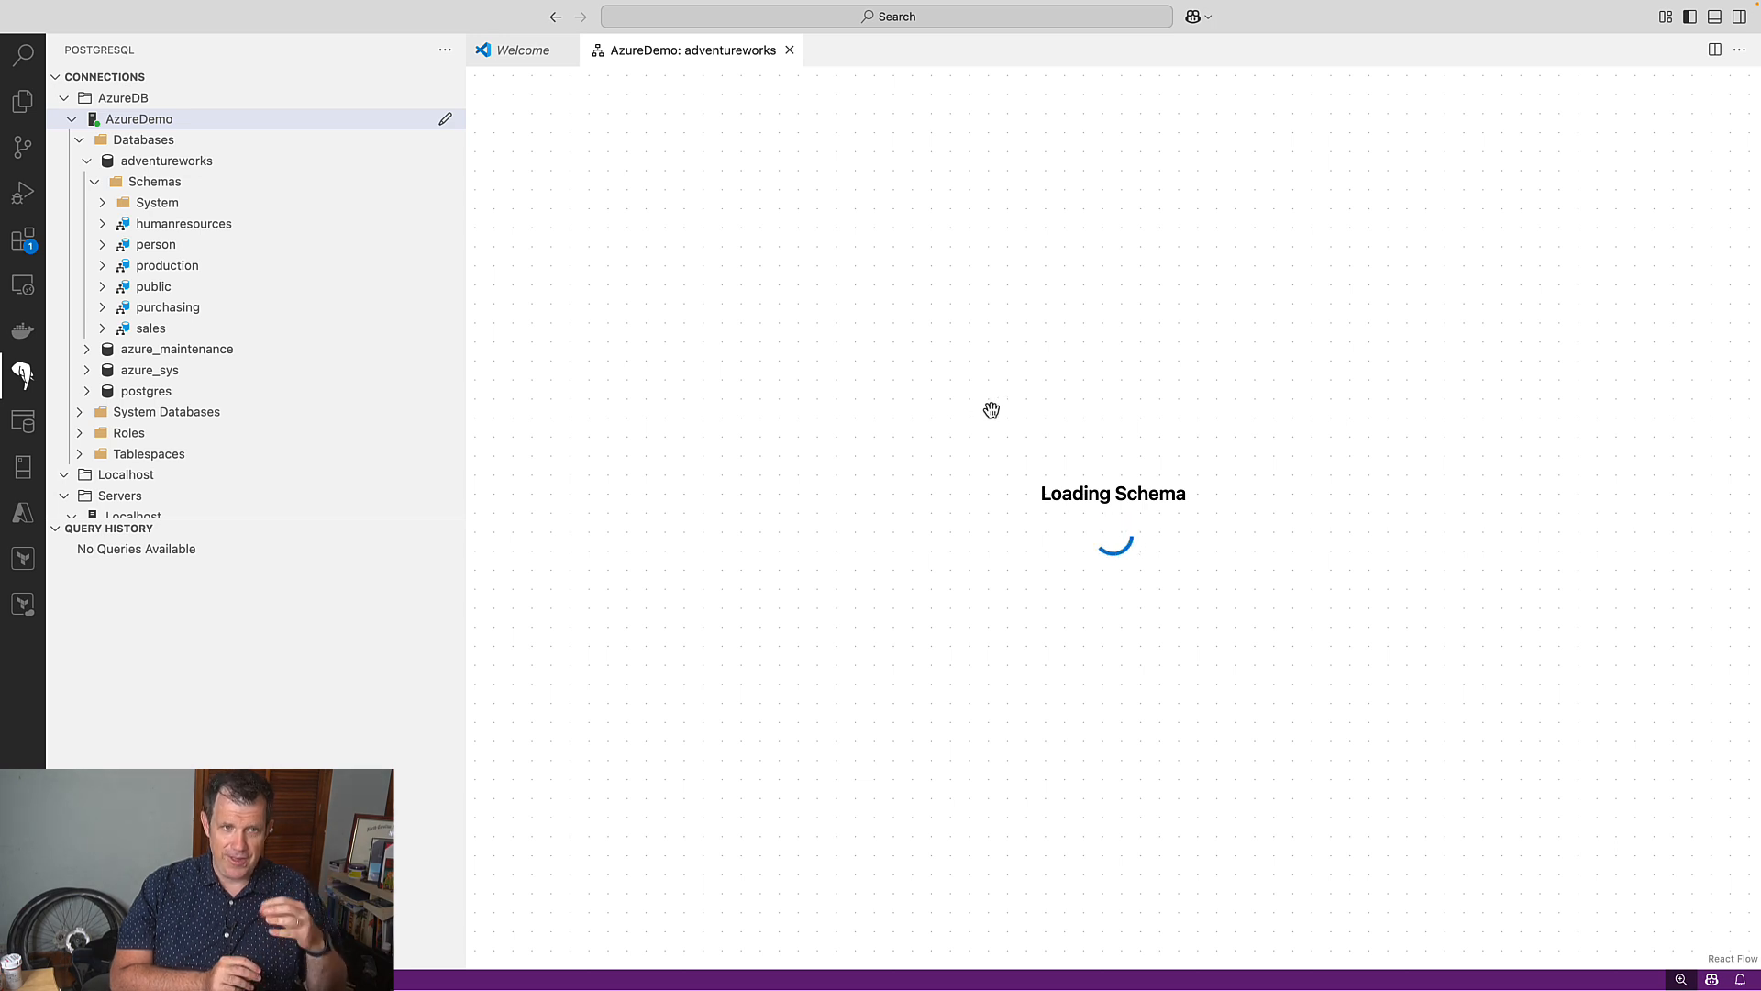
mouse_move(997, 441)
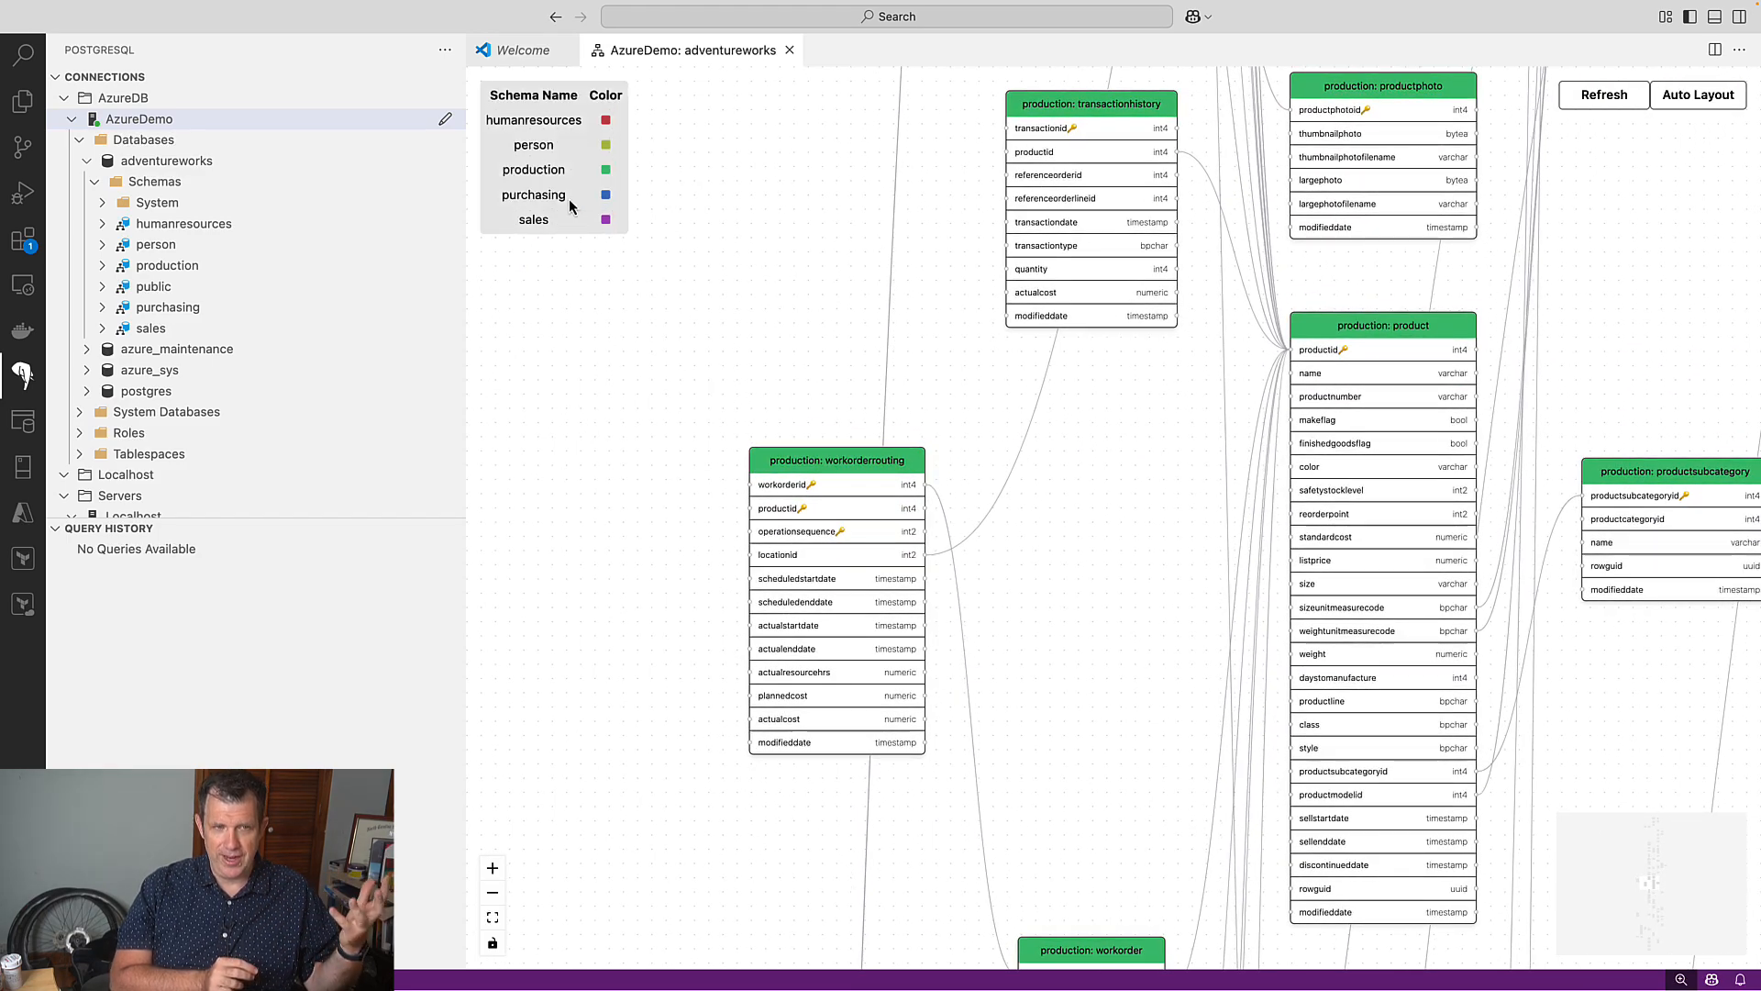
scroll(down, 3)
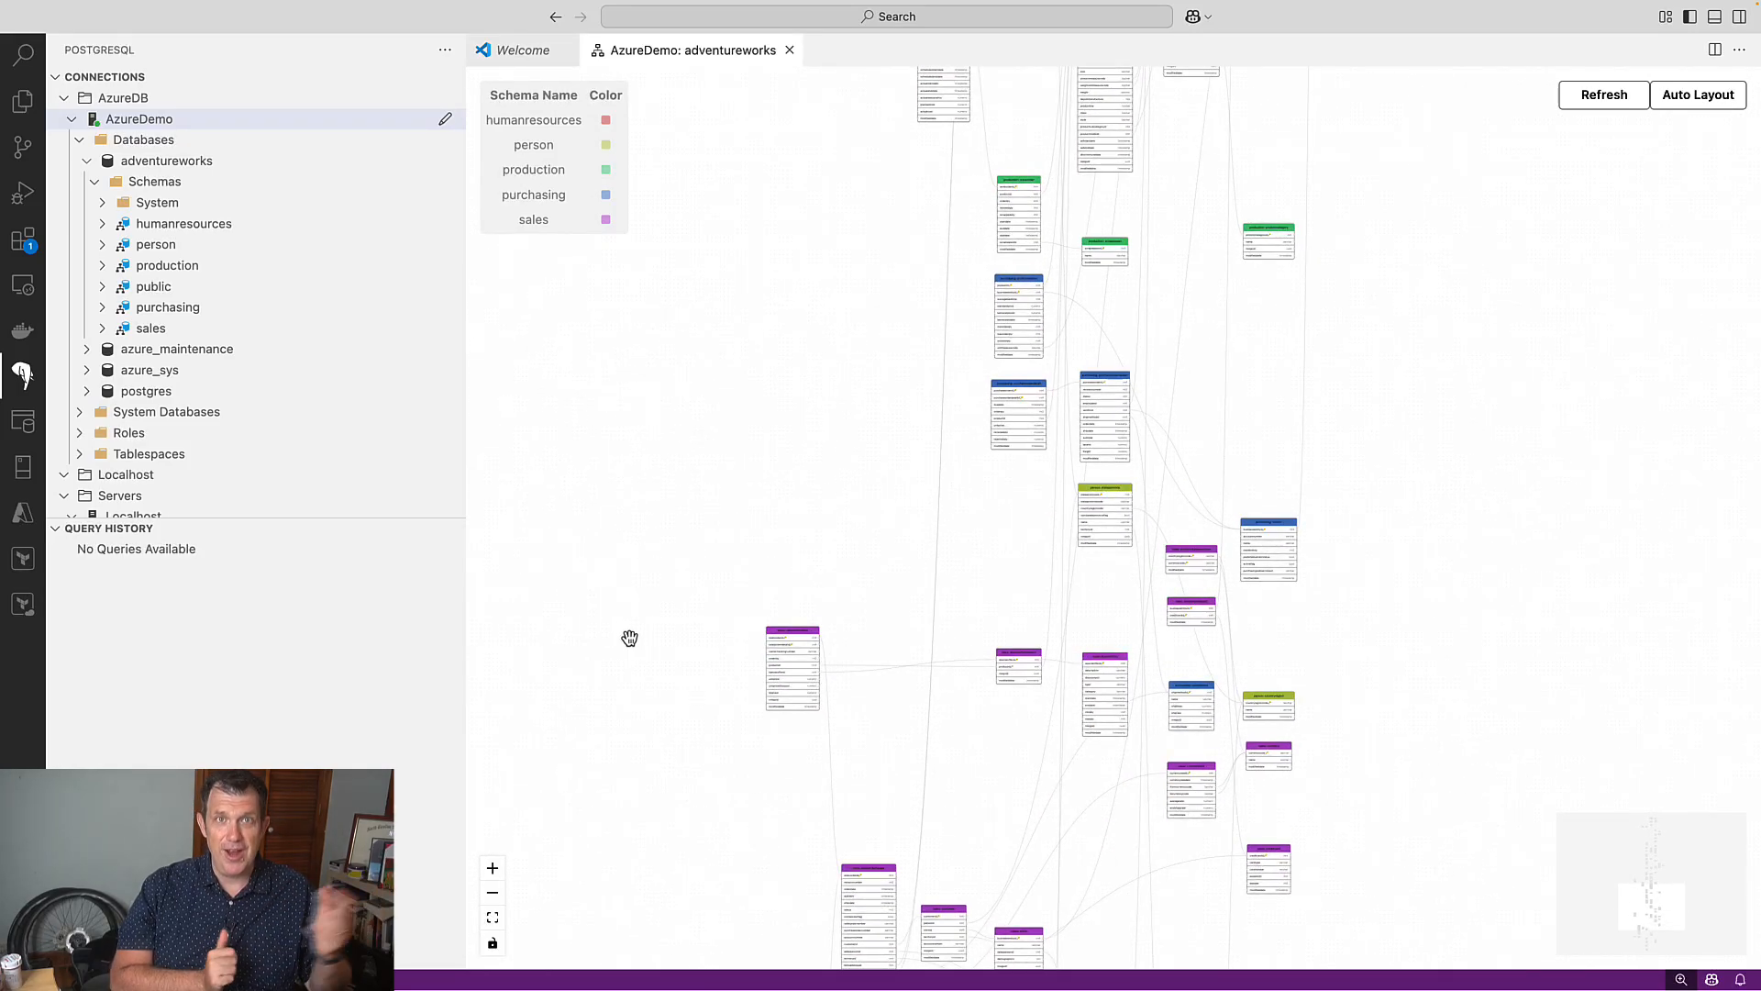
click(492, 916)
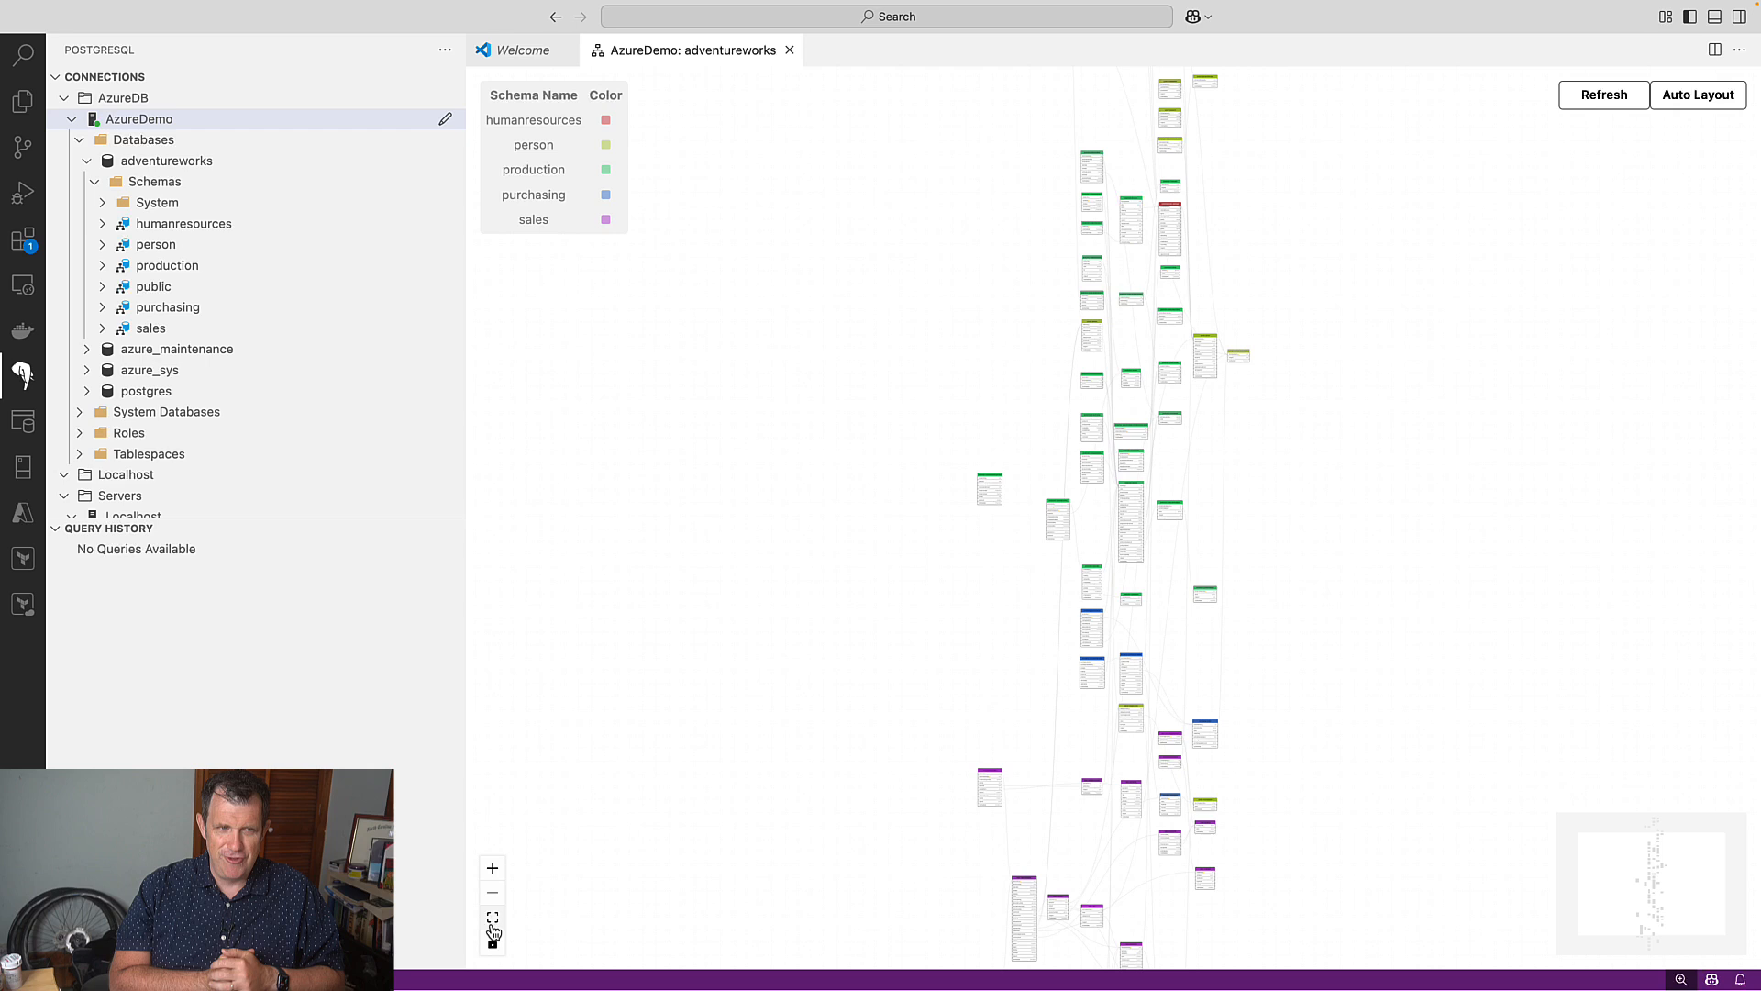
click(492, 868)
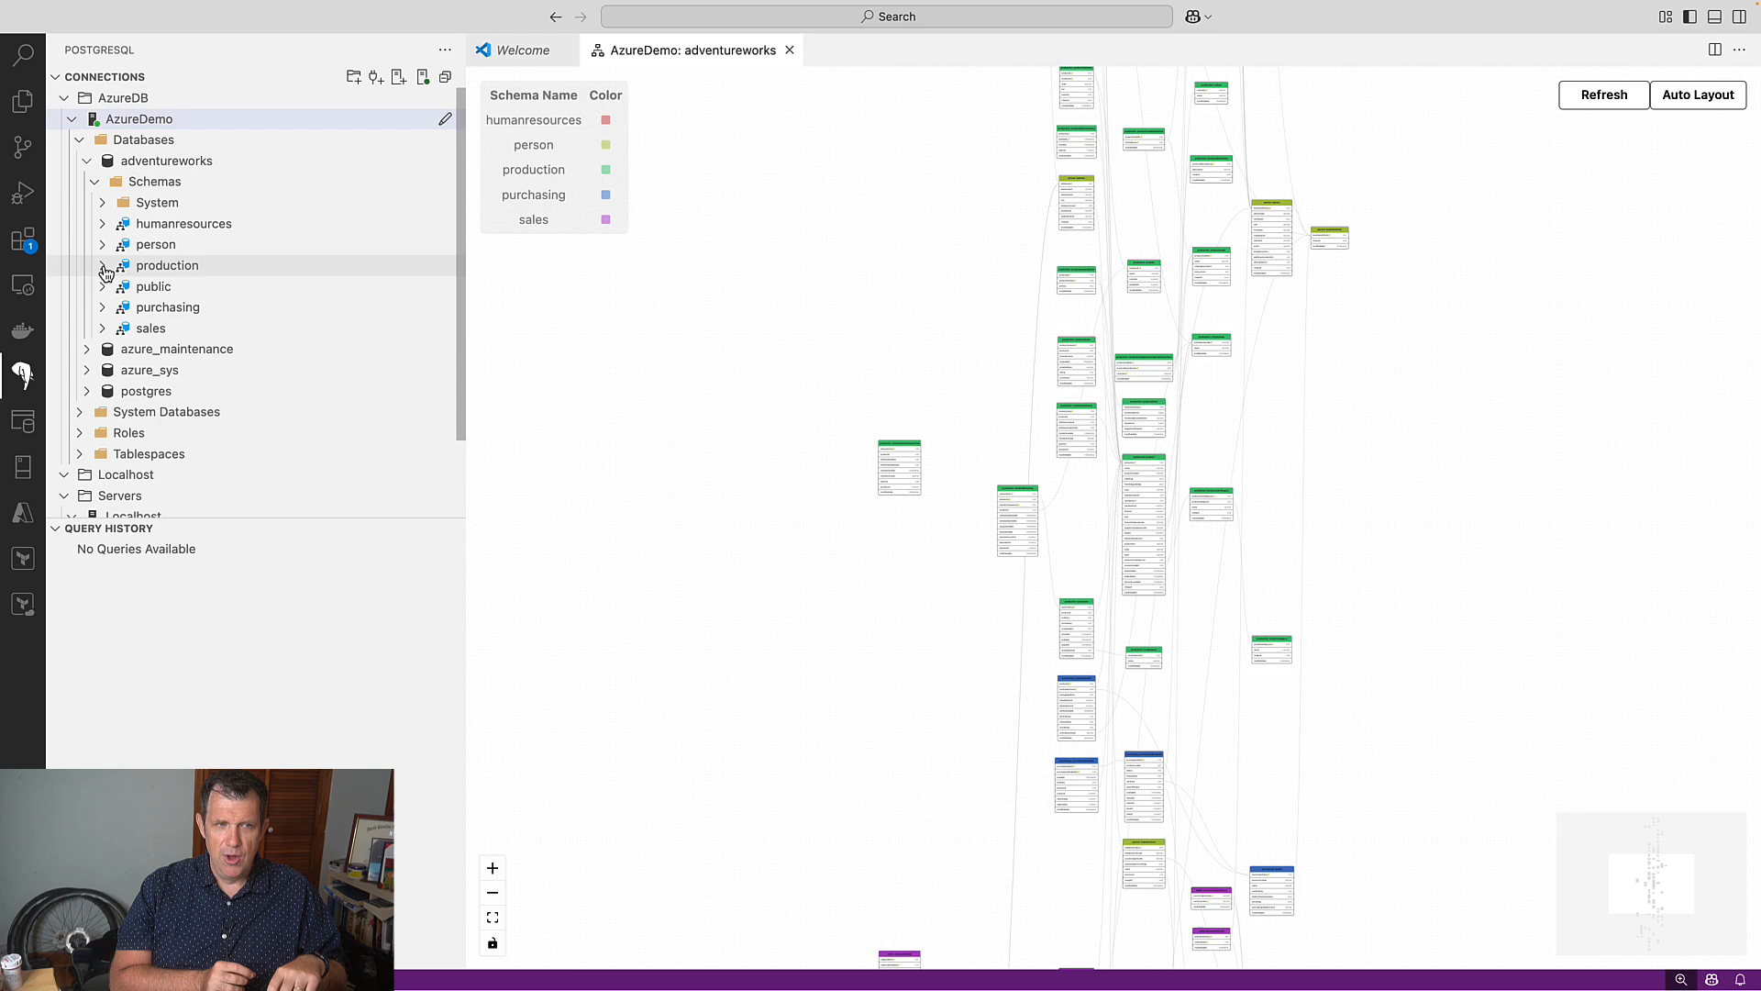
Expand production tables and select the top 1000 rows of productinventory.
click(104, 265)
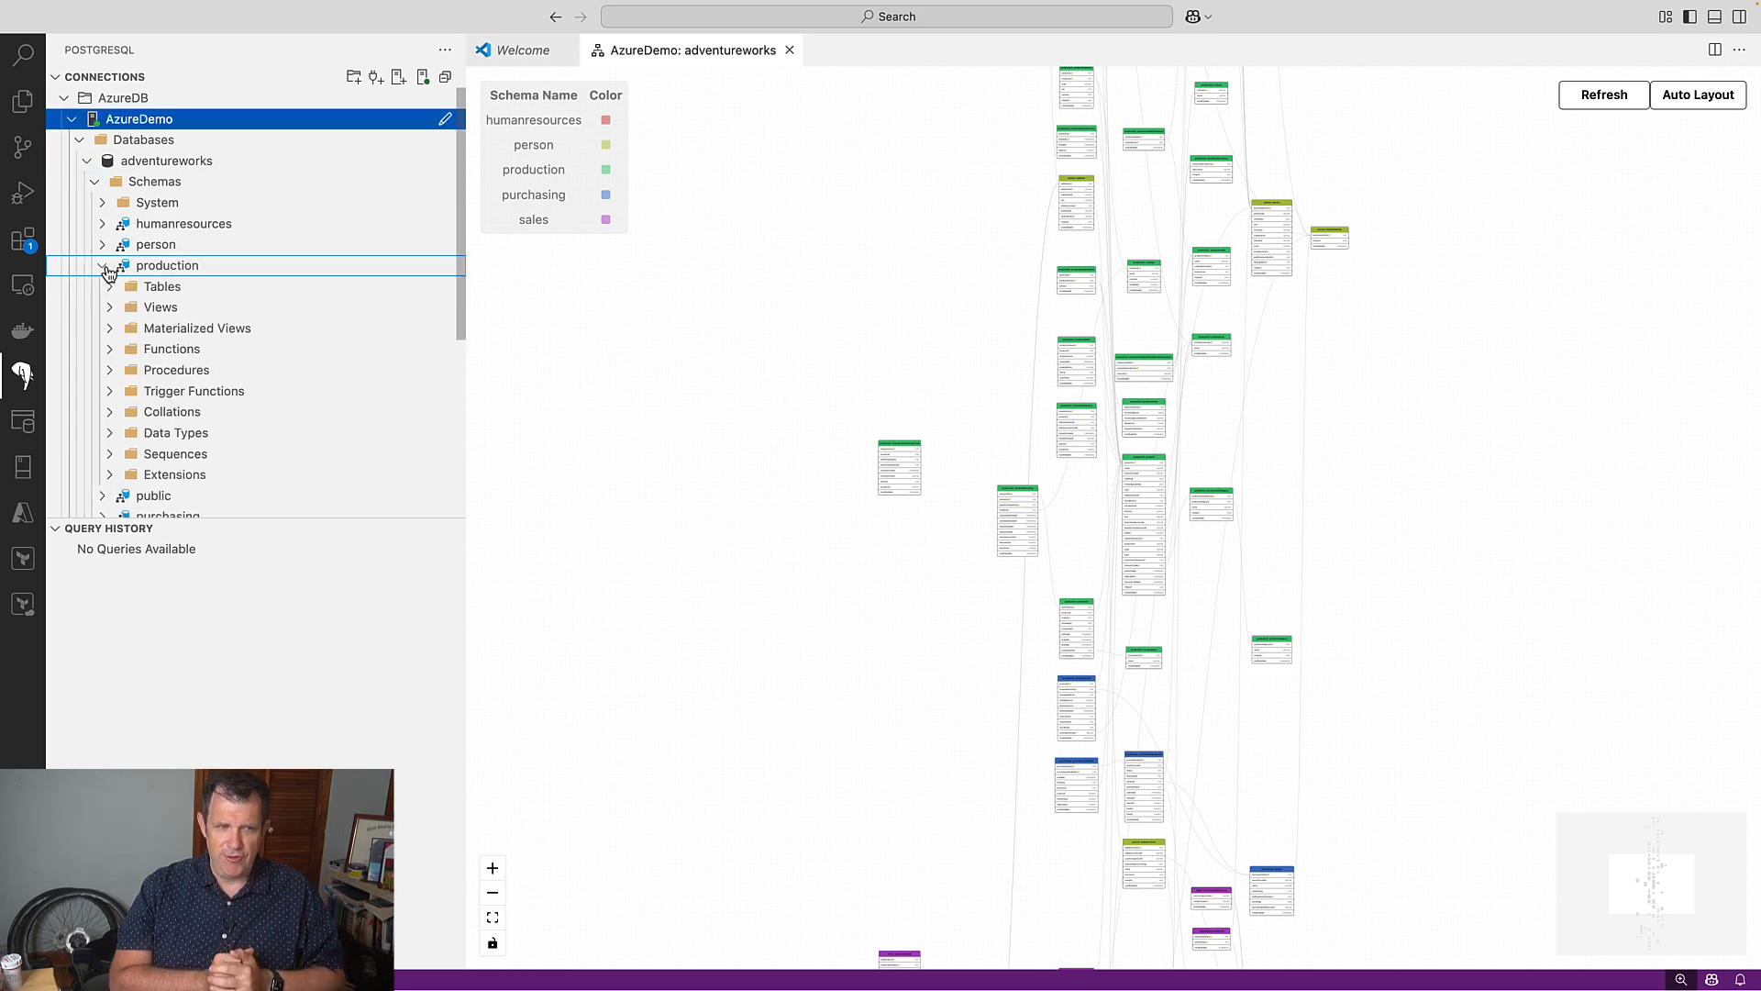
click(110, 286)
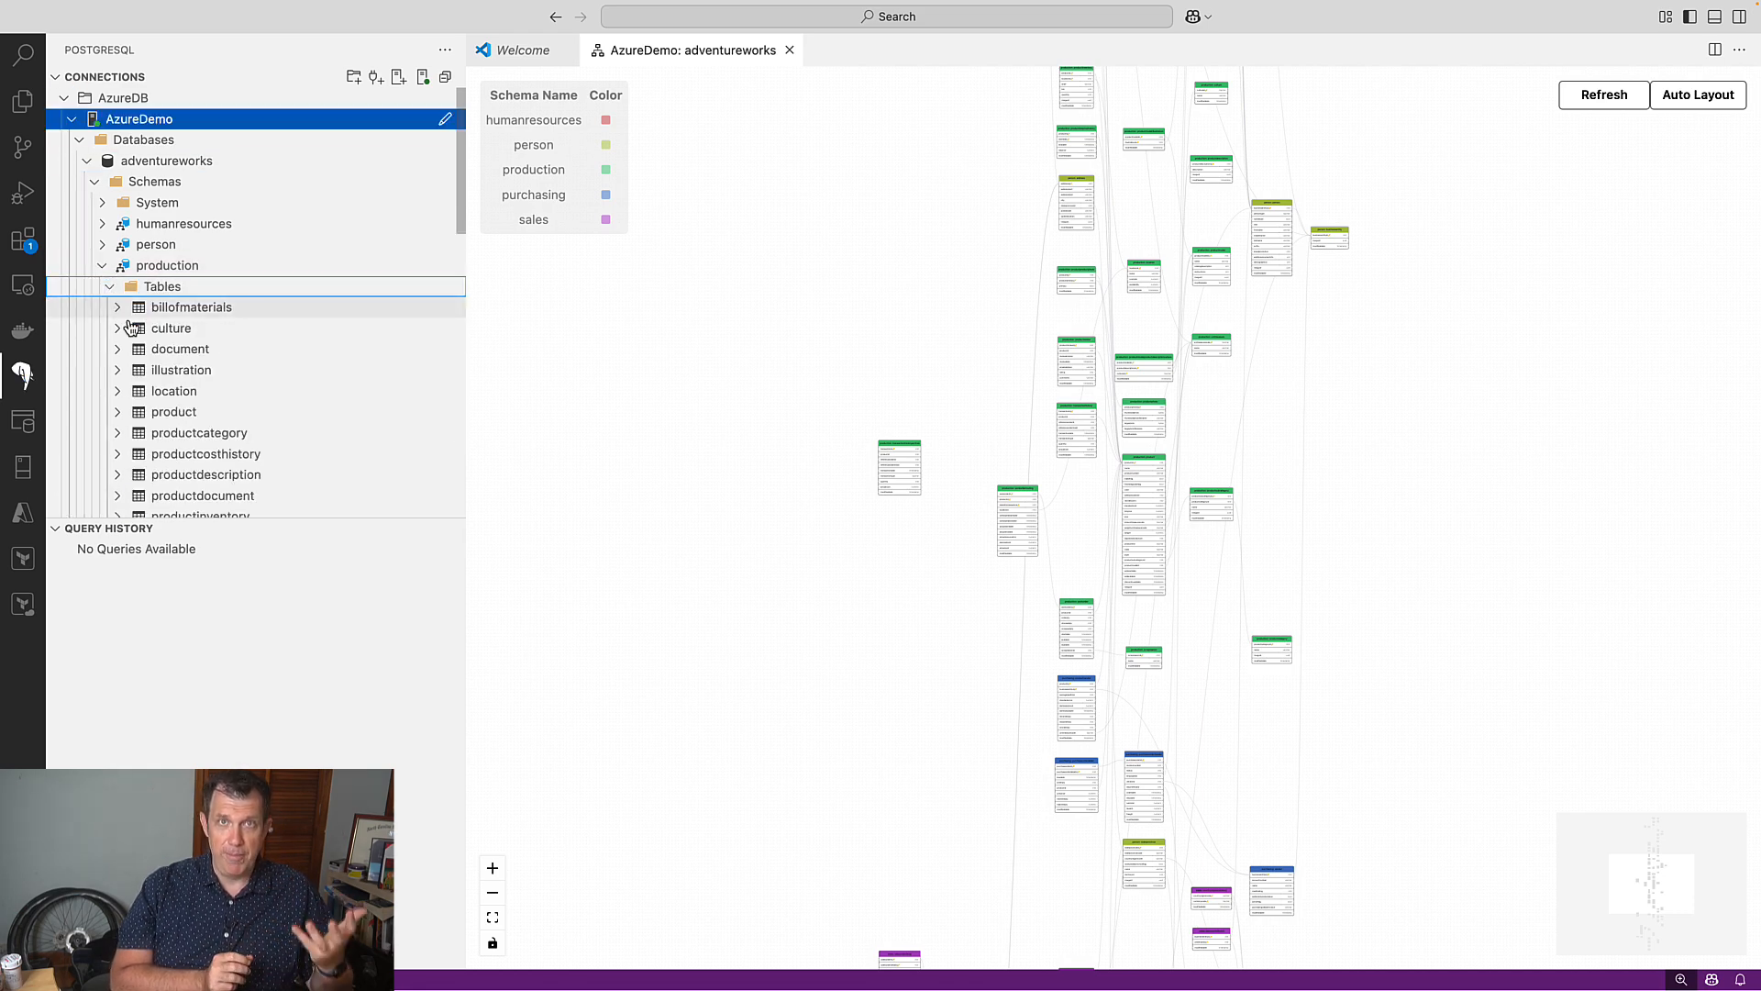
scroll(down, 3)
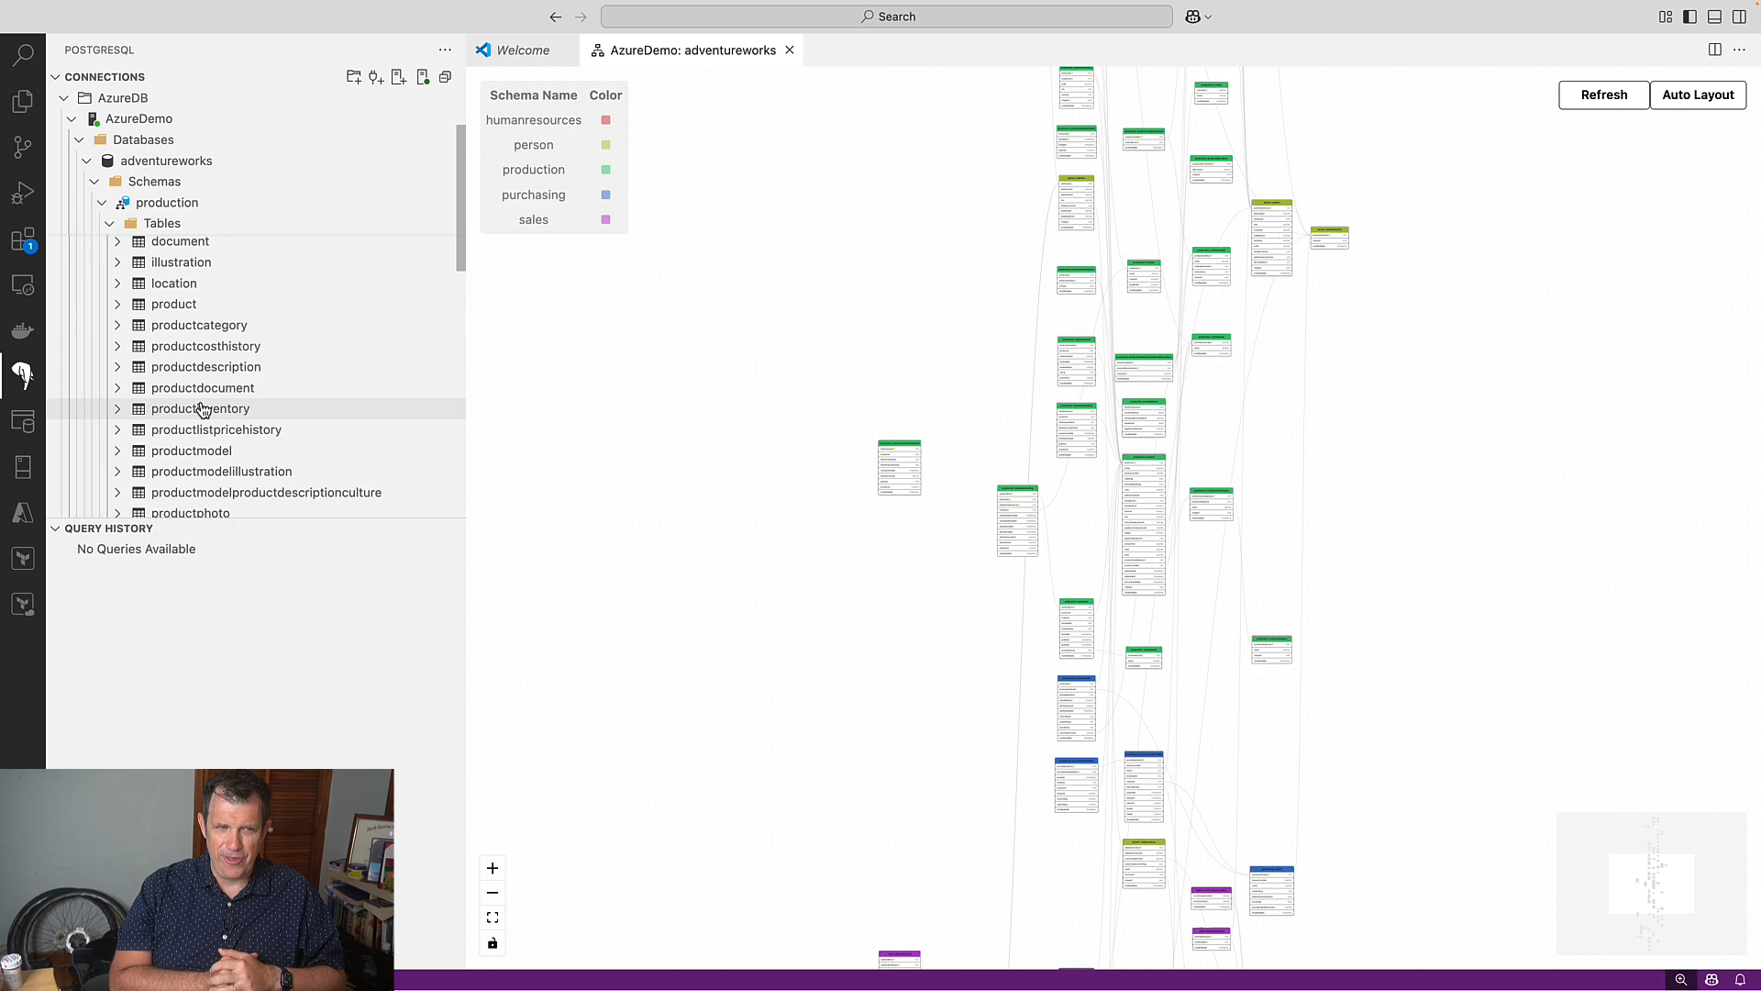
right_click(202, 407)
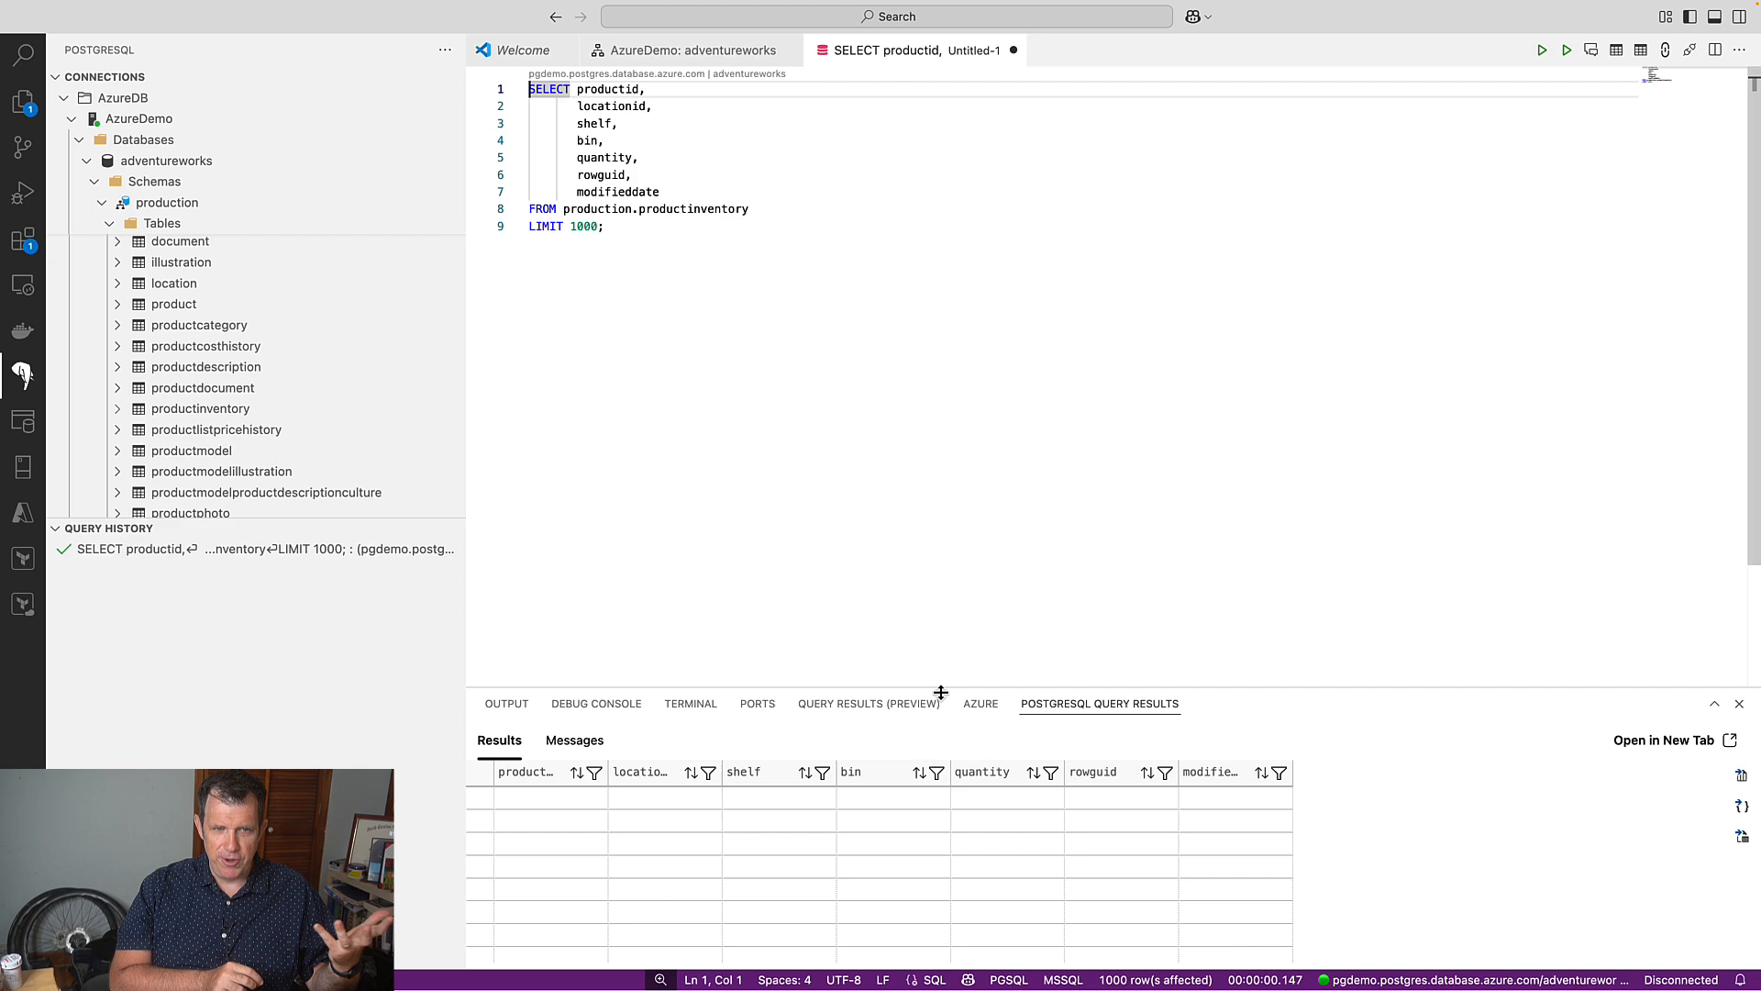
Enlarge the results grid to show productid, locationid, shelf, bin and quantity rows.
click(1540, 49)
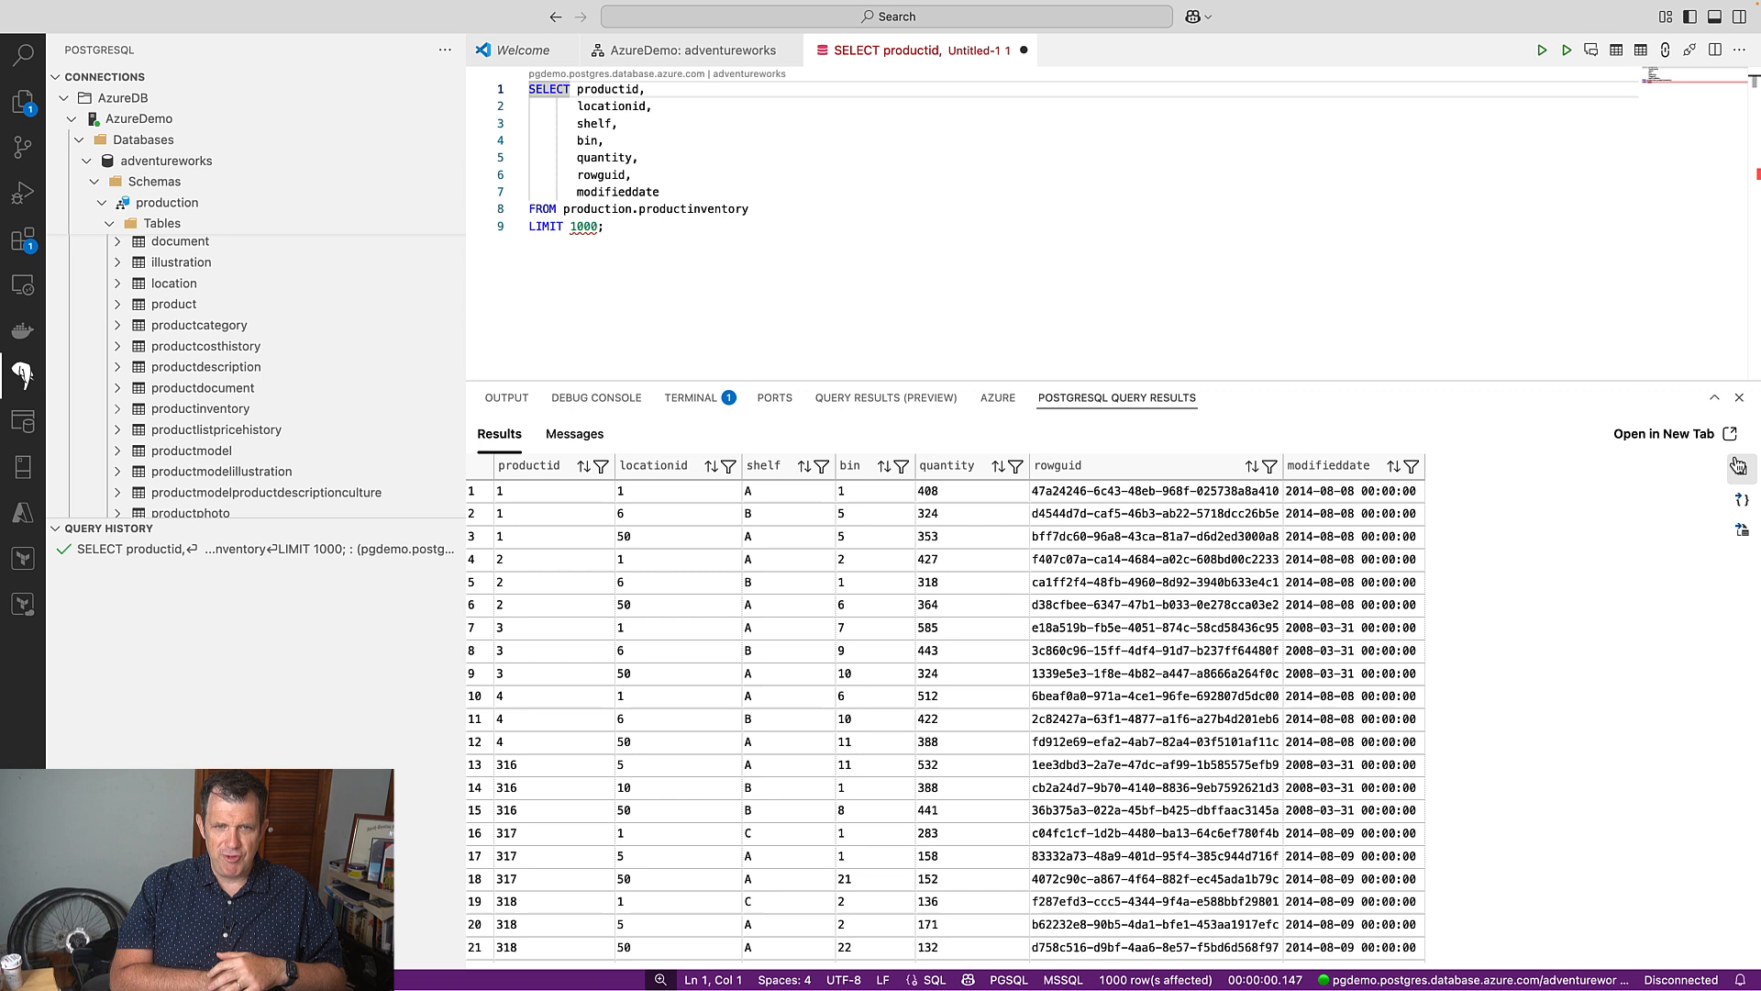
mouse_move(1735, 466)
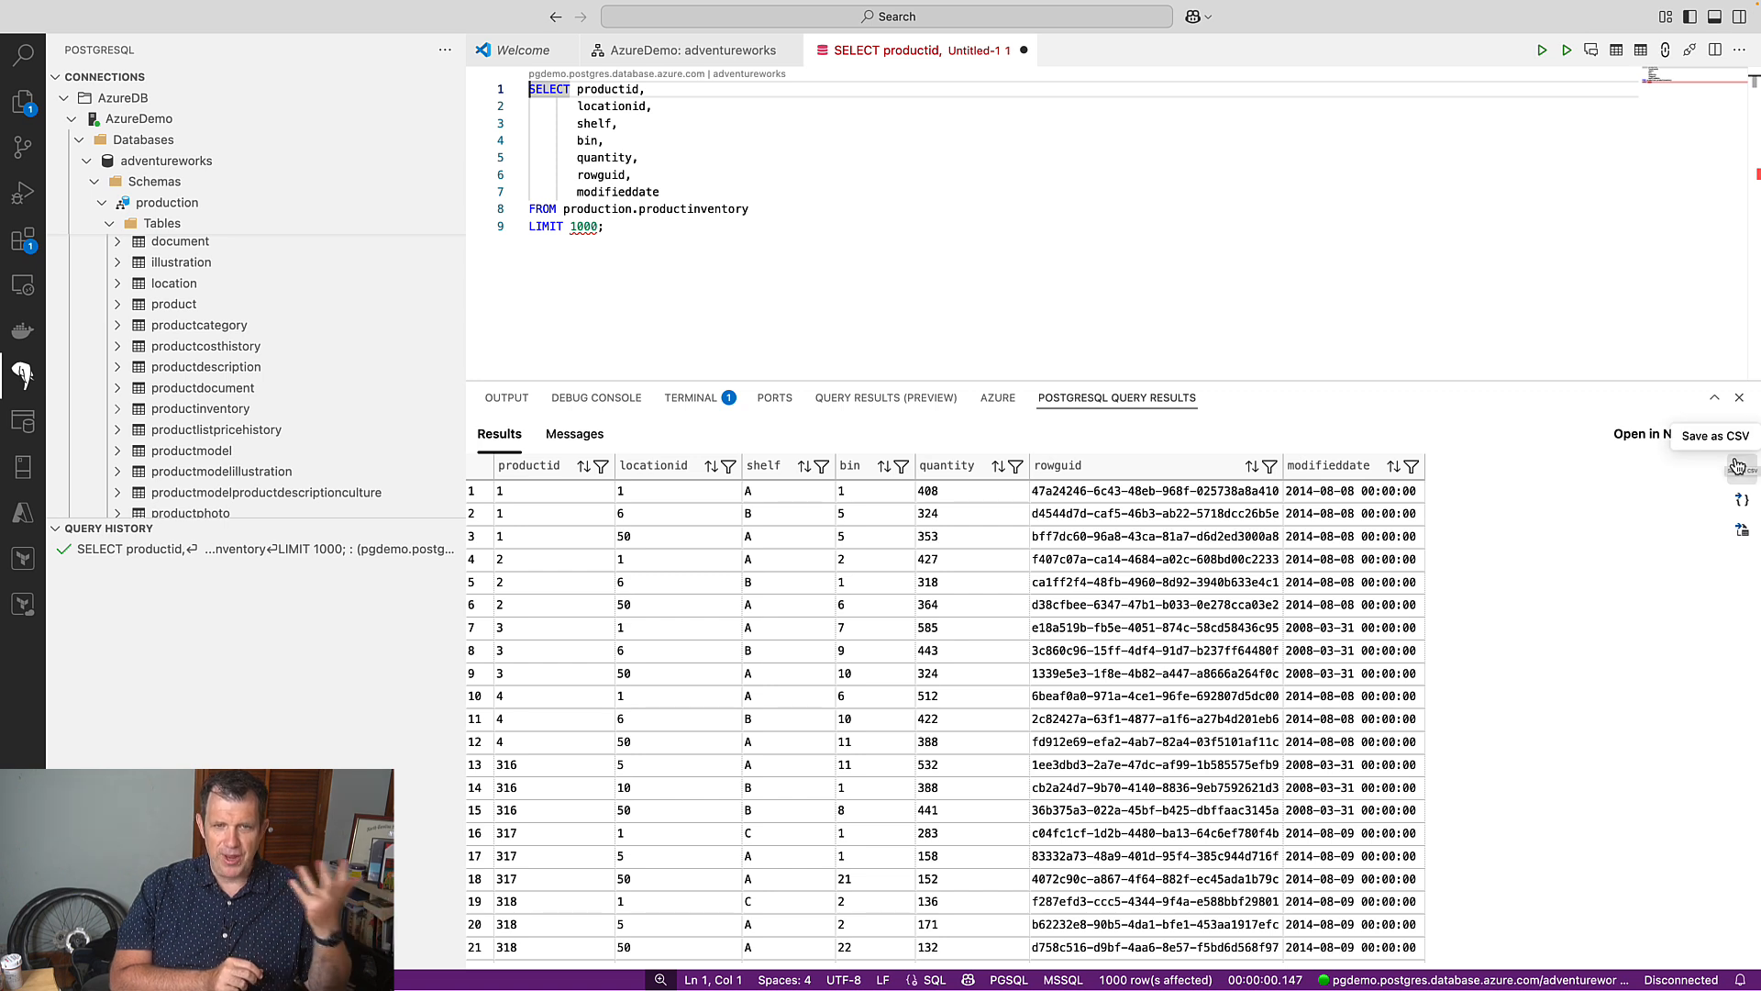
mouse_move(1742, 525)
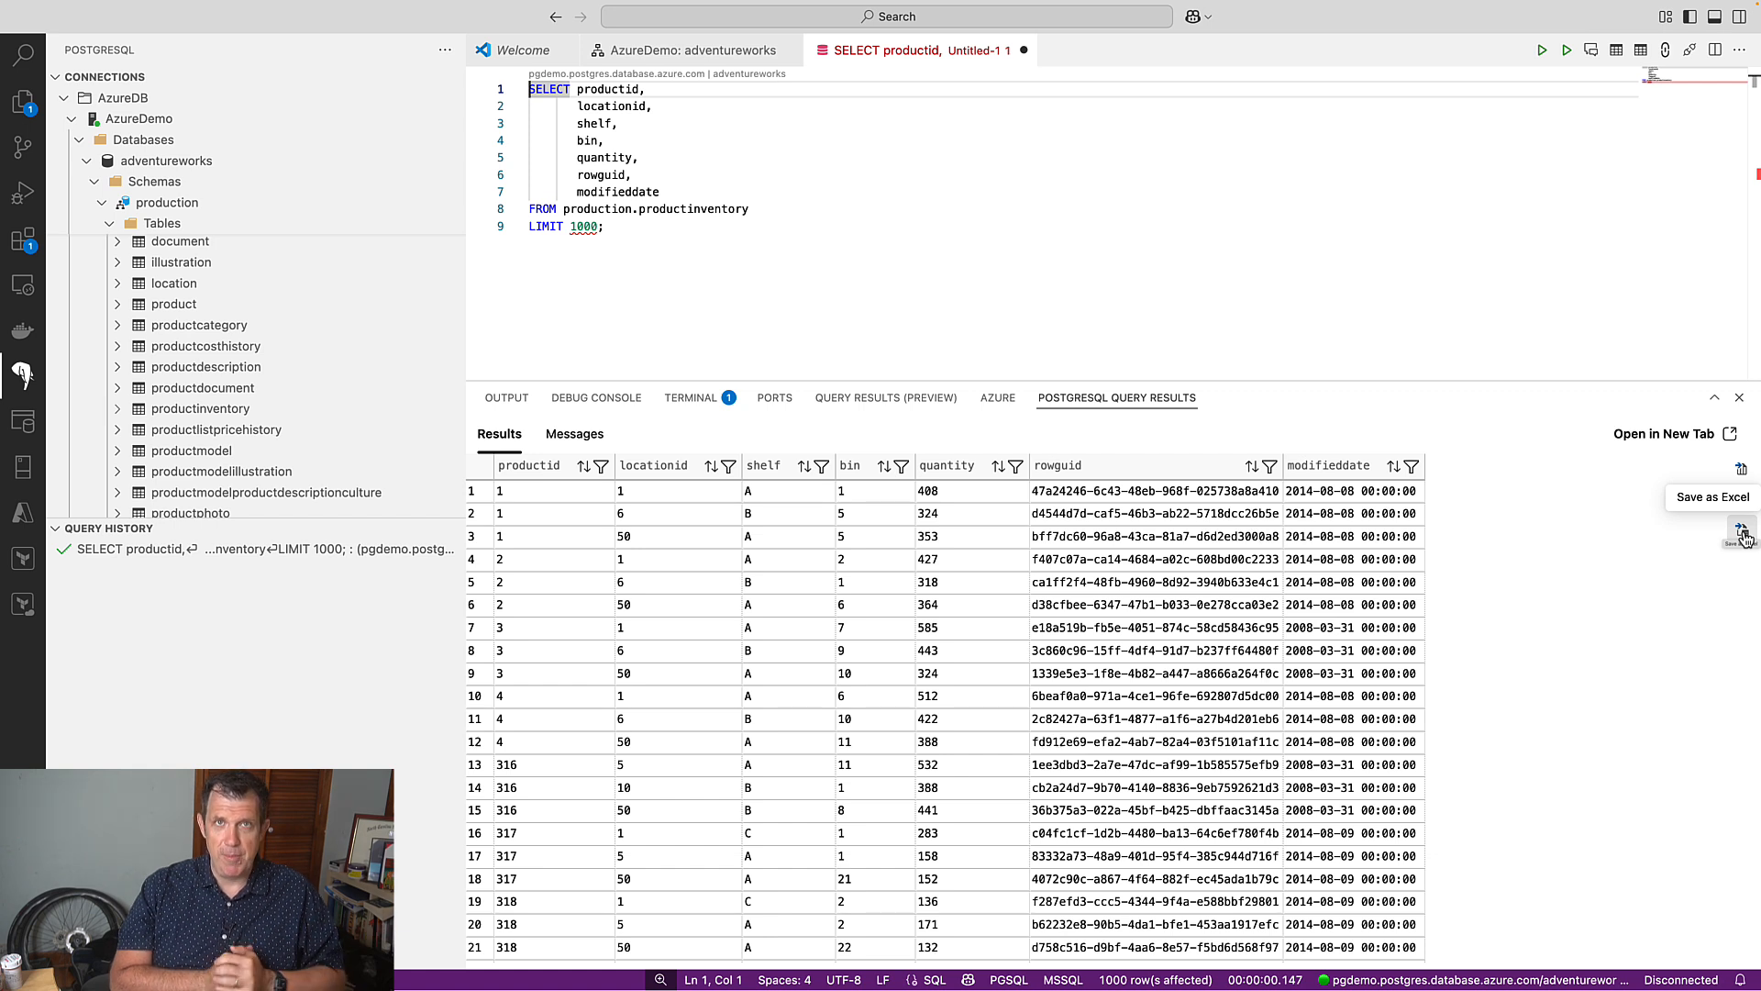
mouse_move(299, 254)
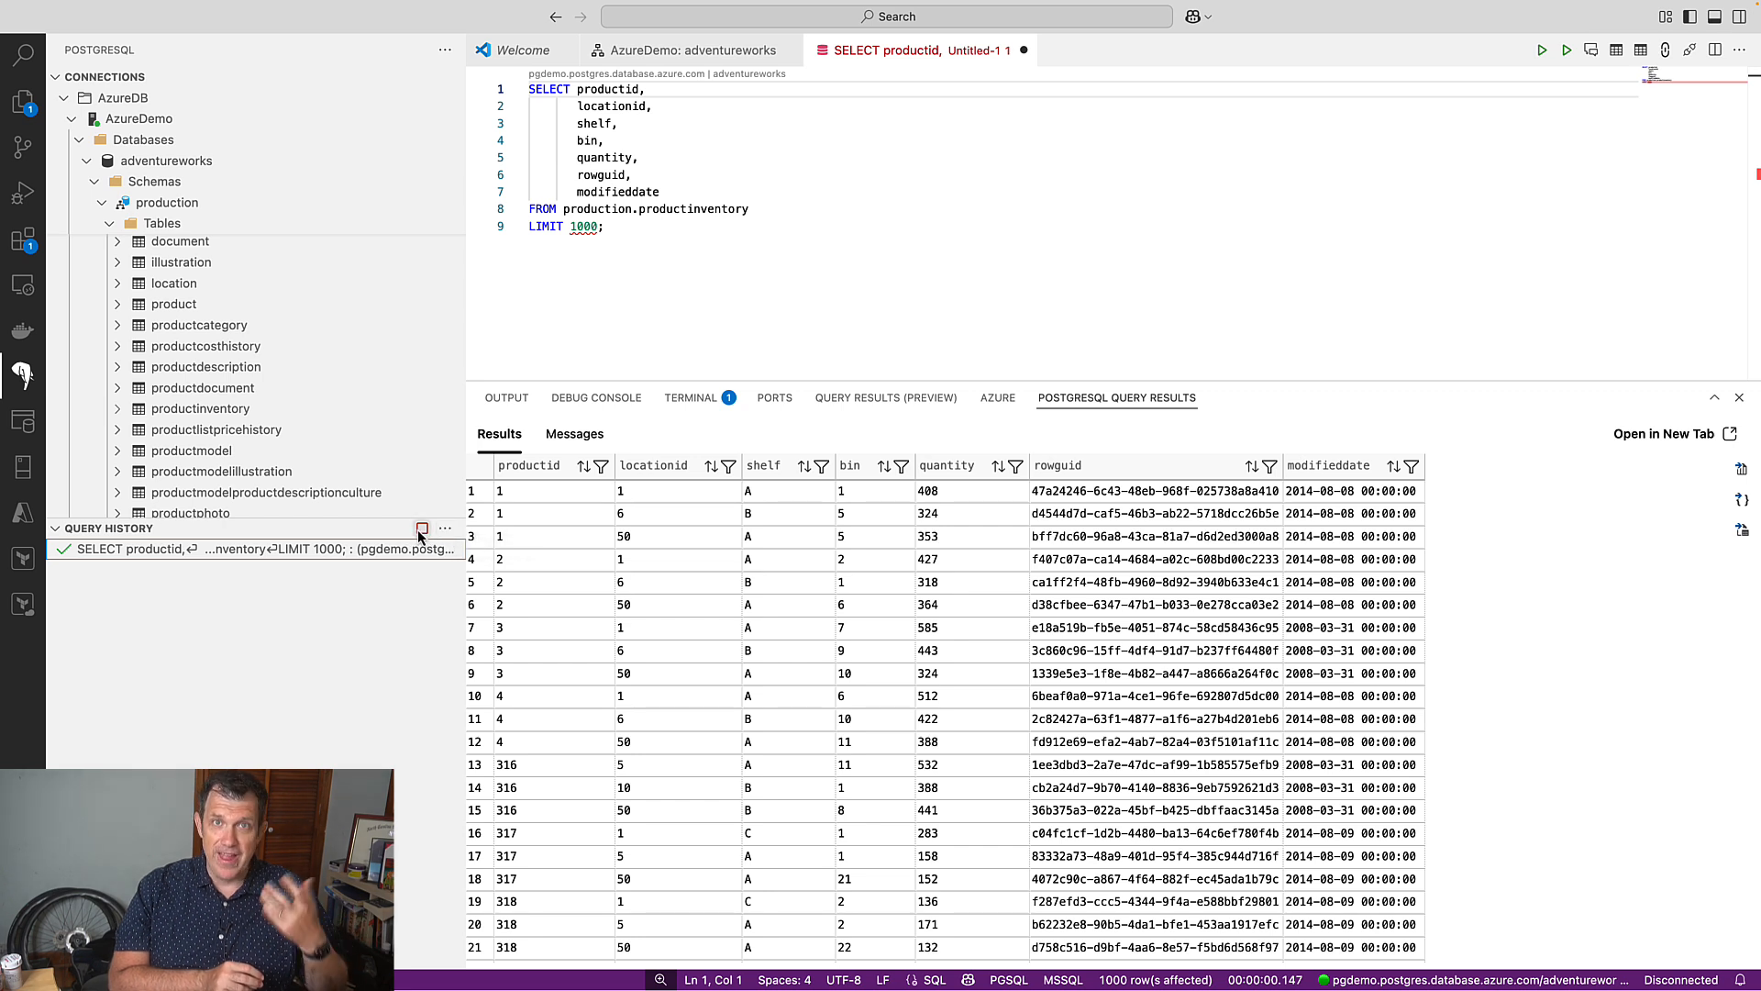
mouse_move(421, 531)
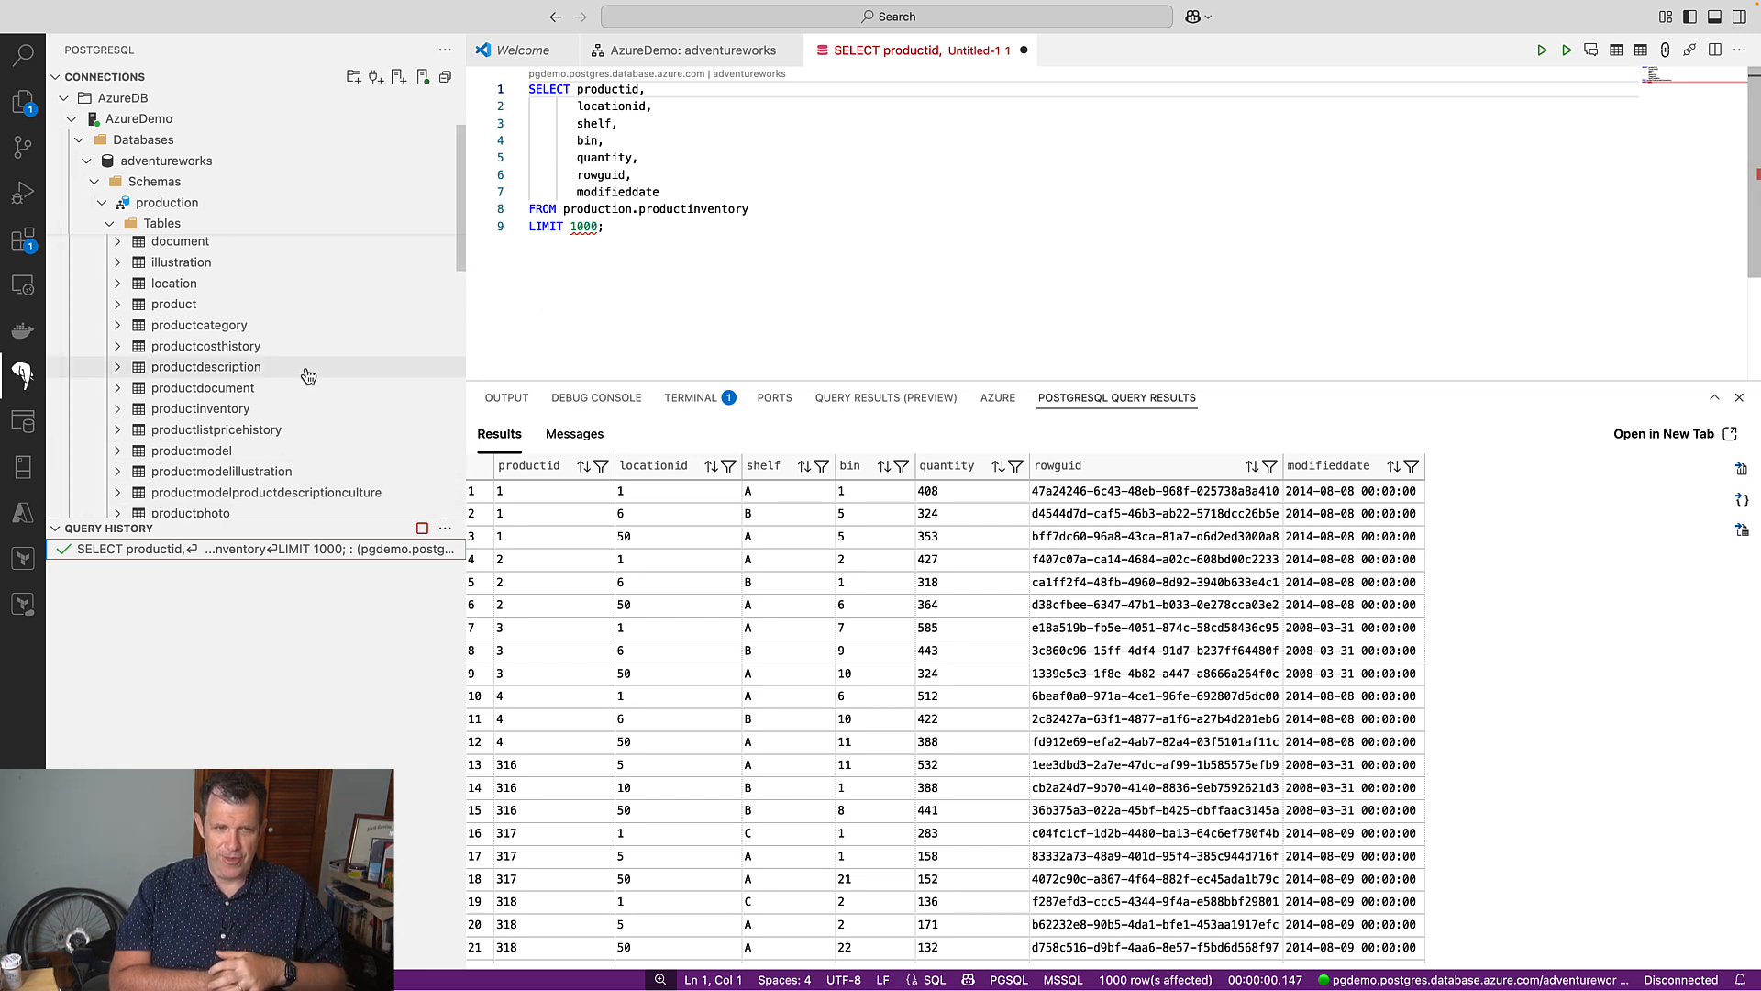
scroll(down, 3)
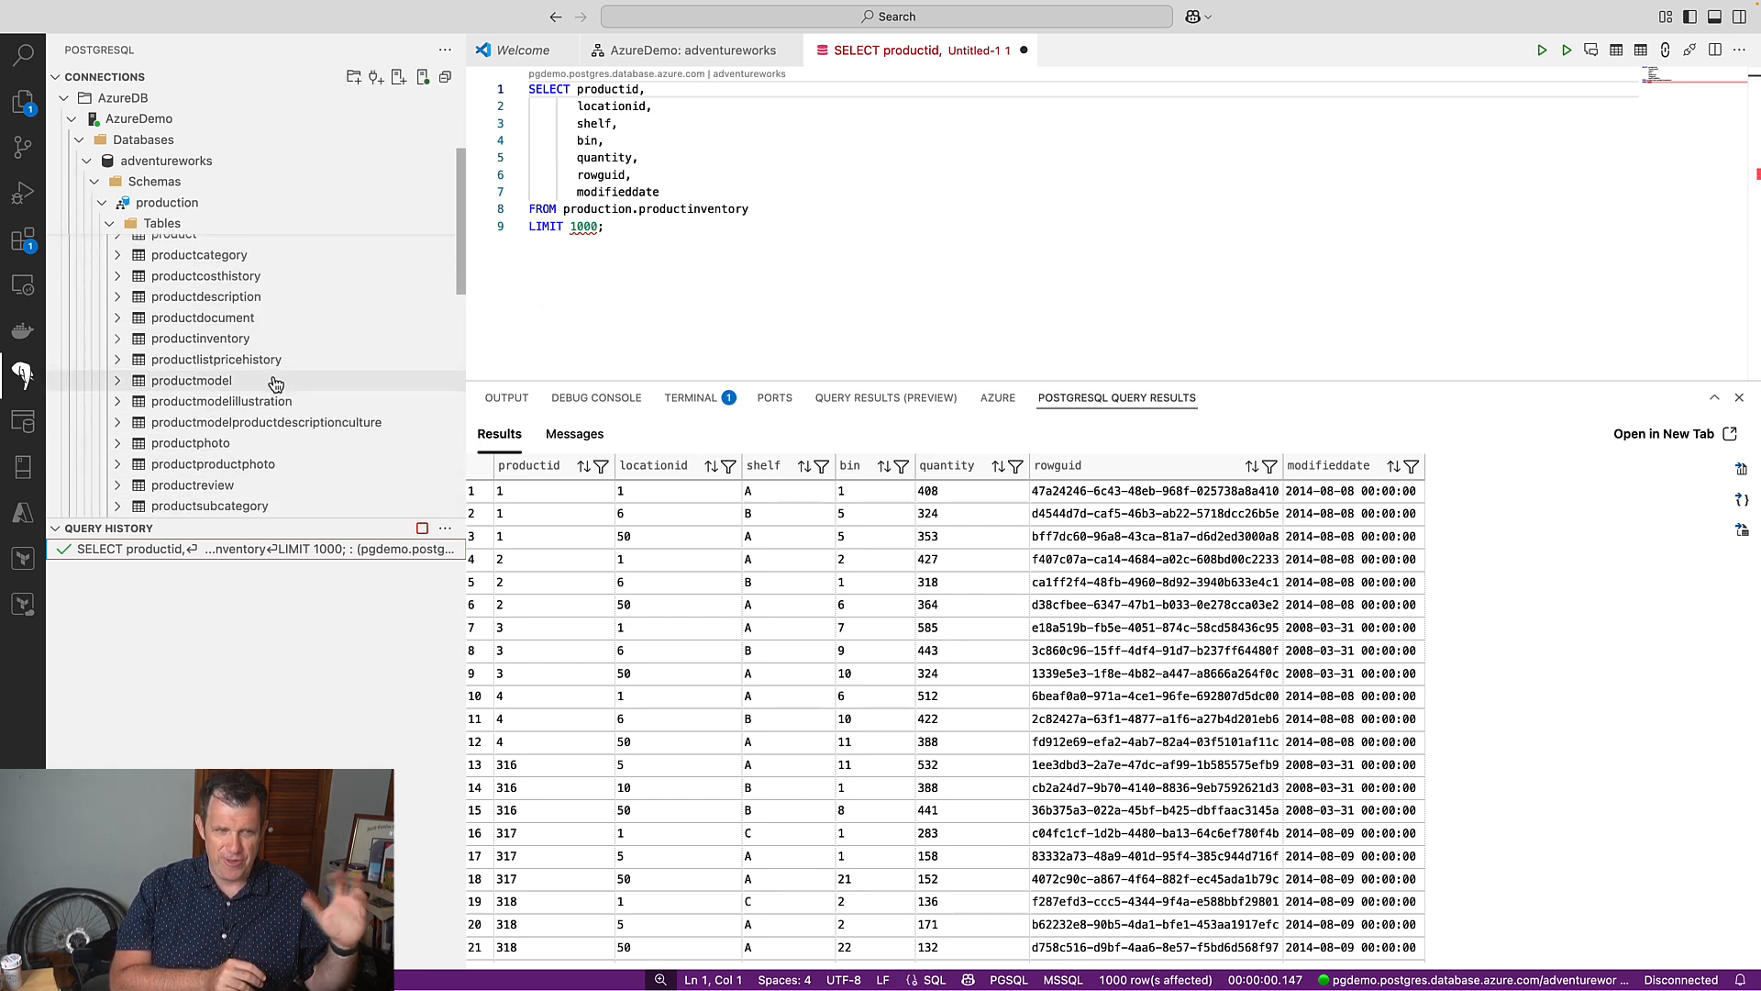
click(154, 181)
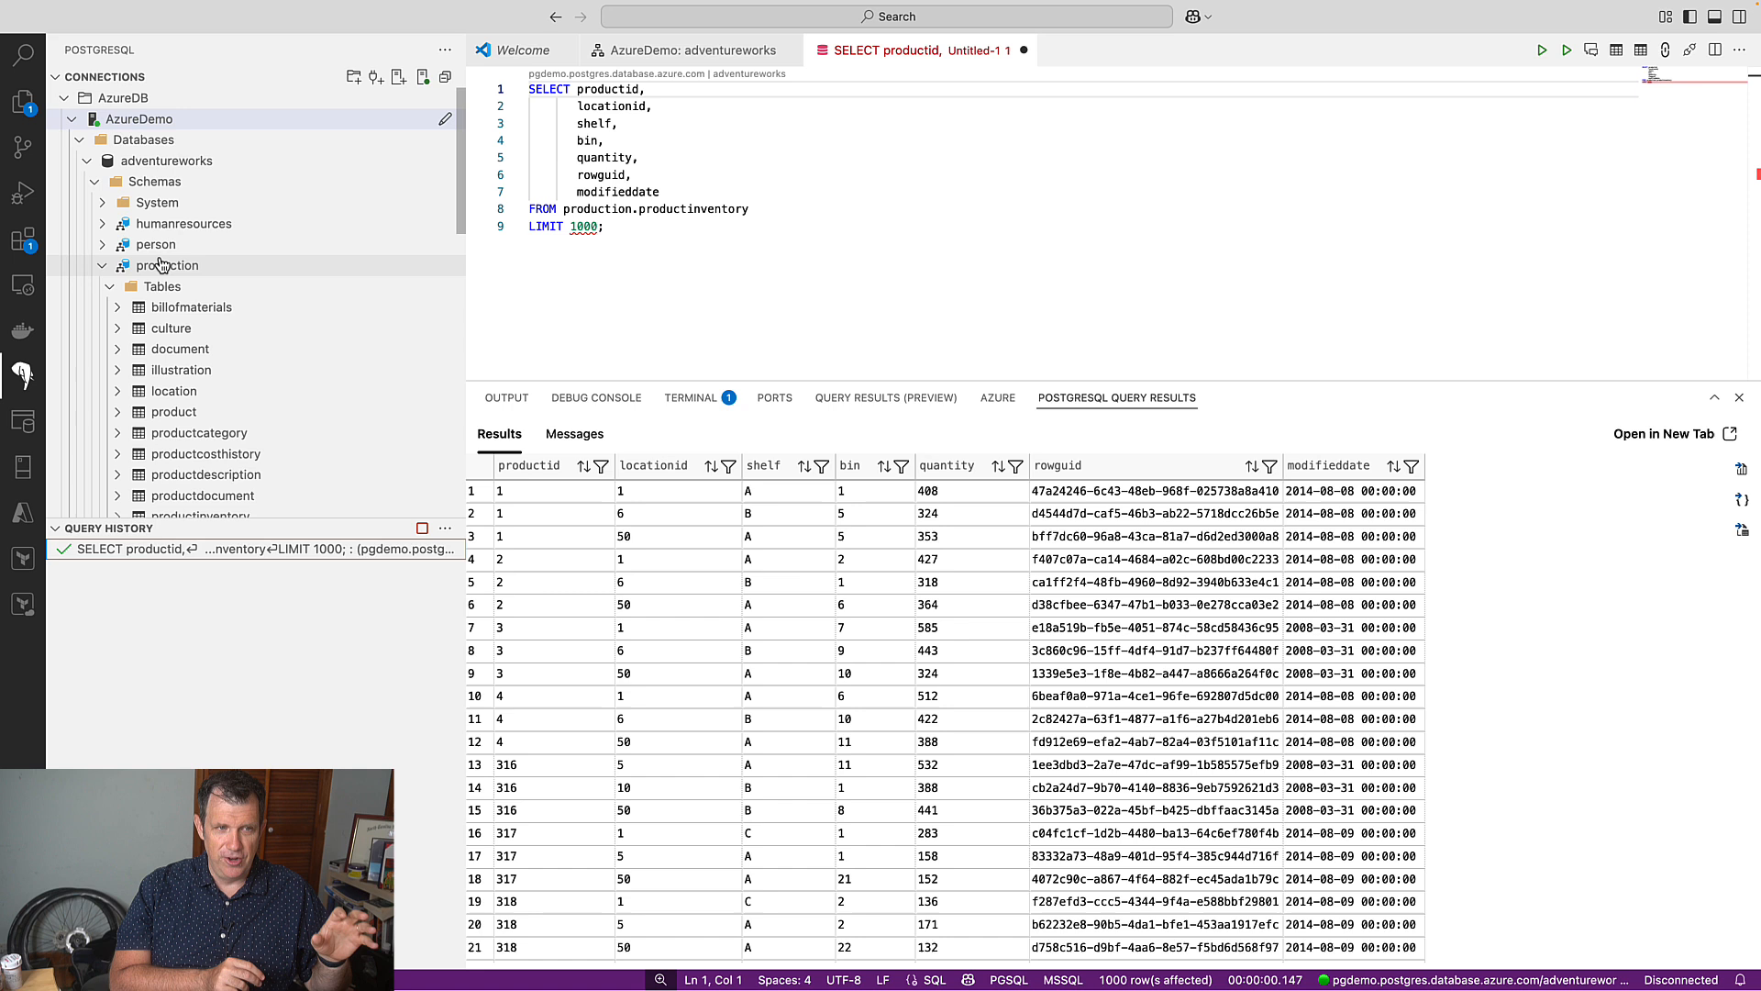
Connect to adventureworks with PSQL, opening the demos folder as the workspace.
right_click(165, 159)
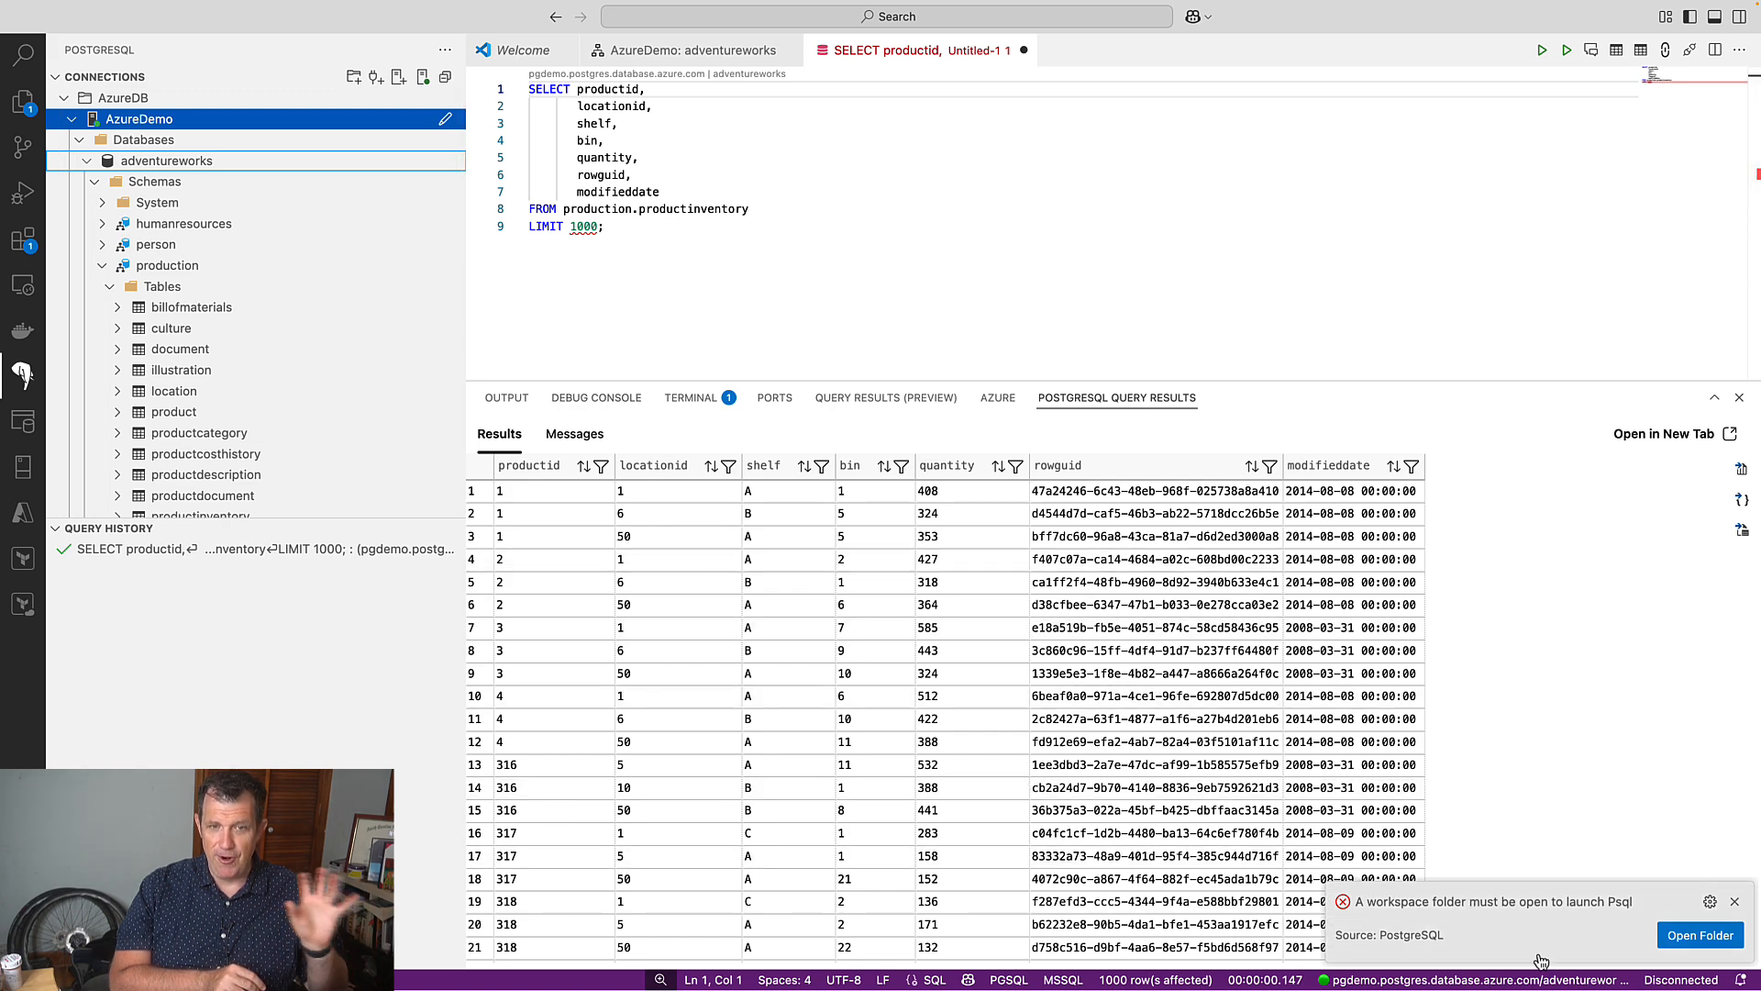
click(1697, 934)
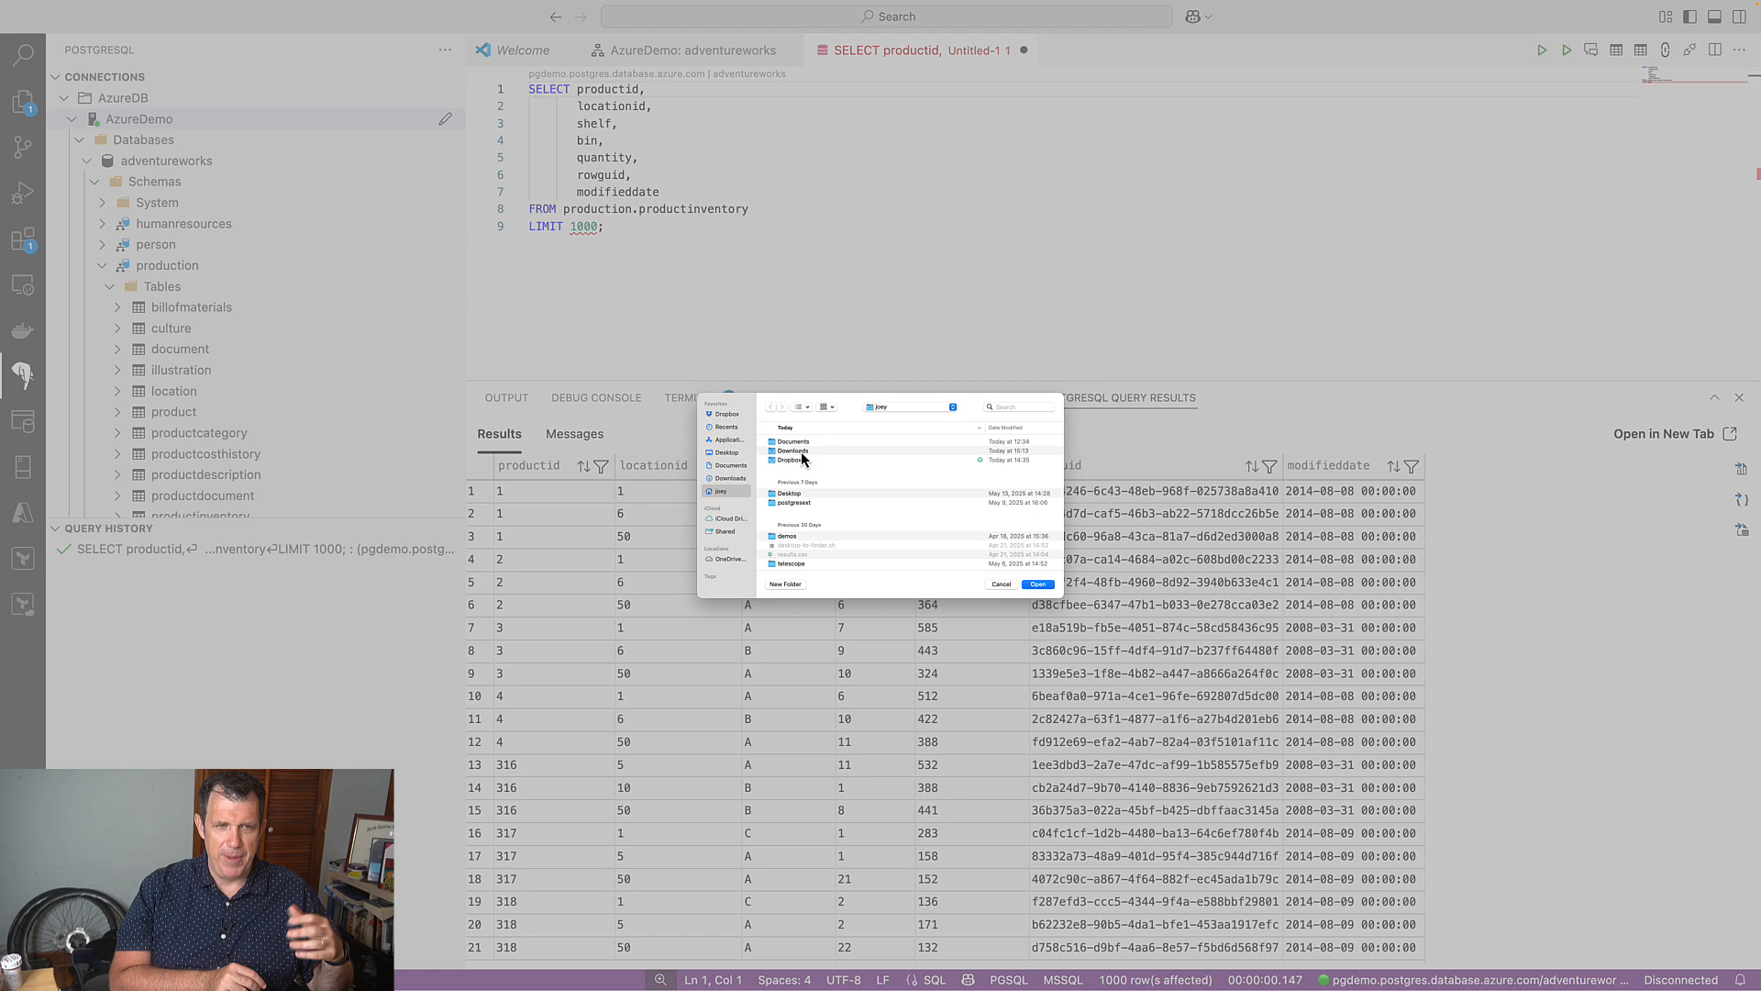
click(792, 502)
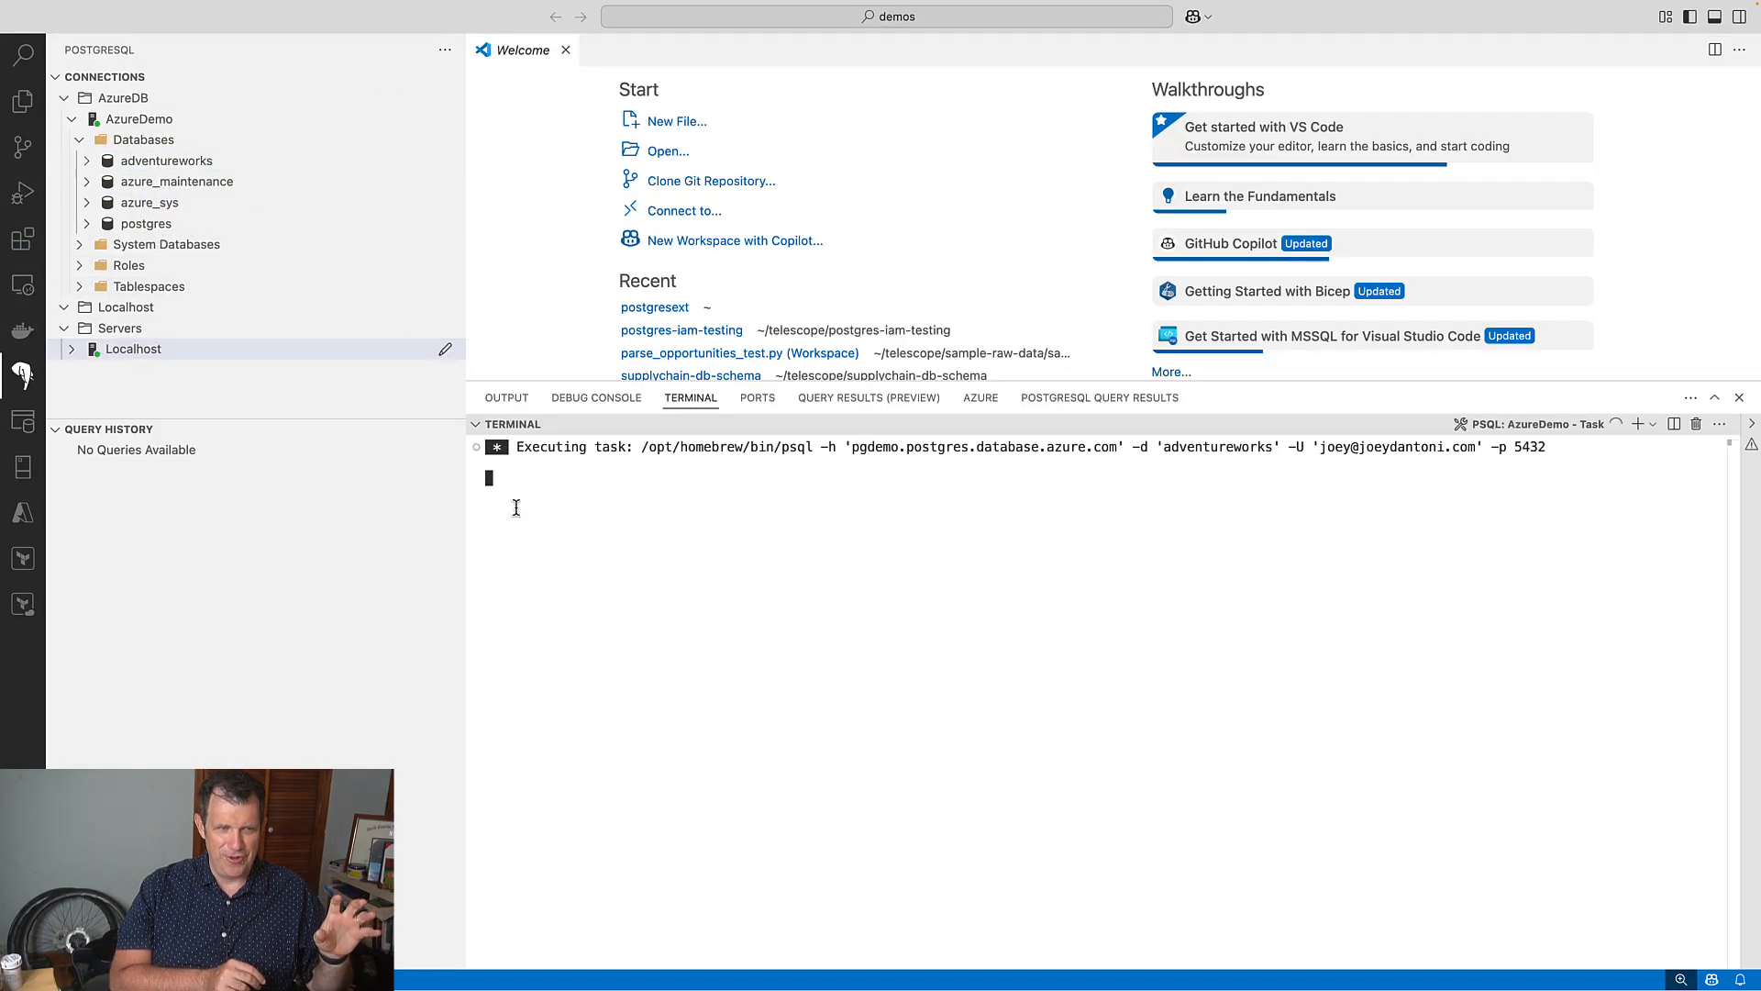
Run the psql role and table listing commands, which report no relations.
text(\du)
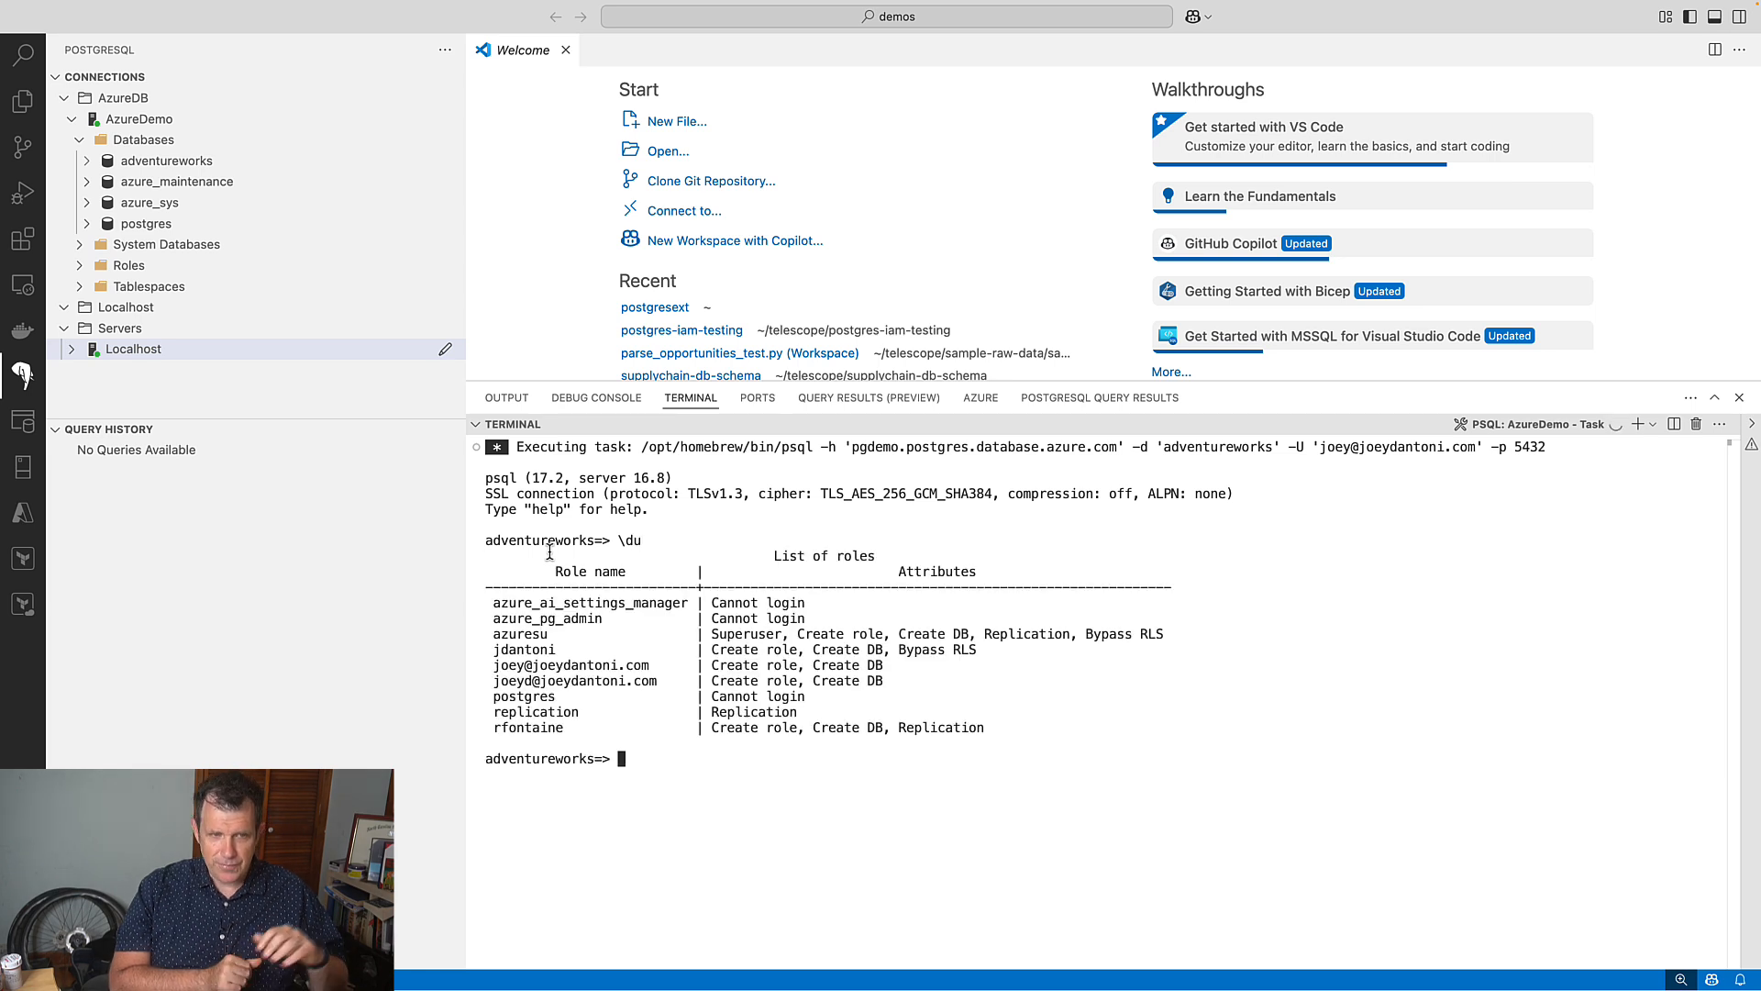
text(\dy)
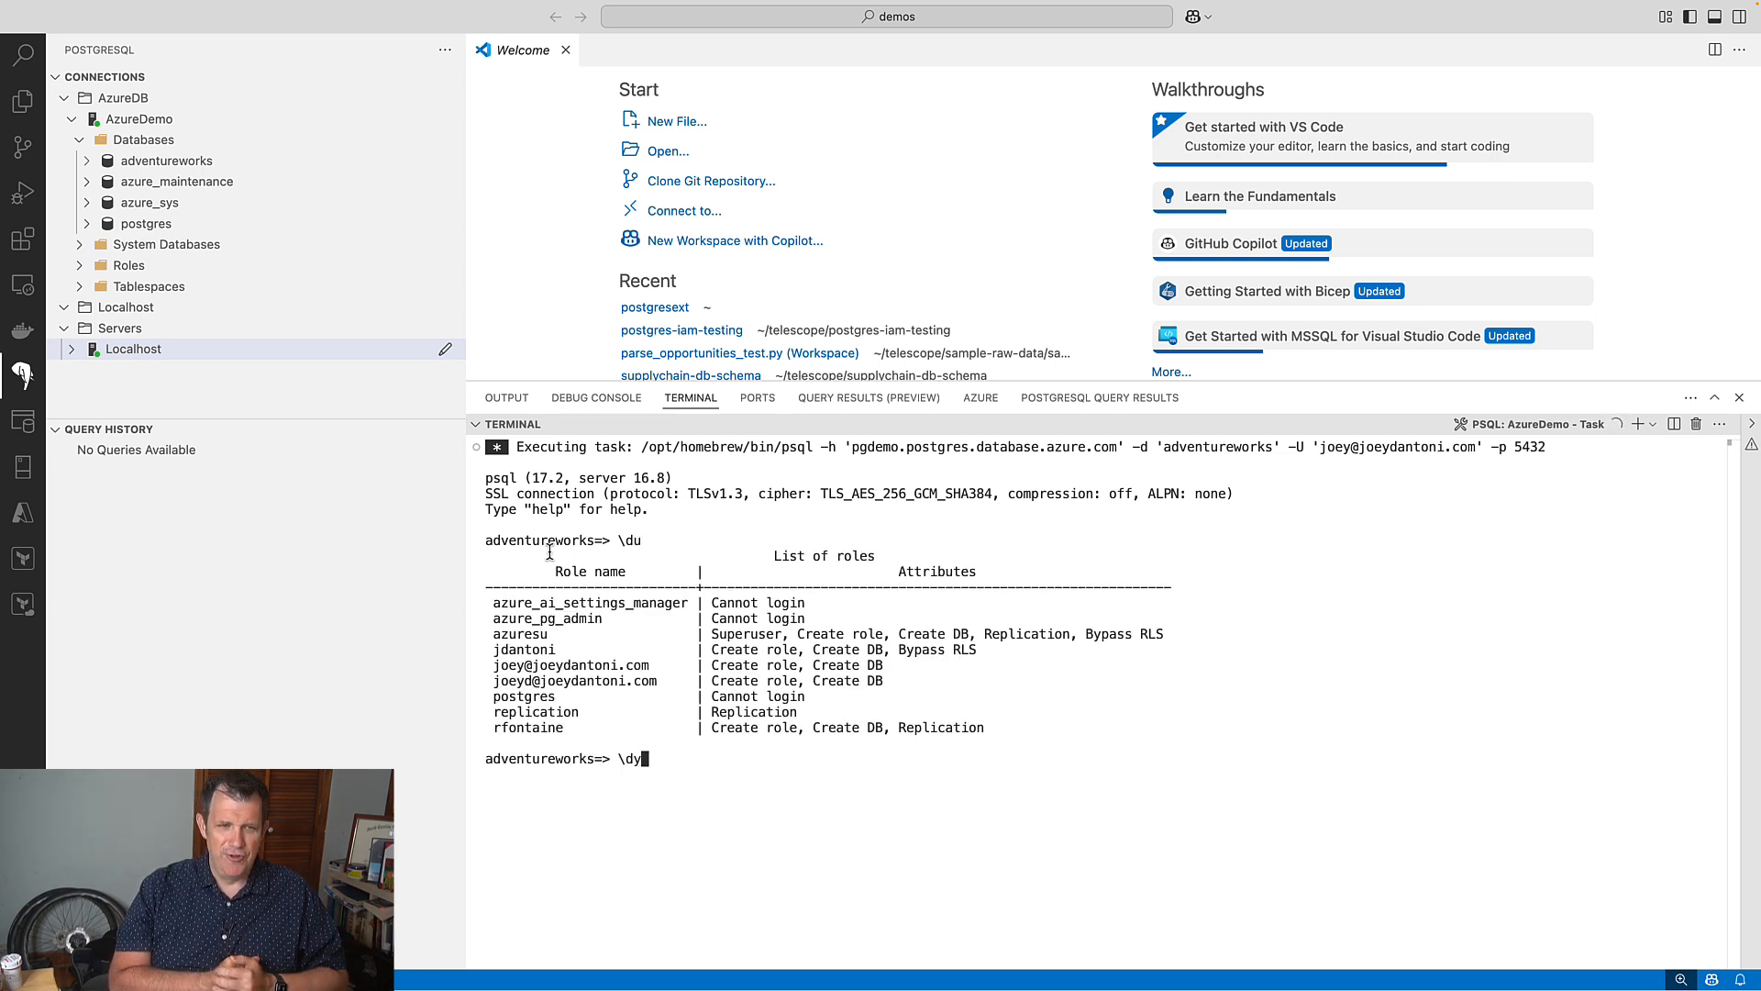
key(Return)
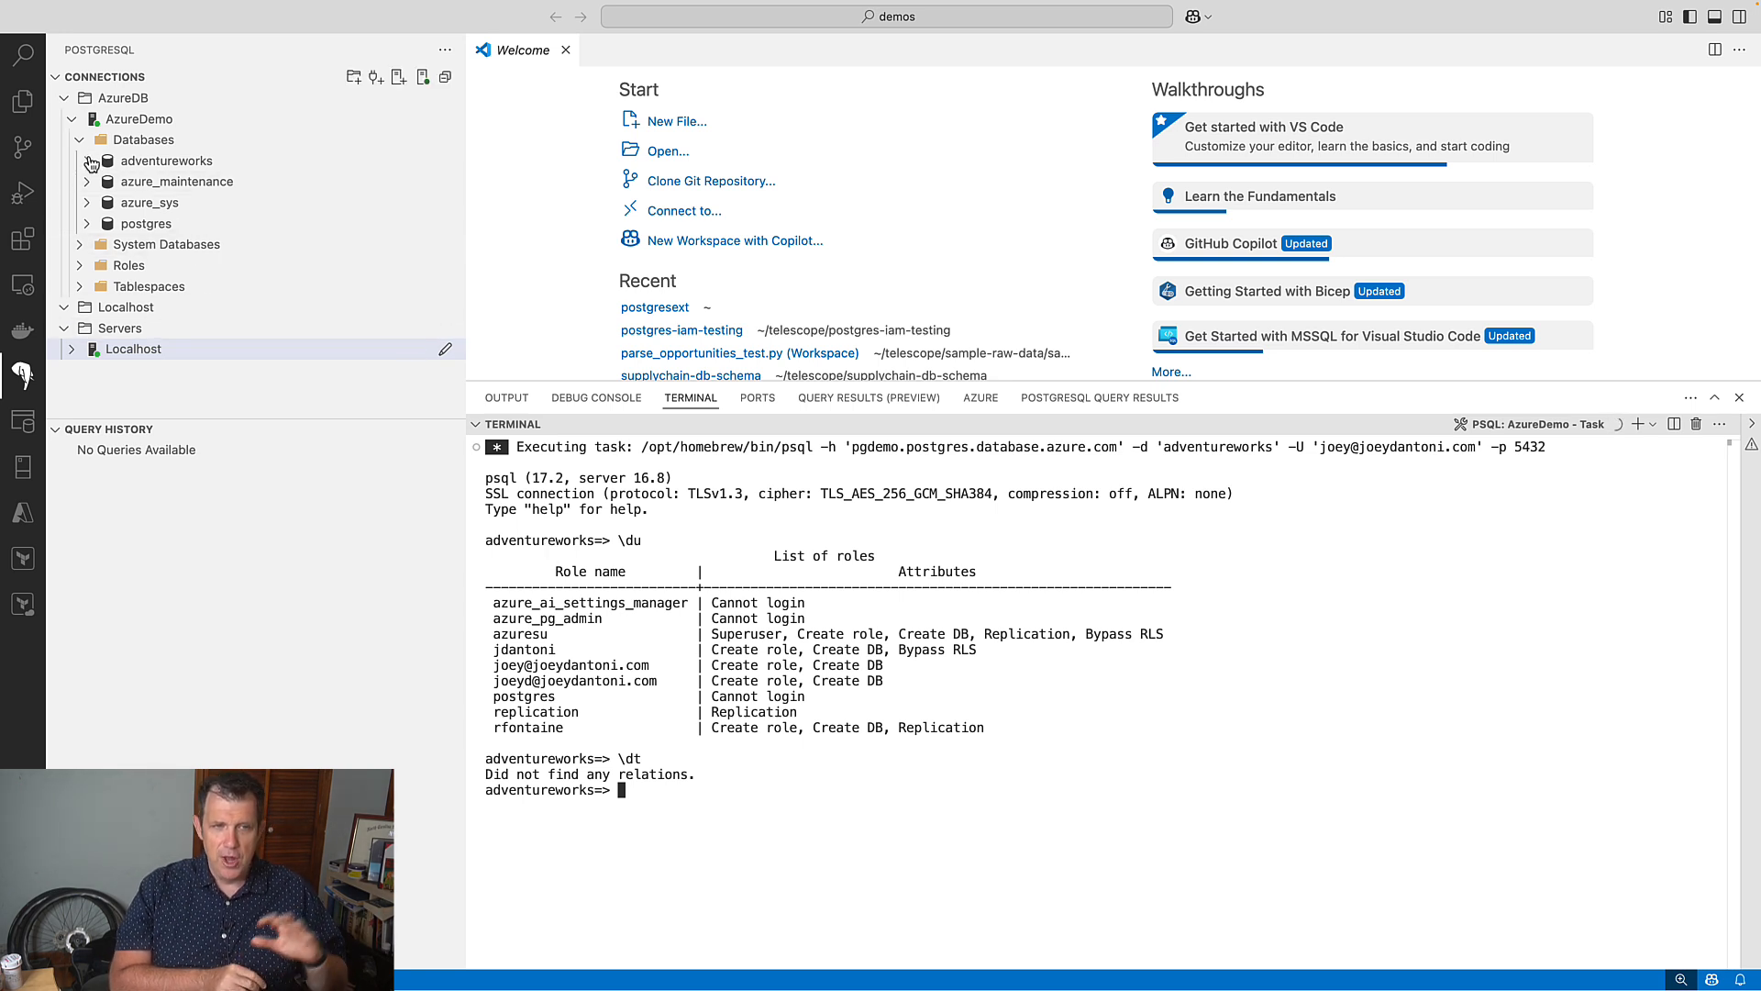
Expand adventureworks' schemas in the Connections tree and select the database.
click(88, 160)
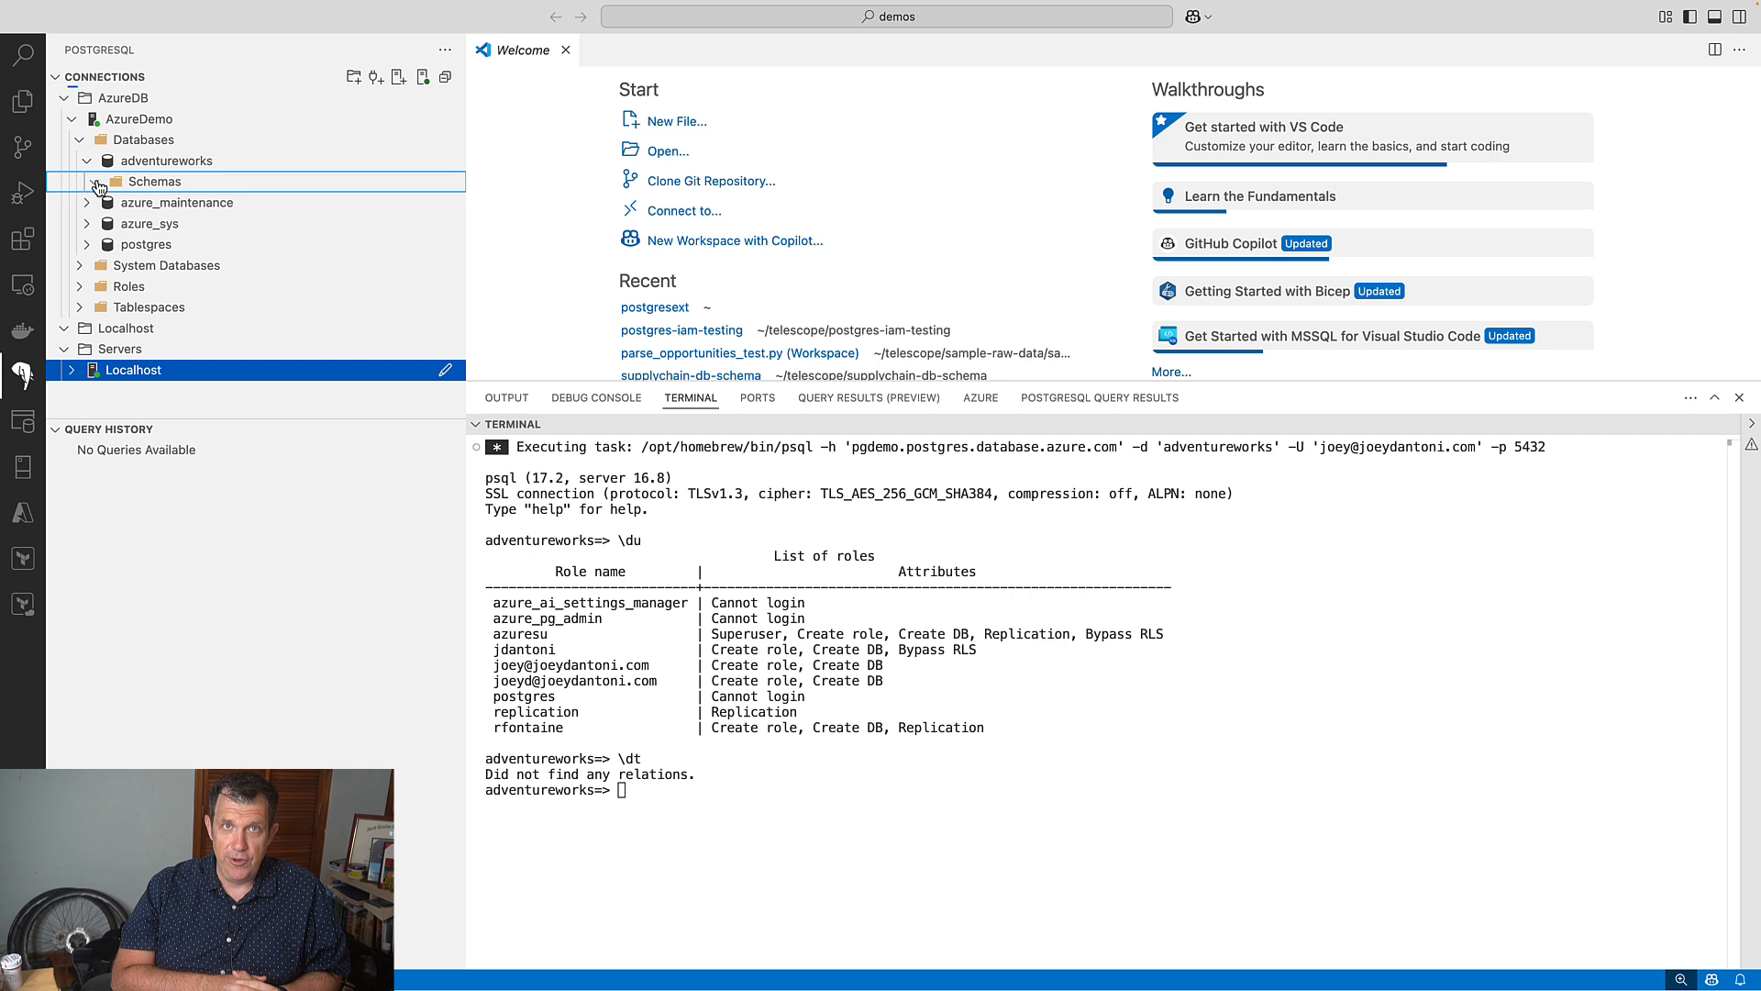
click(96, 180)
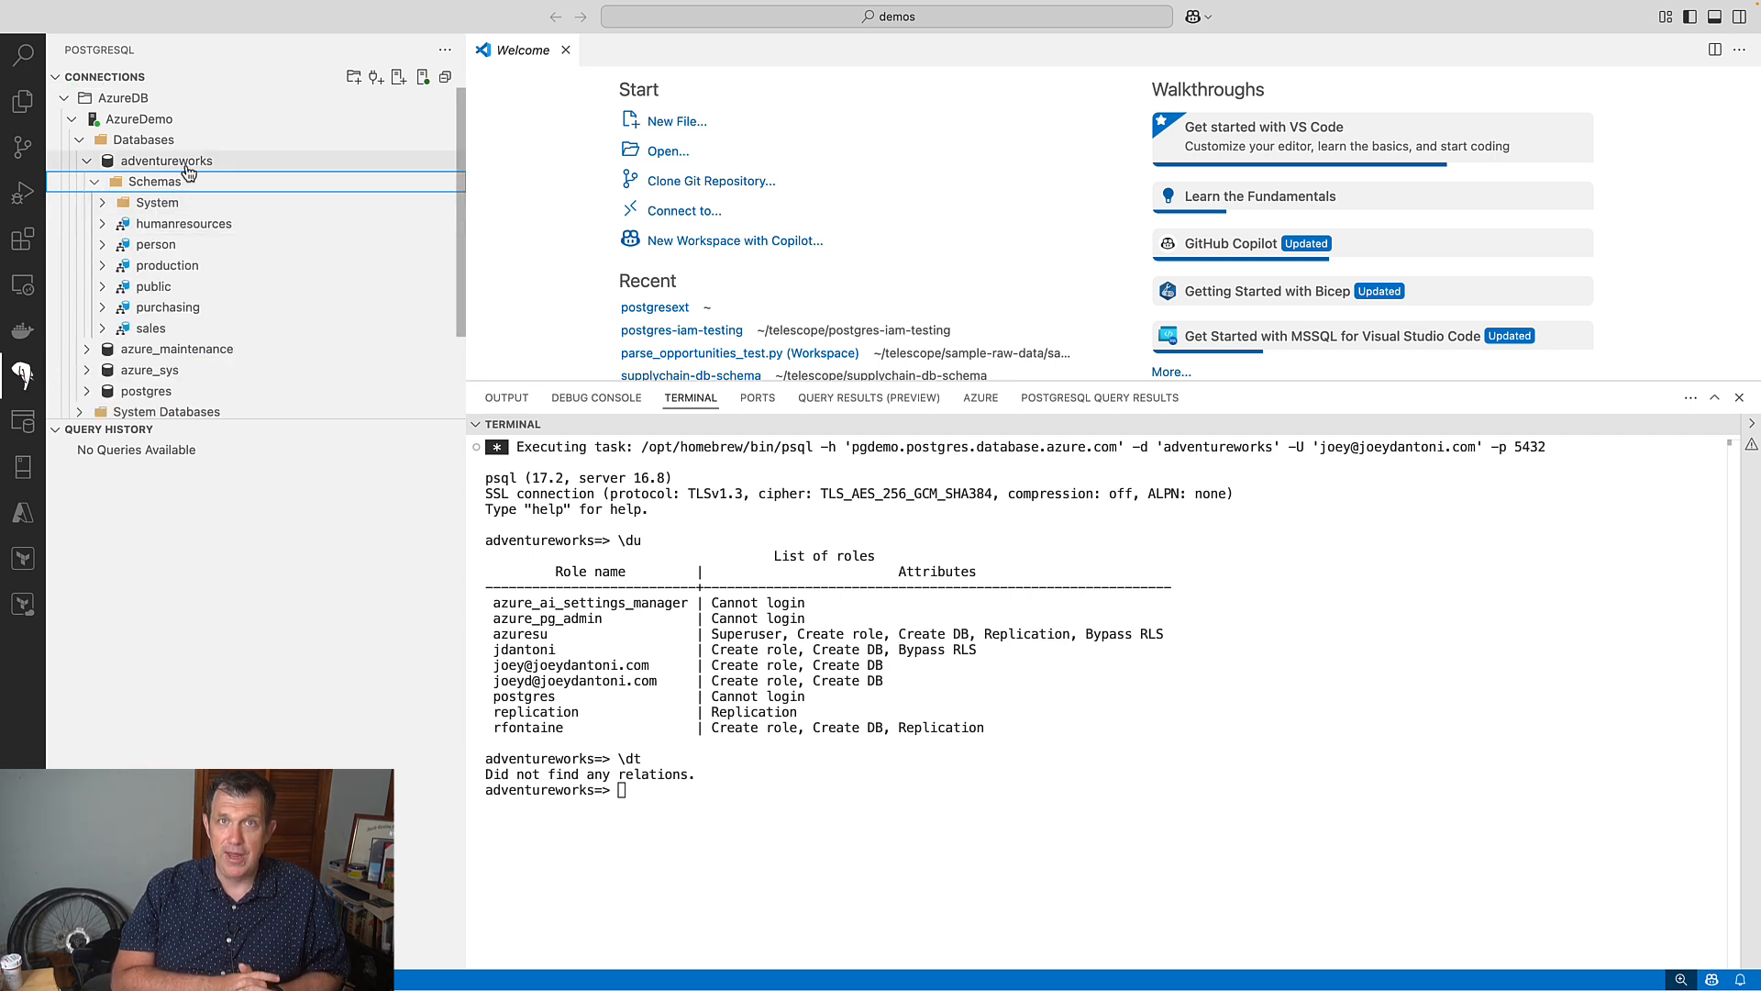
click(166, 161)
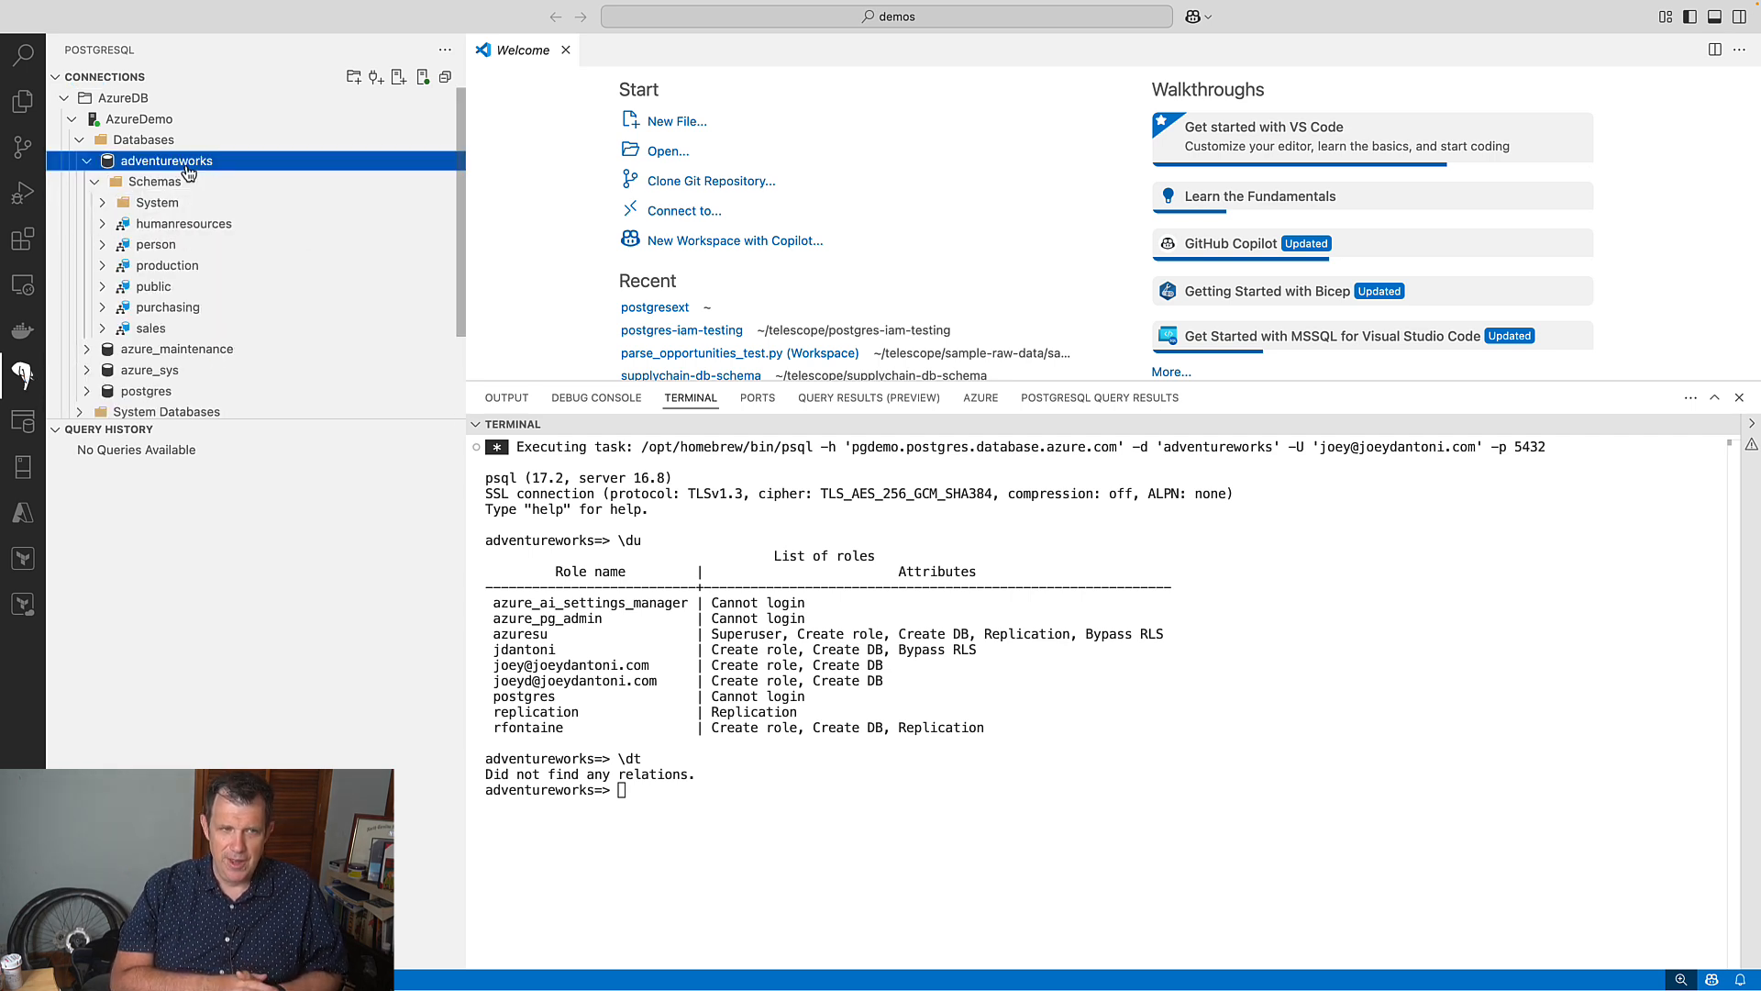
right_click(166, 160)
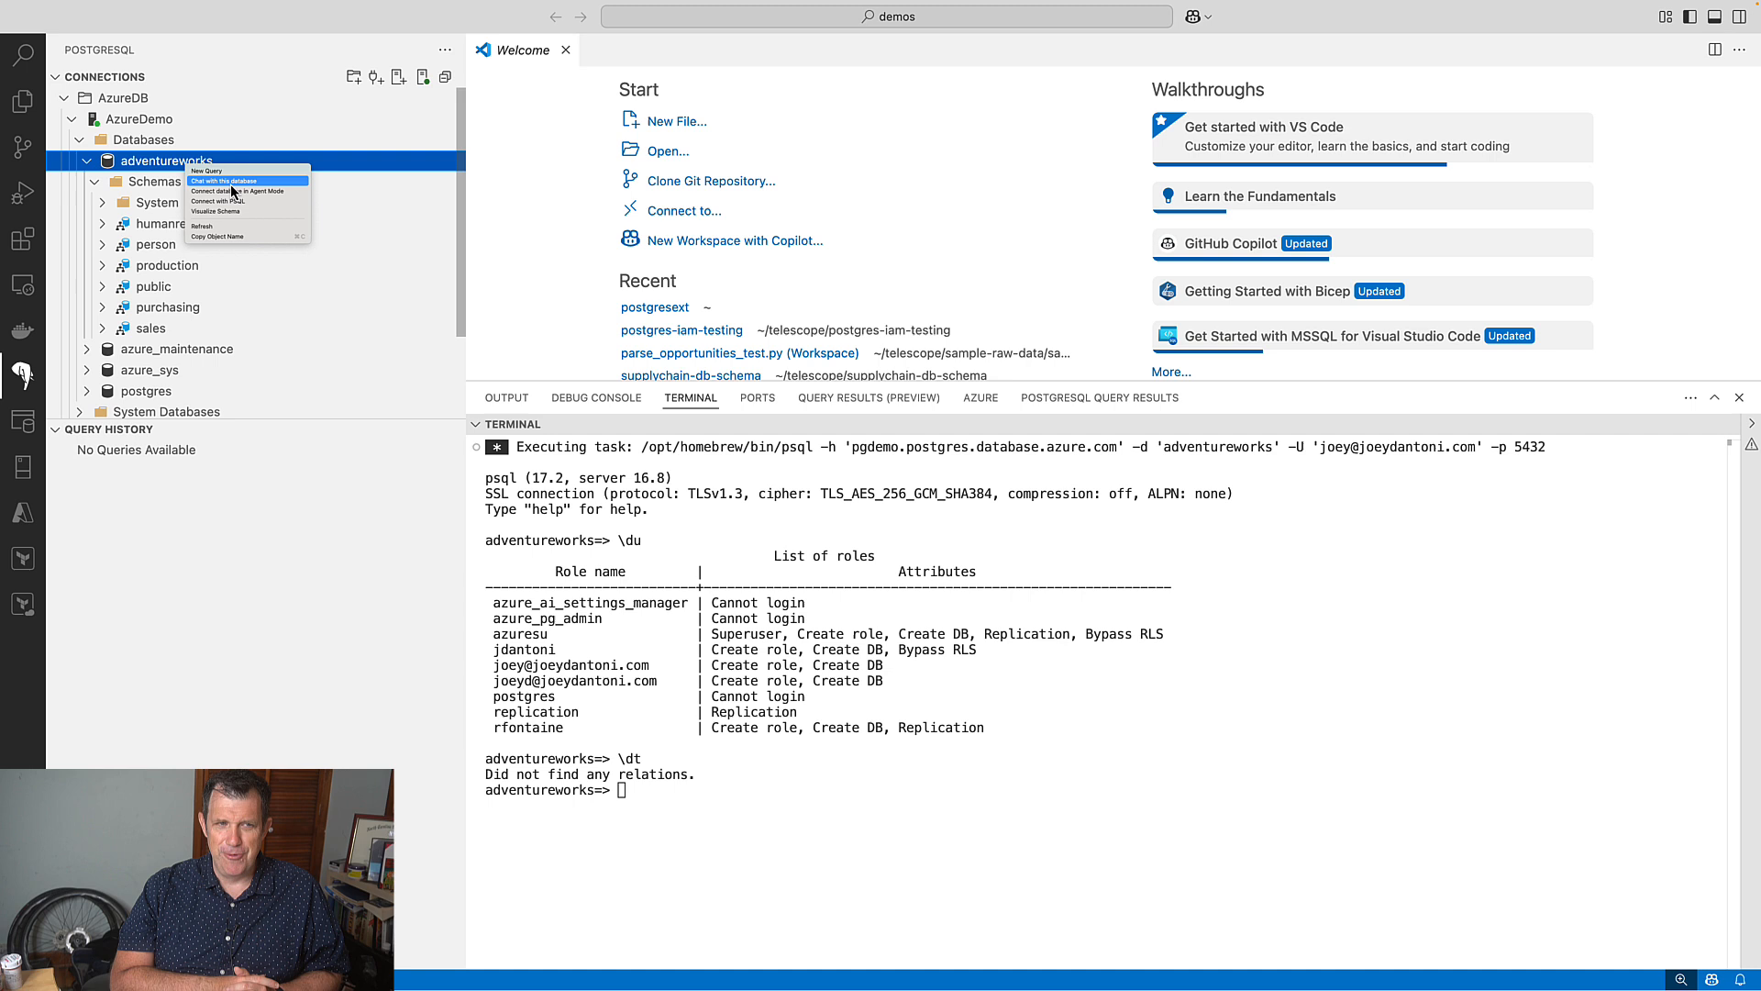
click(224, 181)
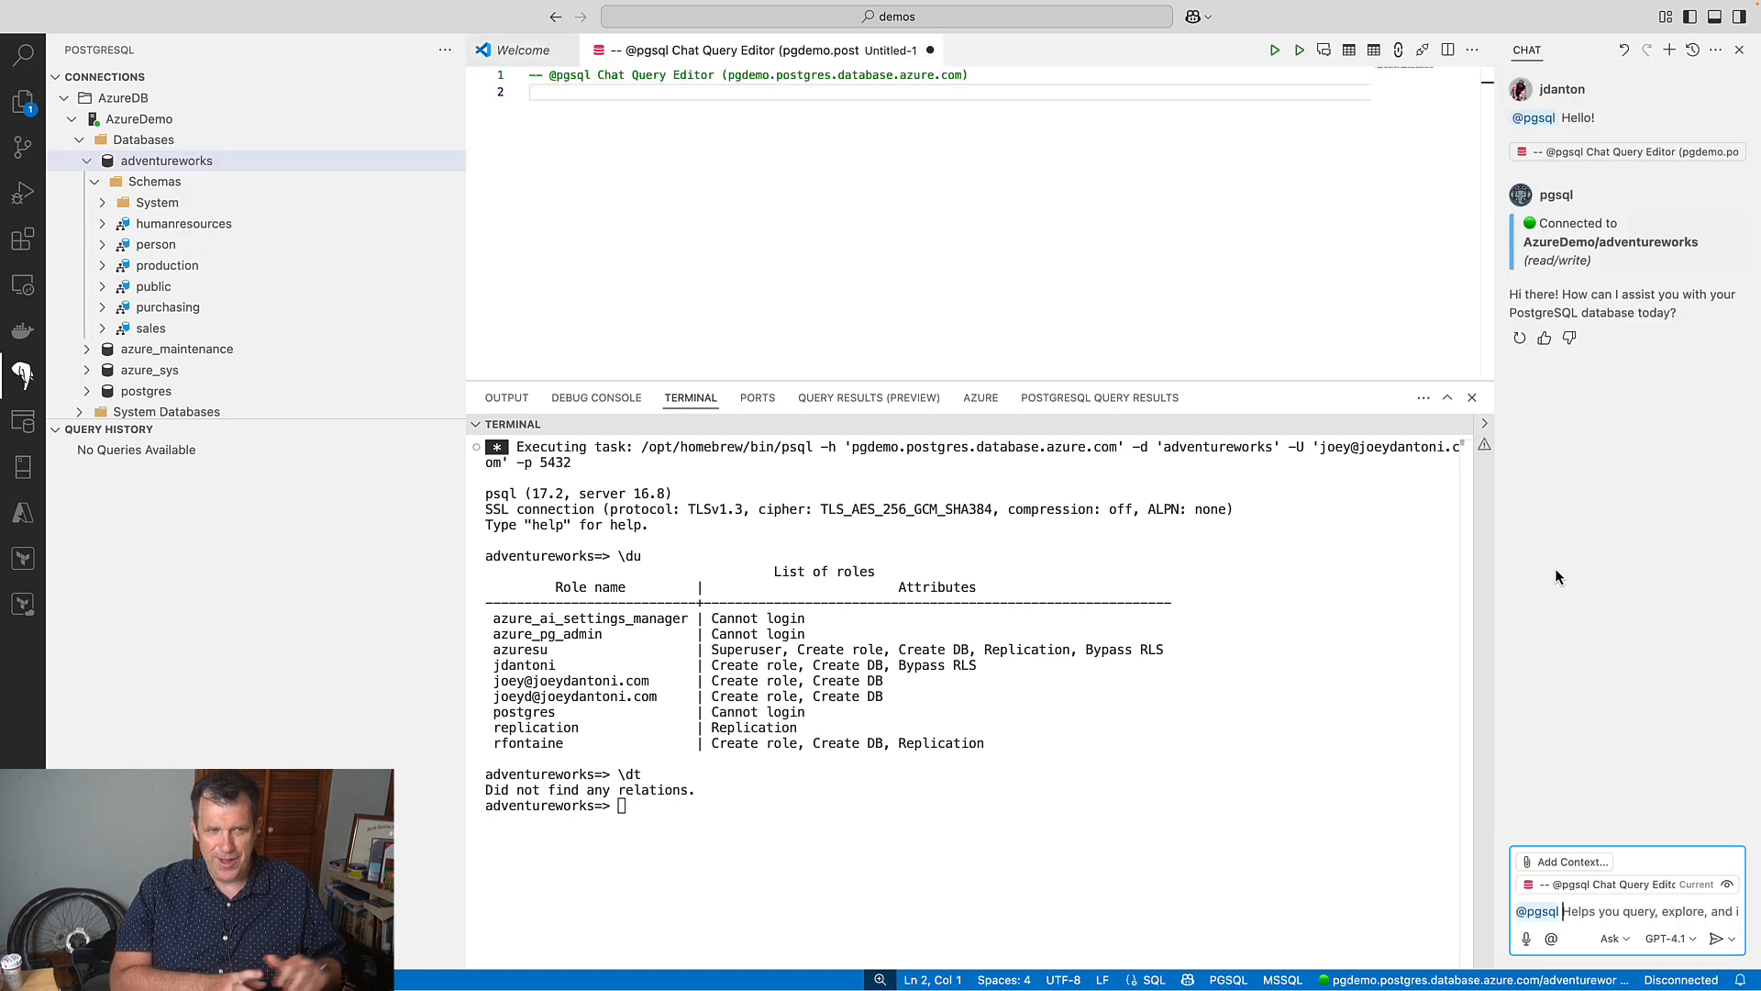
text(Can you help)
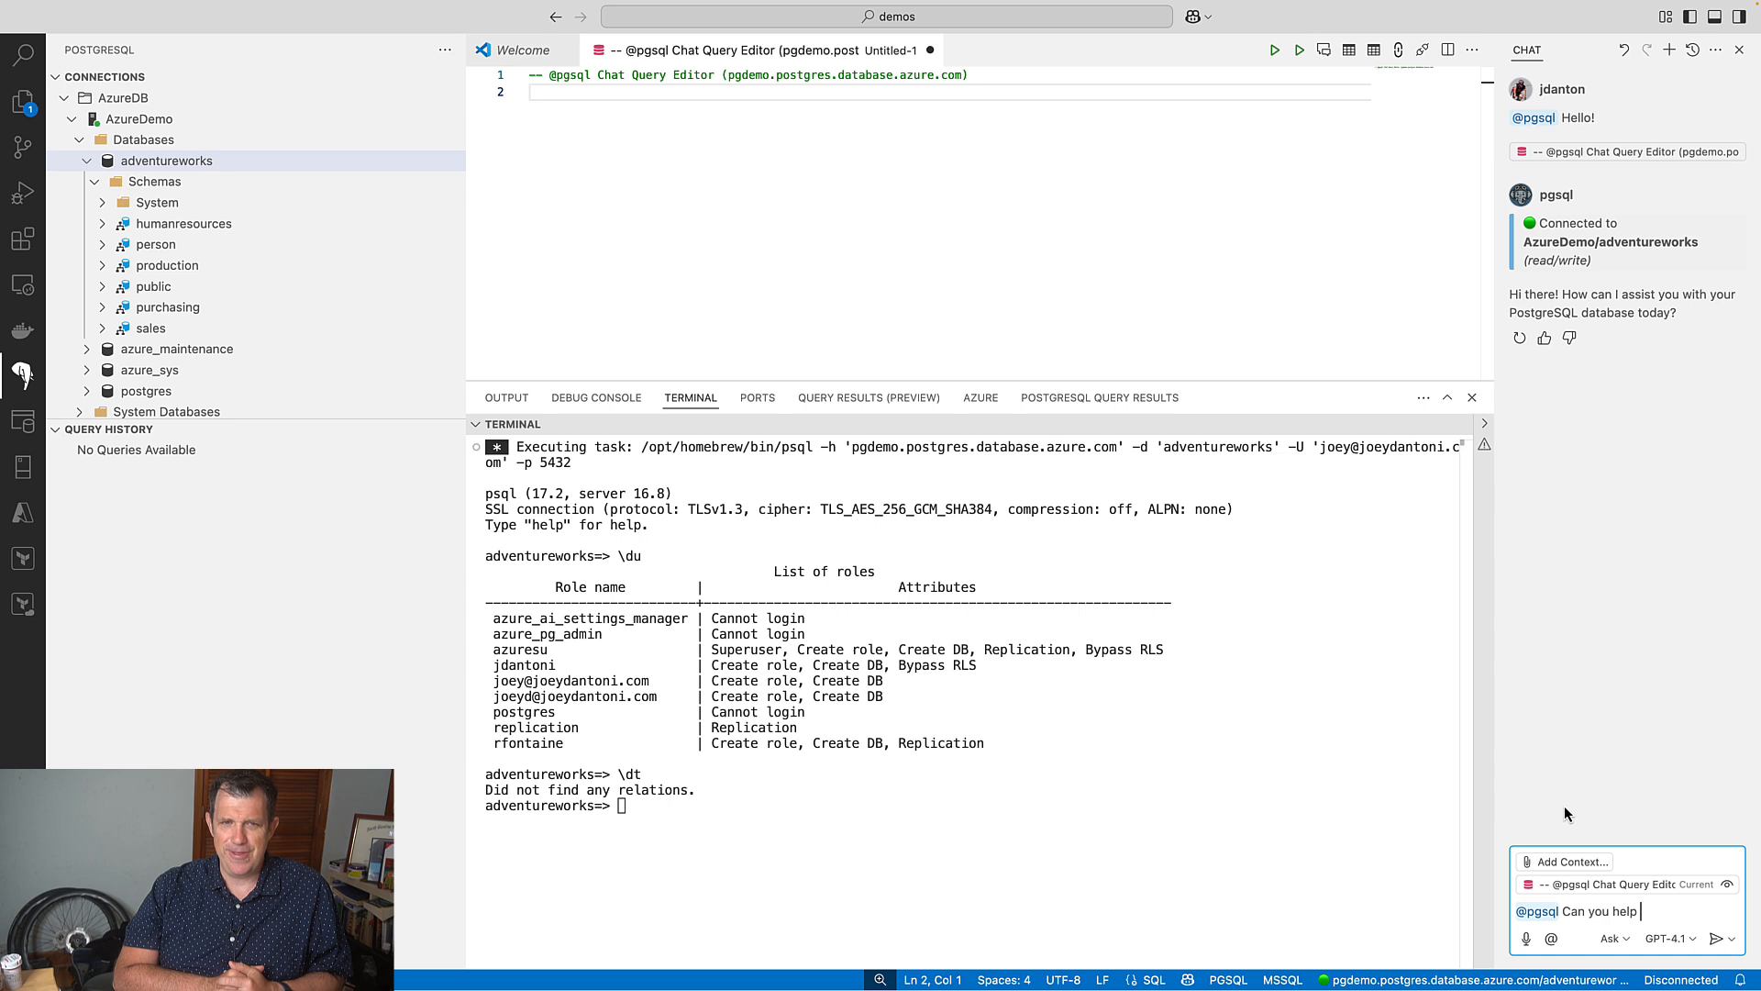
text(me wr)
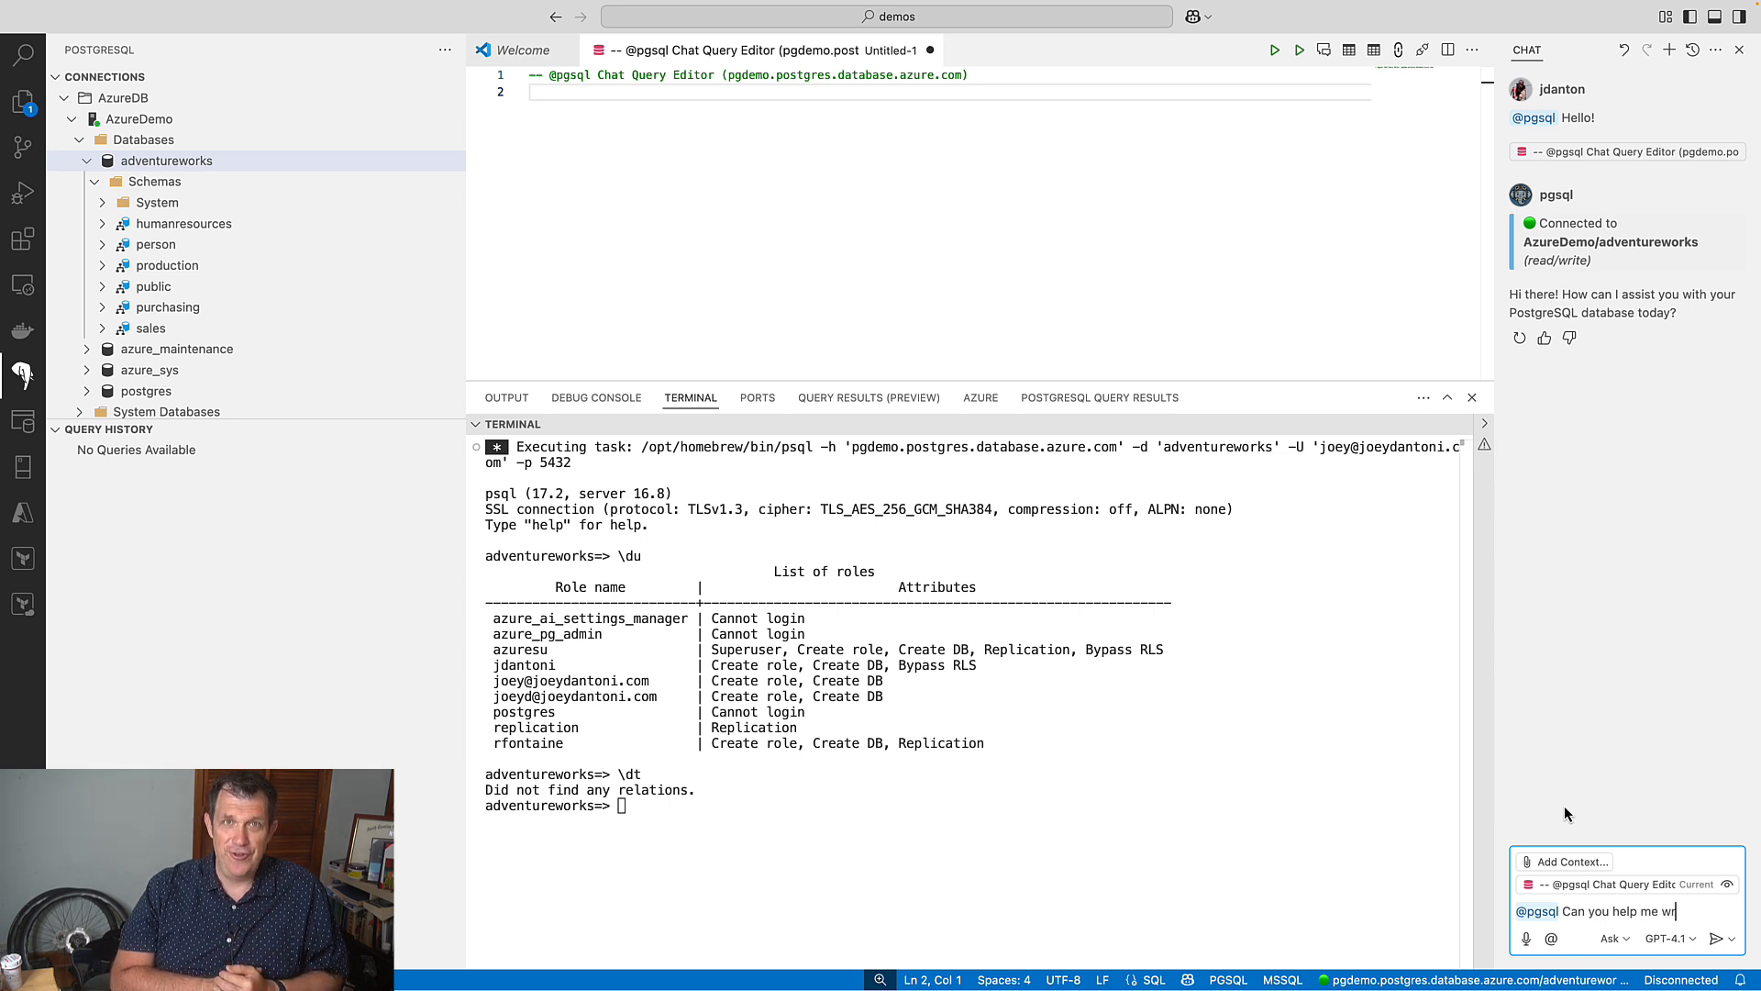
text(te)
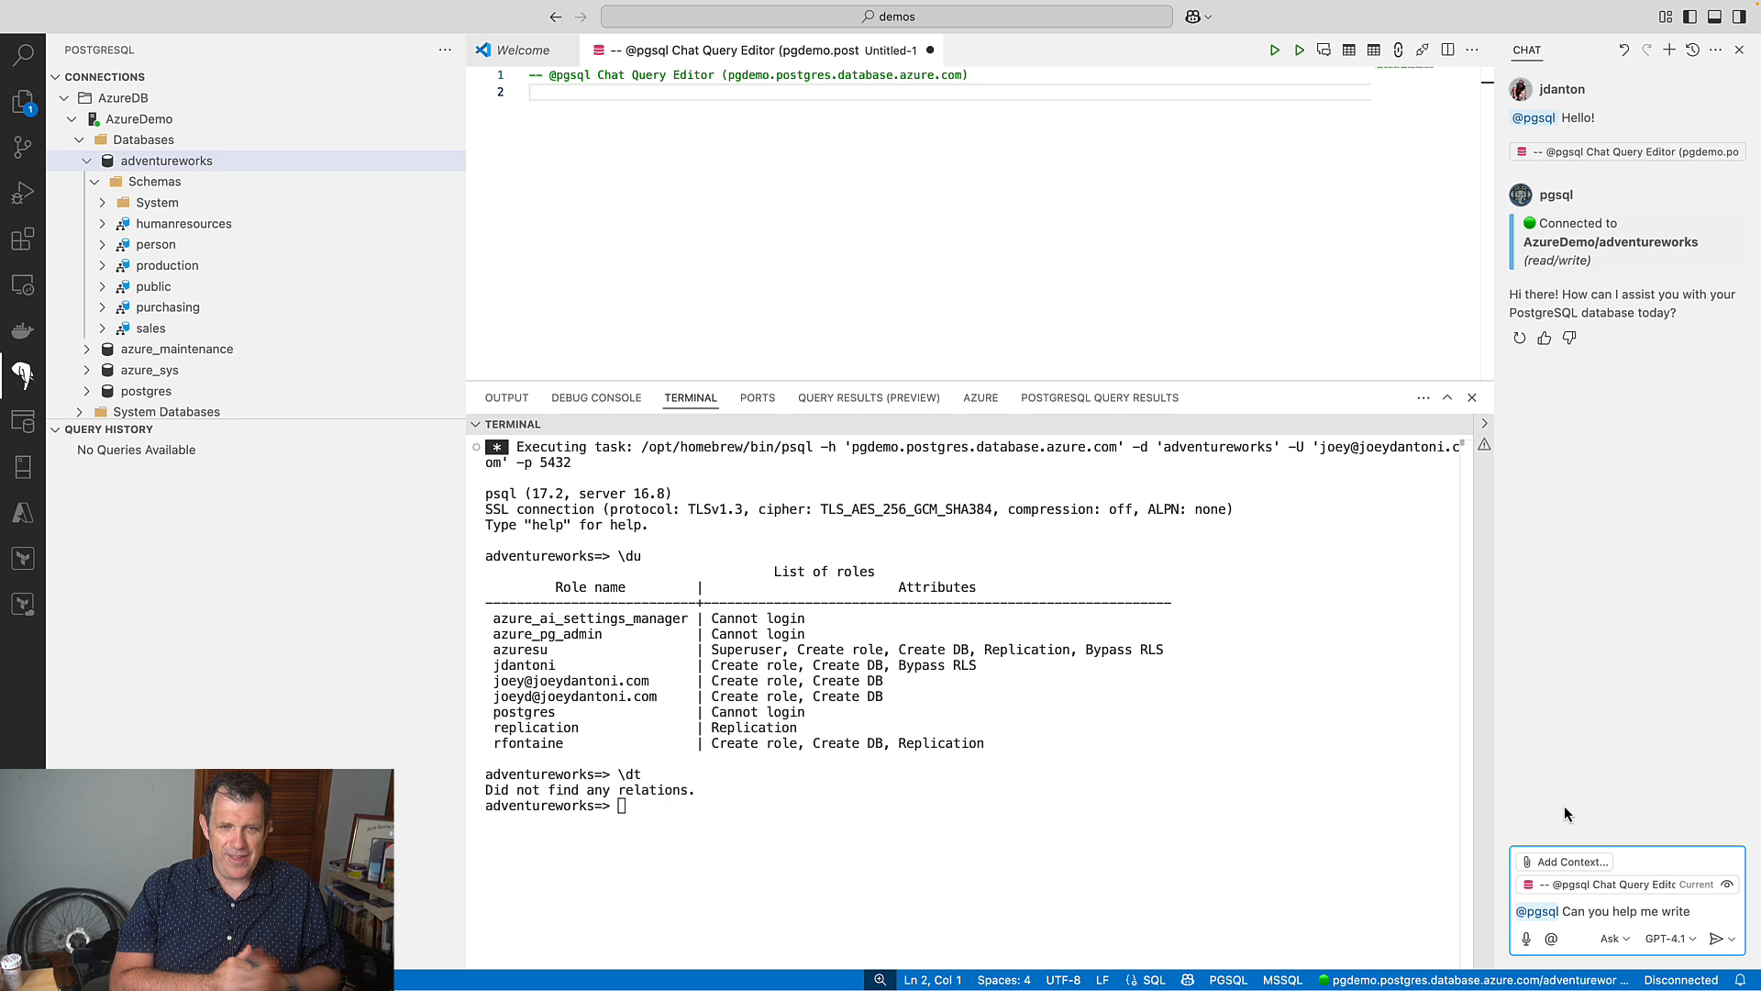
text(6 interesting queries)
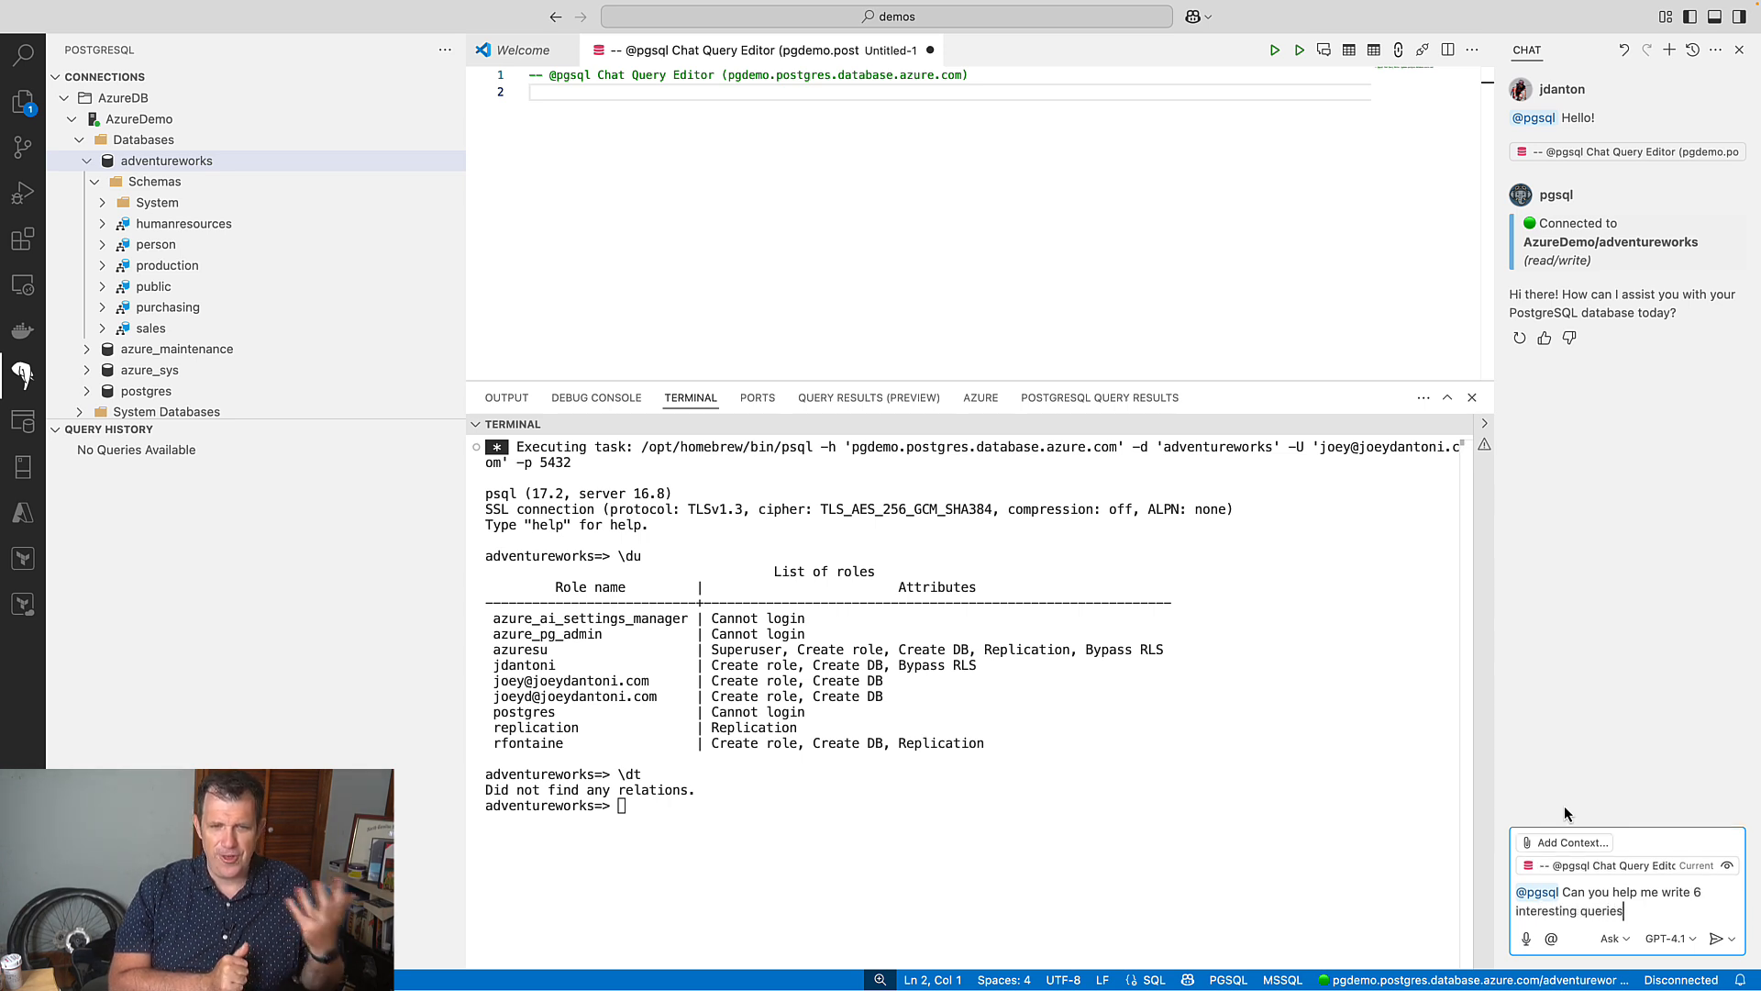
text(against the)
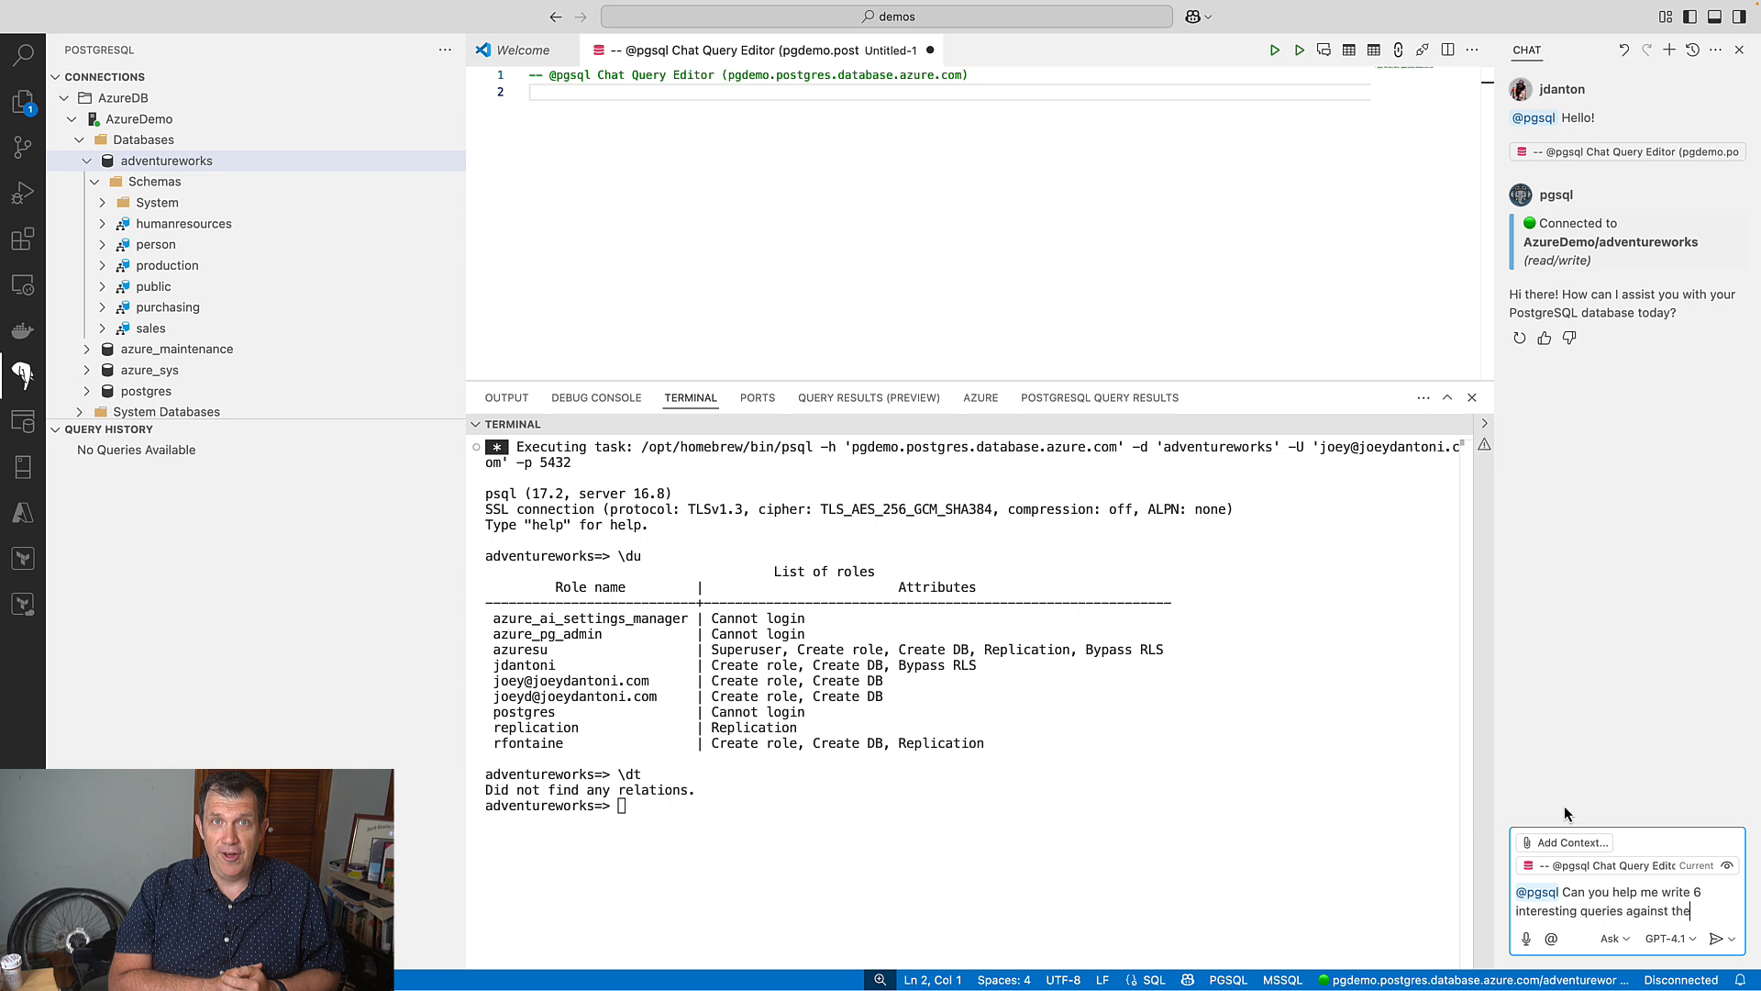
text(adventurew)
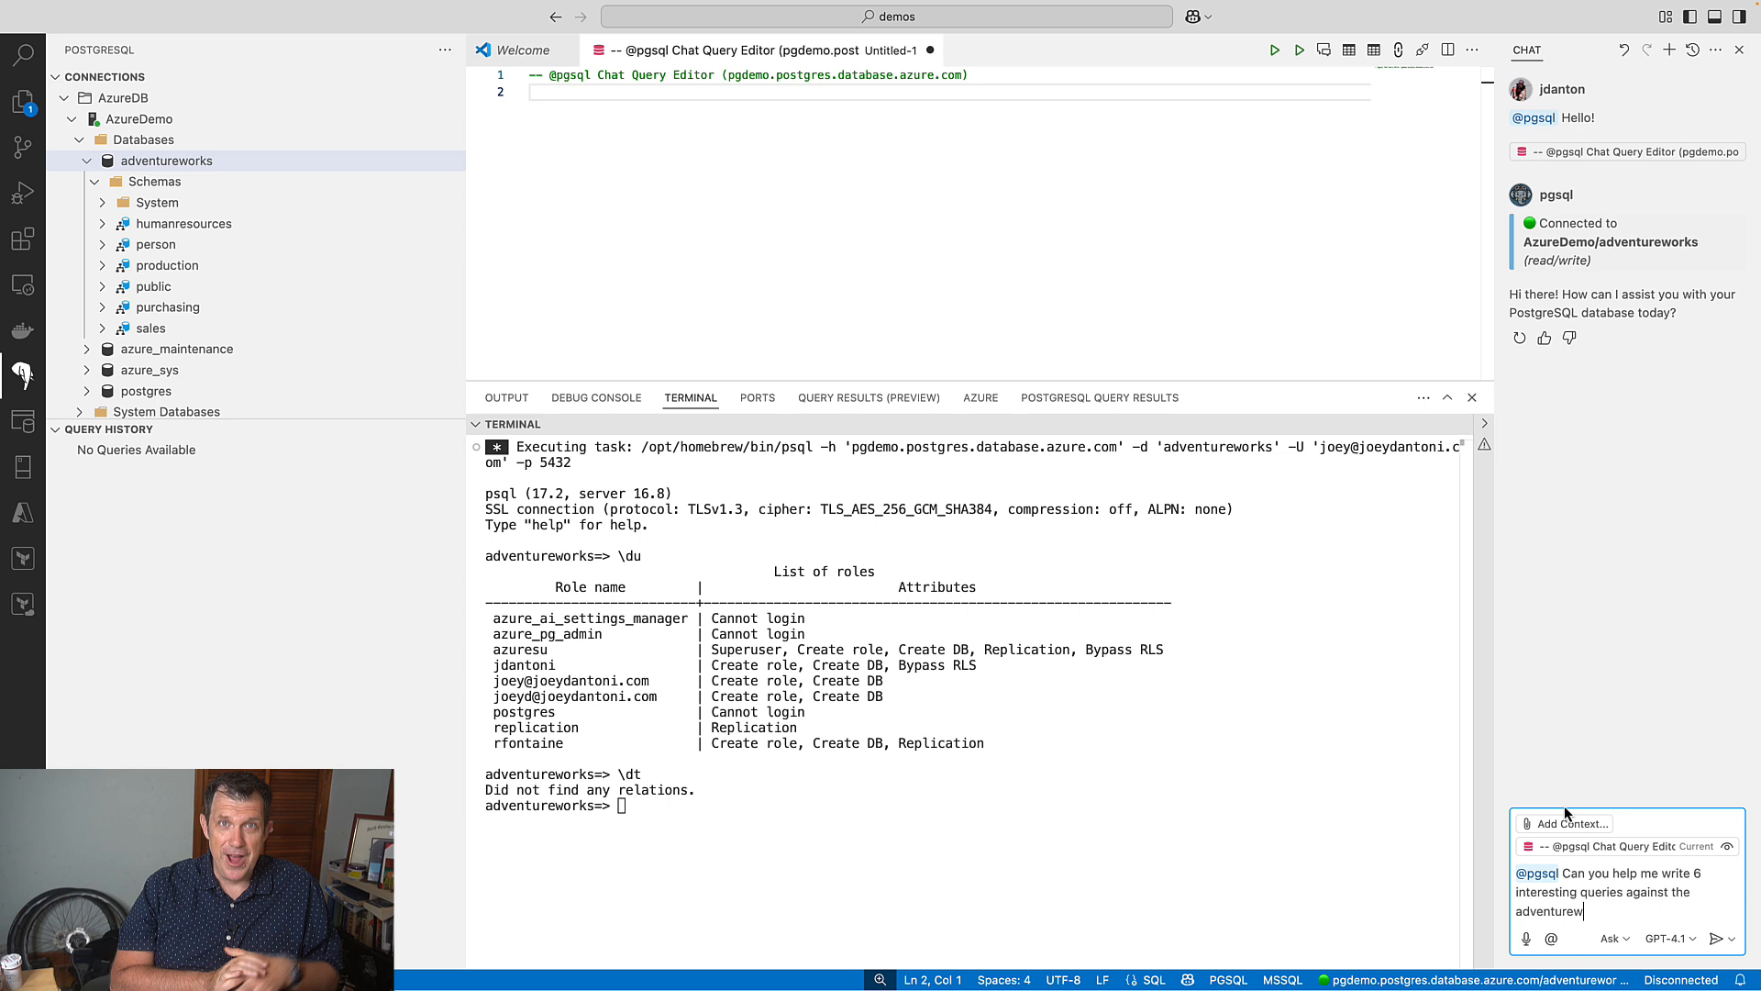
text(database)
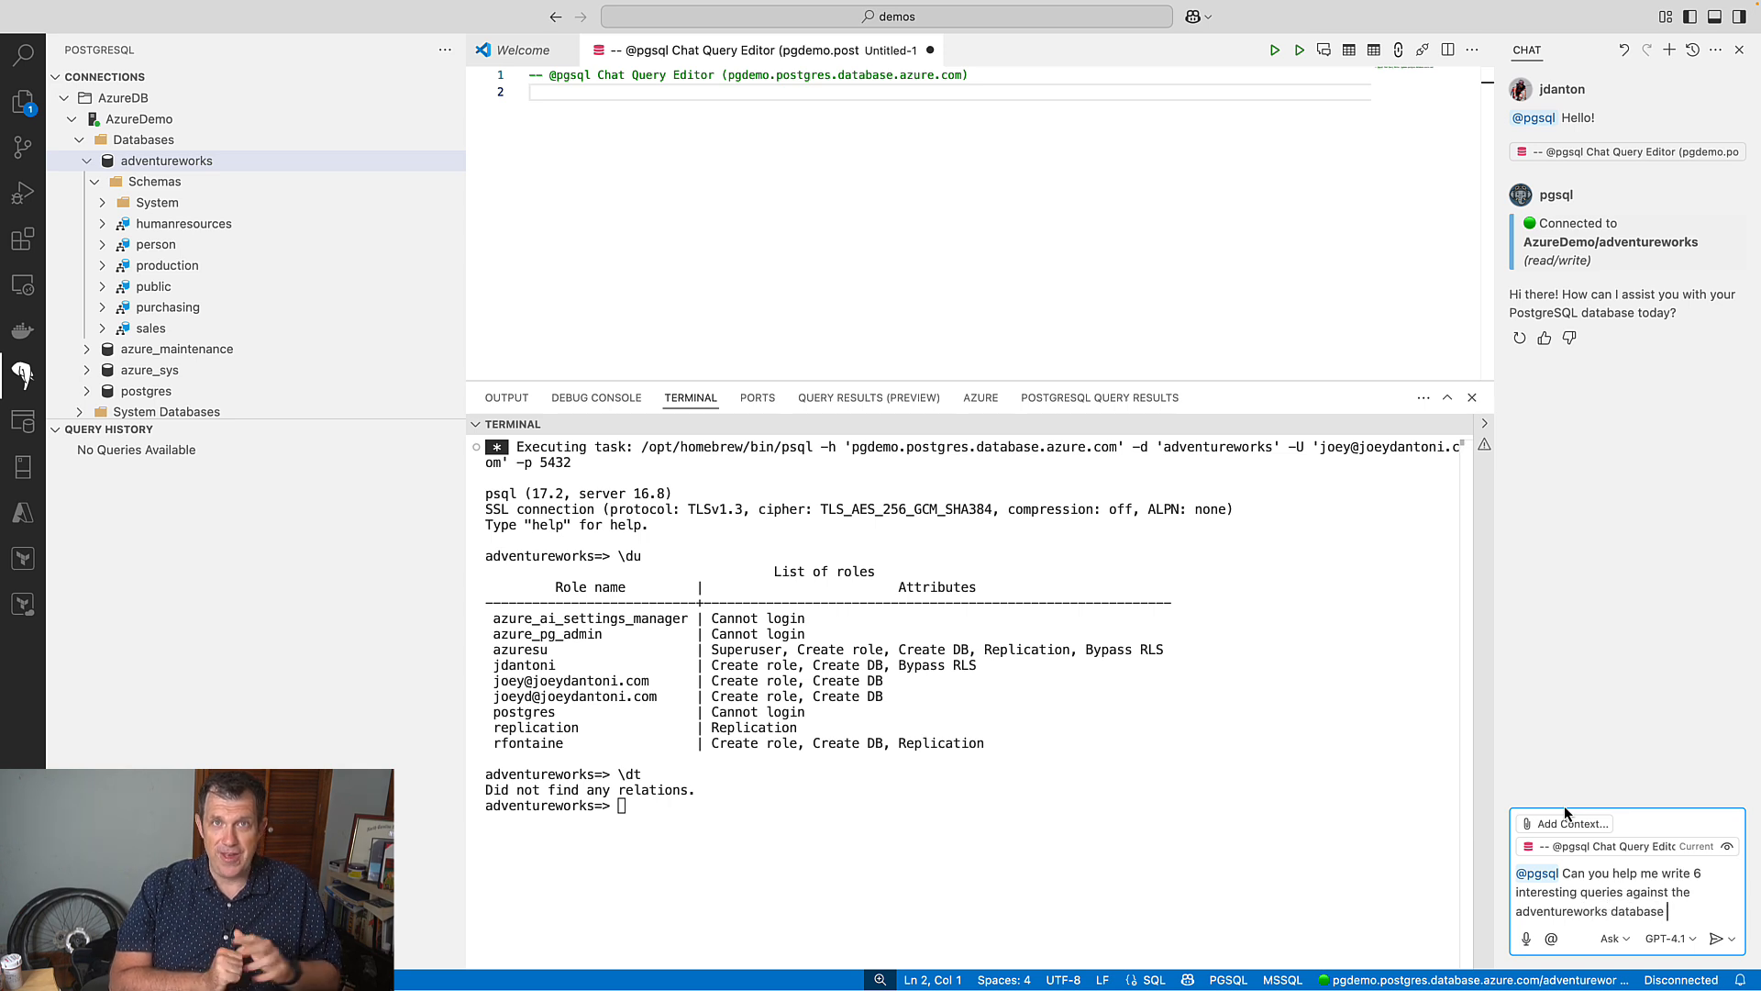
text(so I can)
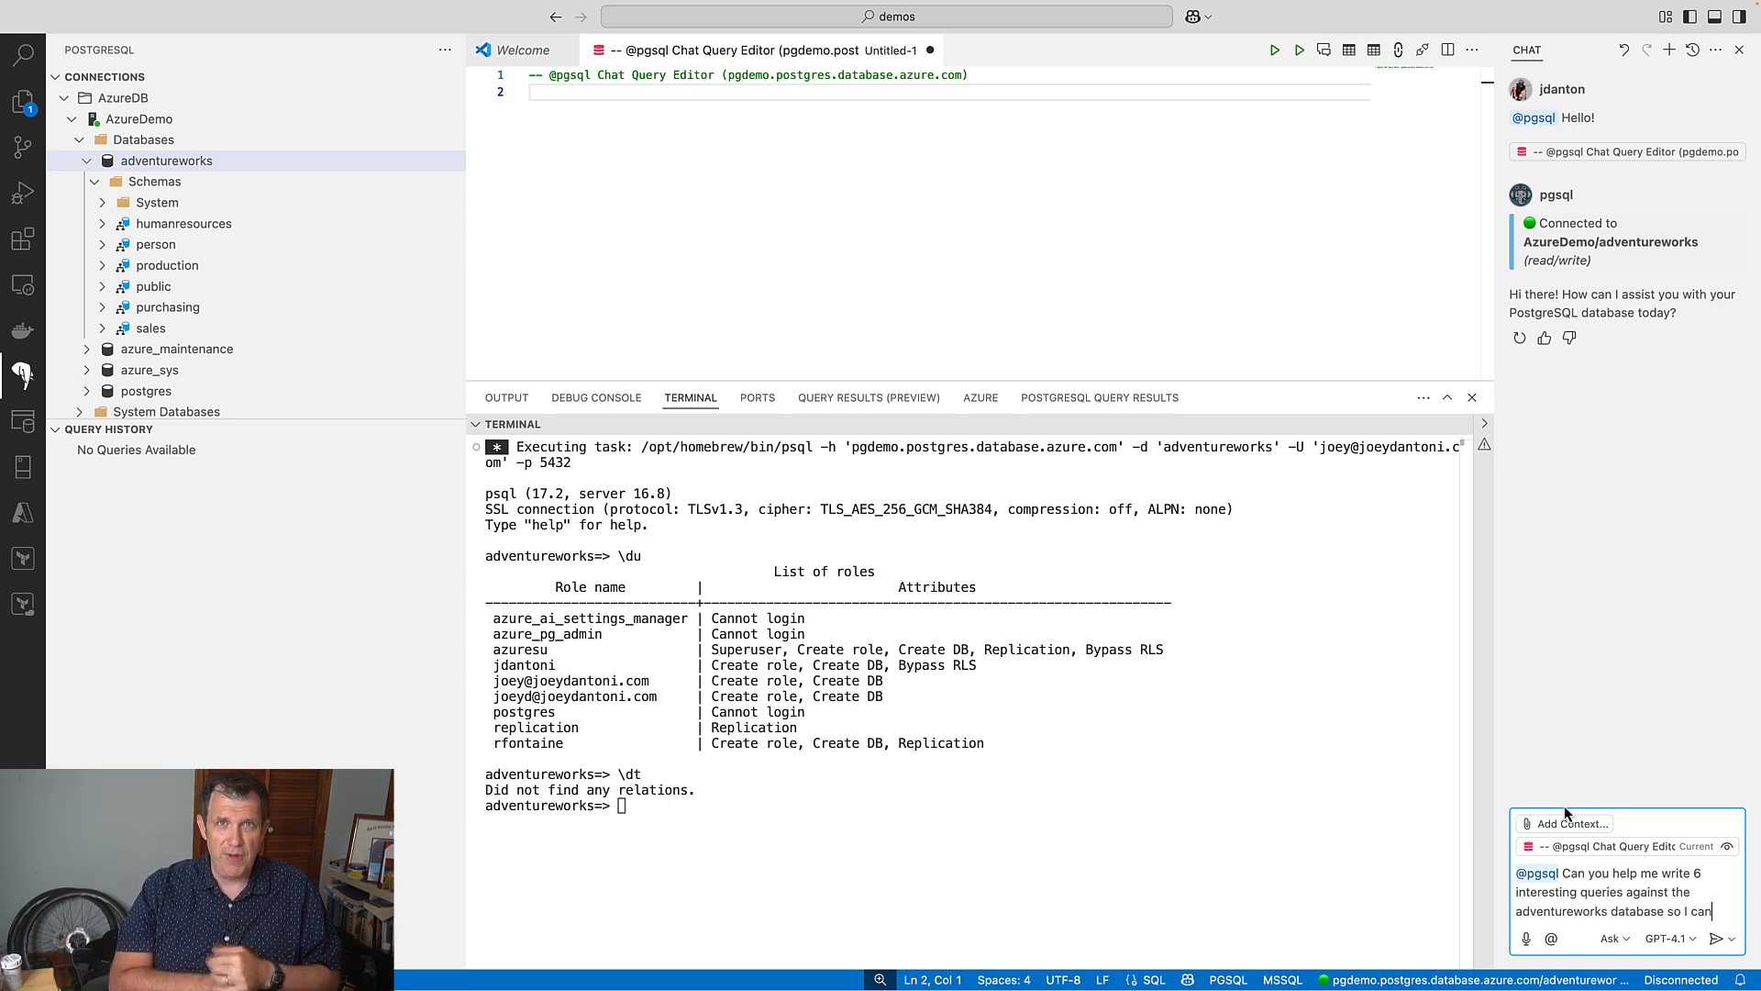
text(gain some o)
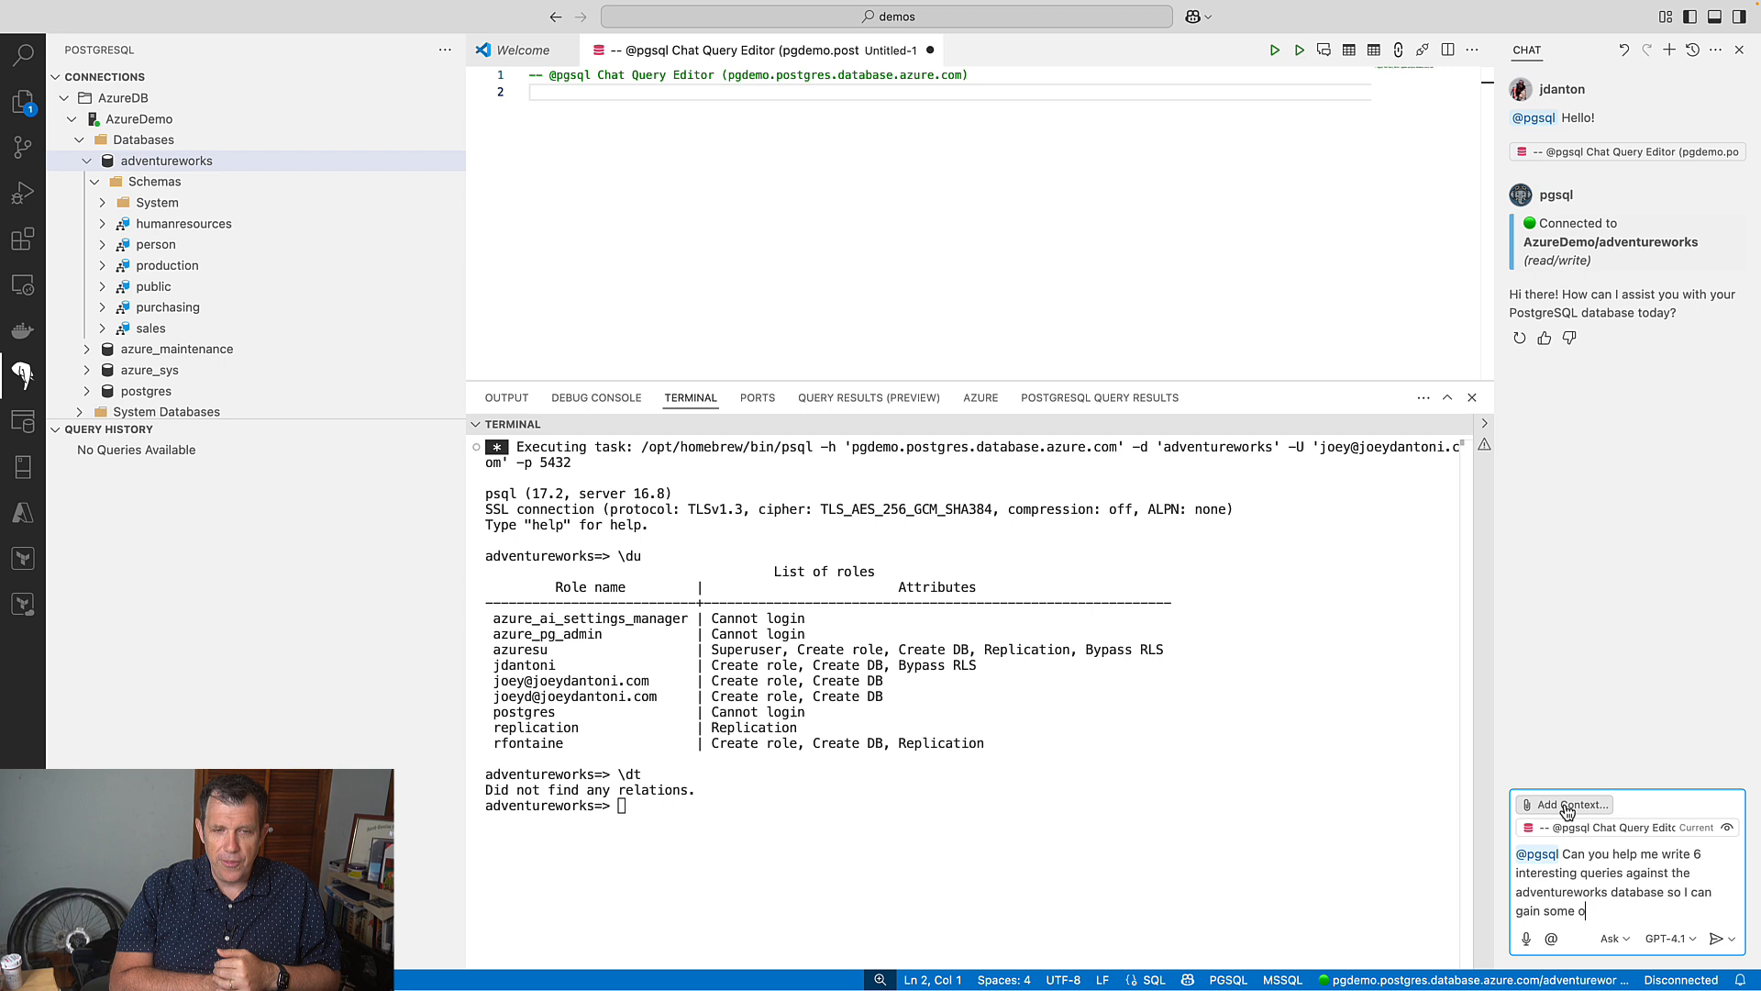
text(understanding of their business and profiab)
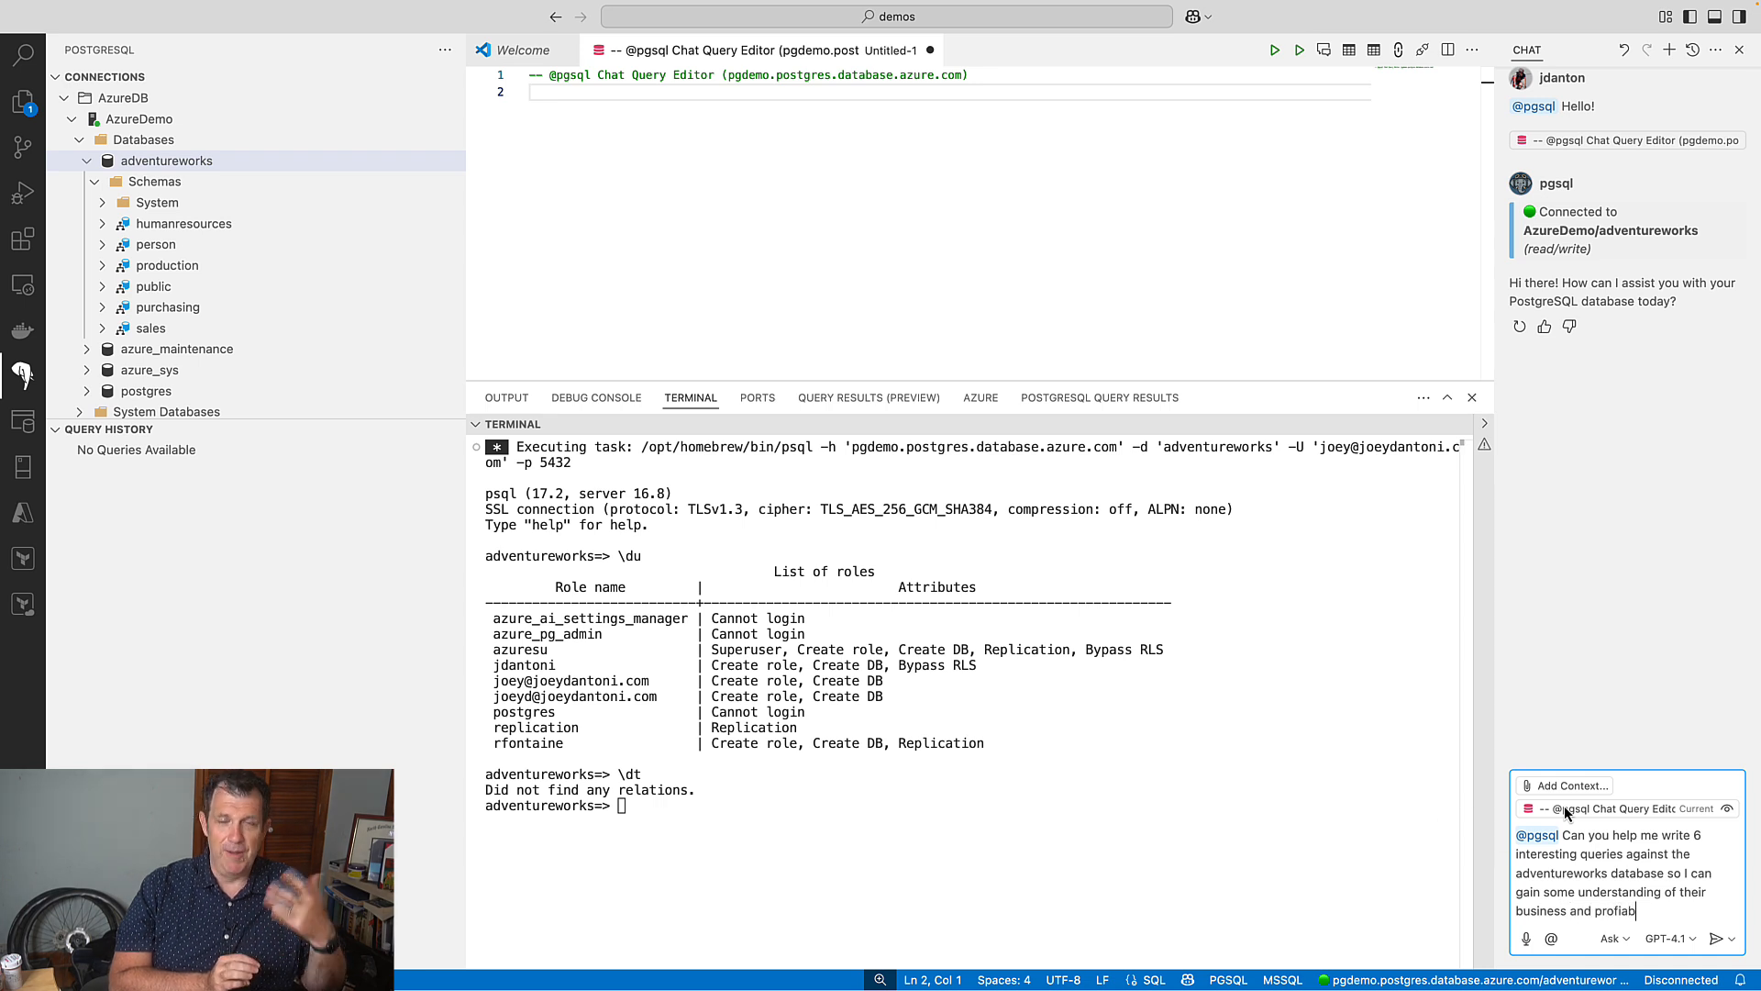
click(1733, 938)
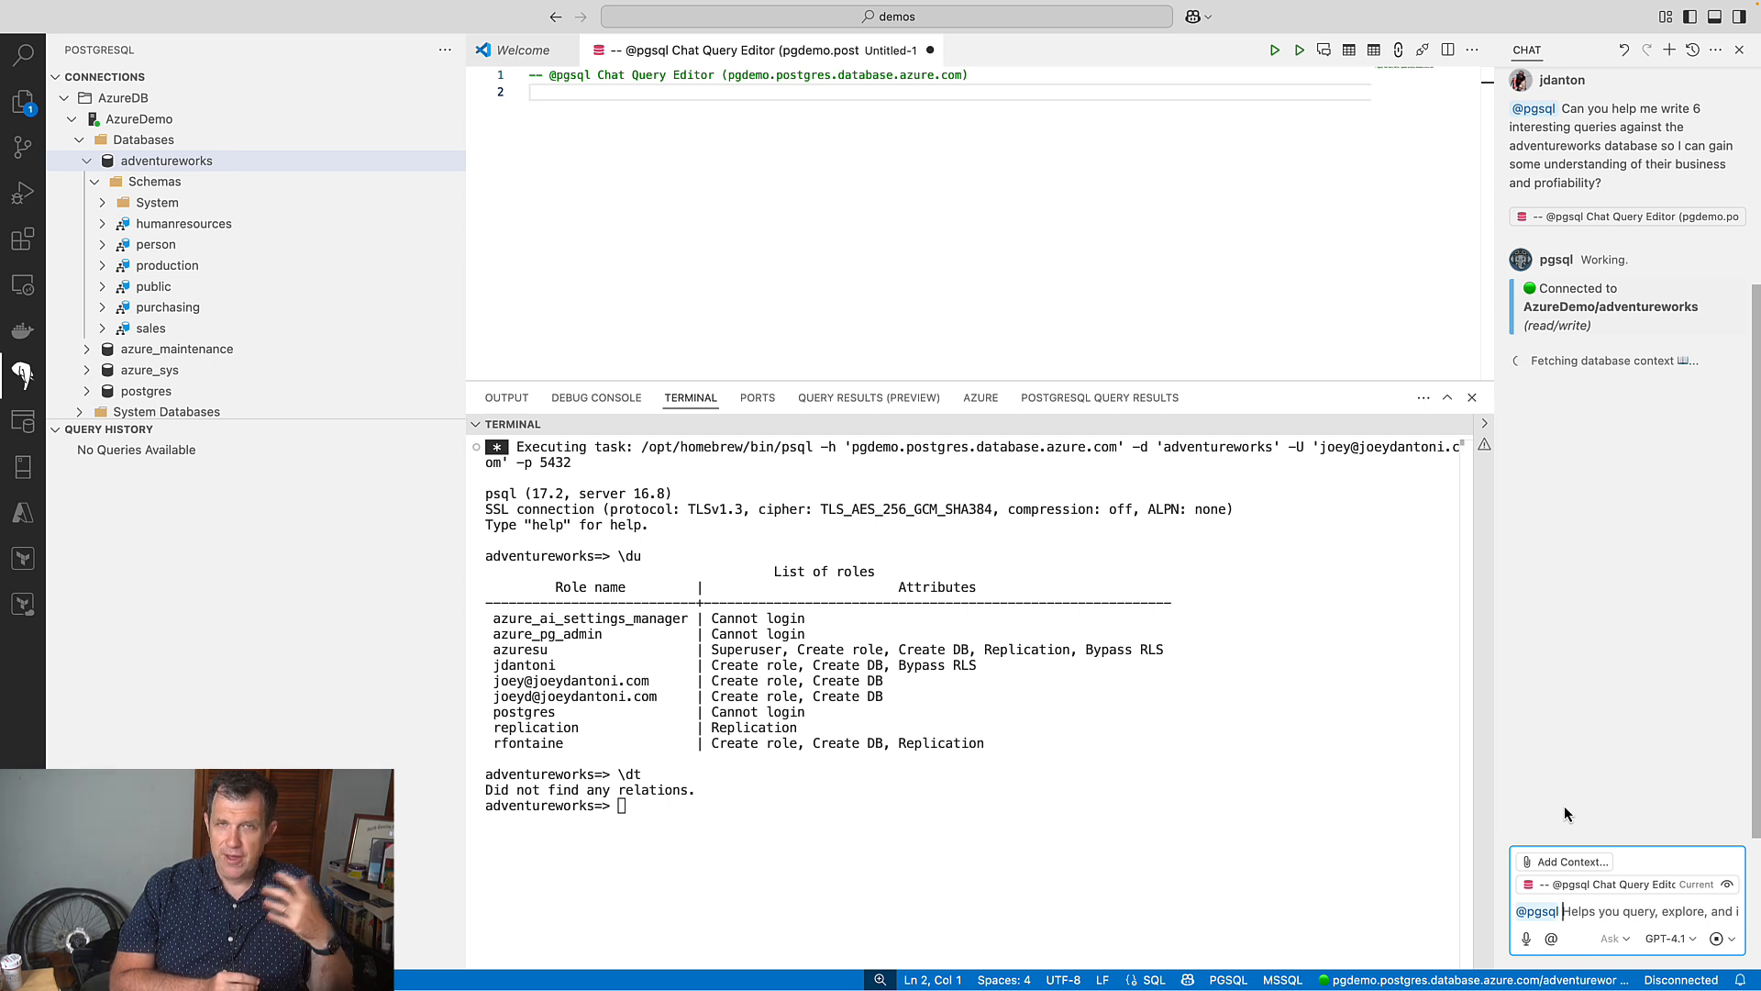
mouse_move(1041, 363)
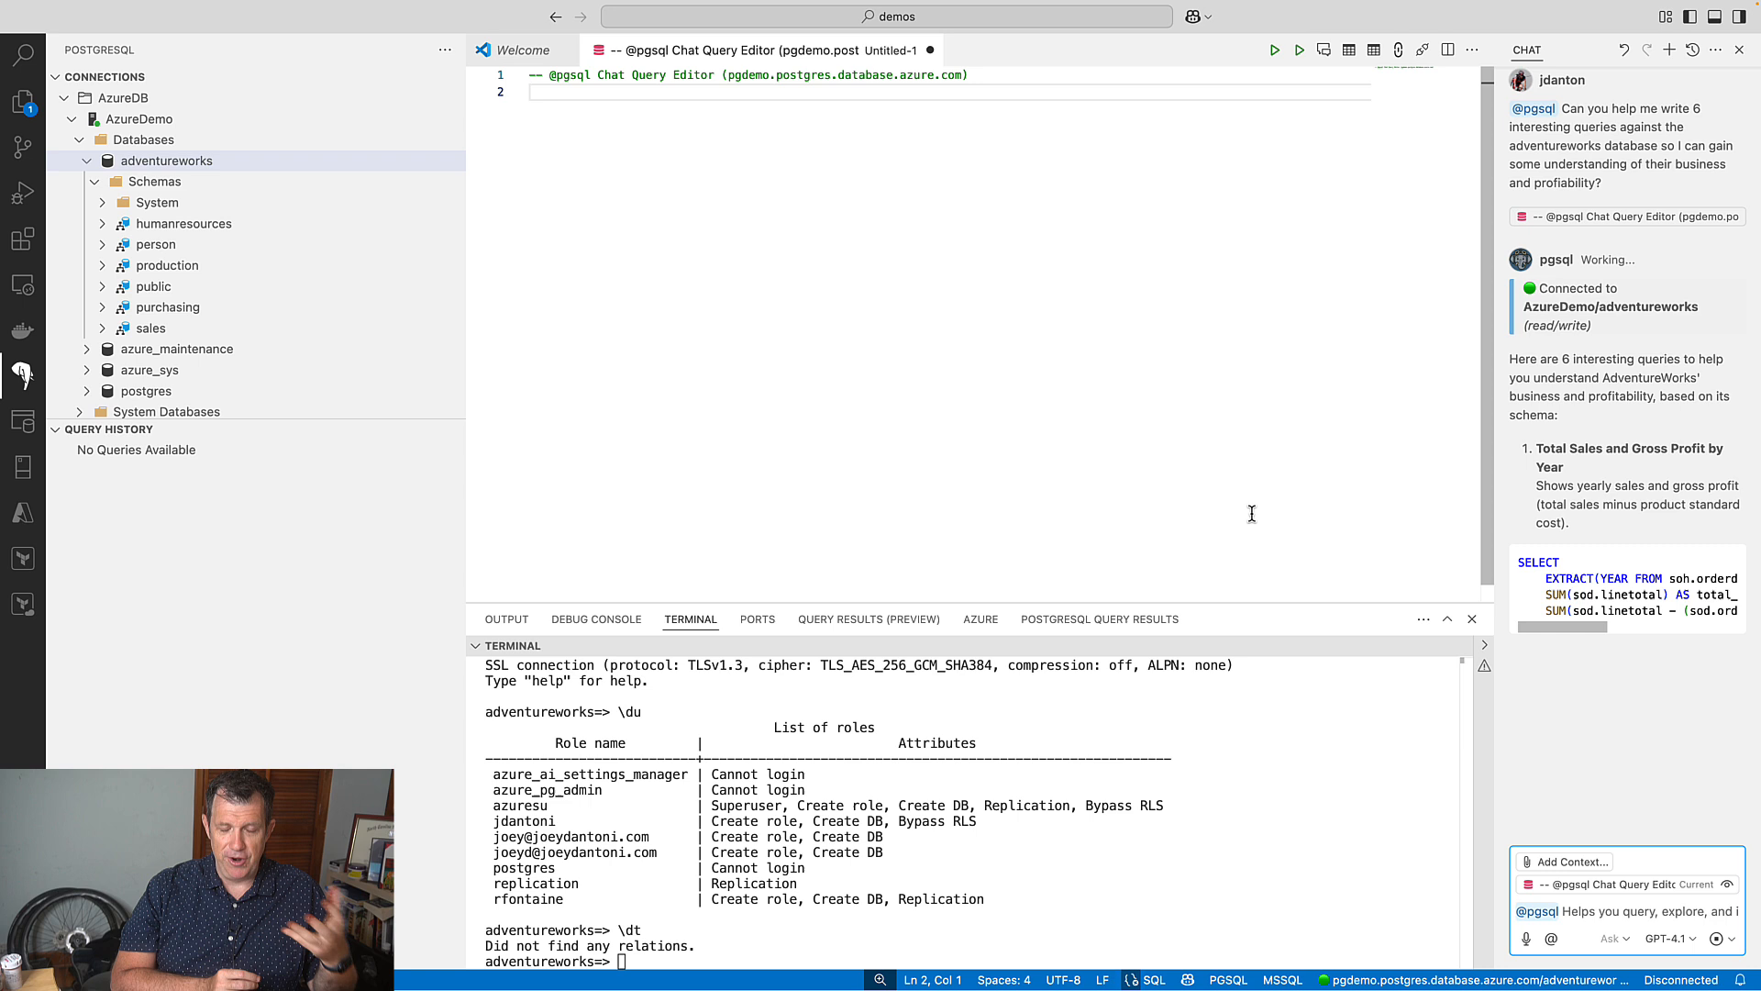
Review the six returned queries and insert the yearly sales and gross profit query.
scroll(down, 3)
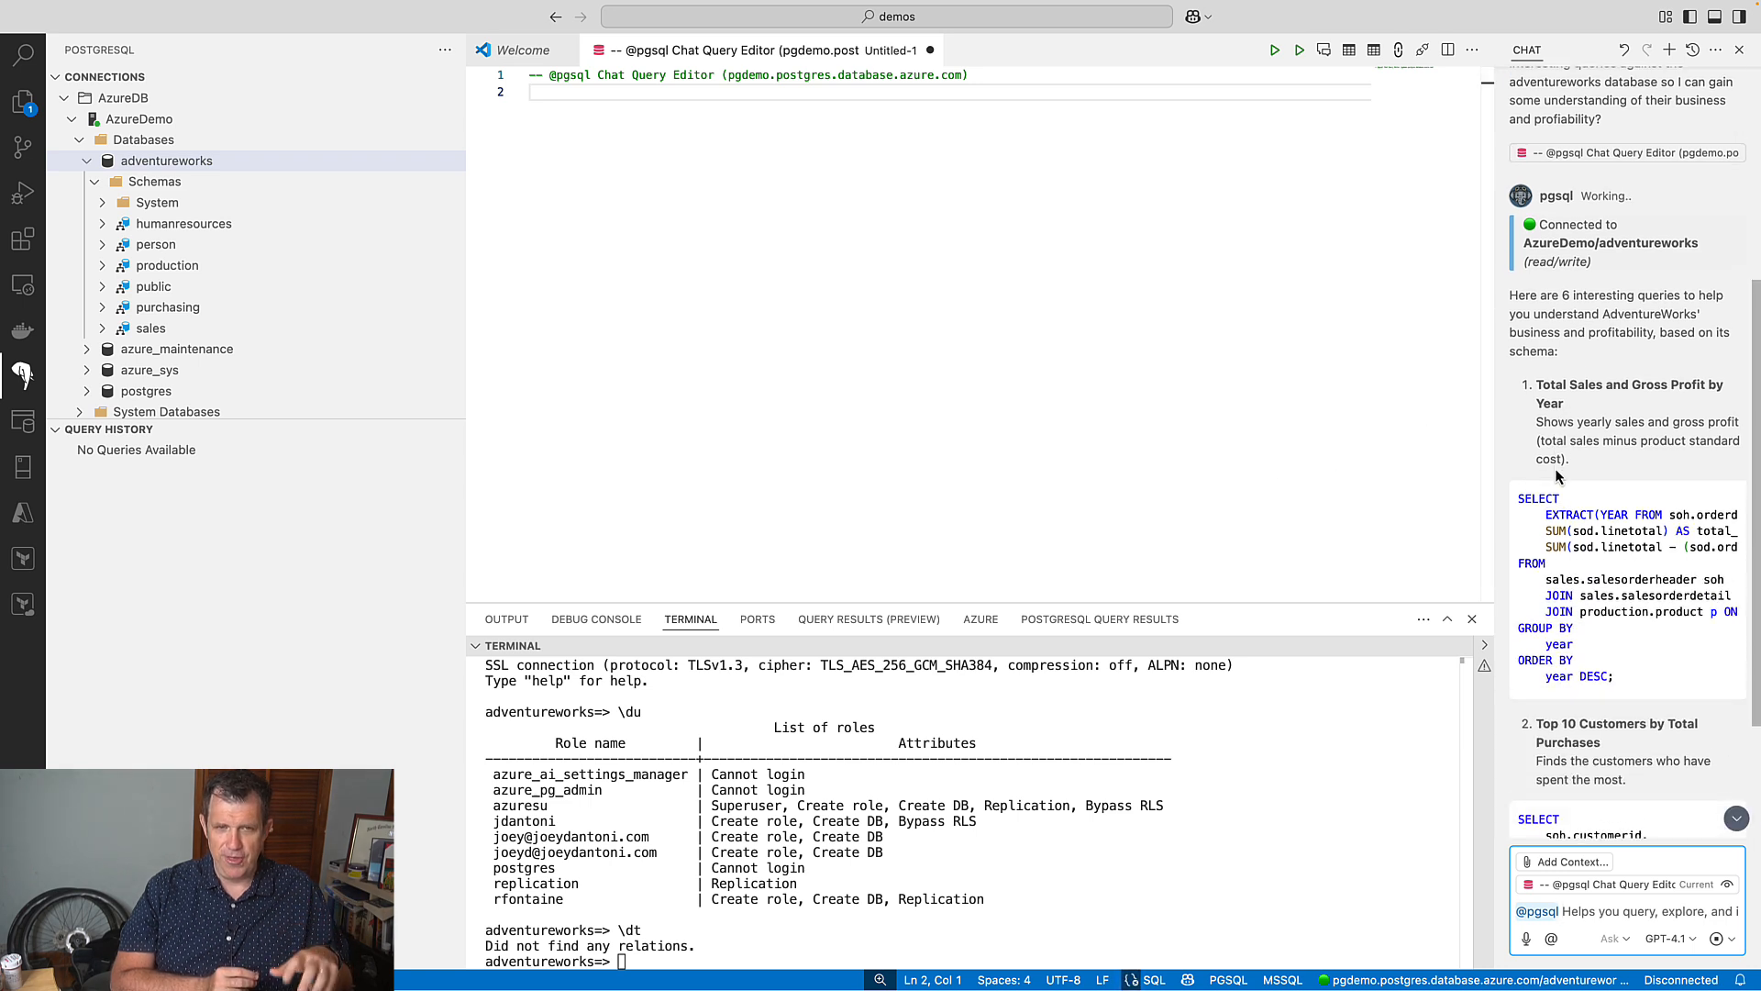
scroll(down, 3)
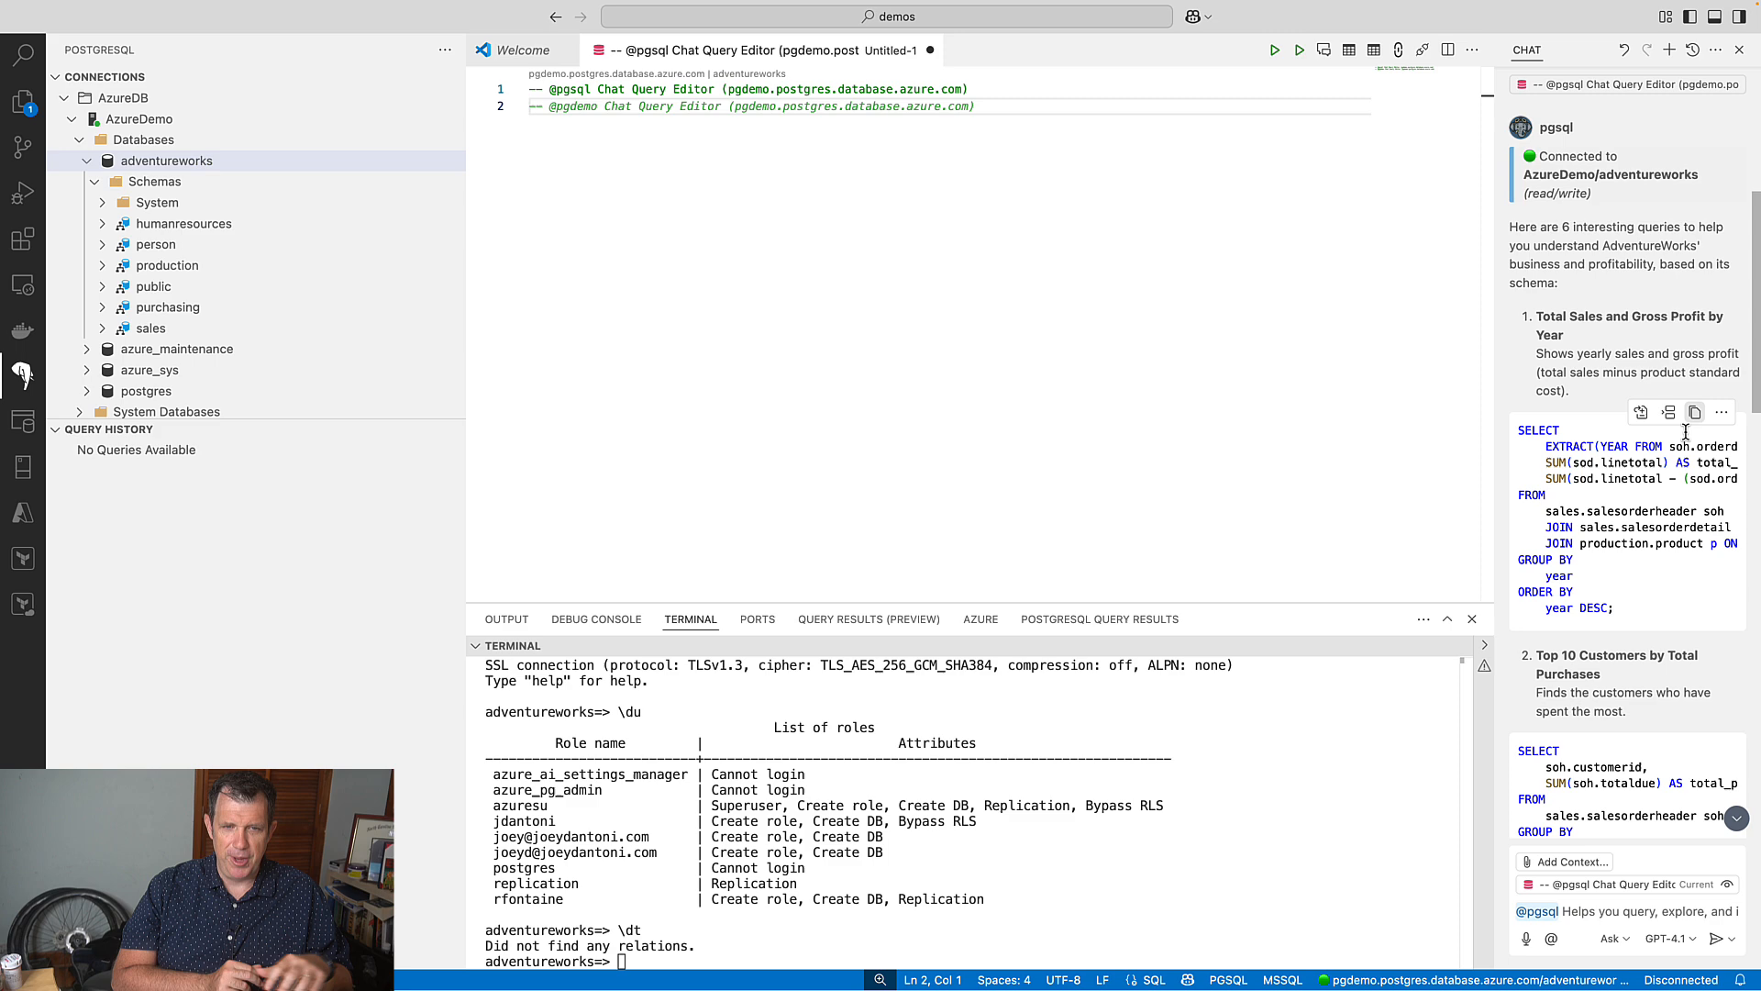
scroll(down, 3)
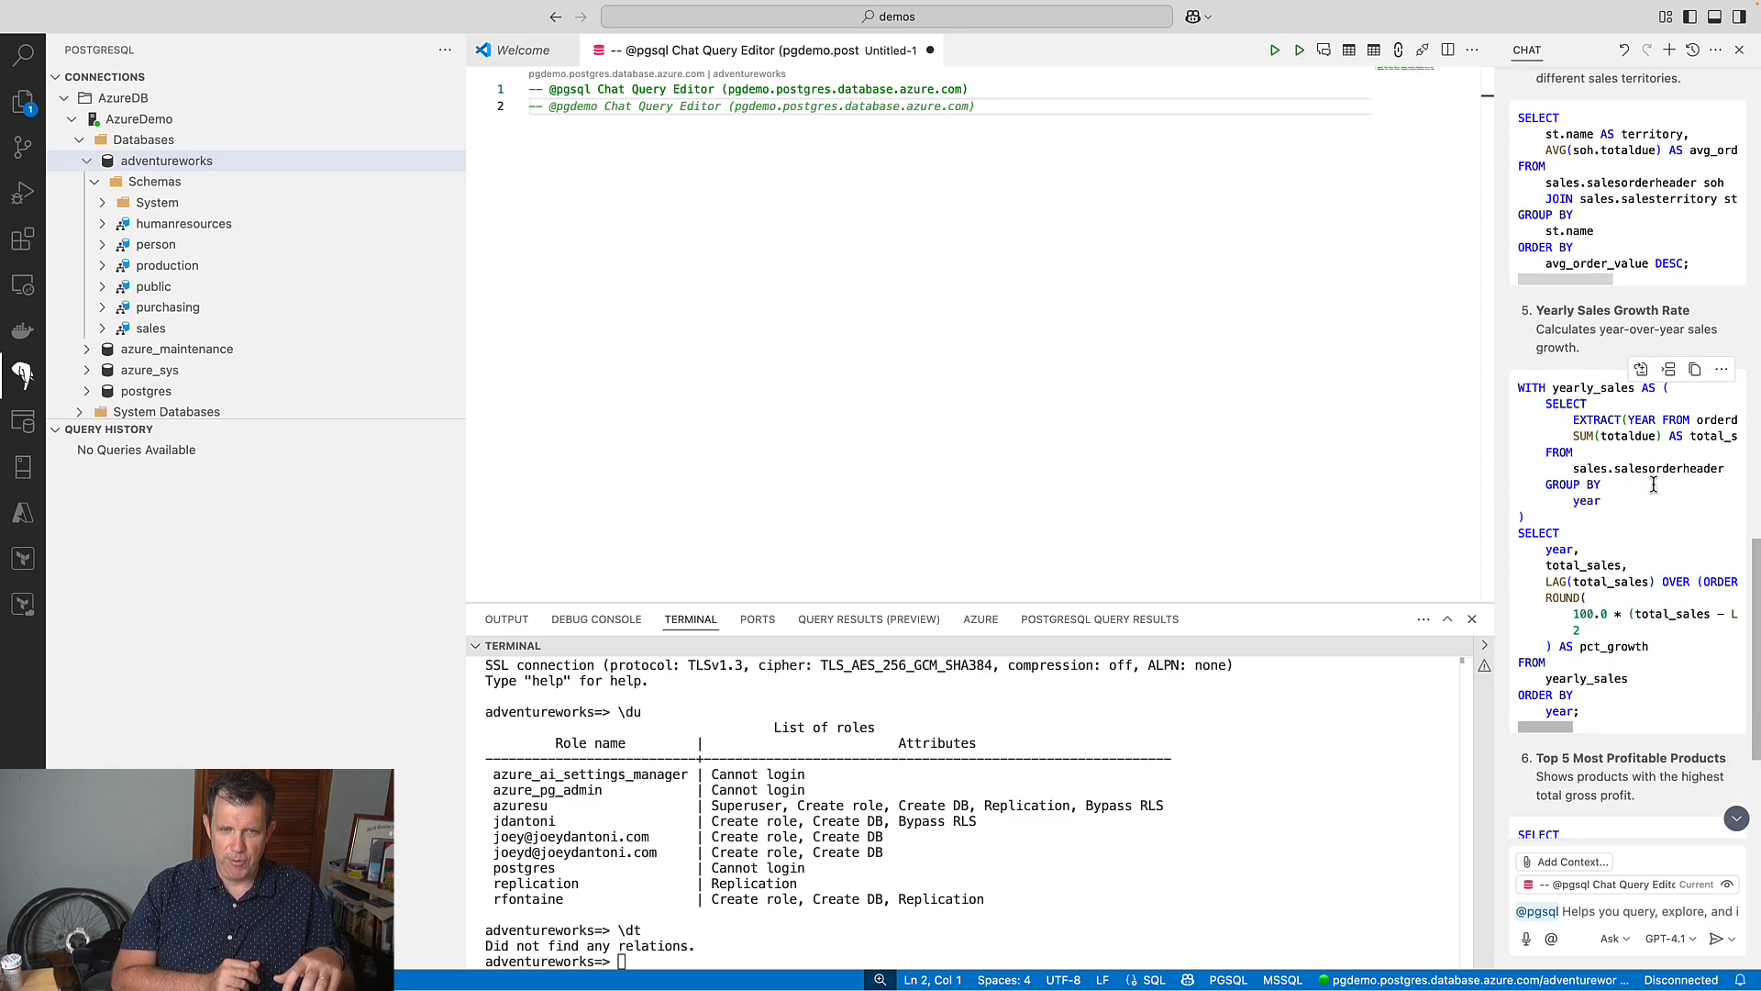
scroll(up, 3)
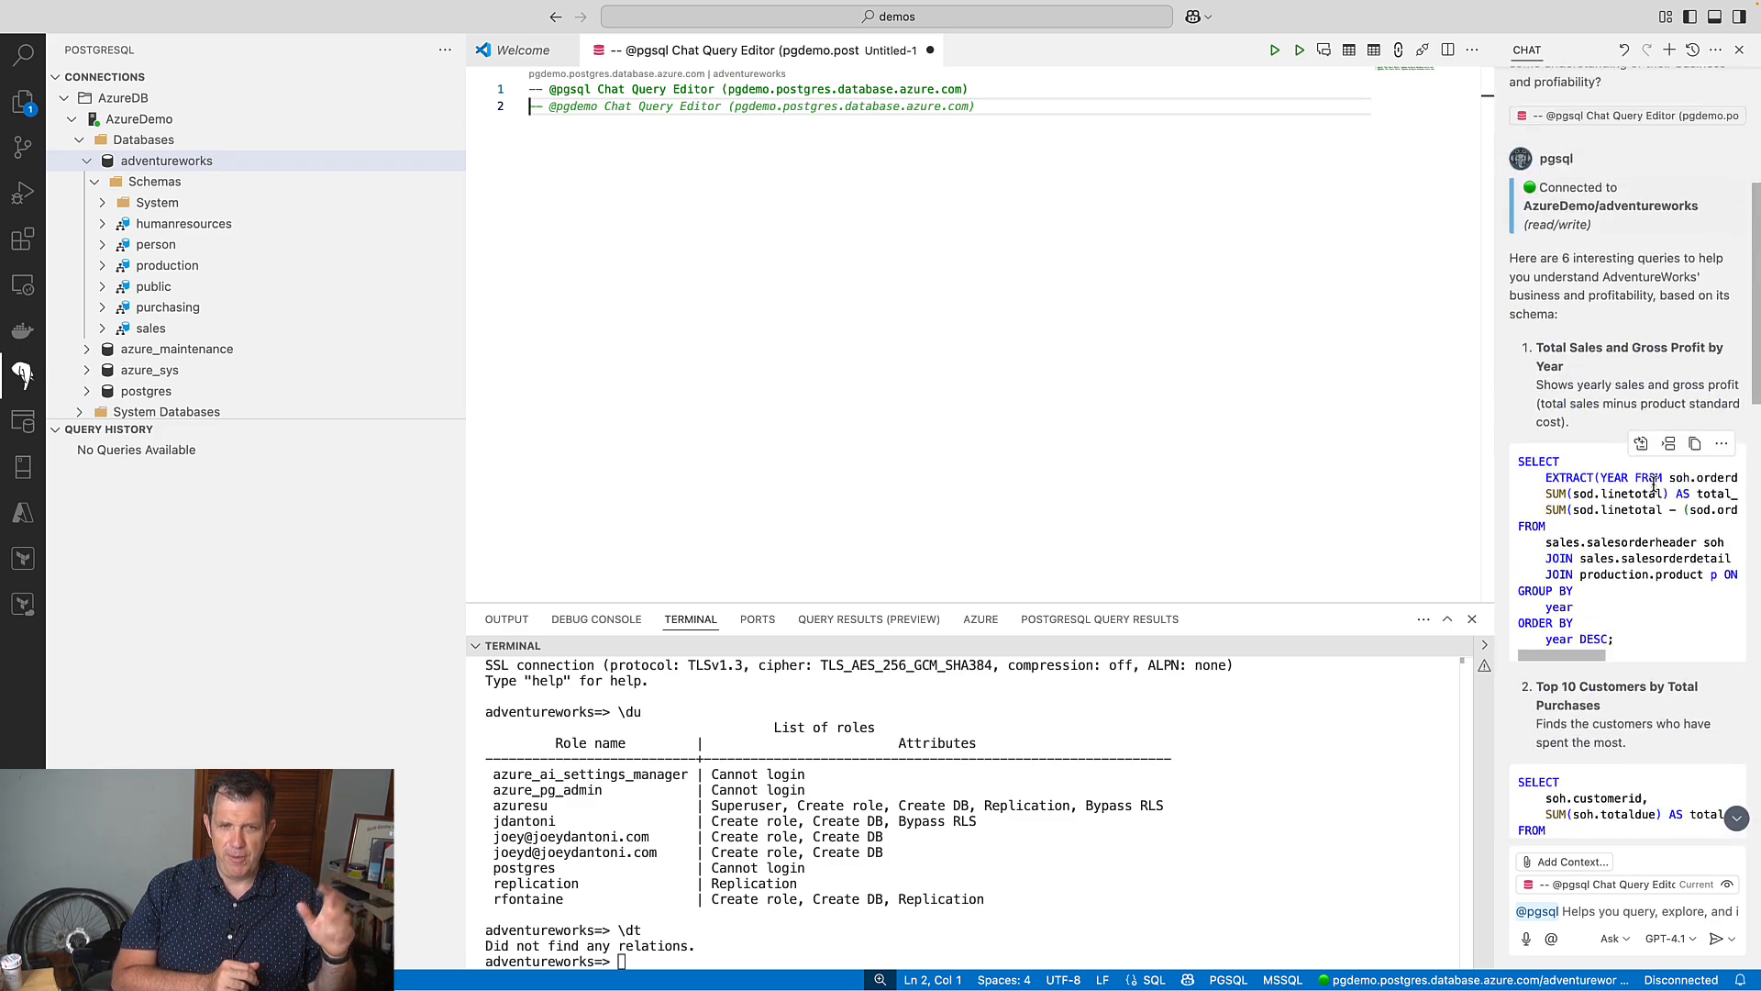
scroll(up, 3)
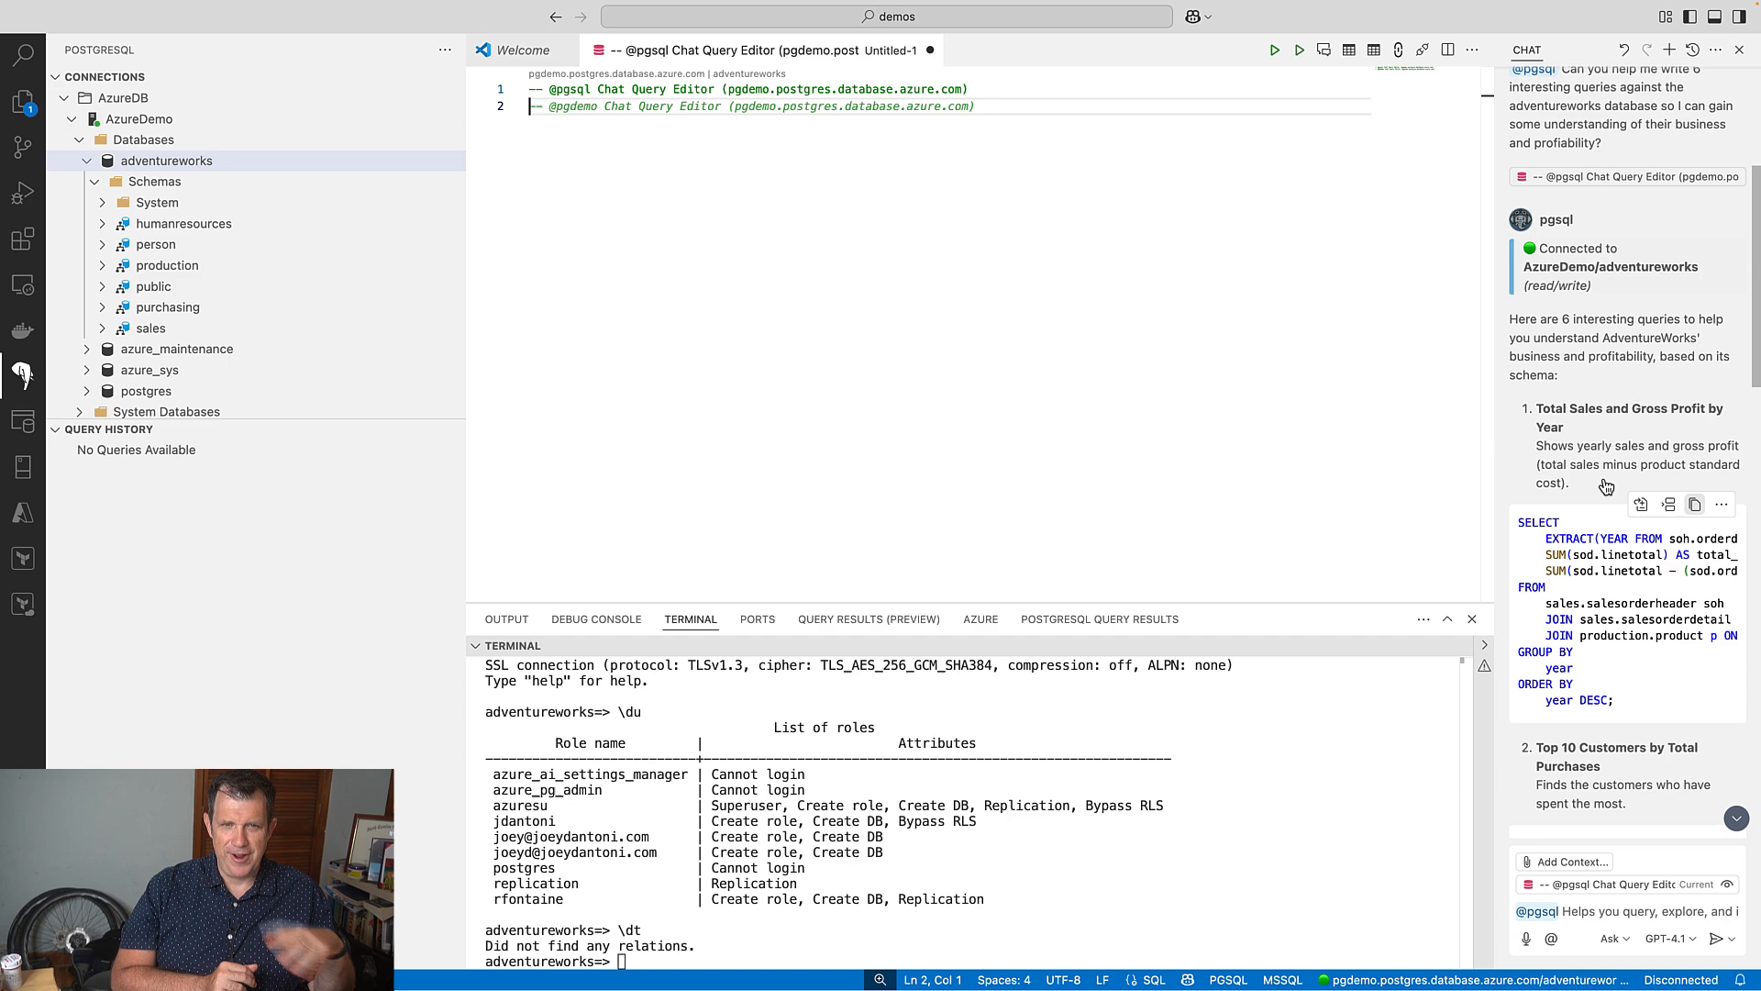
click(1640, 504)
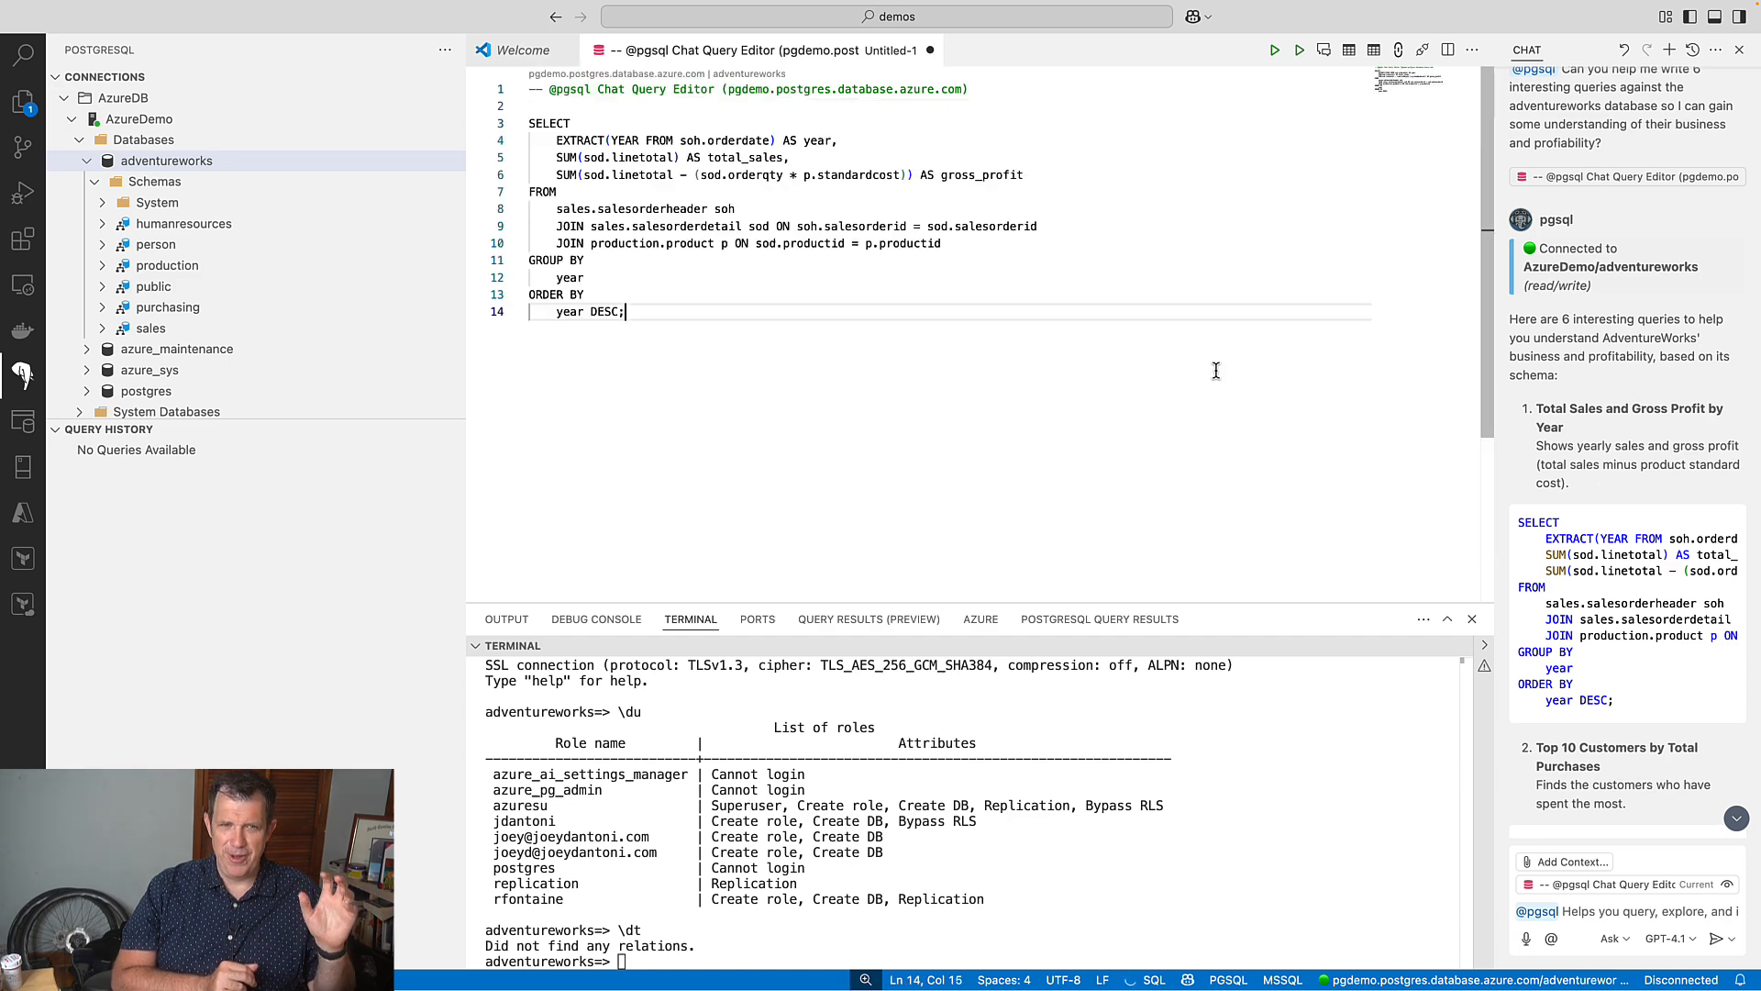
Add the comment '-- This query retrieves the top 10 customers based on their total purchases.'.
key(Enter)
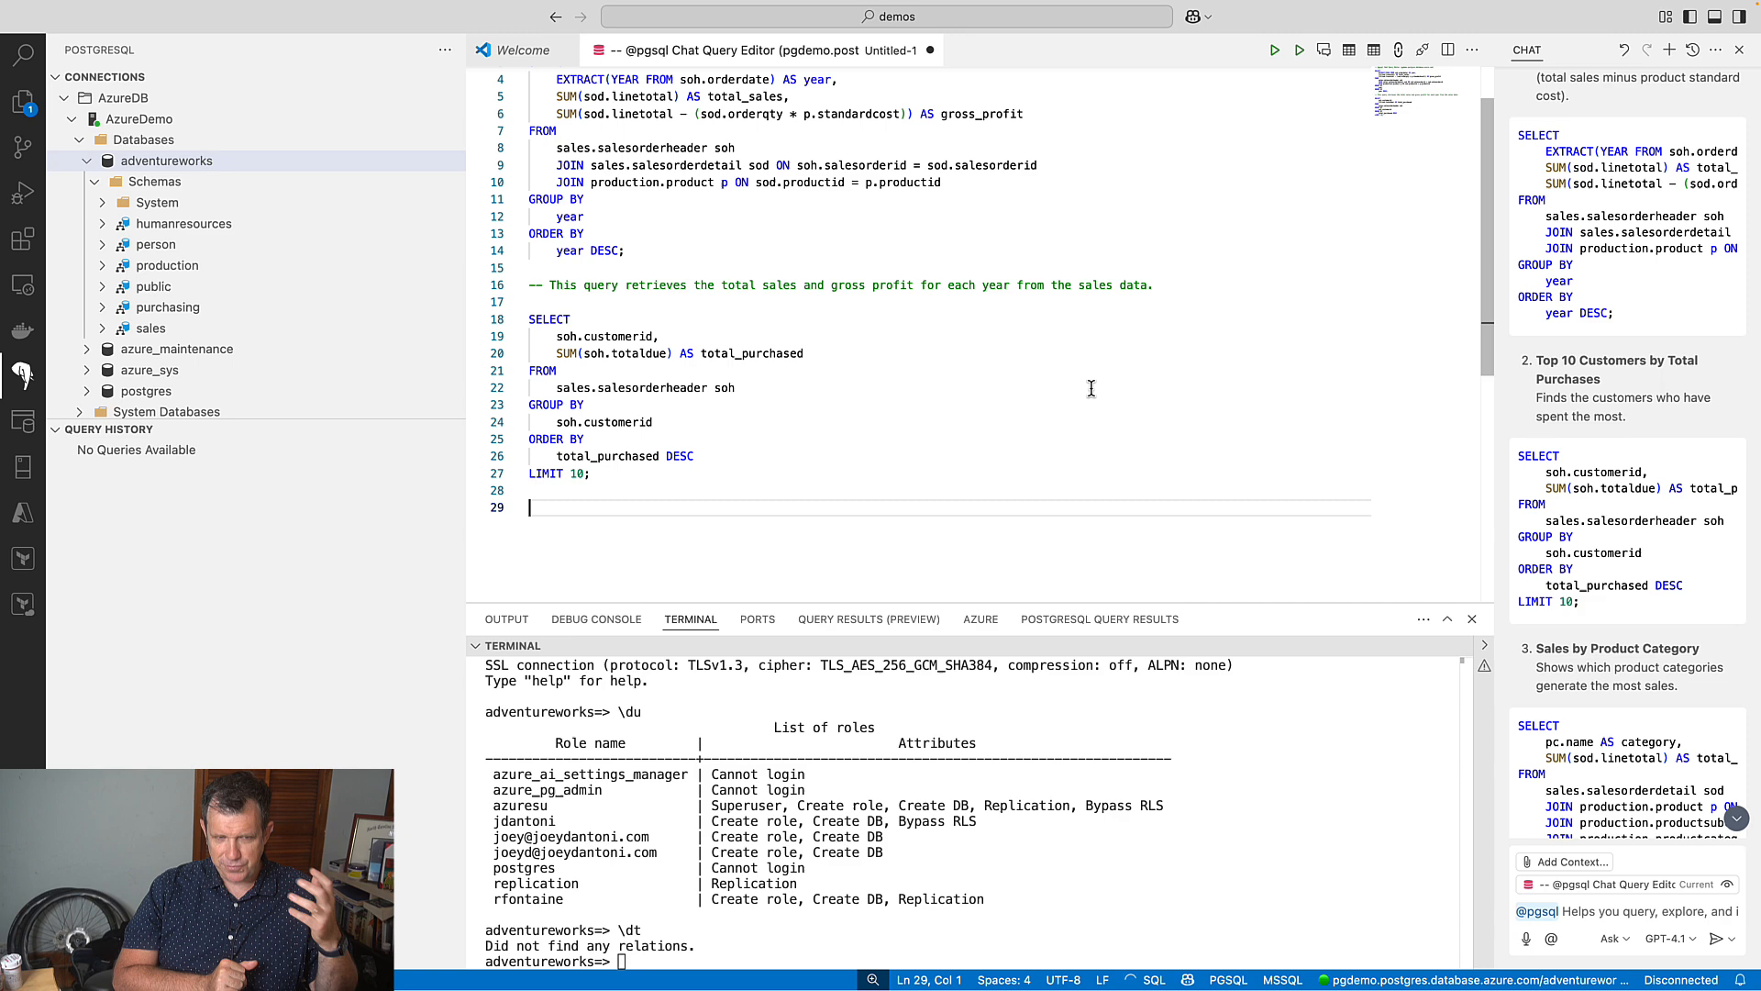
text(-- This query retrieves the top 10 customers based on their total purchases.)
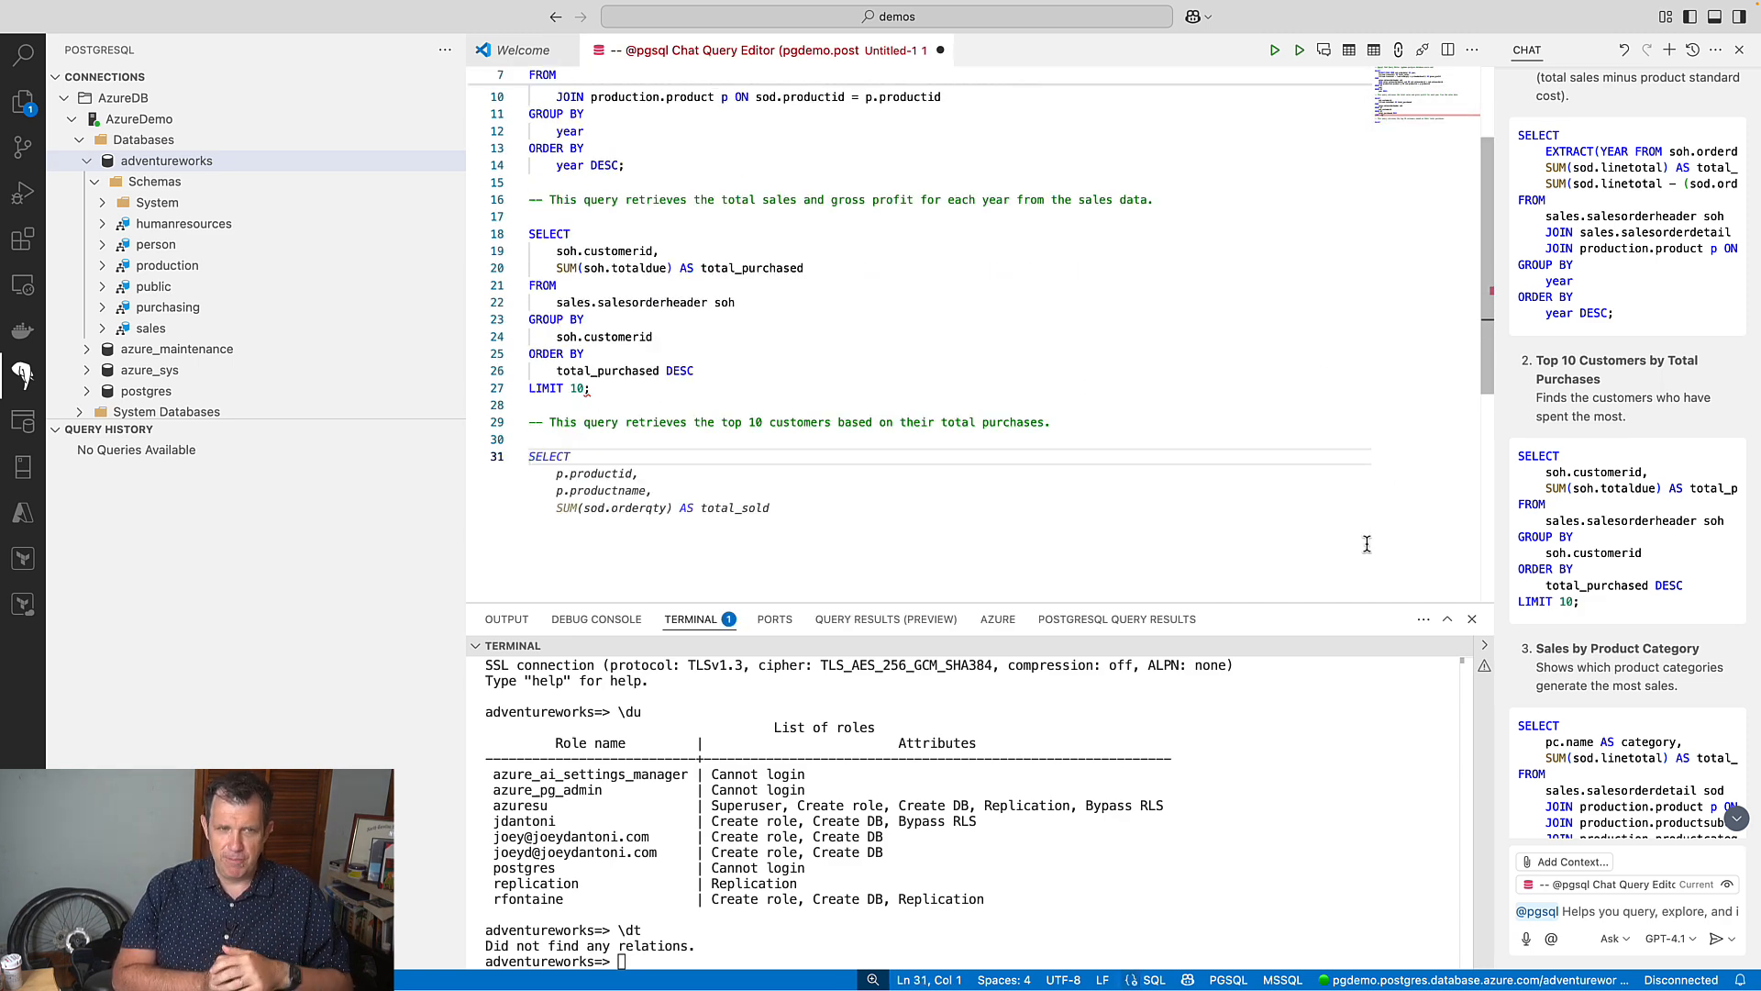
scroll(down, 3)
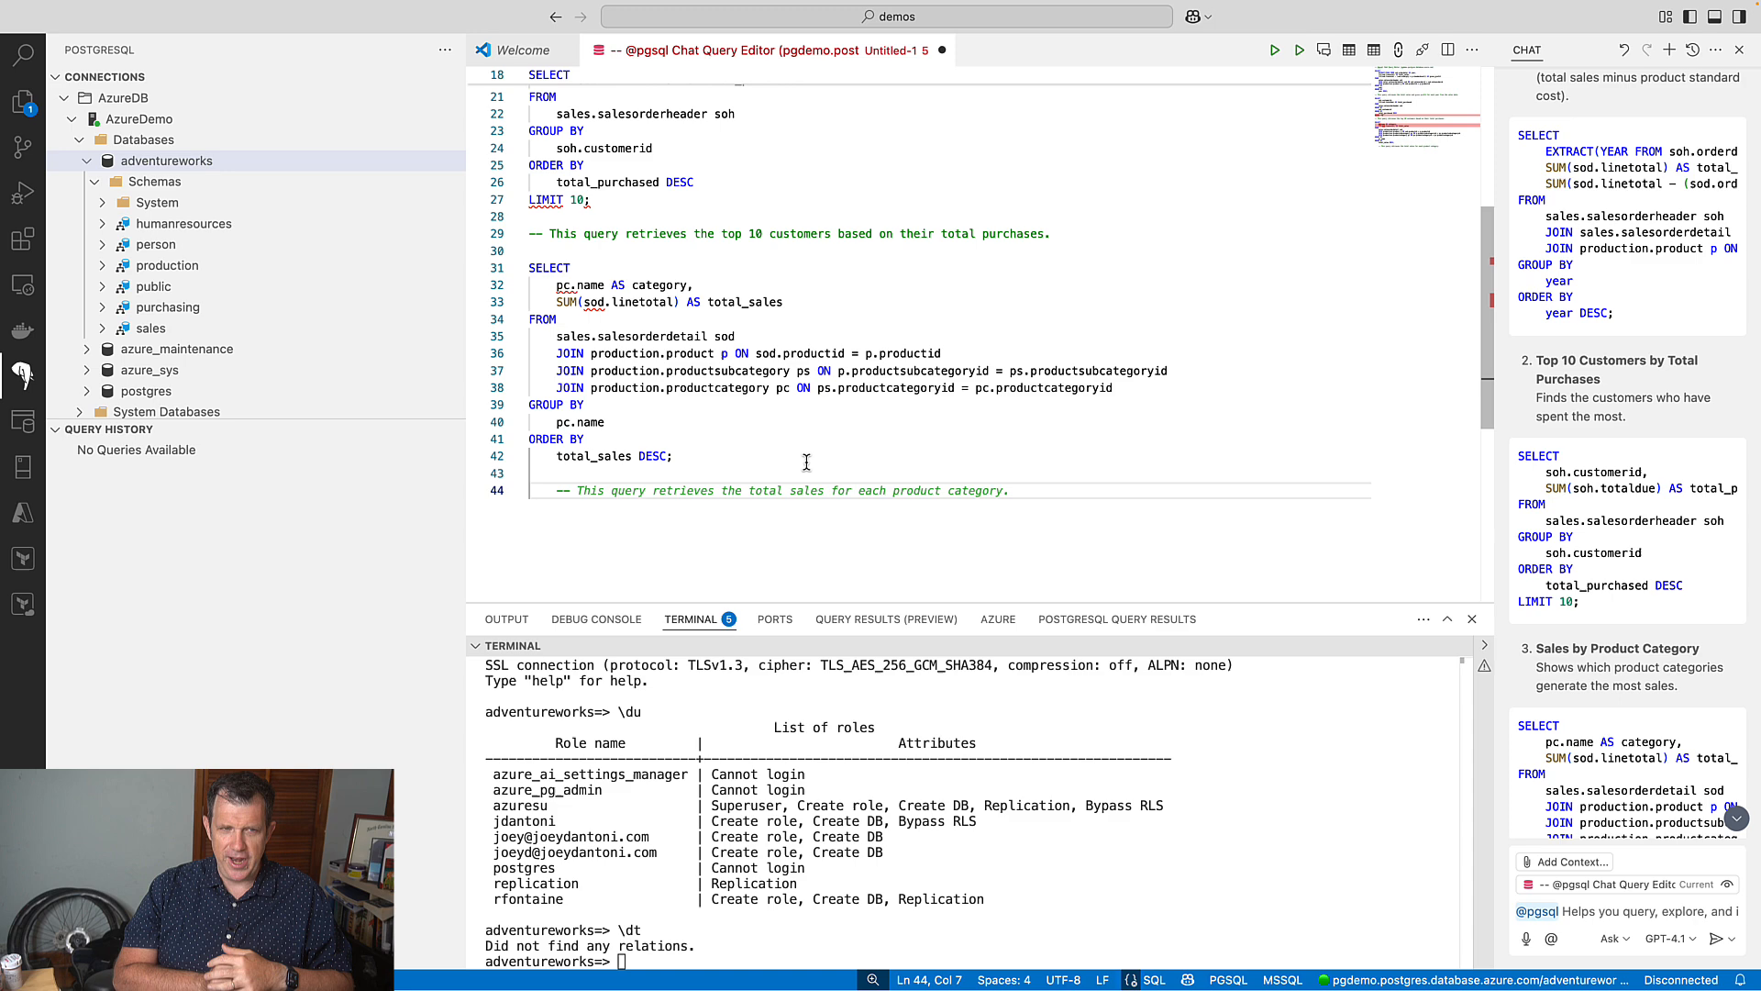
text(SELECT)
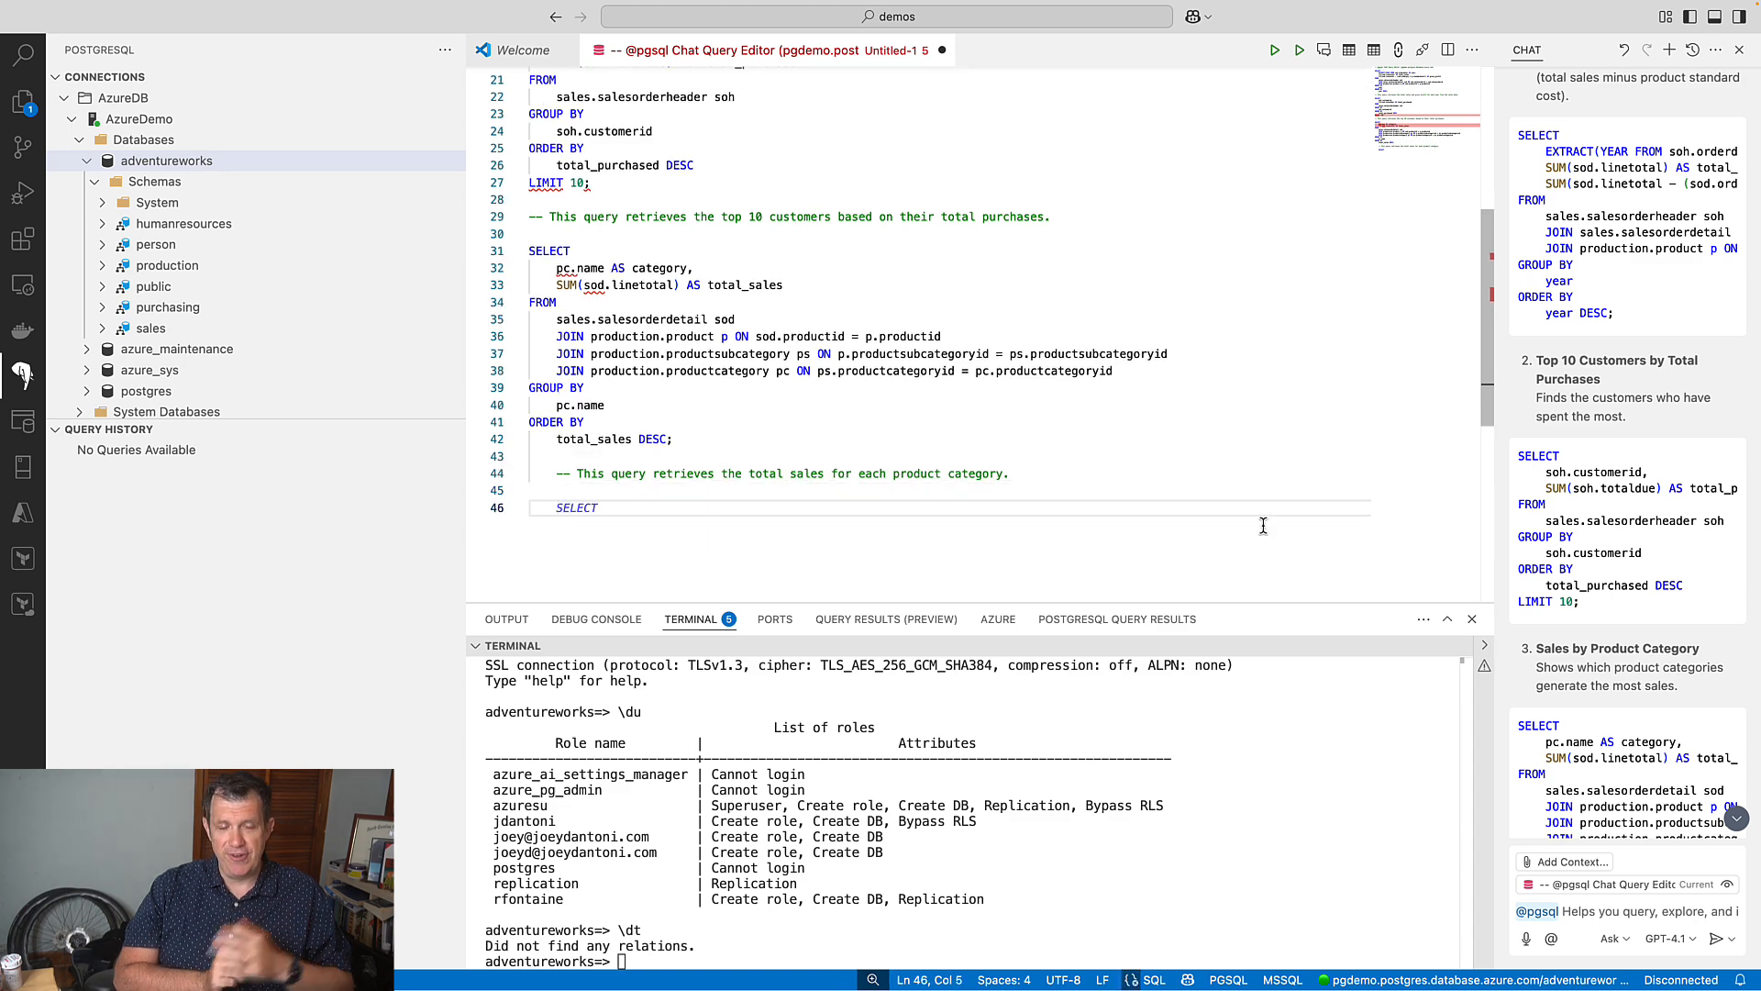
Scroll through all six commented queries and back to the yearly sales query.
scroll(down, 3)
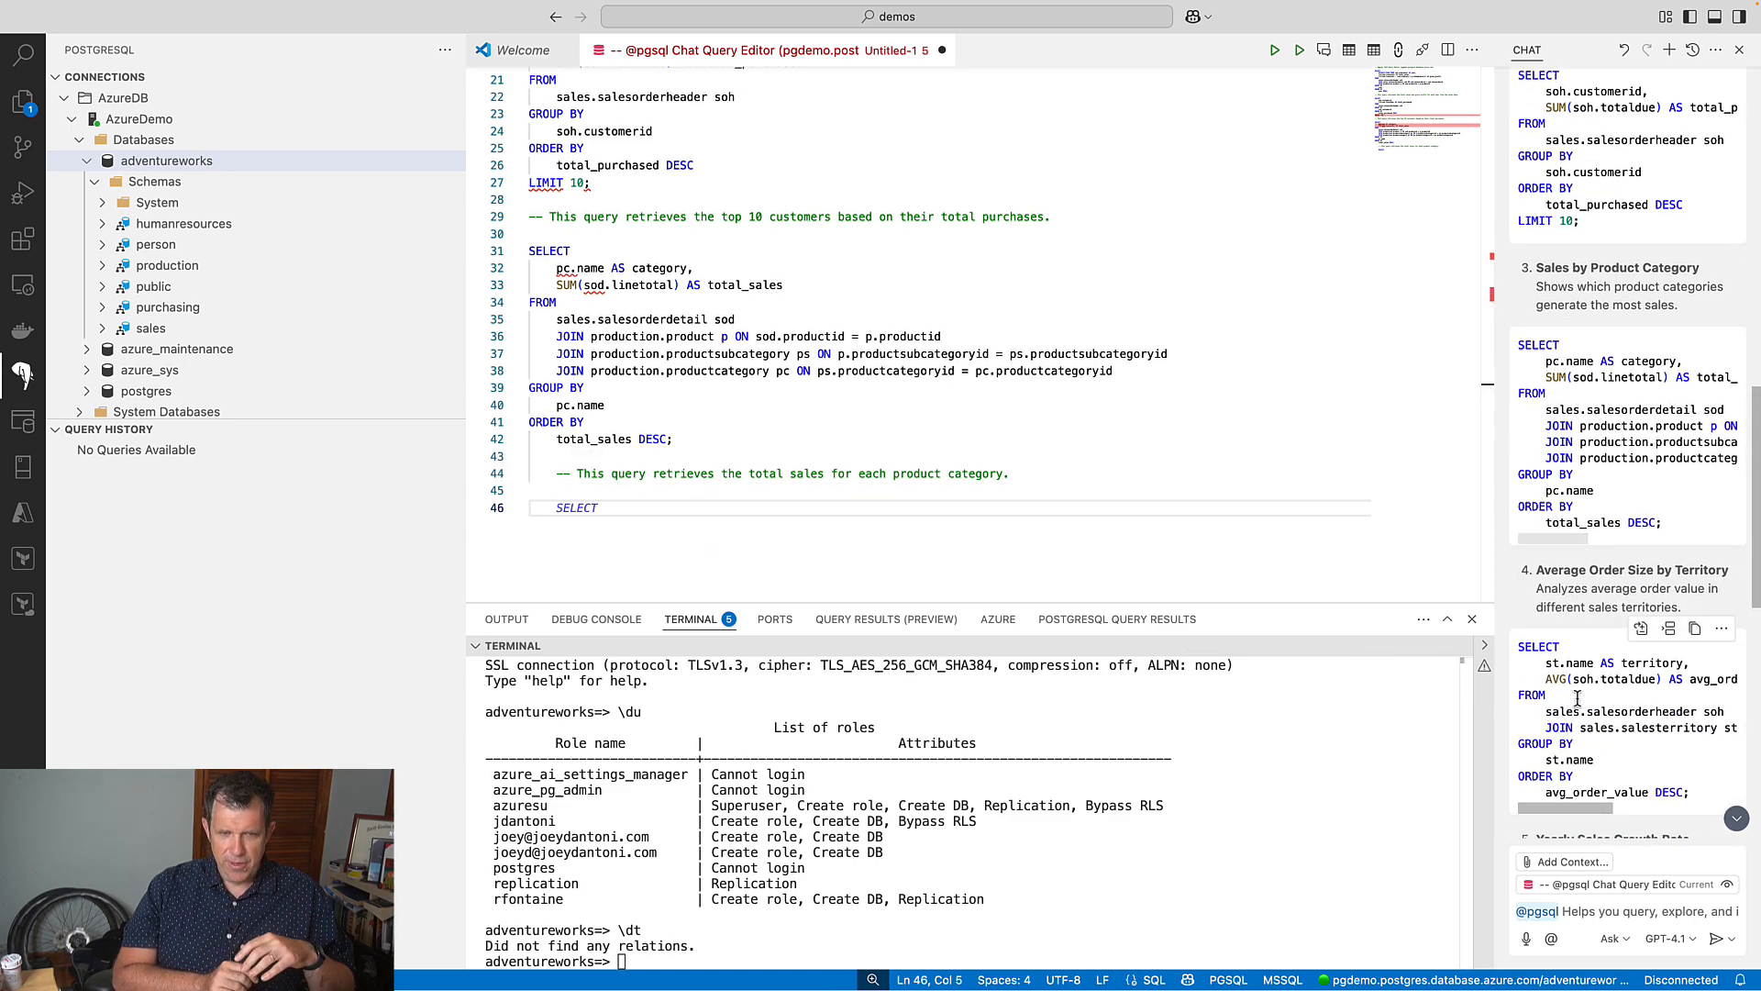
scroll(down, 3)
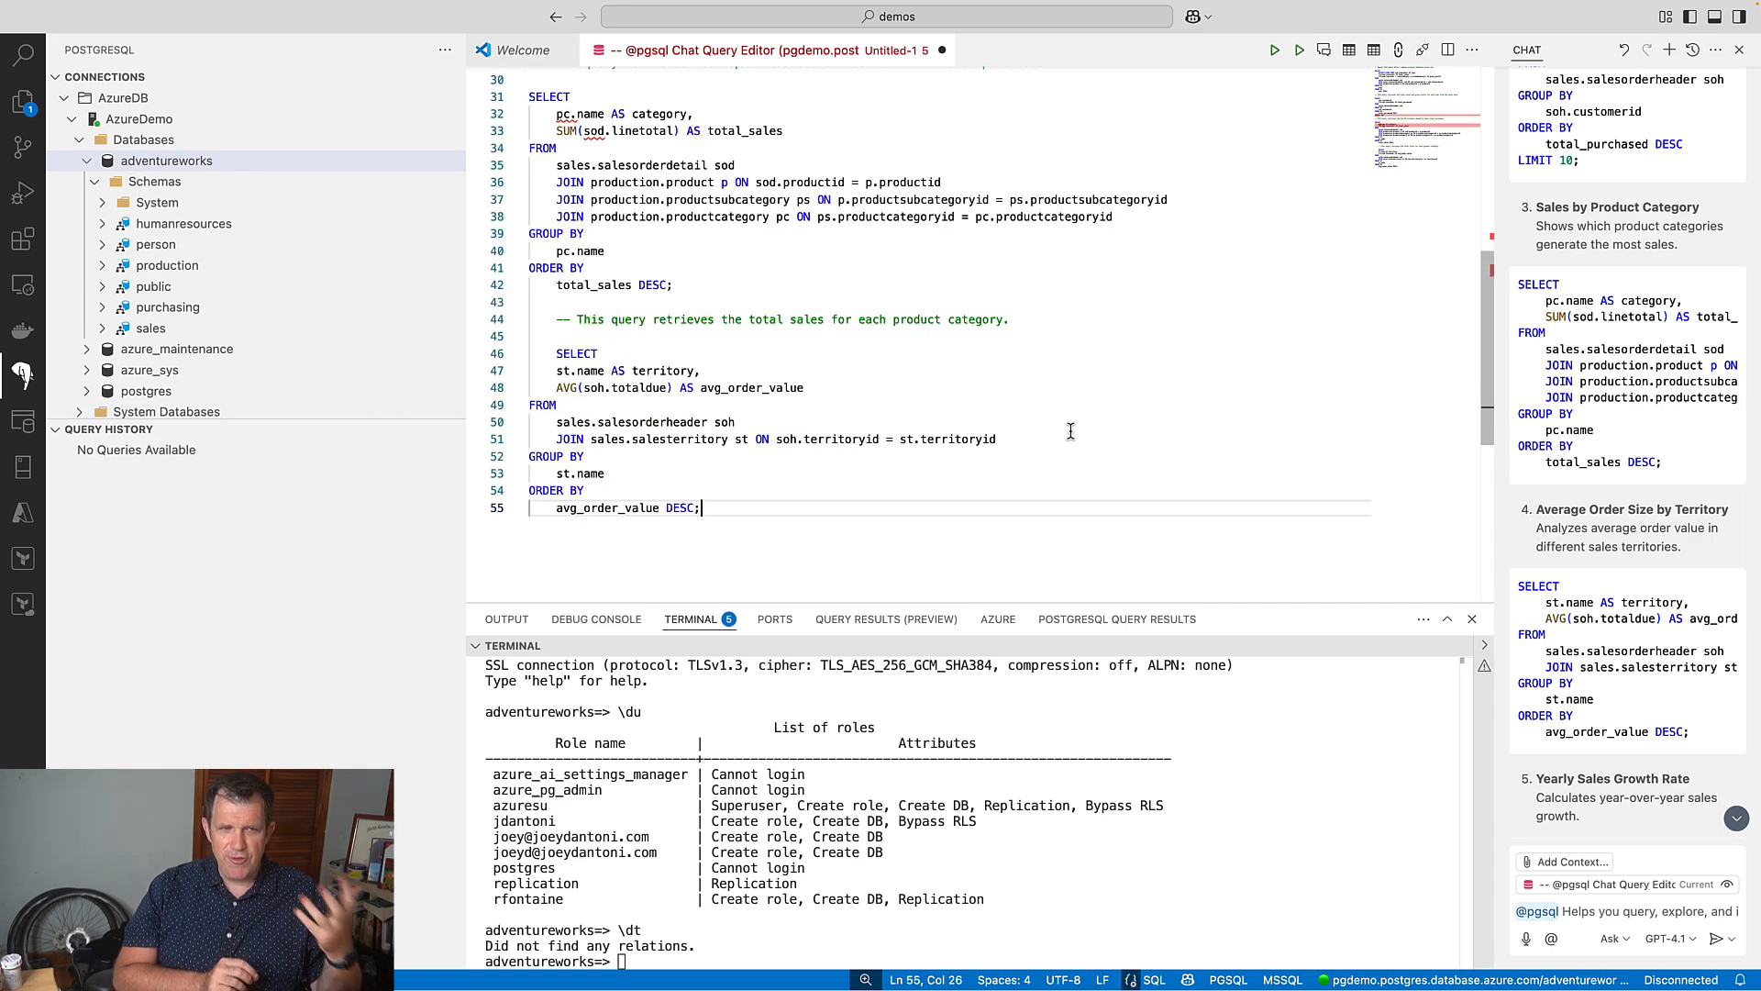
mouse_move(1164, 431)
text(-- This query retrieves the average order value for each sales territory.)
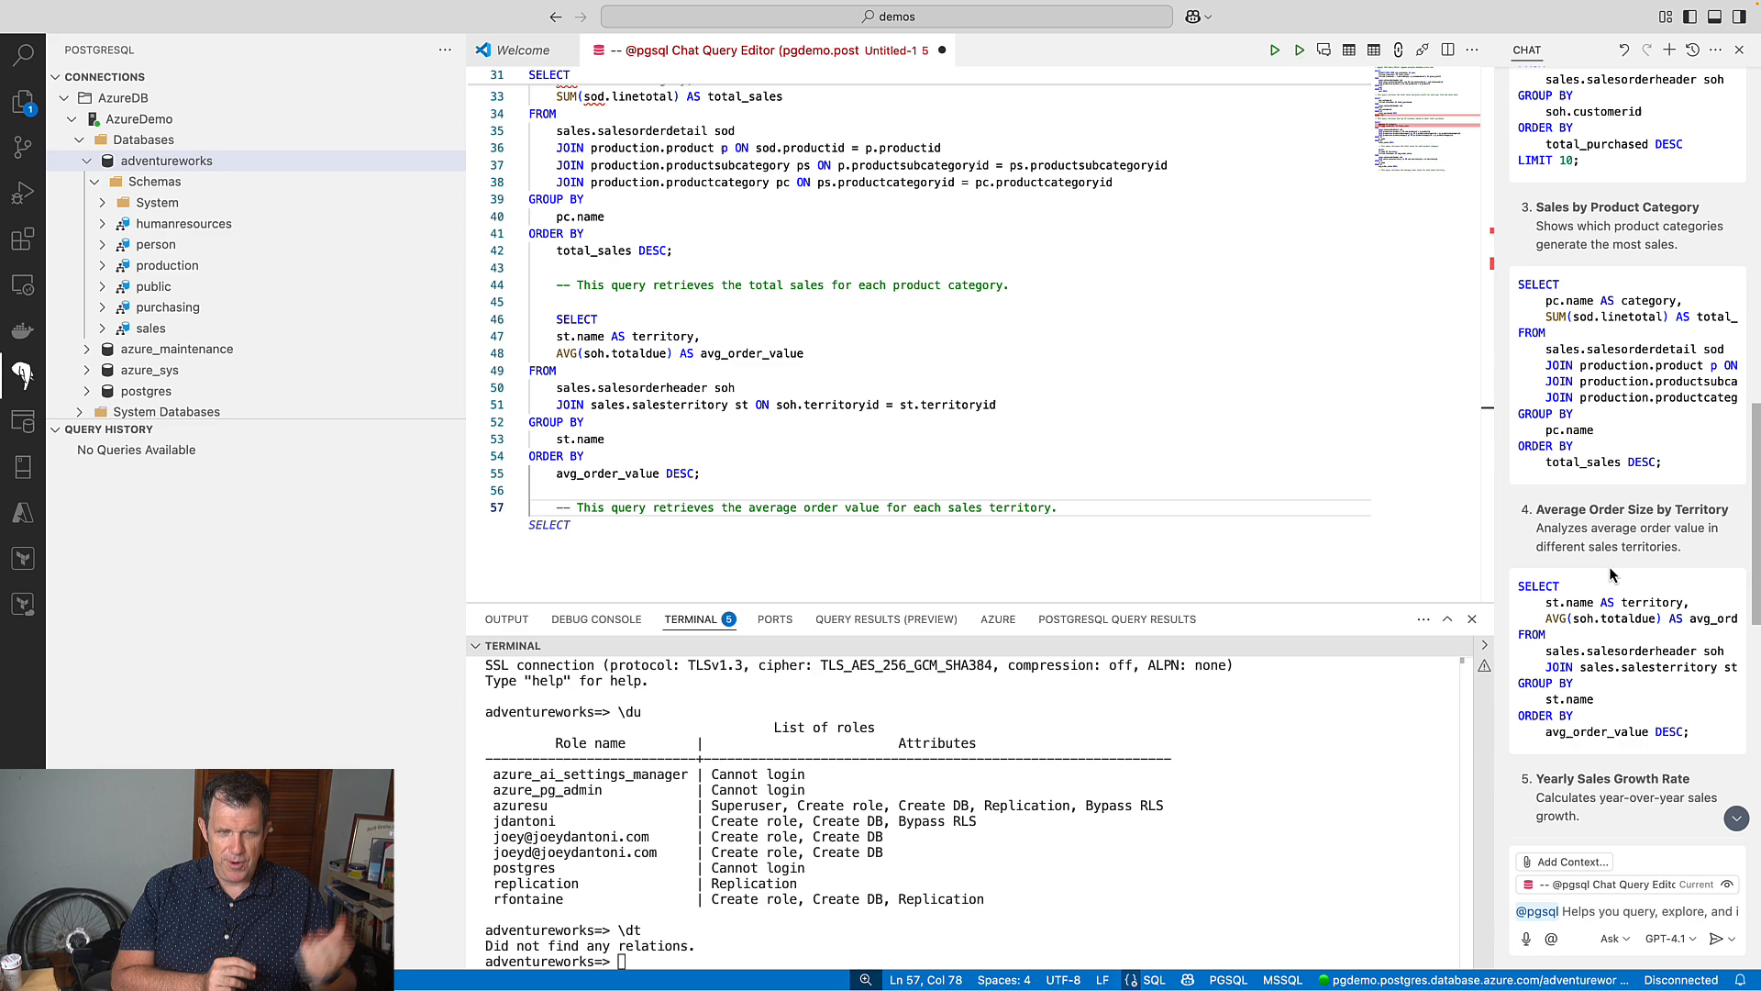
scroll(down, 3)
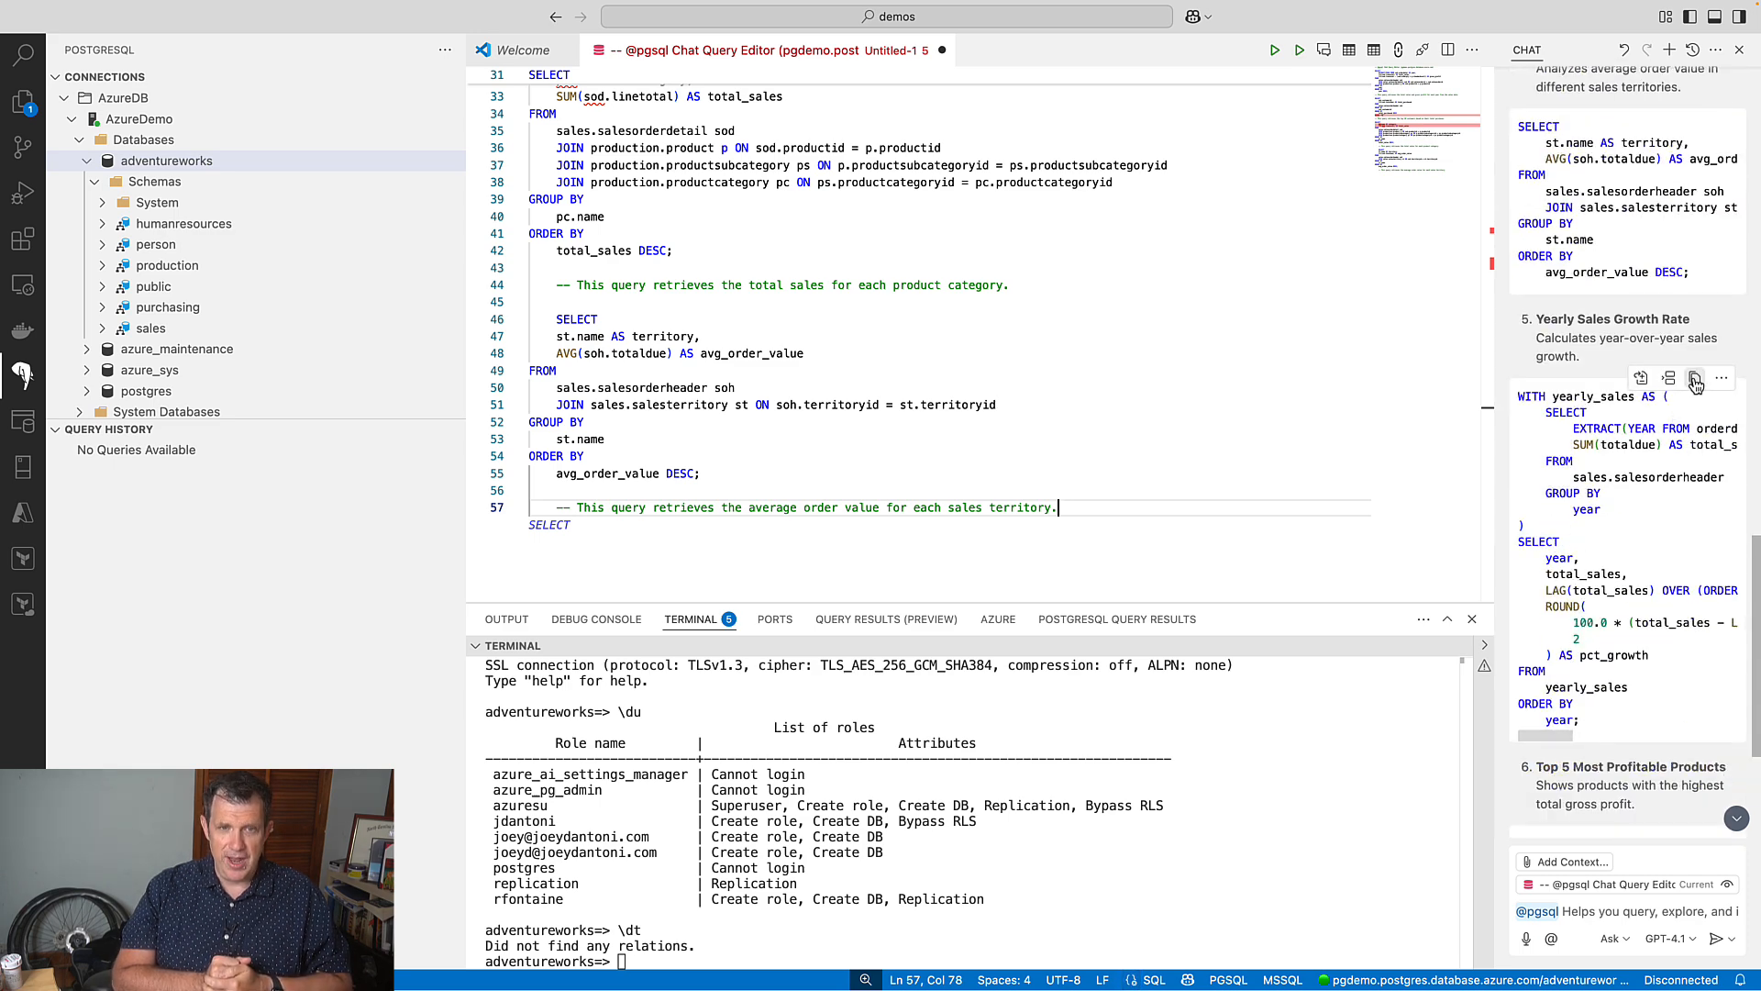
scroll(down, 3)
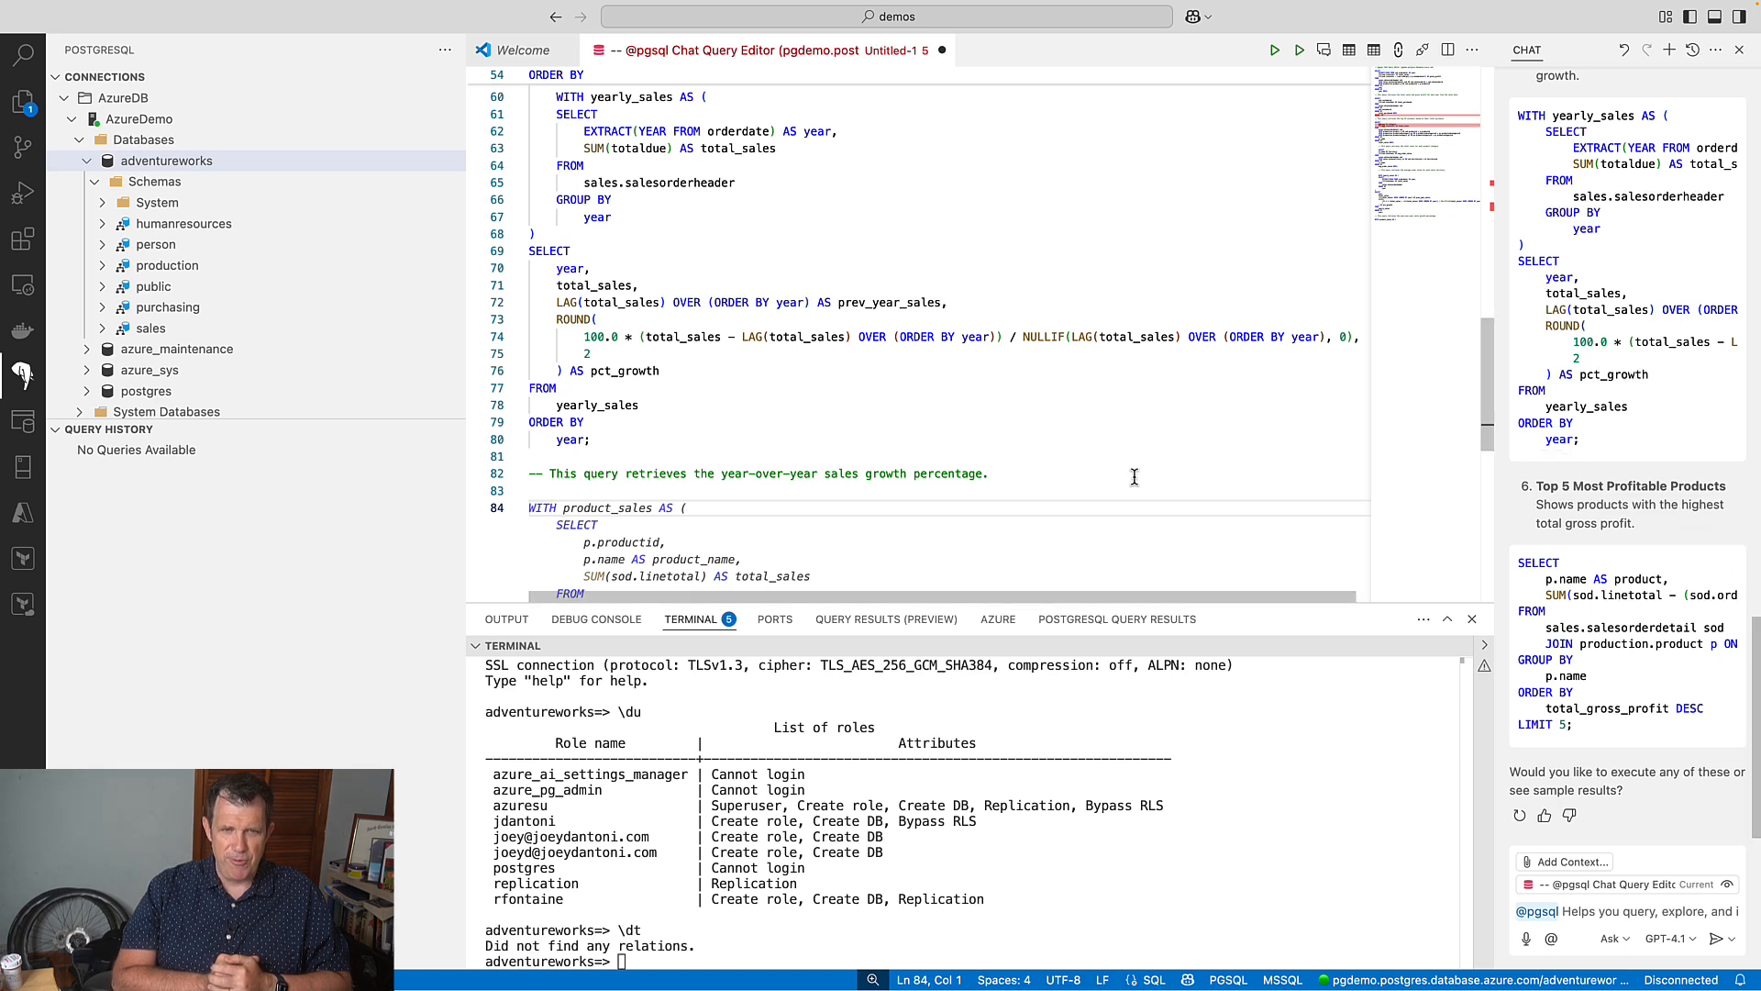
scroll(down, 3)
text(--)
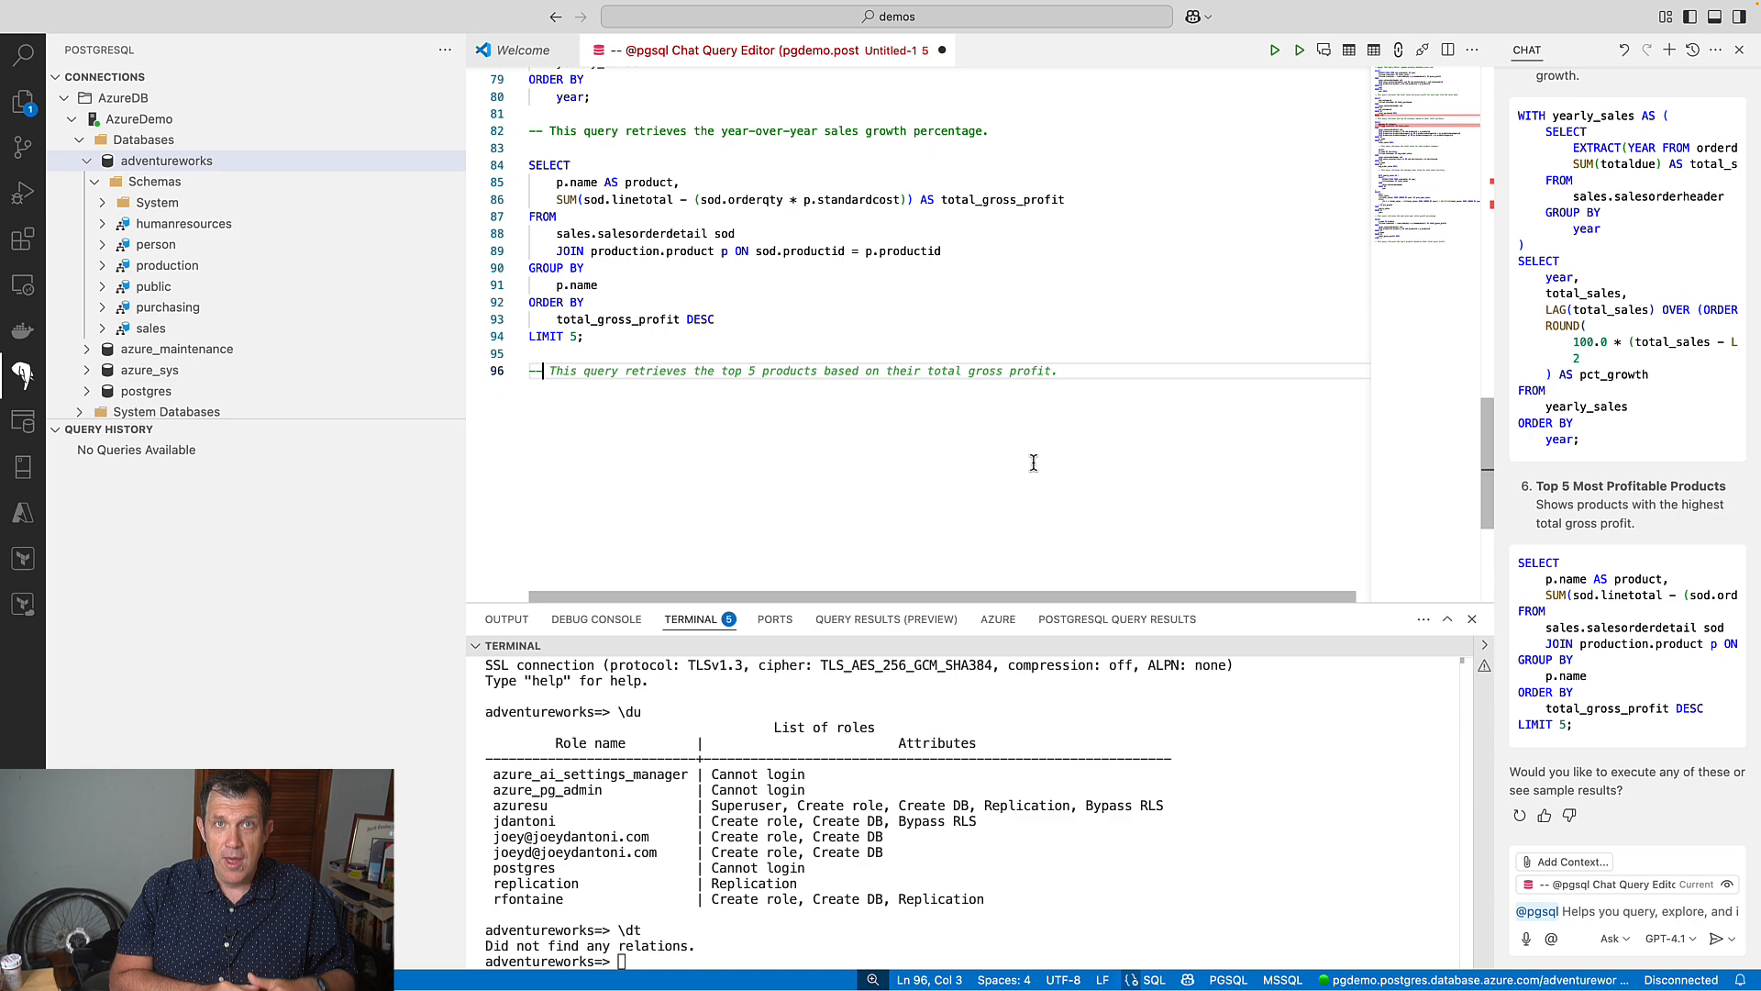
scroll(up, 3)
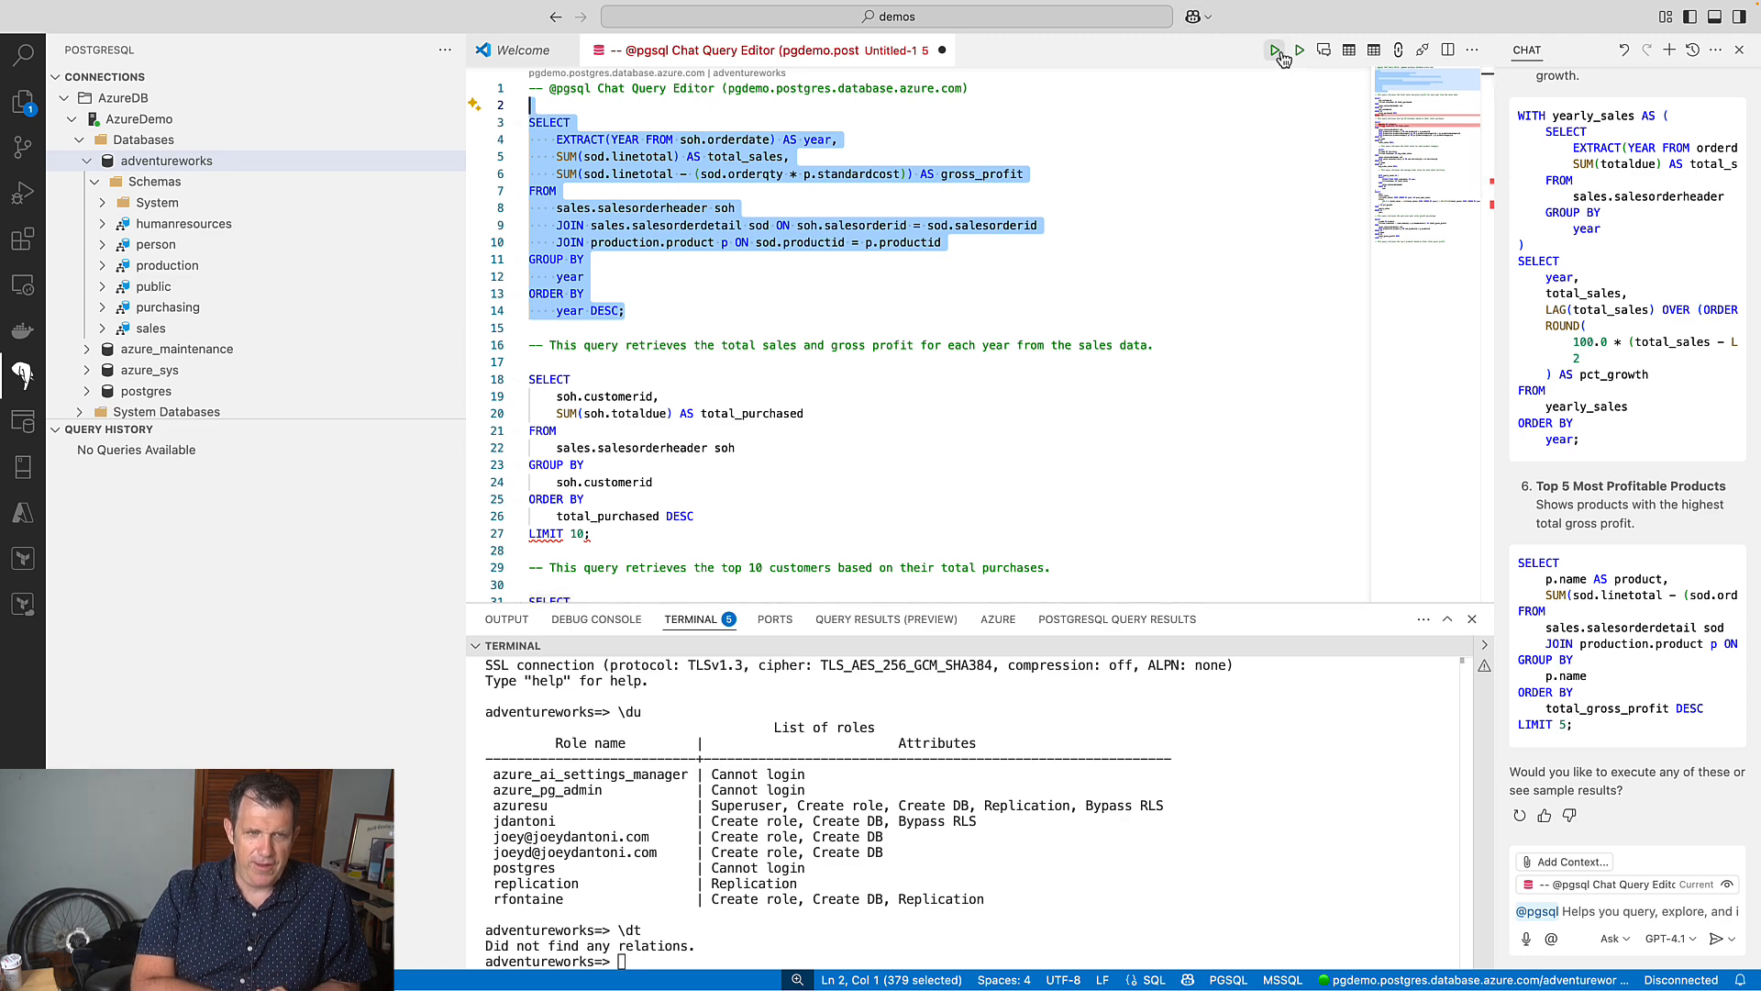
Run the yearly sales and gross profit query and dismiss the connection error toast.
click(1274, 50)
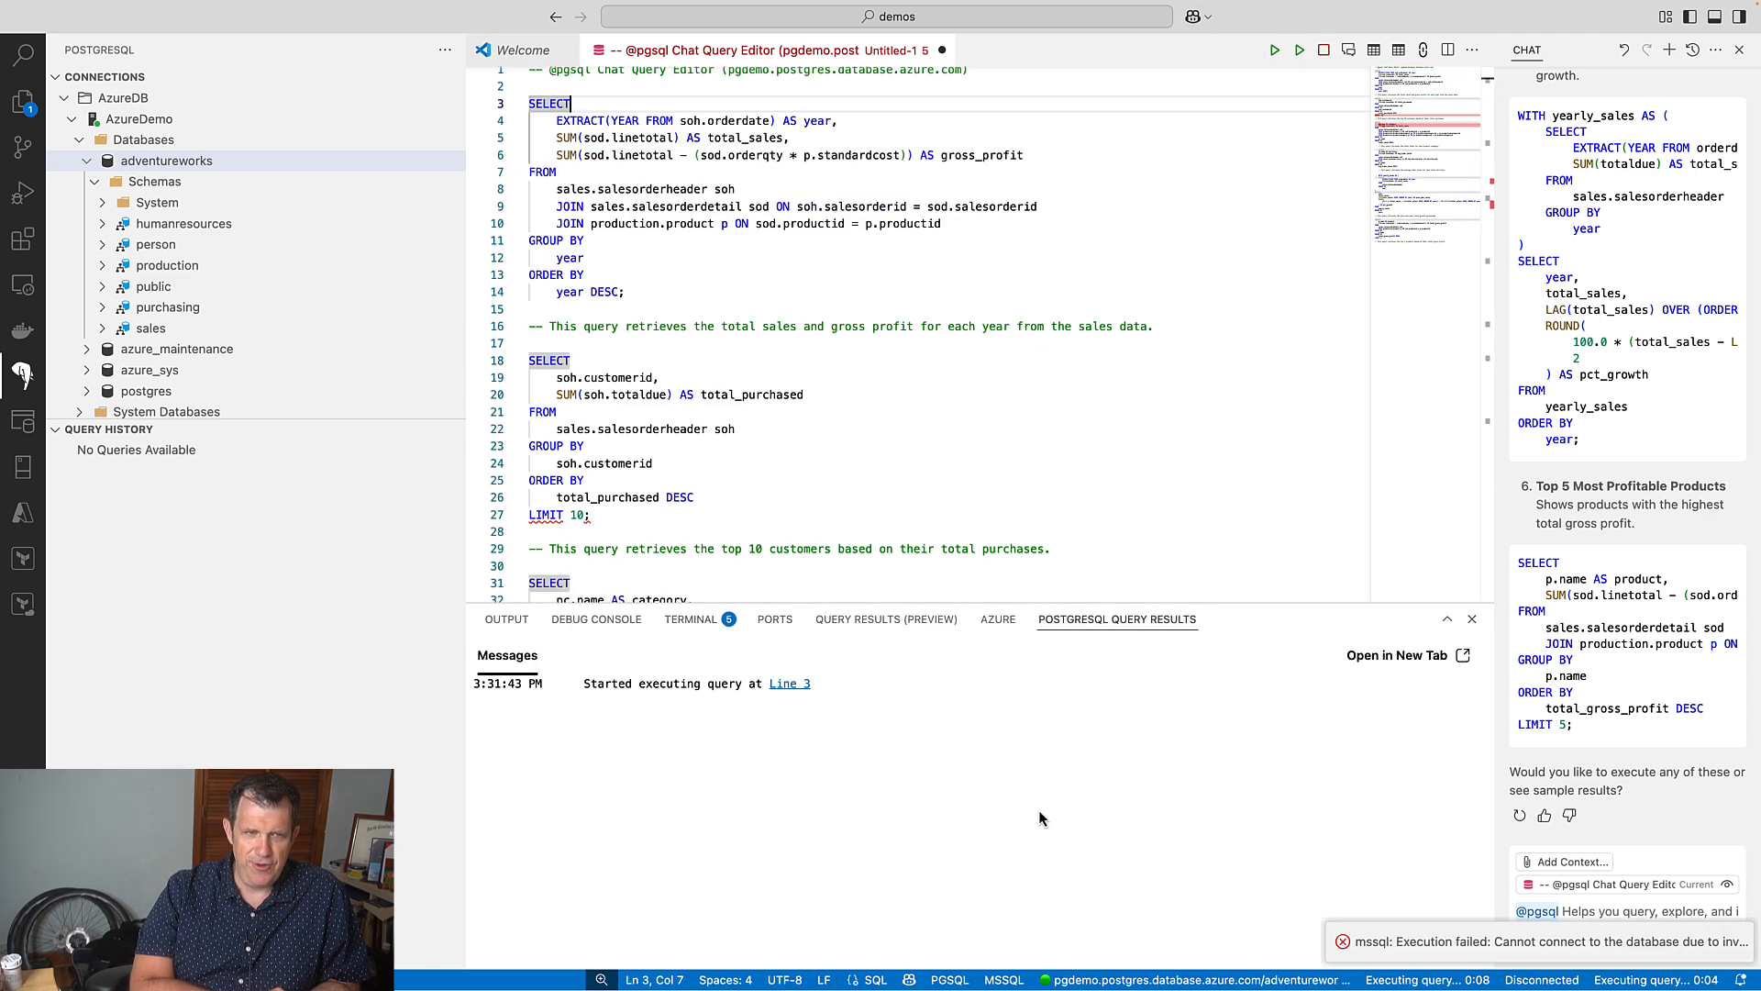
mouse_move(1087, 929)
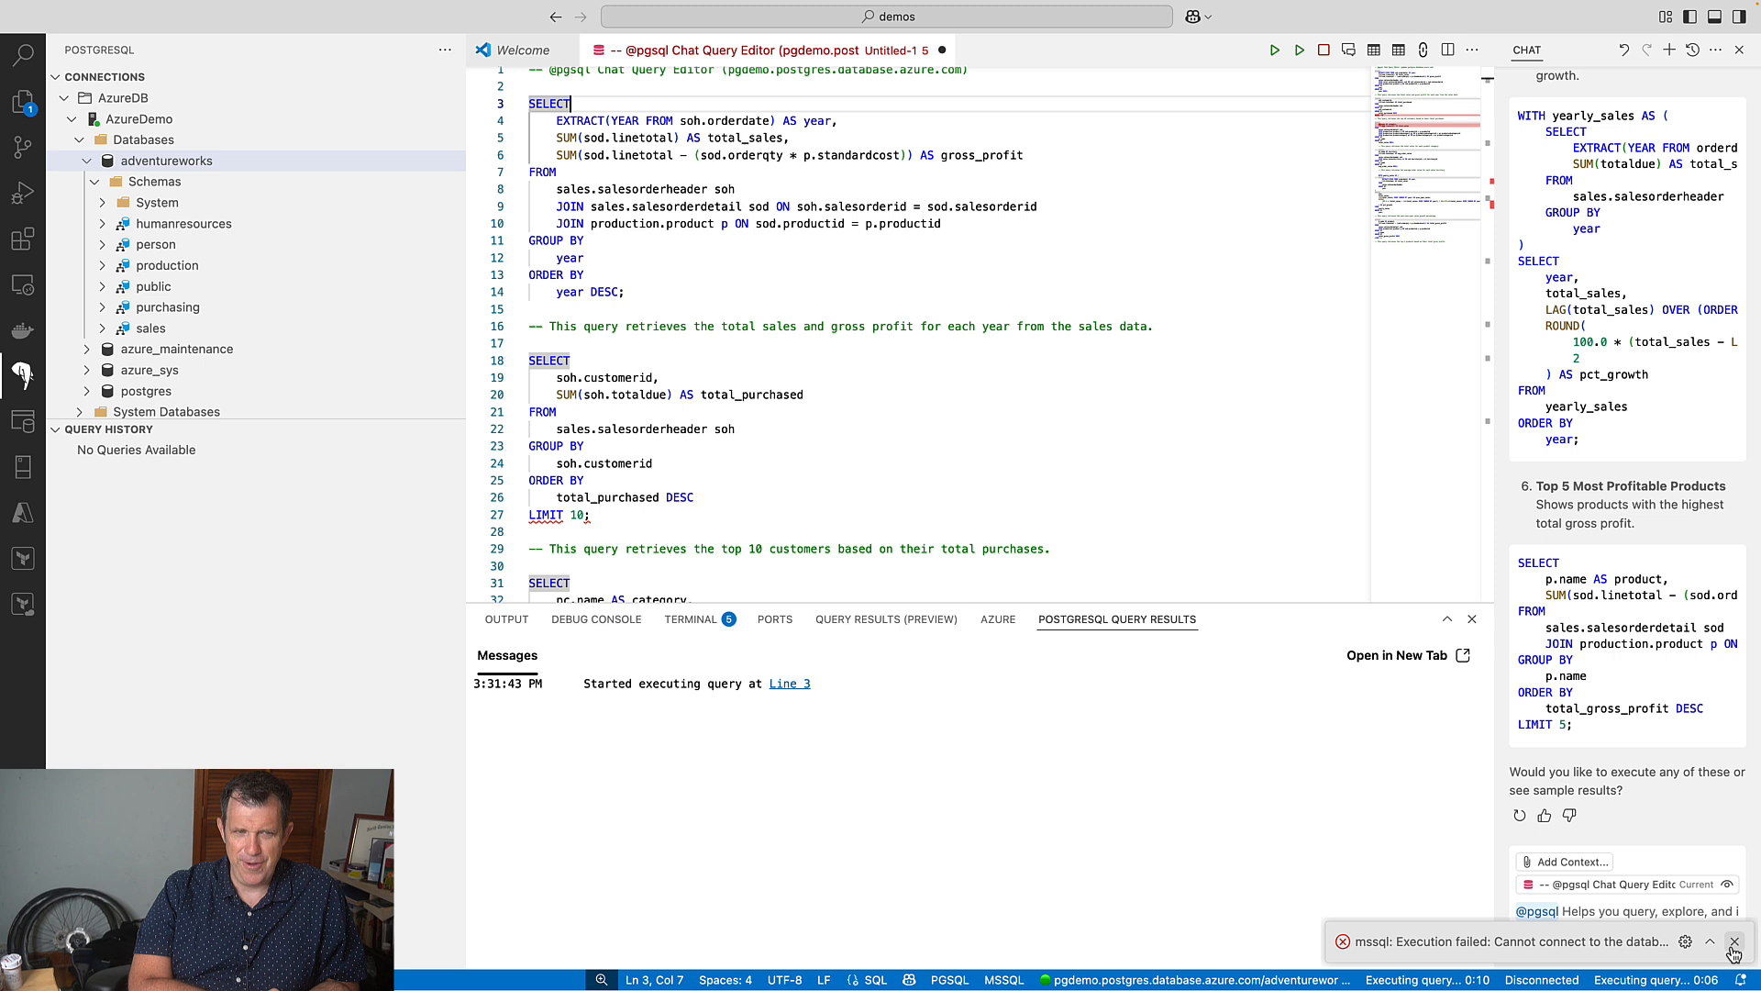
click(1736, 941)
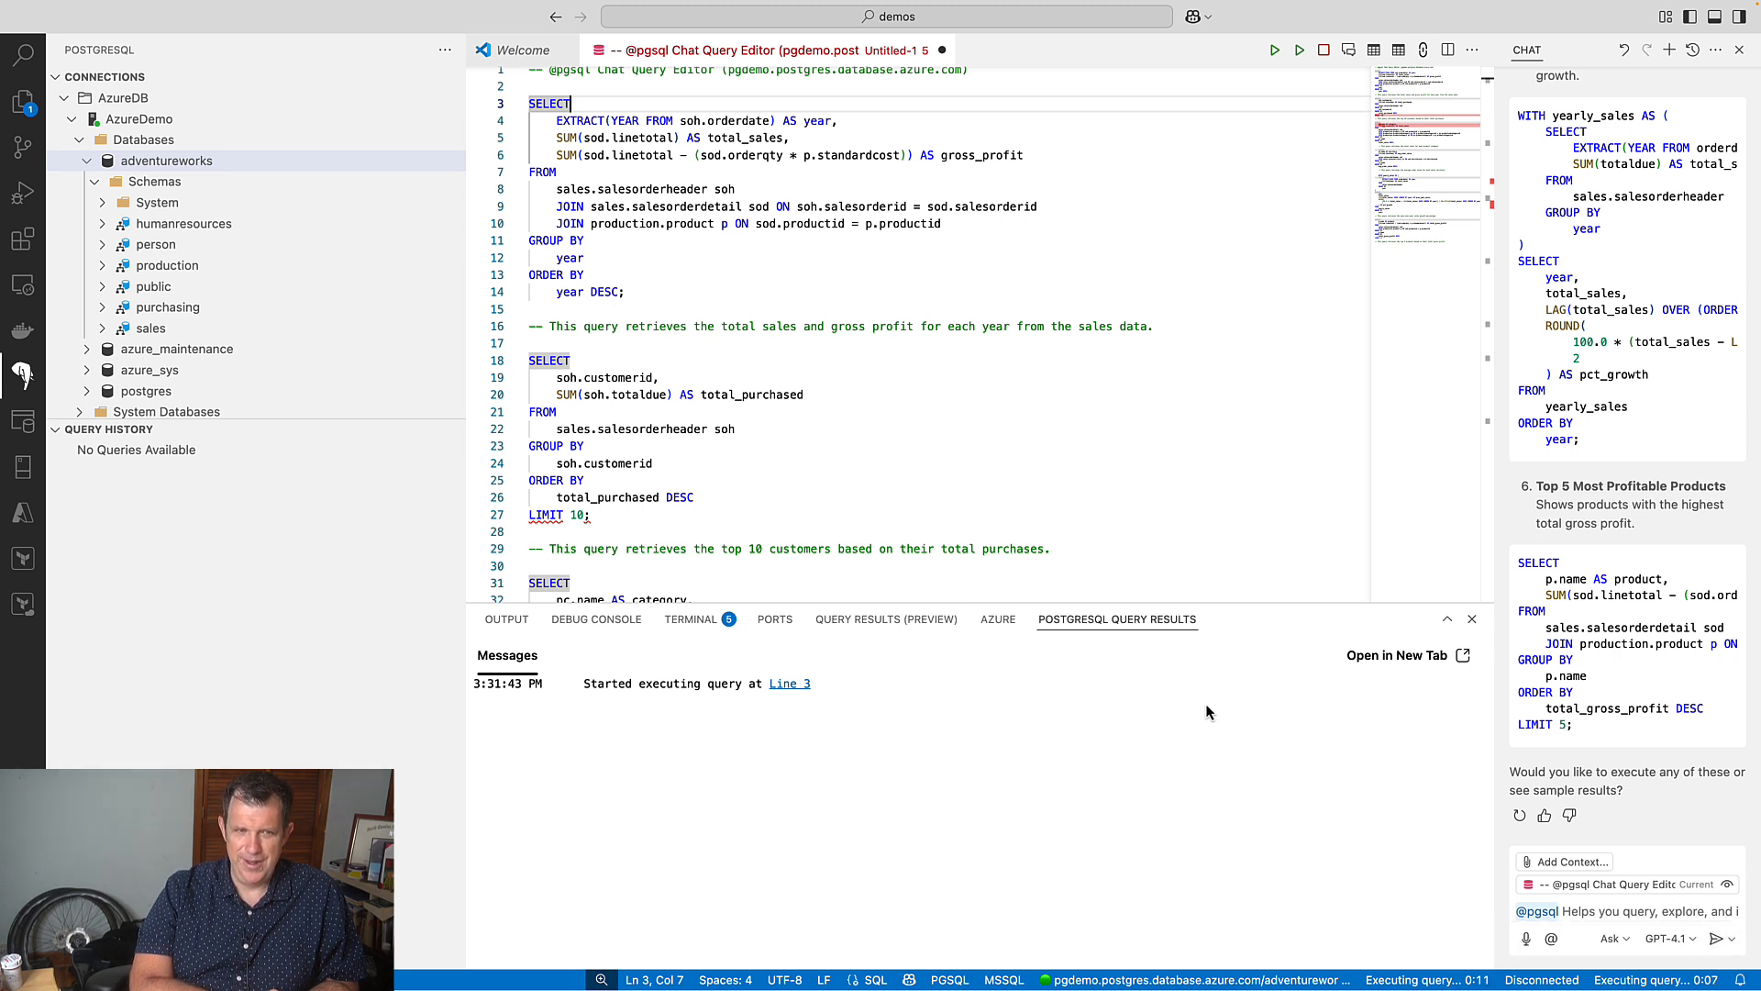
mouse_move(1135, 752)
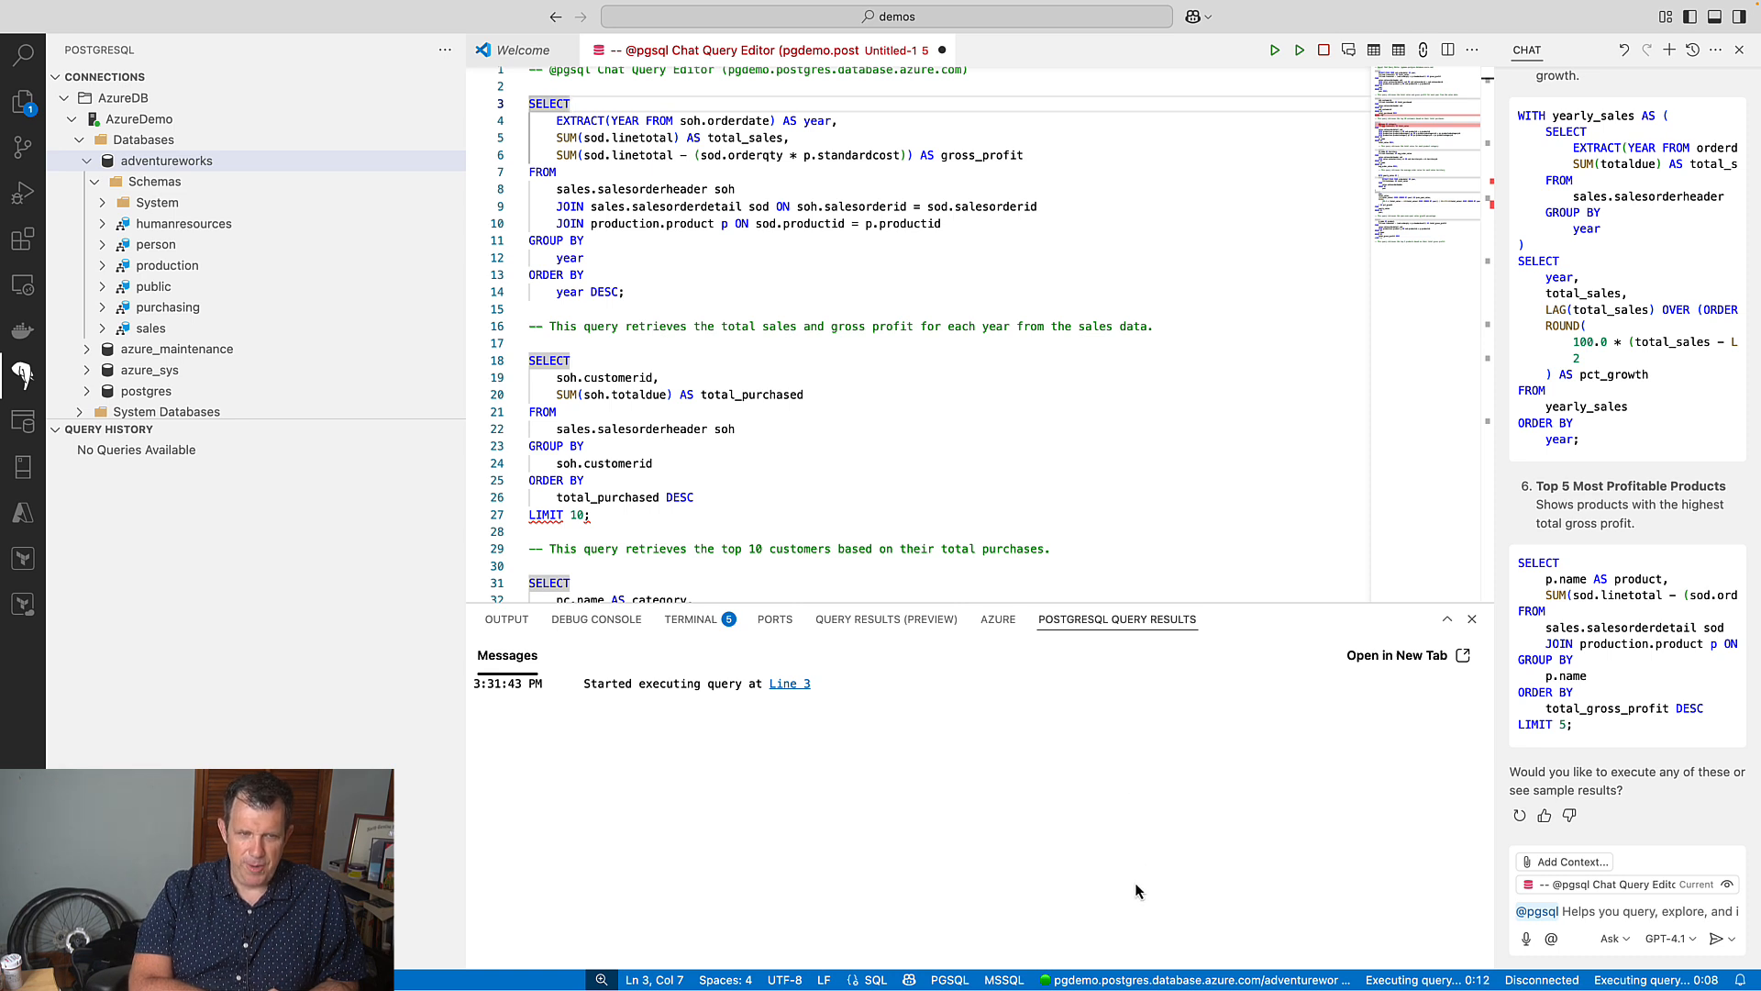
mouse_move(1056, 670)
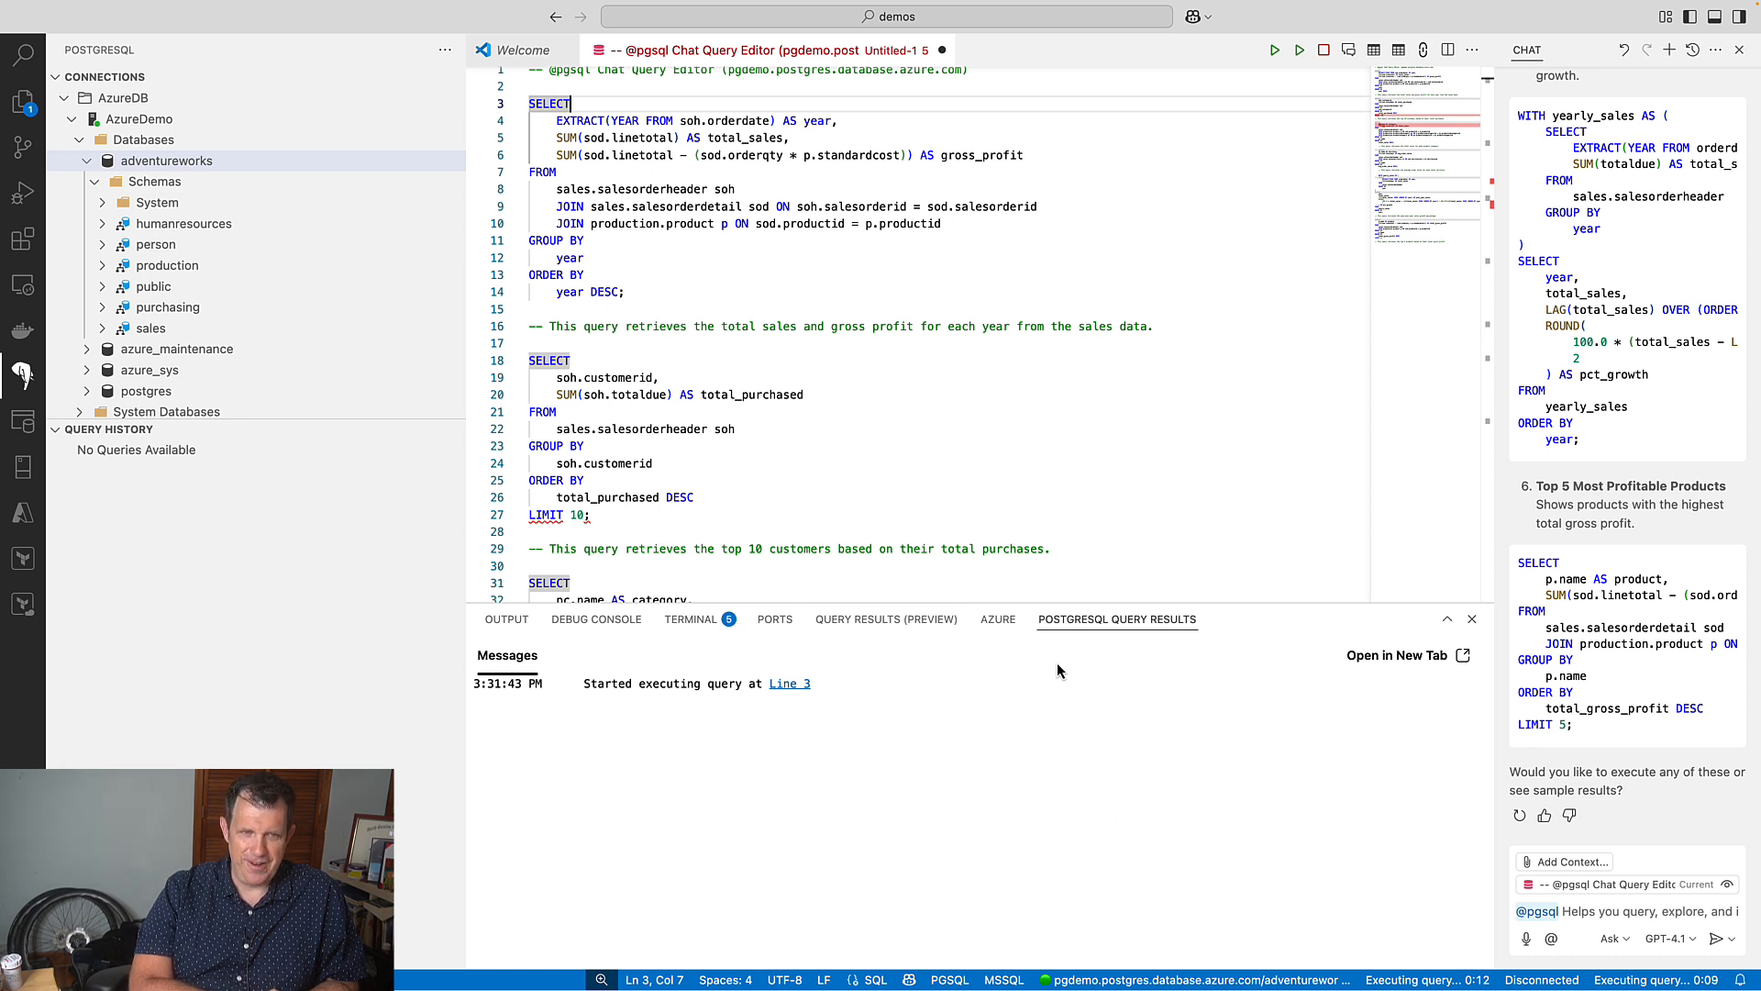
scroll(up, 3)
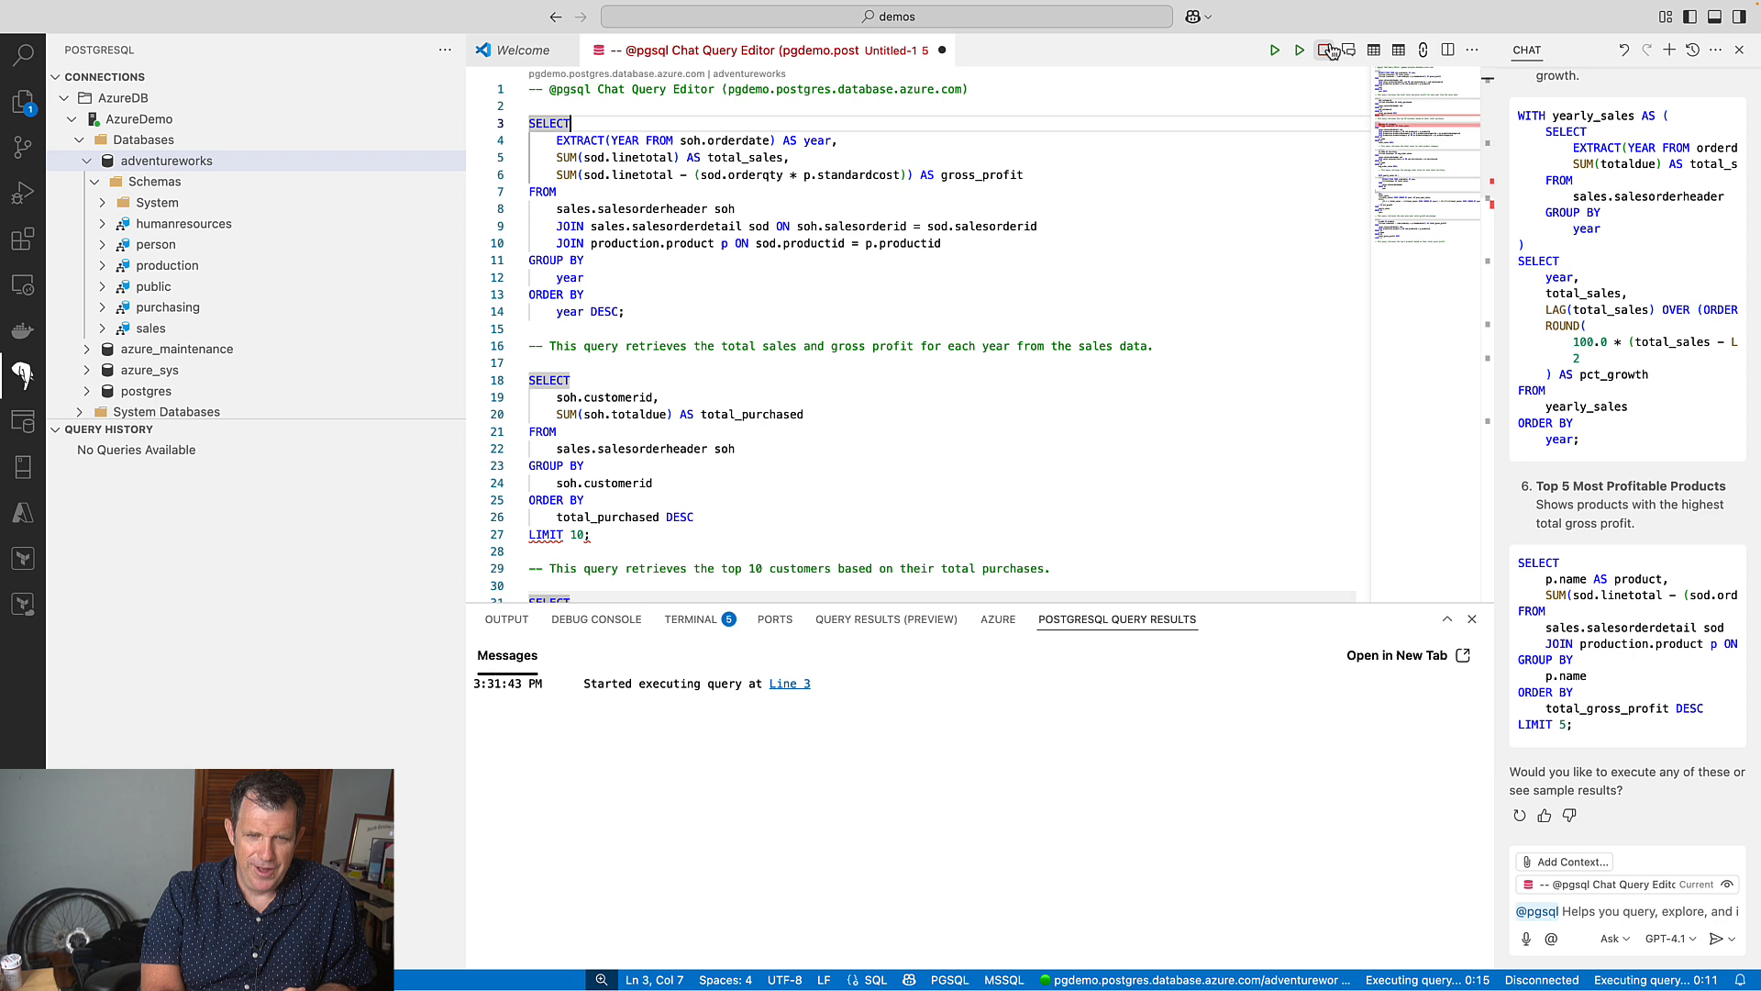
Cancel the hanging query, reselect it, and execute it again.
click(1322, 50)
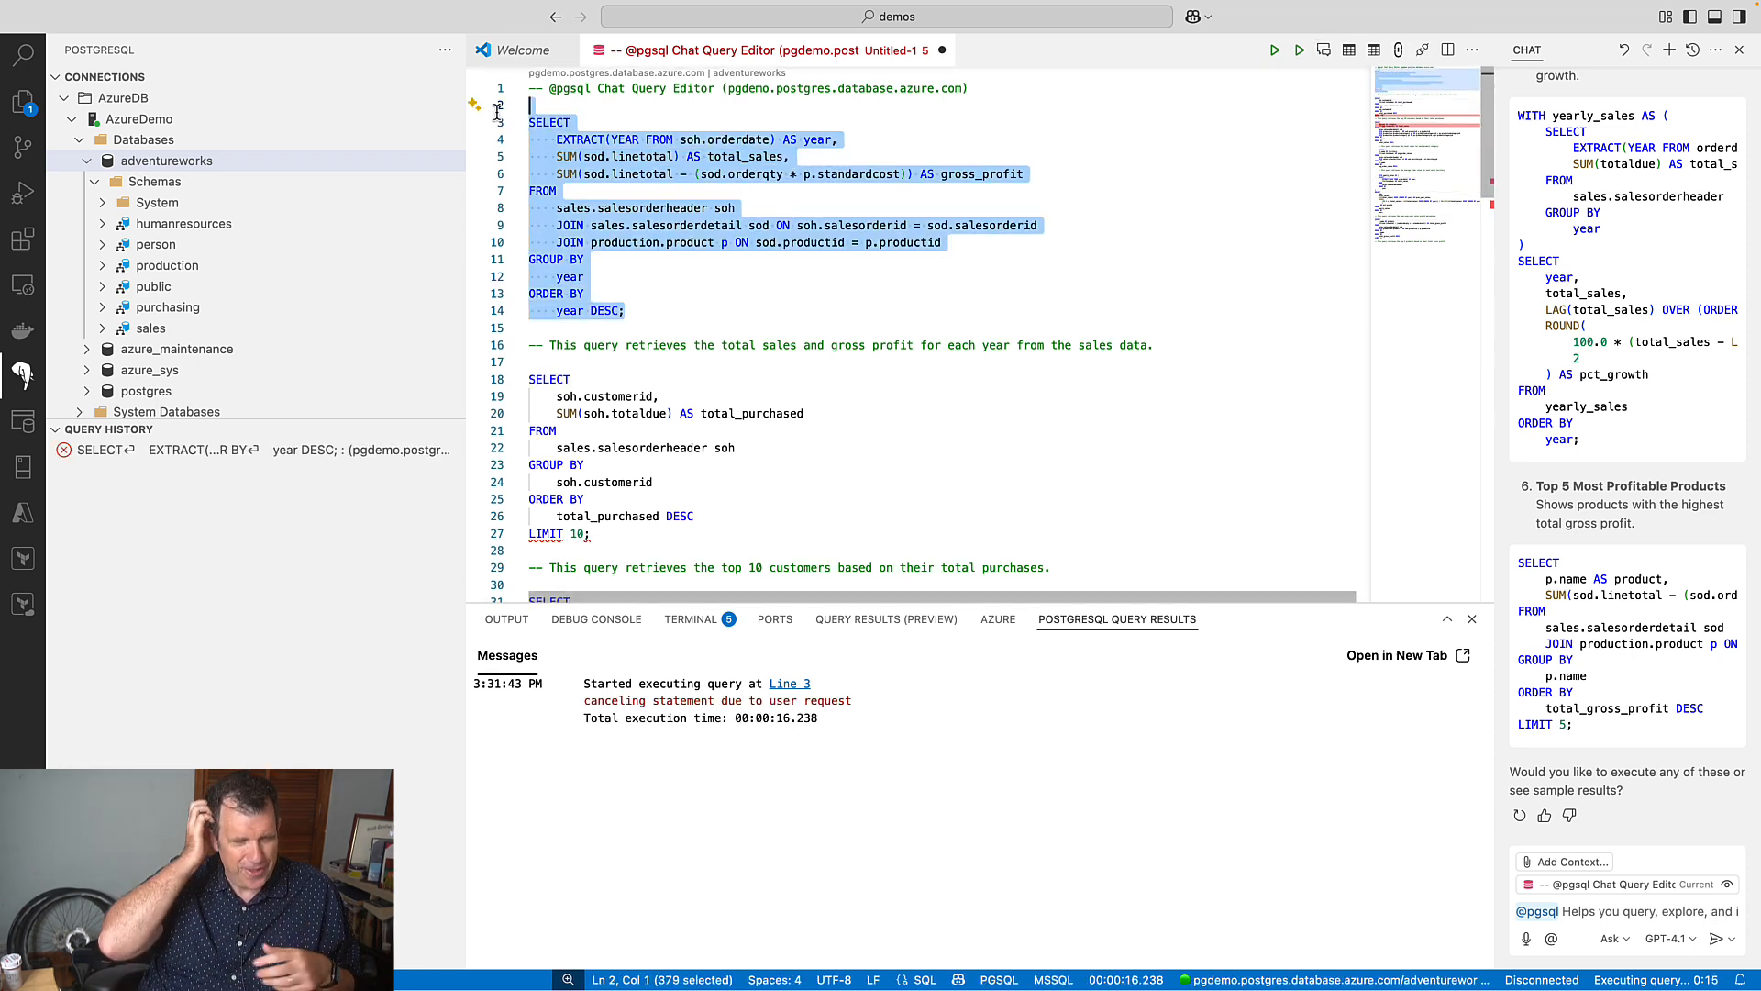
click(1275, 50)
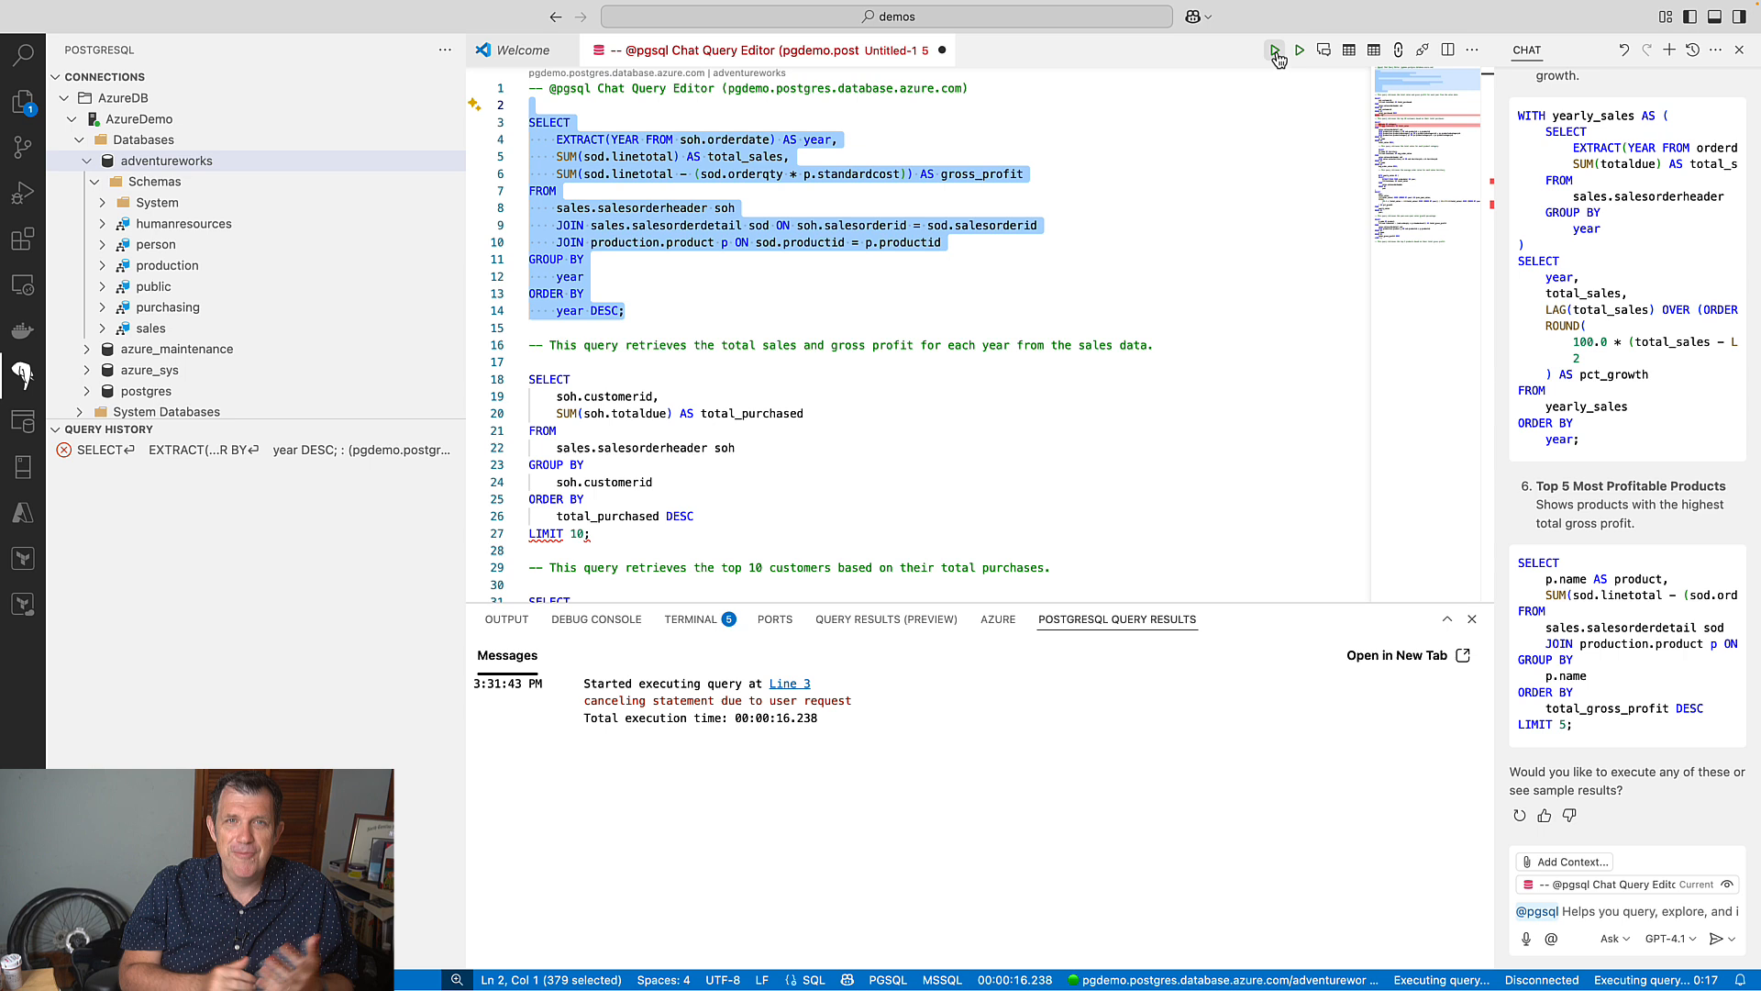
click(1275, 50)
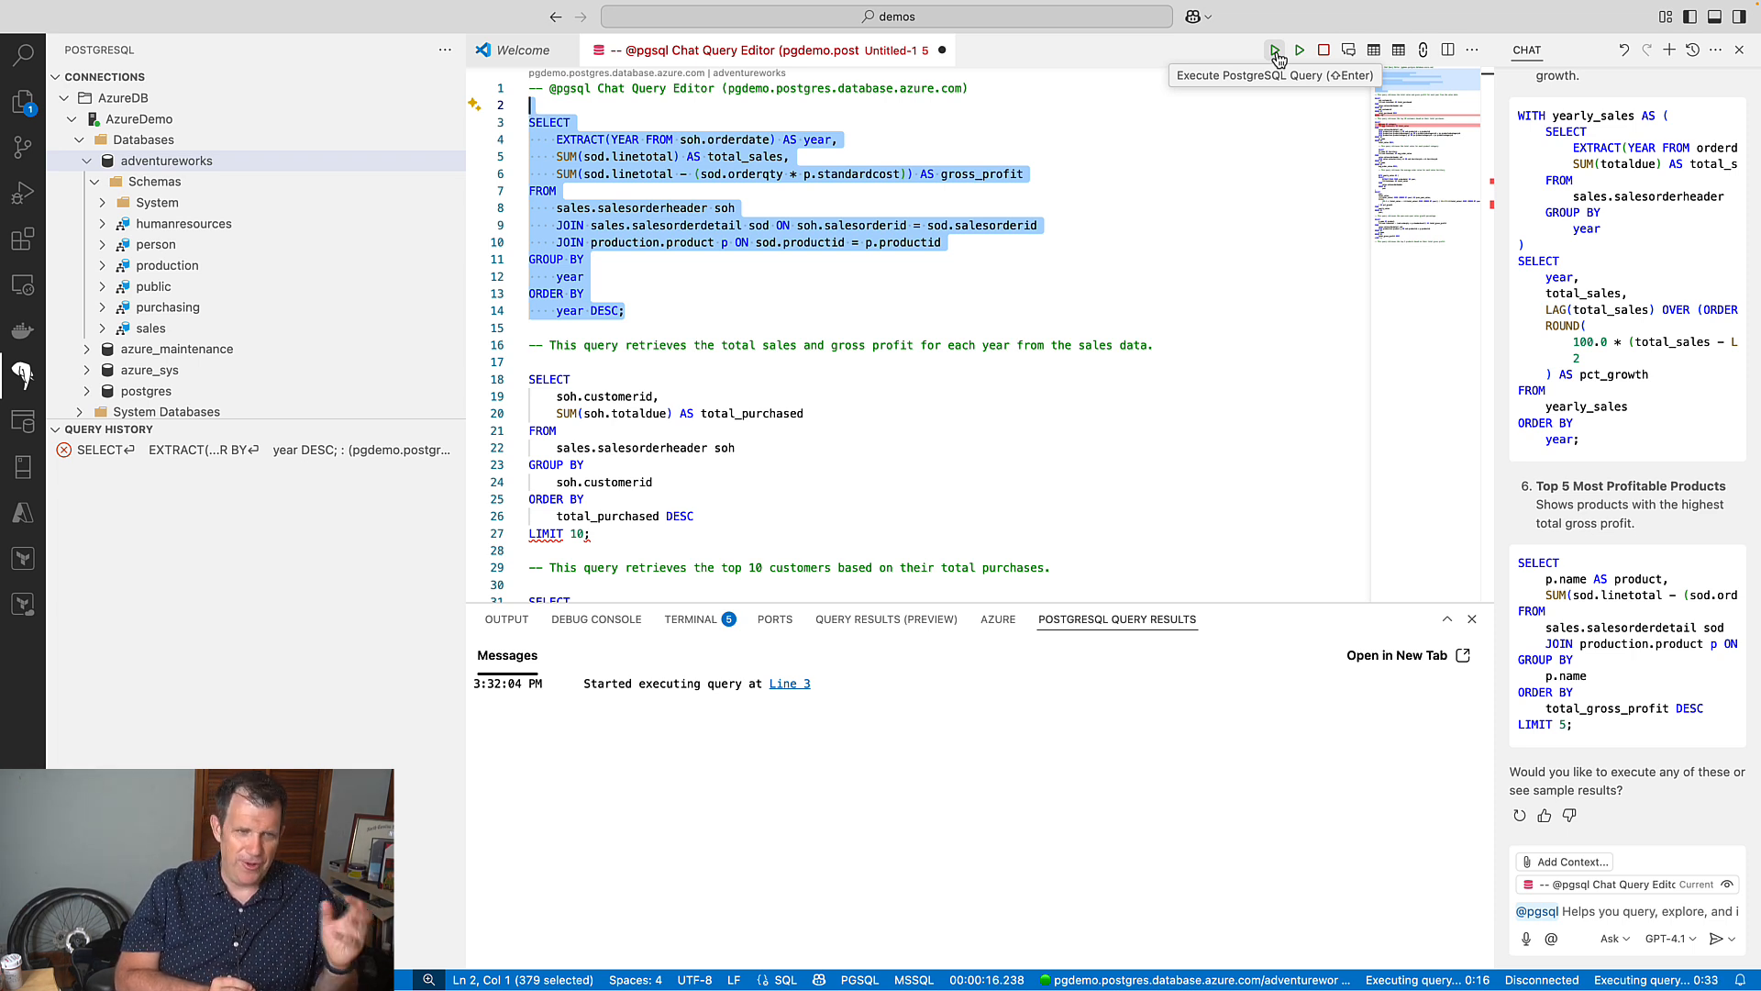
Re-execute the yearly sales query to get four rows for 2011–2014.
click(1276, 50)
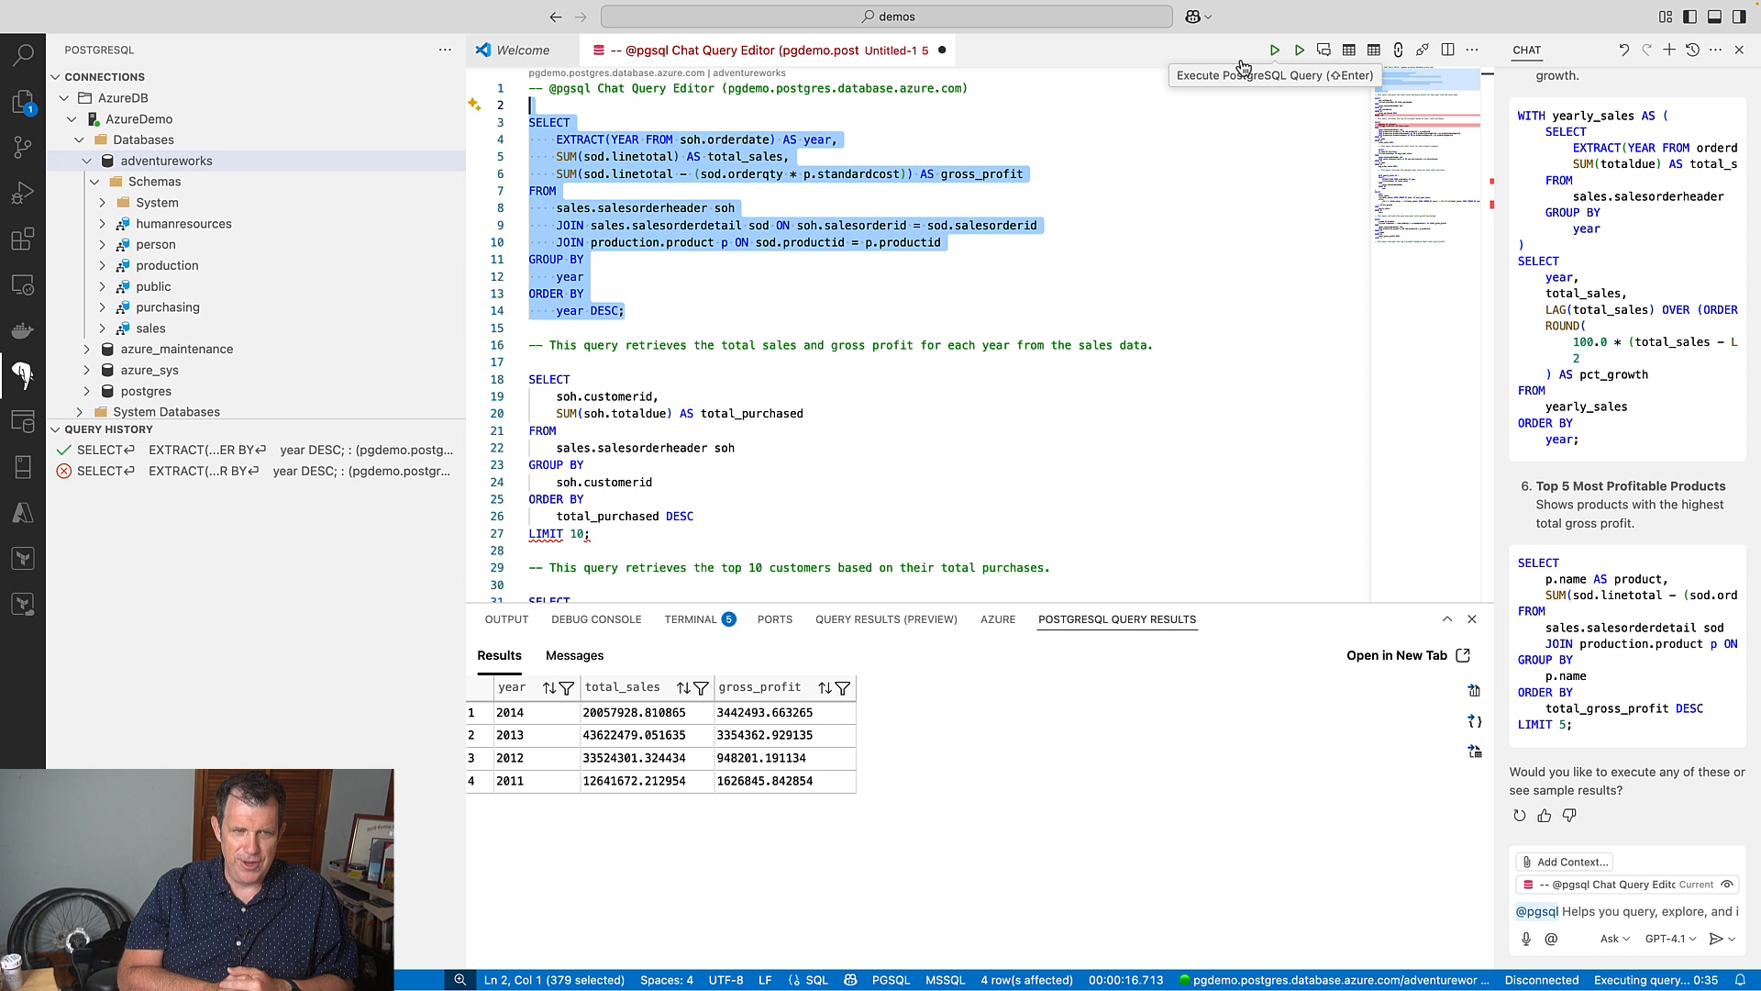
mouse_move(1159, 100)
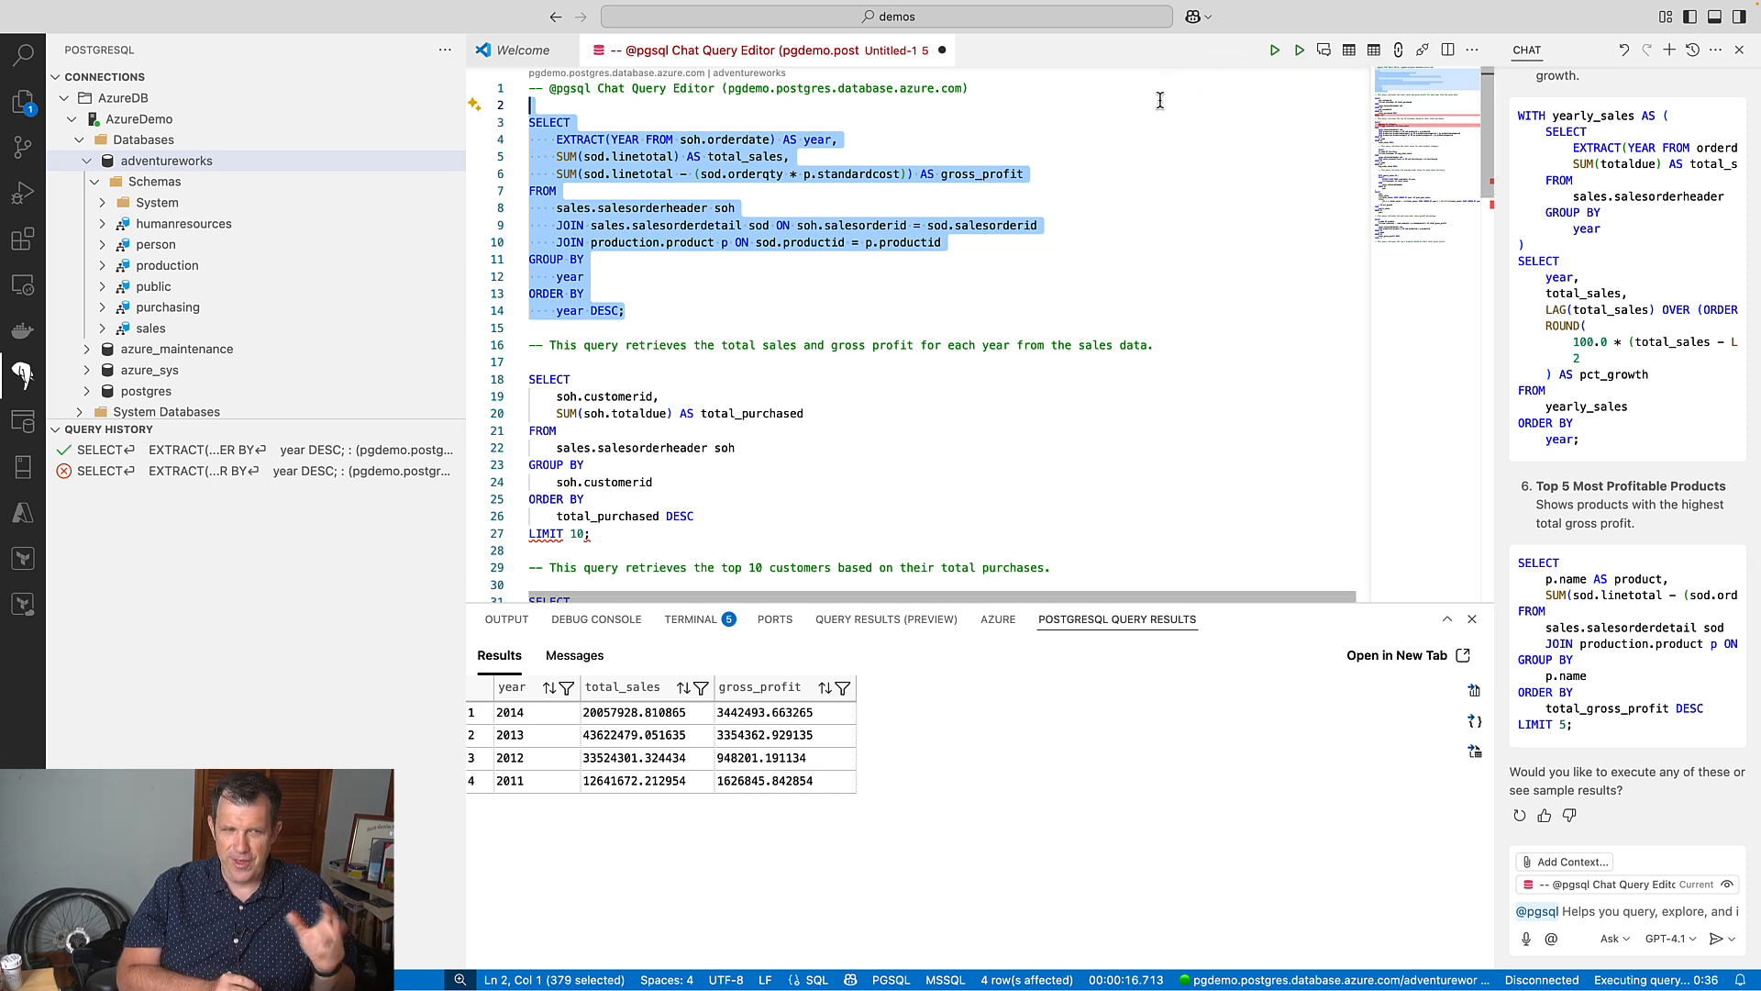
mouse_move(895, 170)
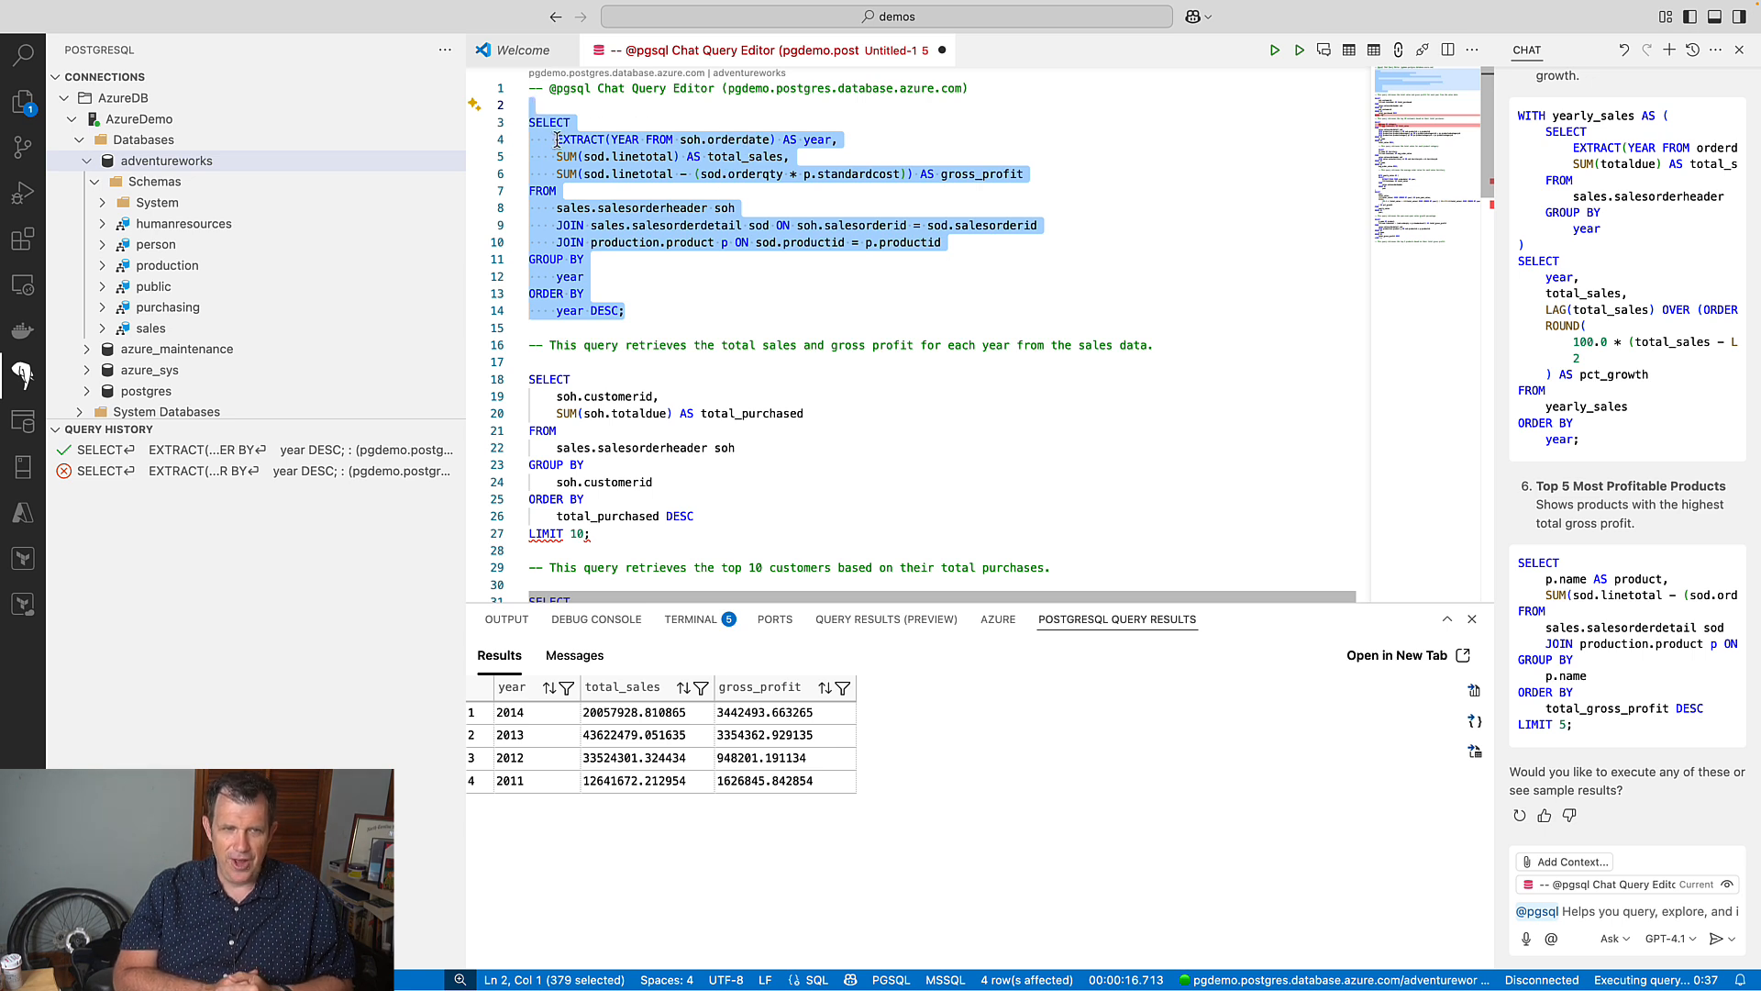
mouse_move(337, 379)
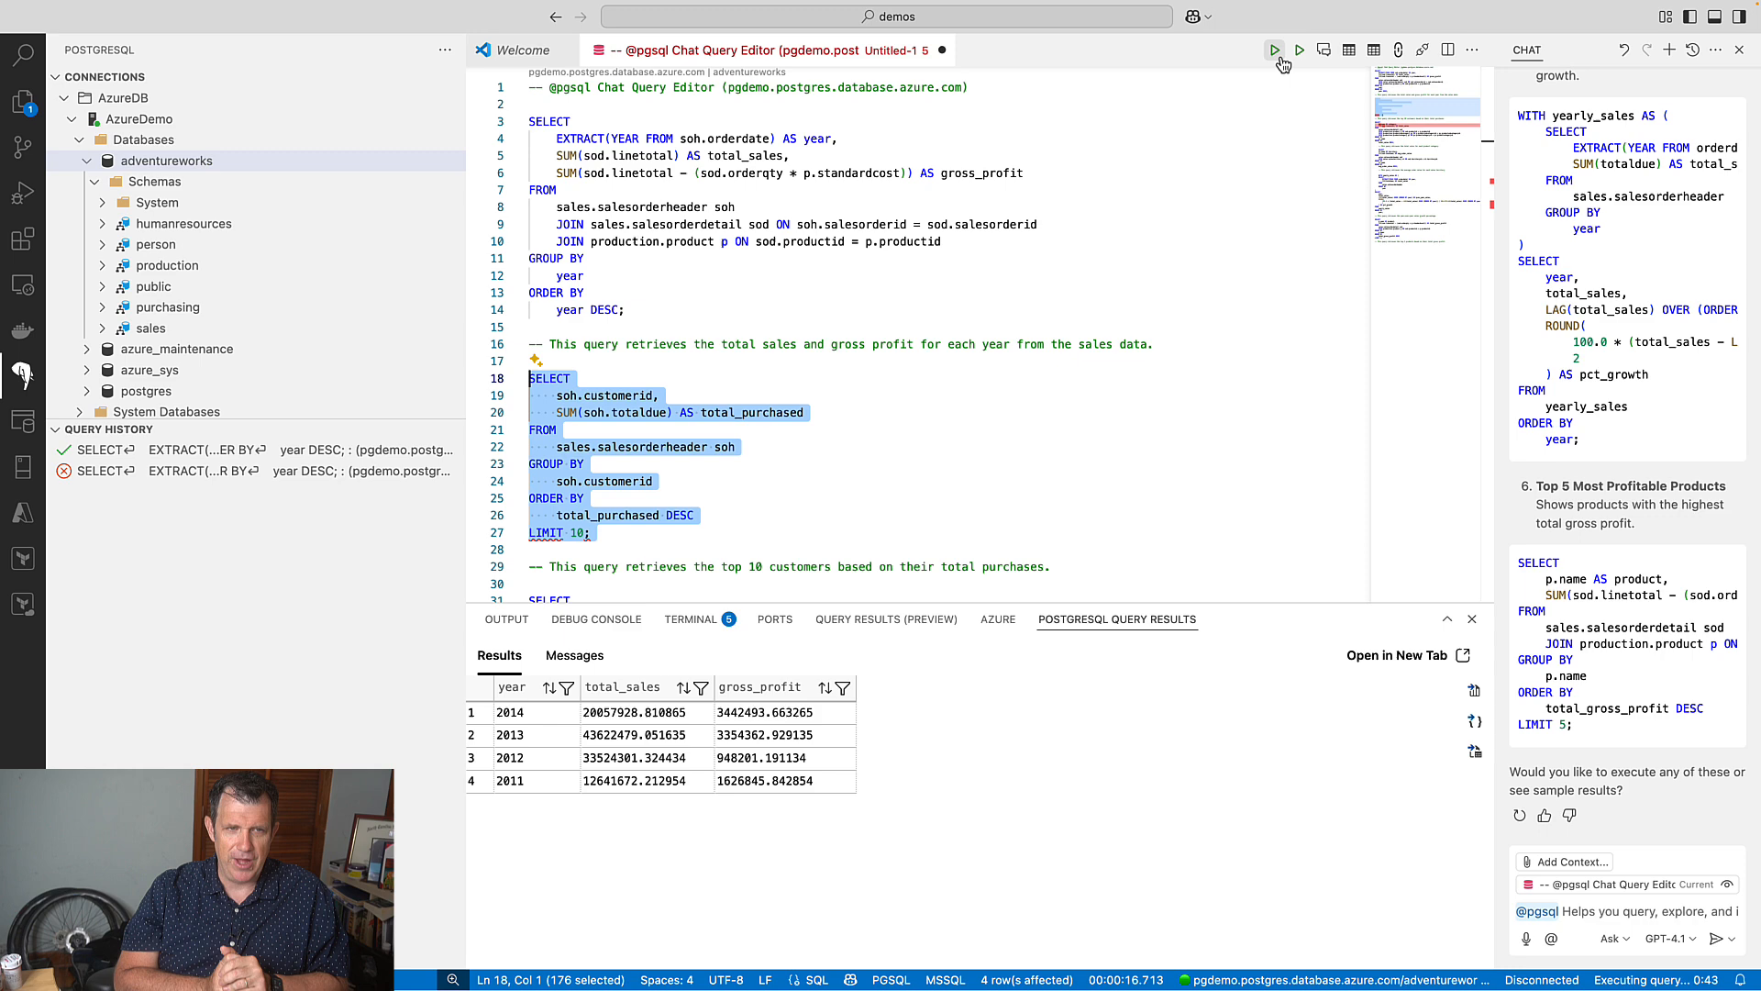
Run the top 10 customers, category sales, and territory average order value queries.
click(1273, 49)
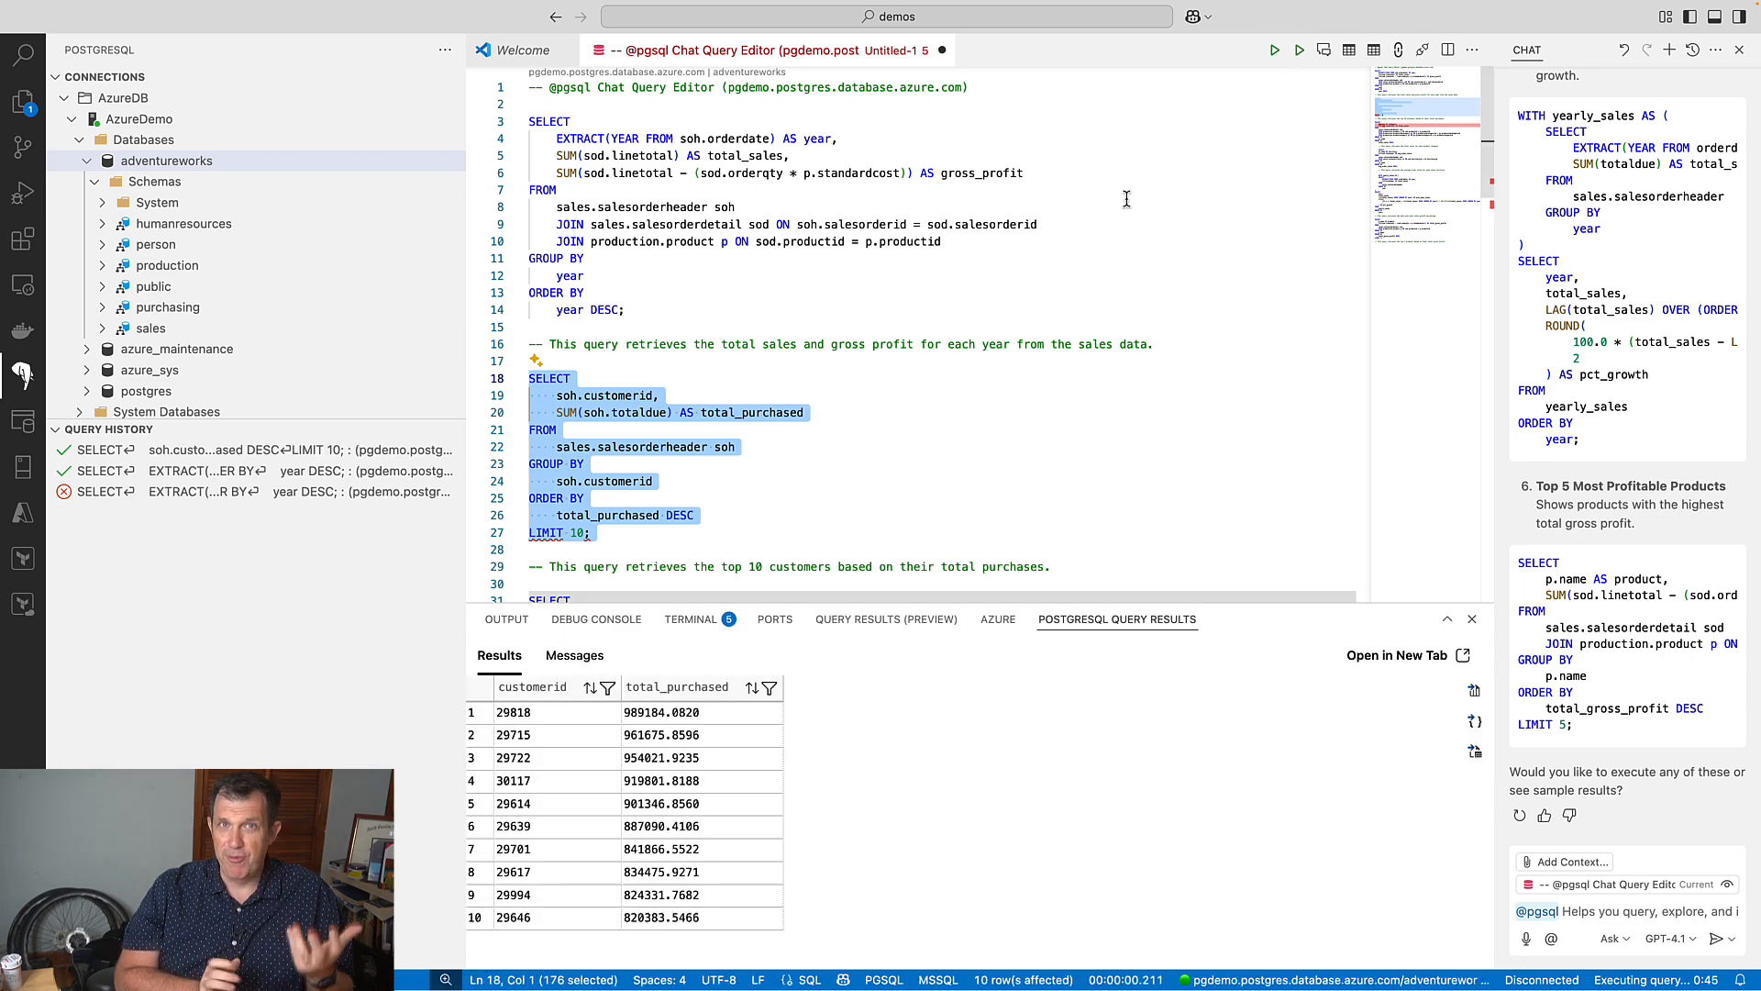
scroll(down, 3)
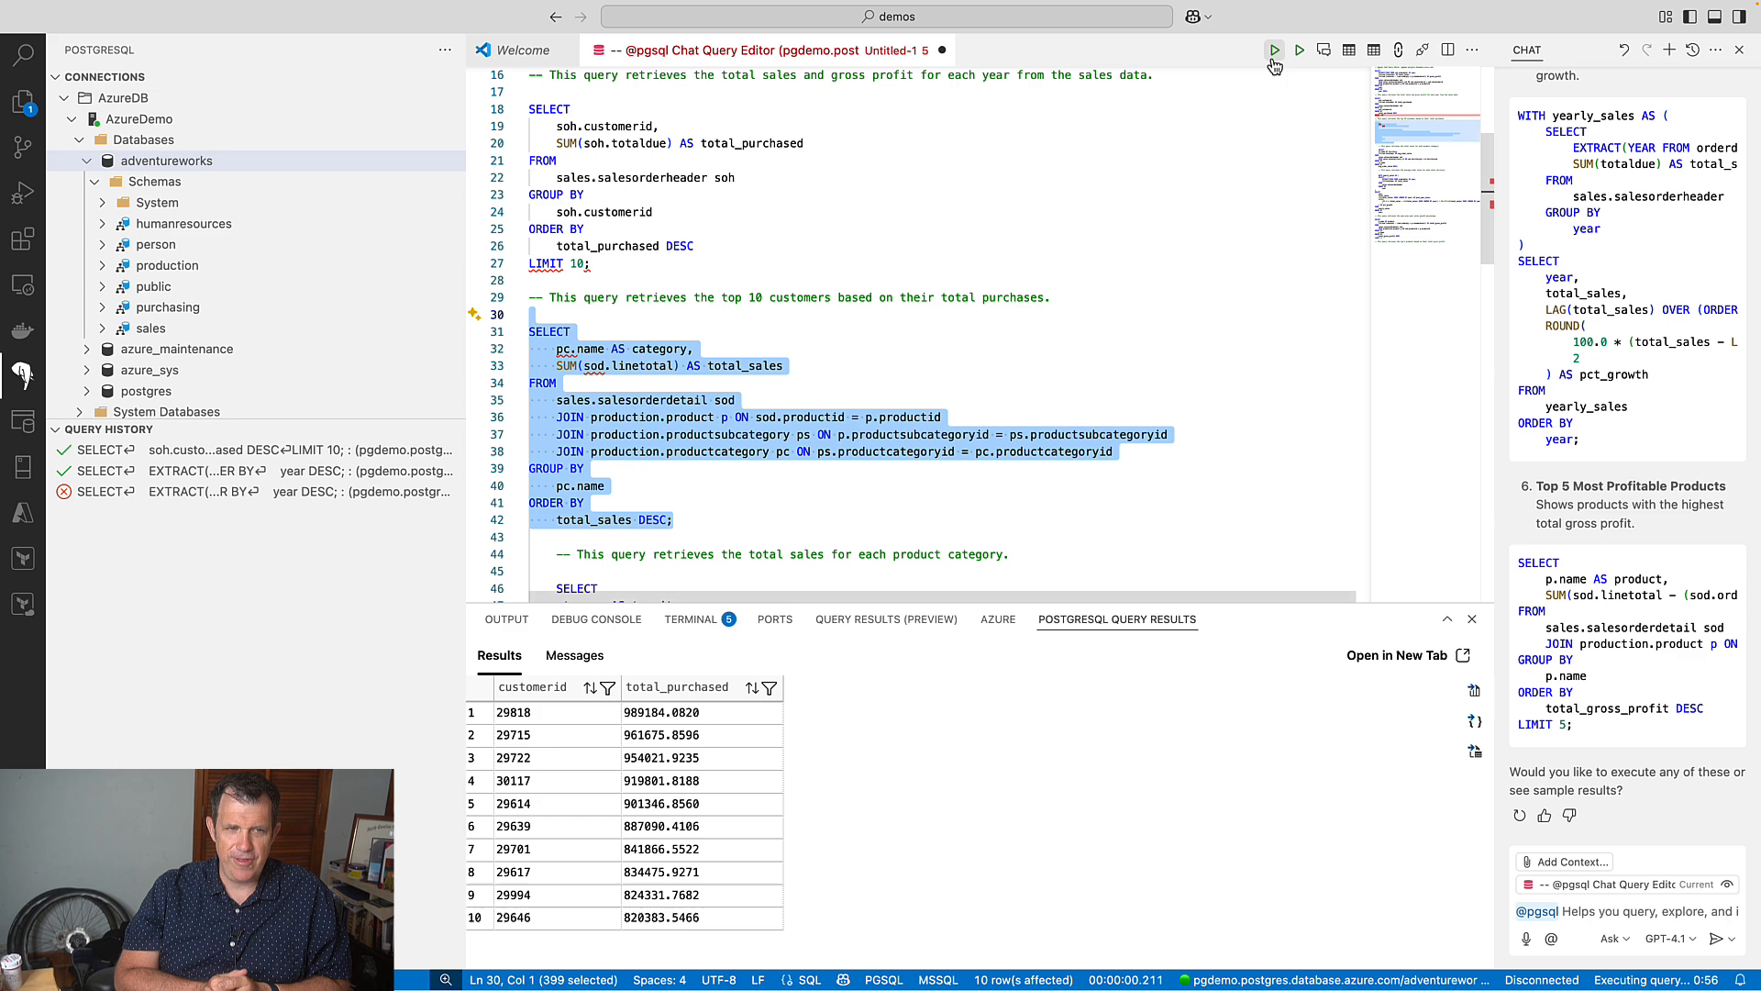
click(1275, 50)
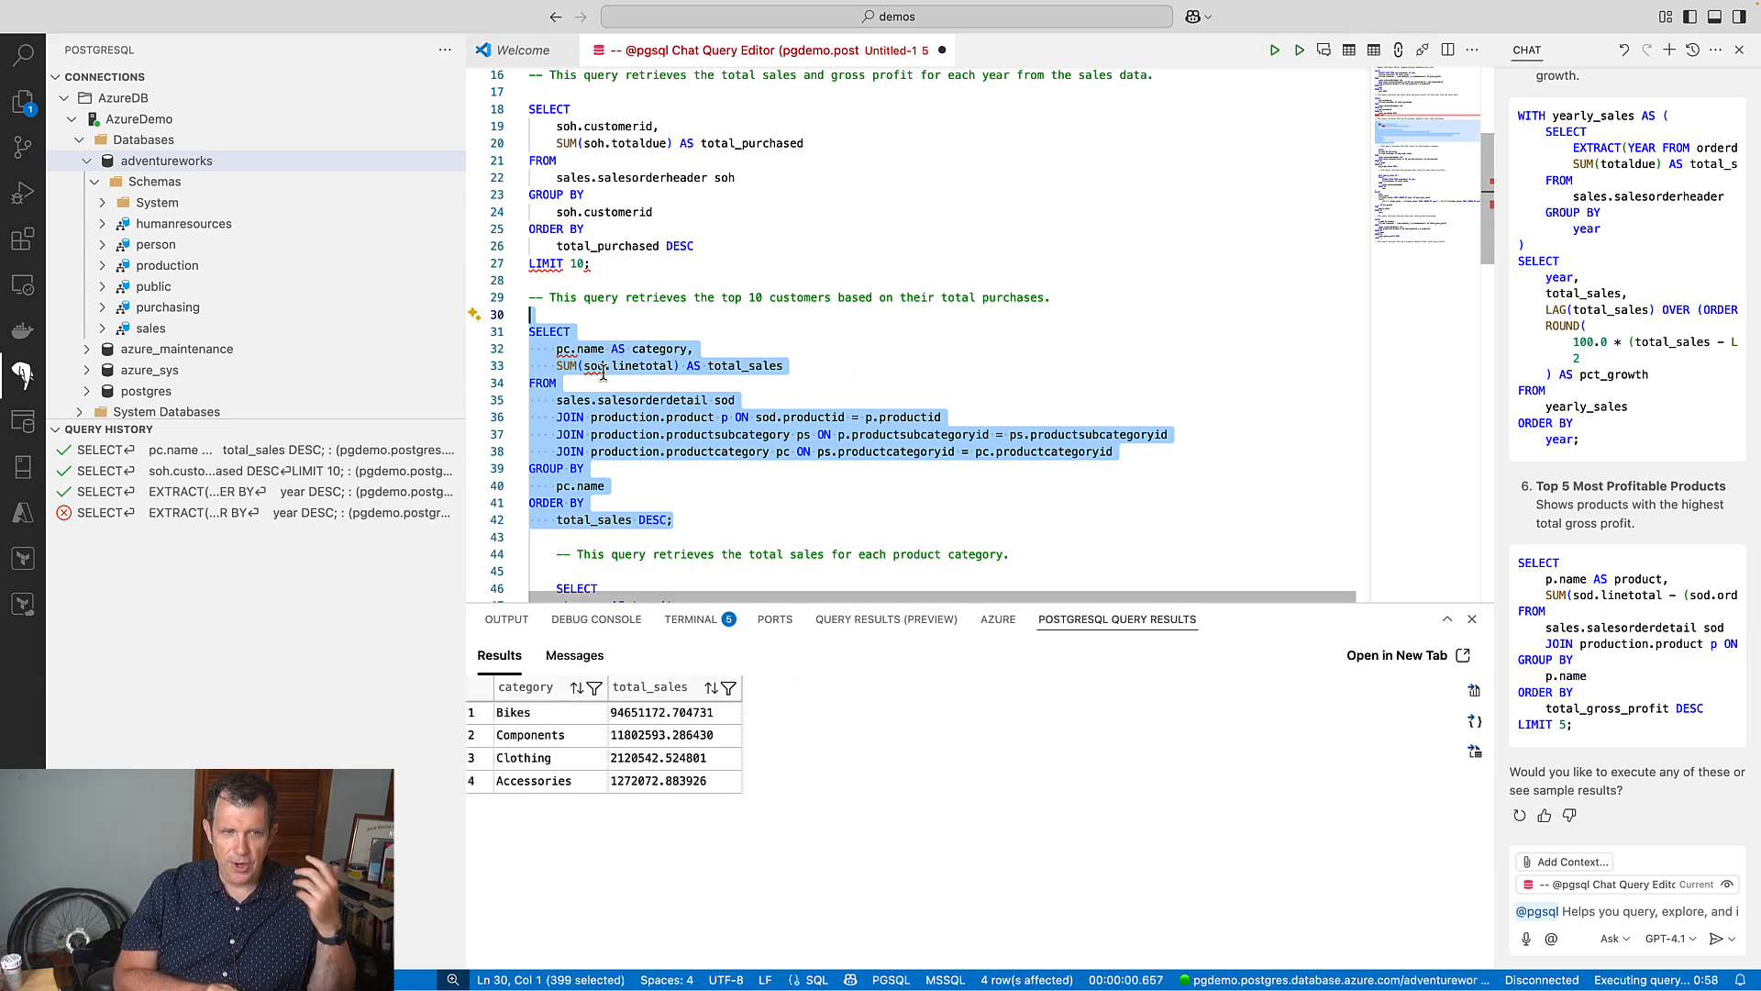
scroll(down, 3)
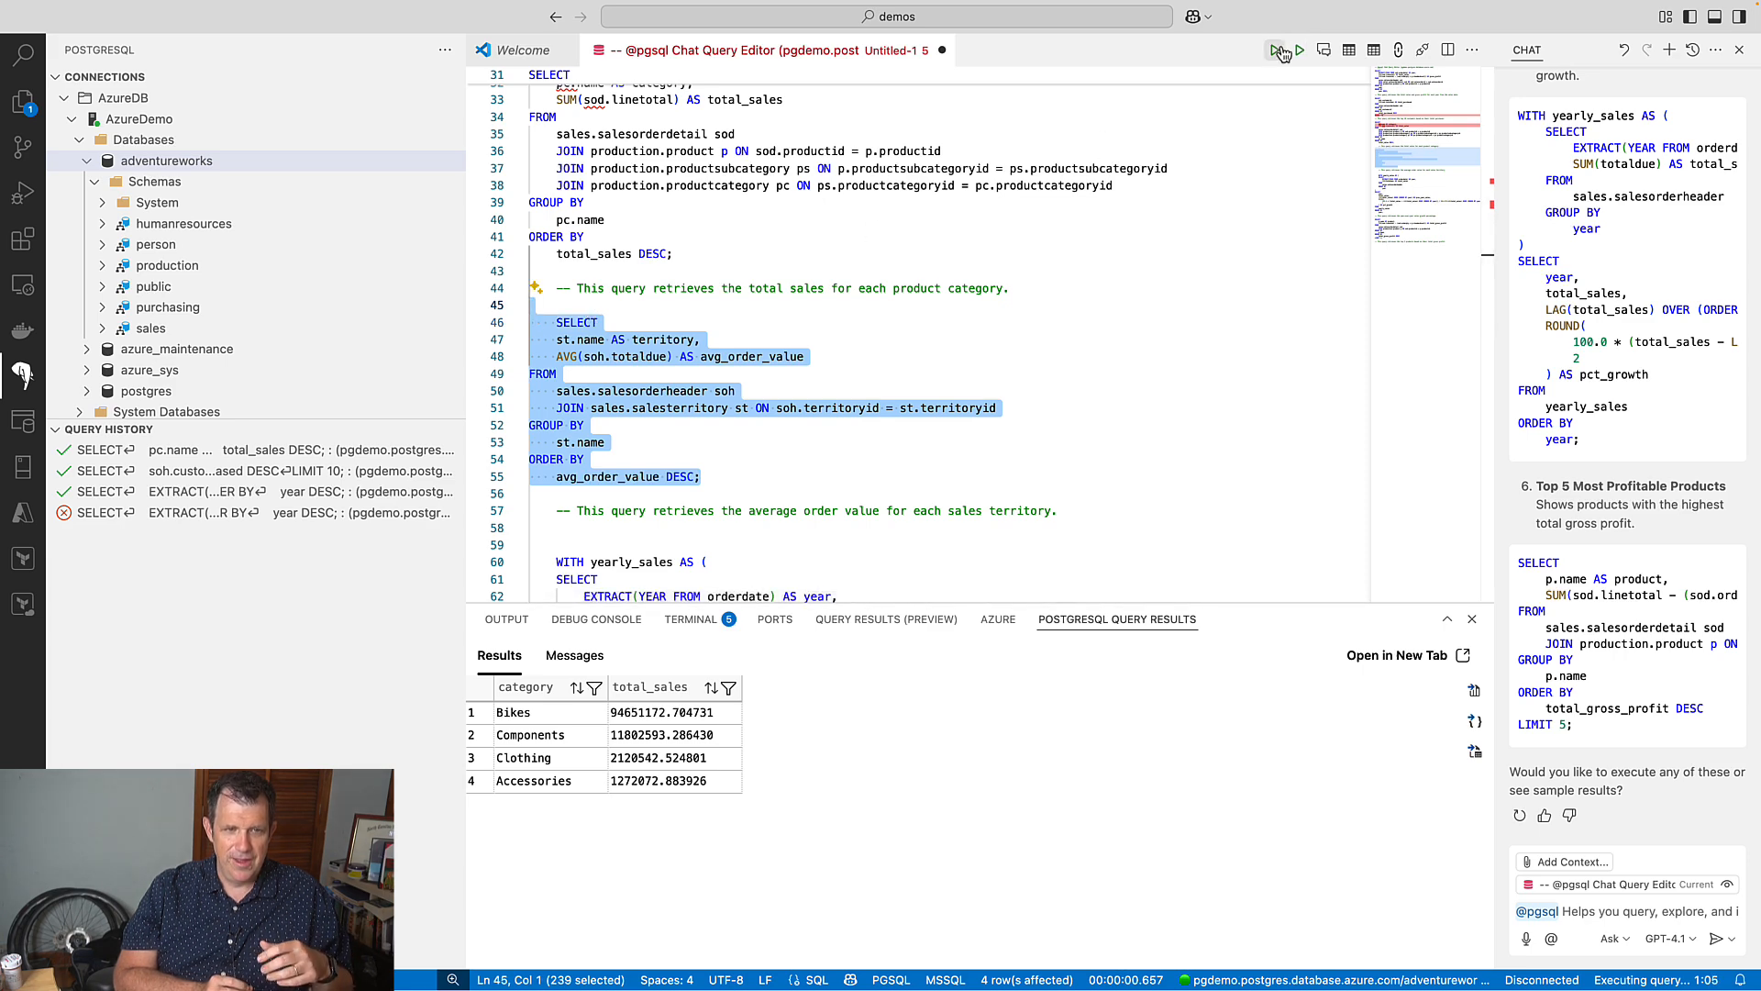
click(1279, 50)
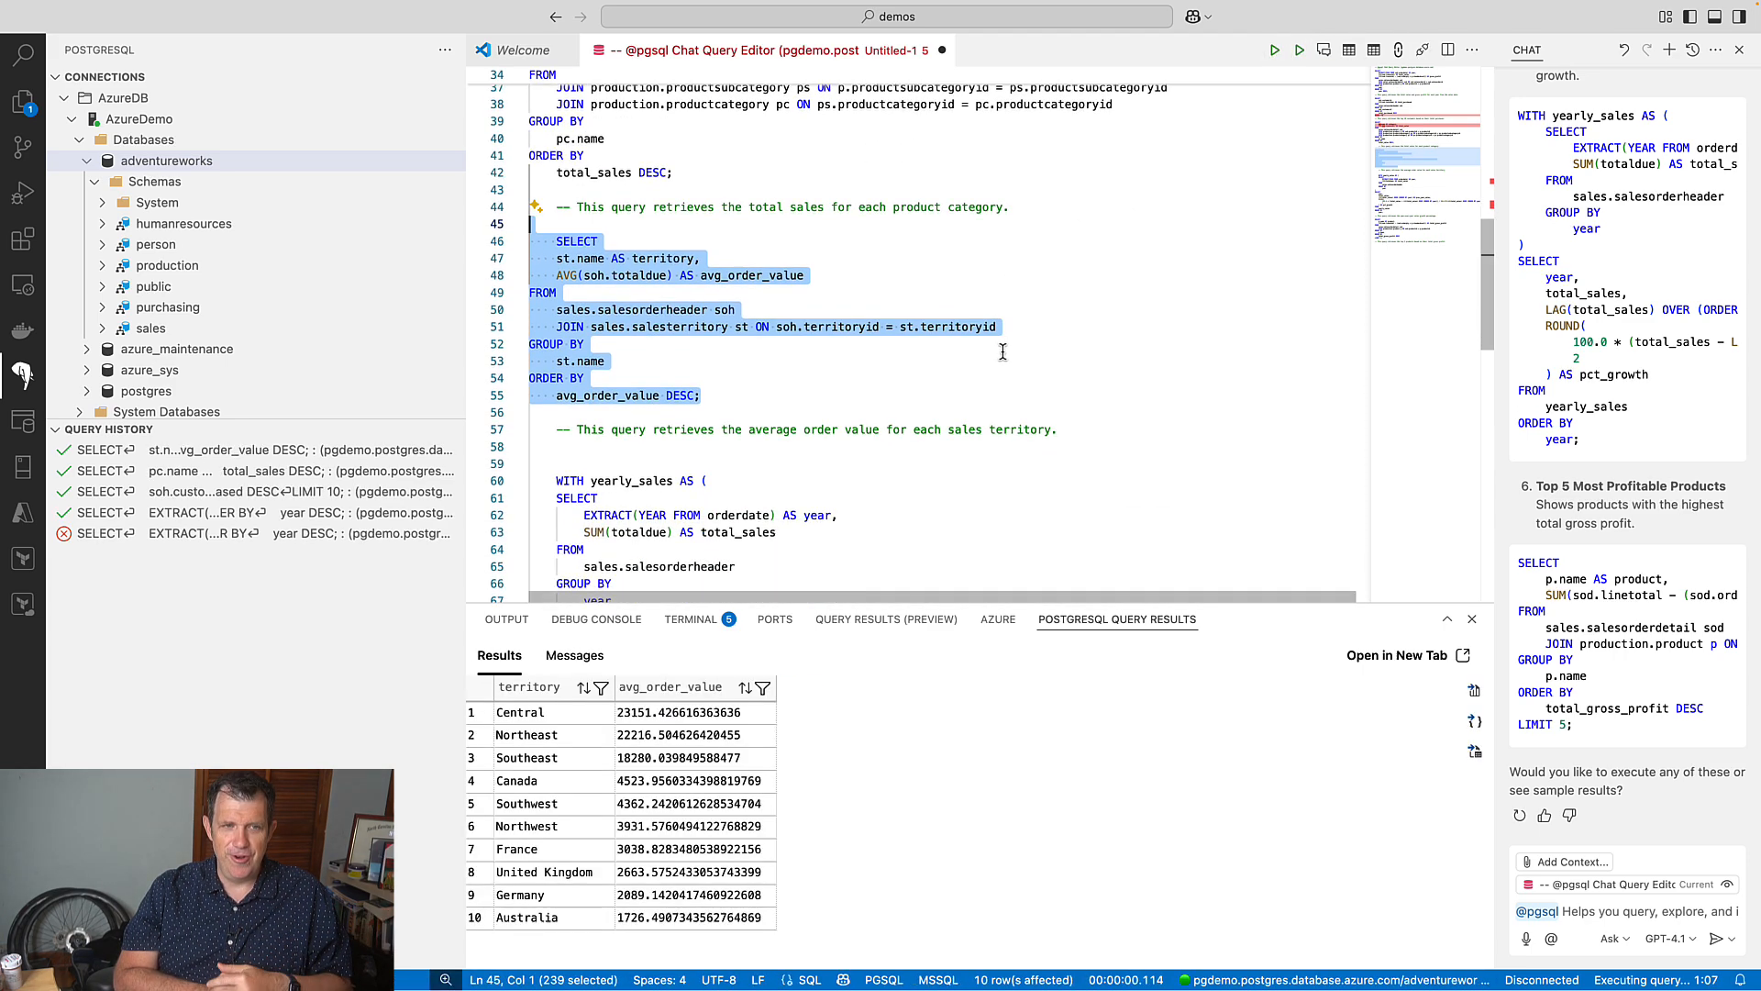
scroll(down, 3)
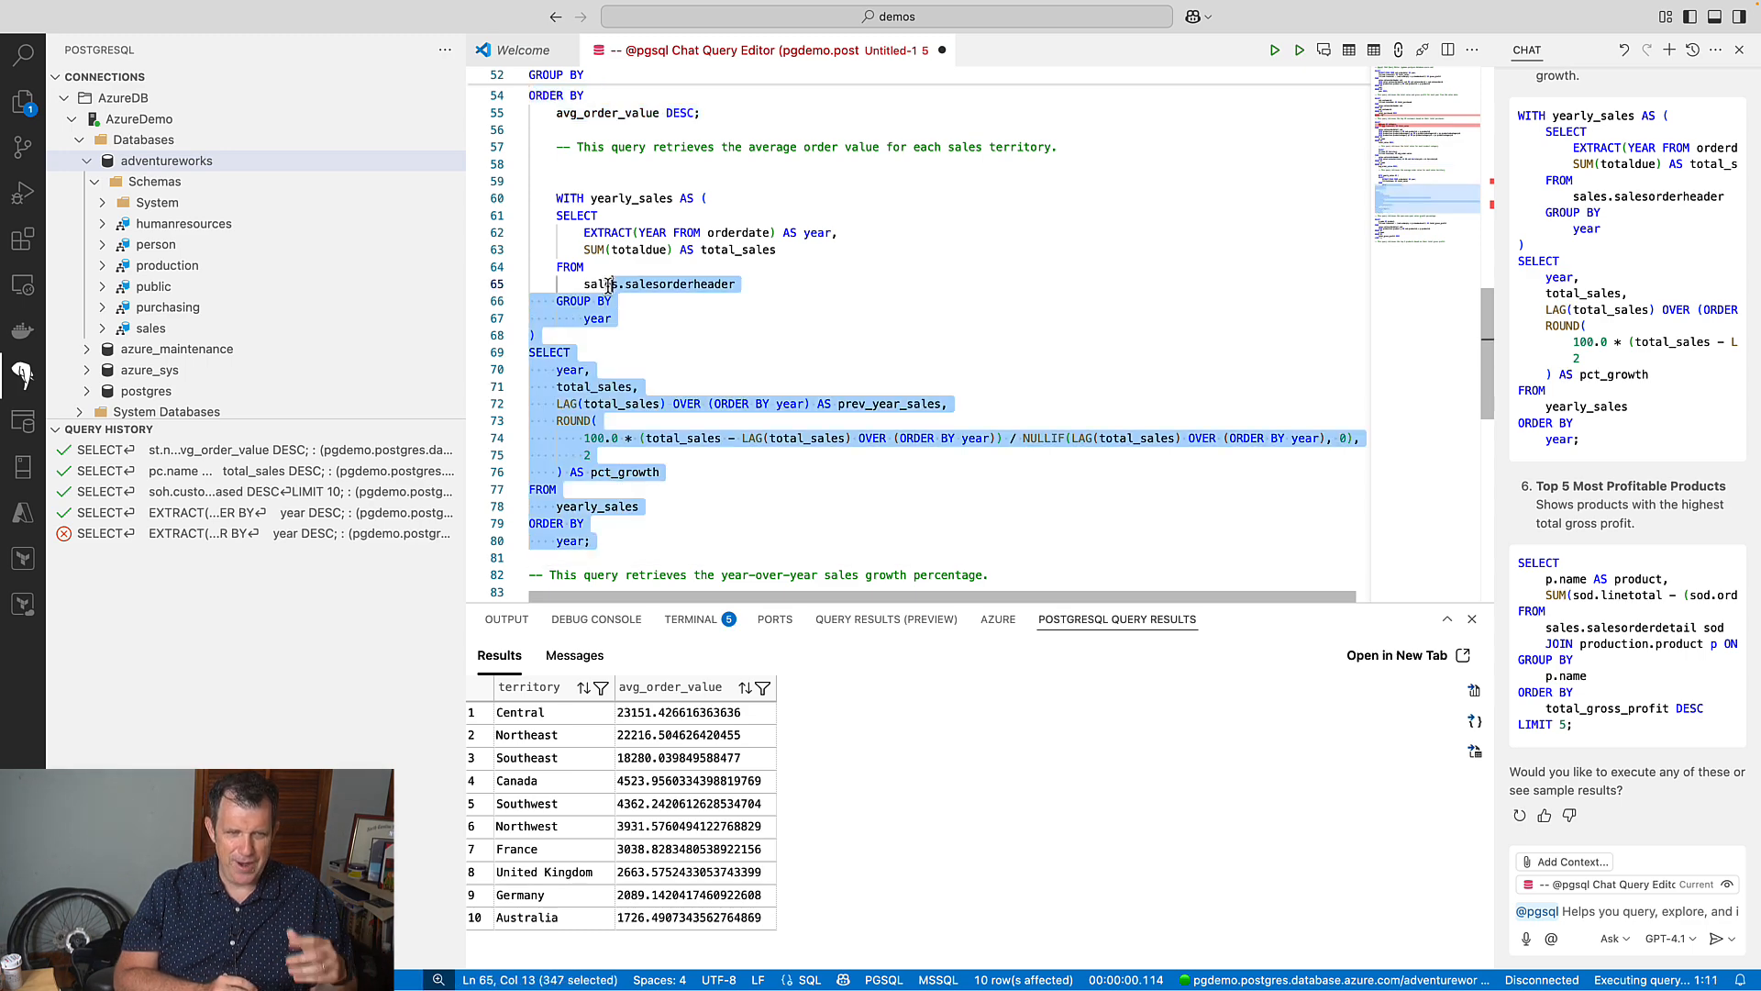
Run the year-over-year growth and top 5 products by gross profit queries.
click(1274, 49)
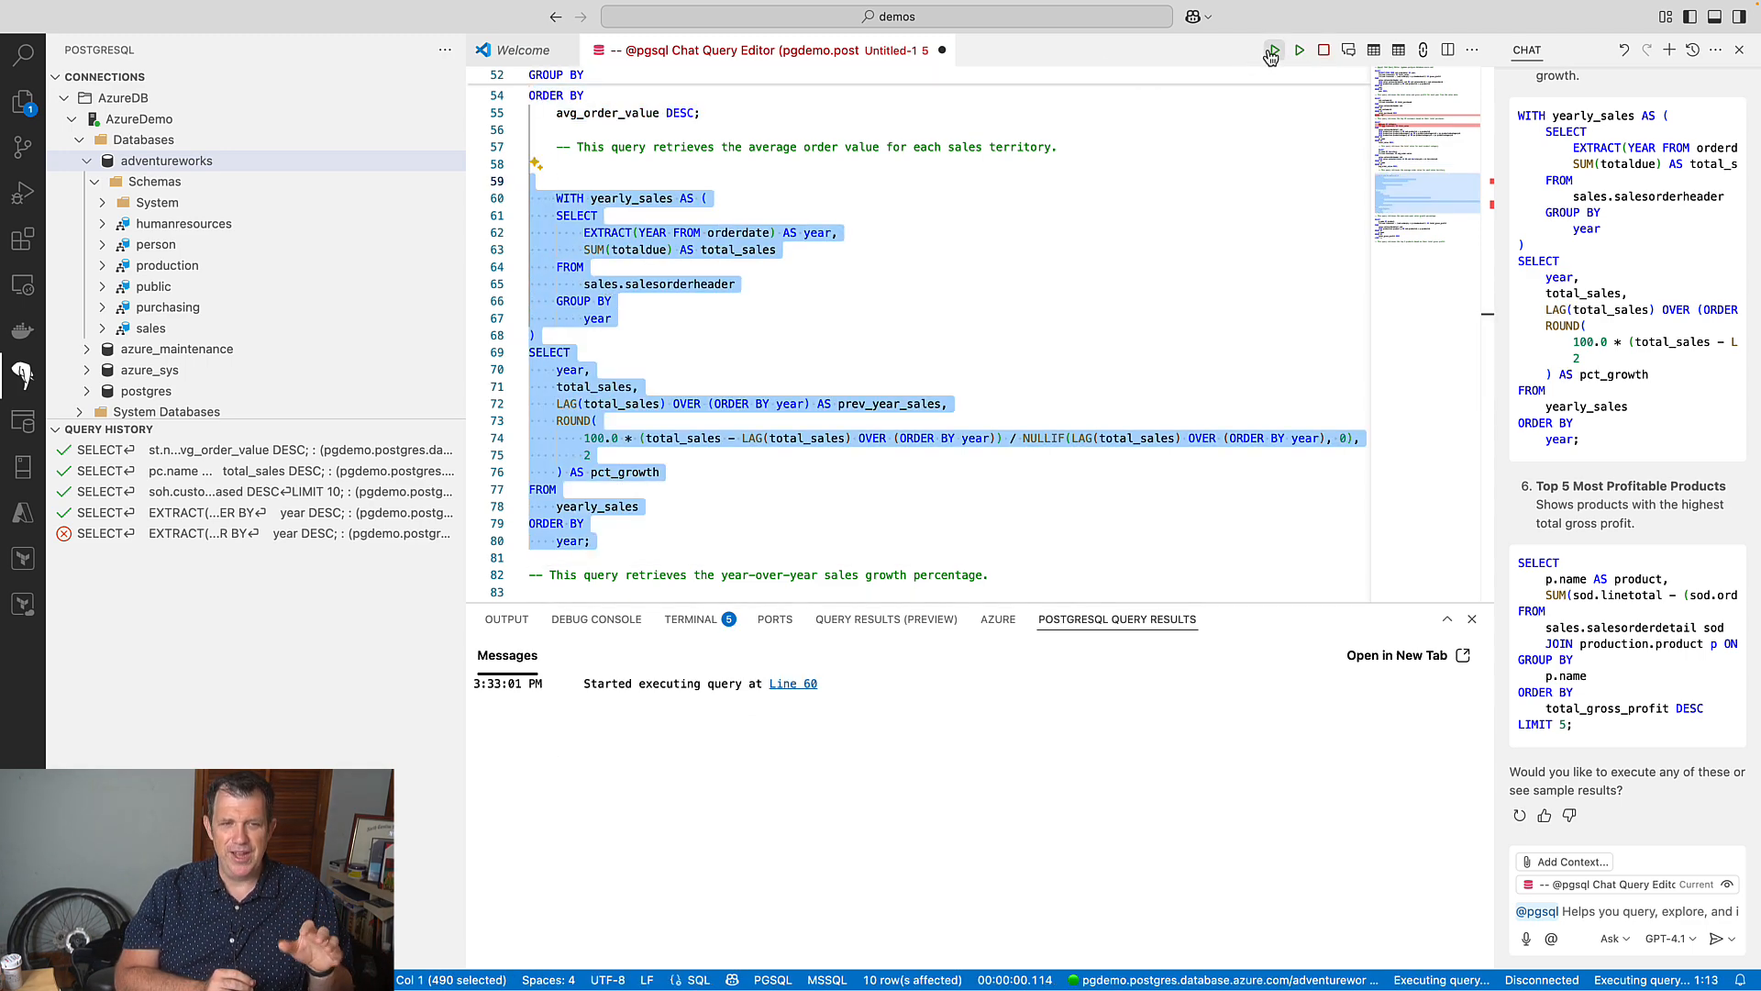
click(1274, 50)
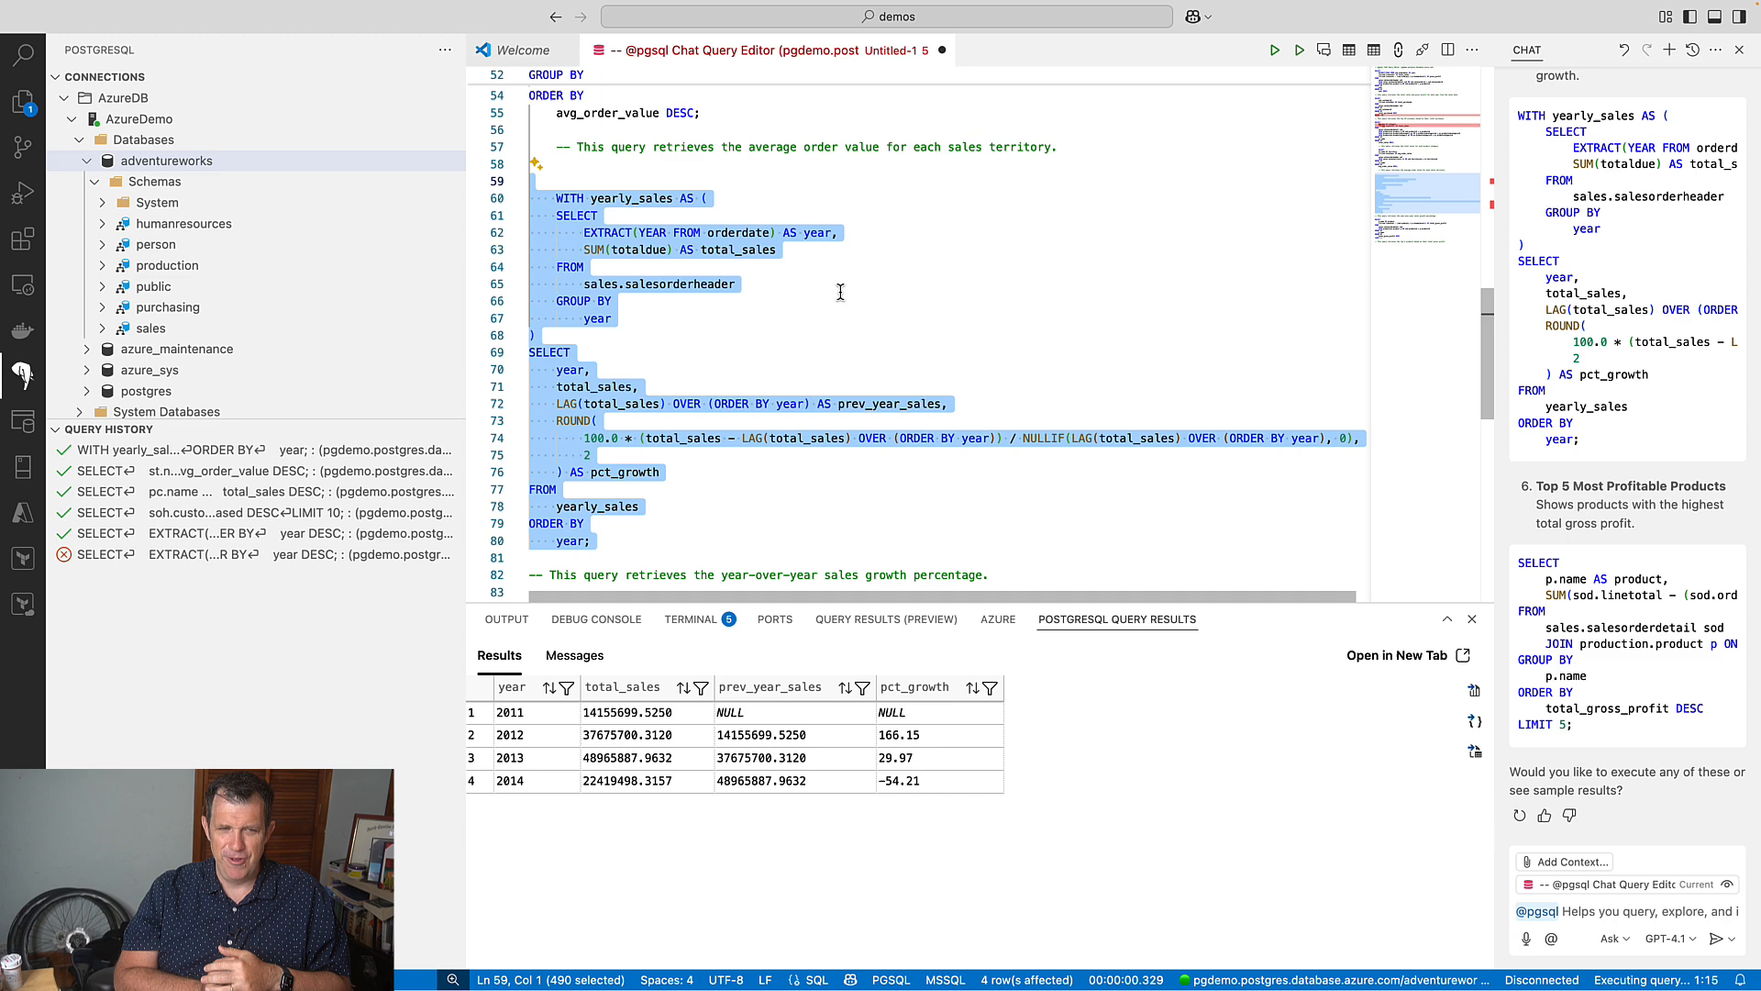
mouse_move(637, 545)
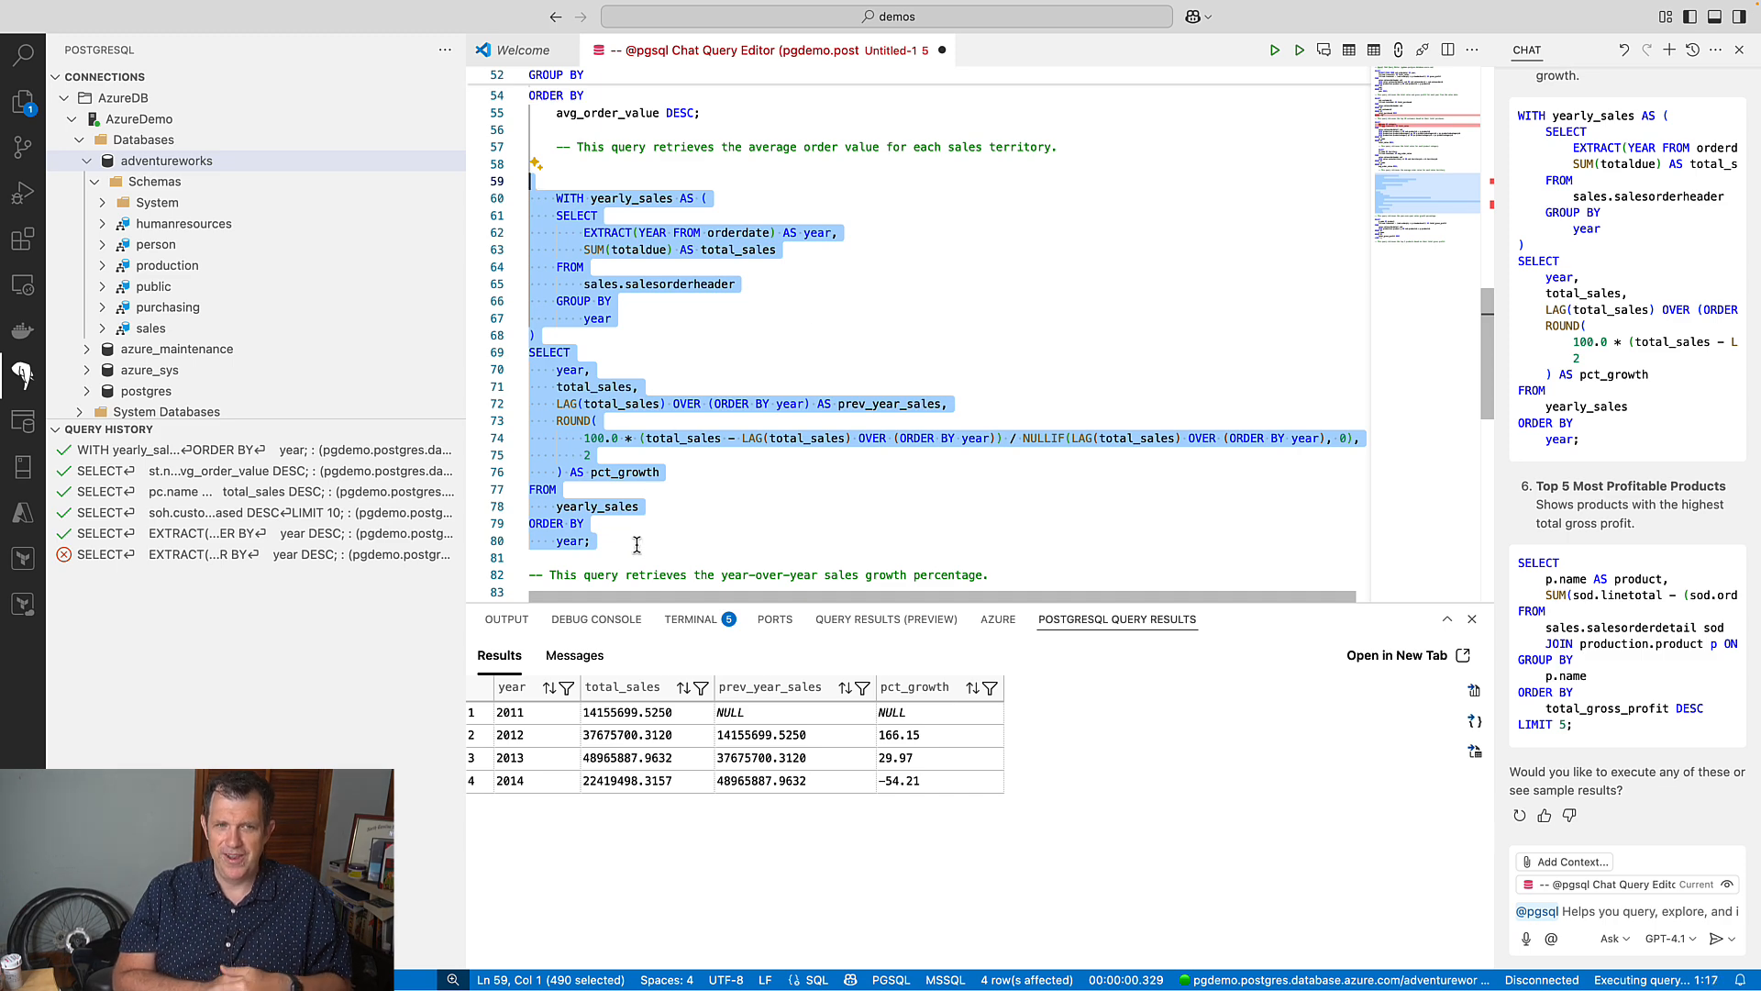
mouse_move(707, 520)
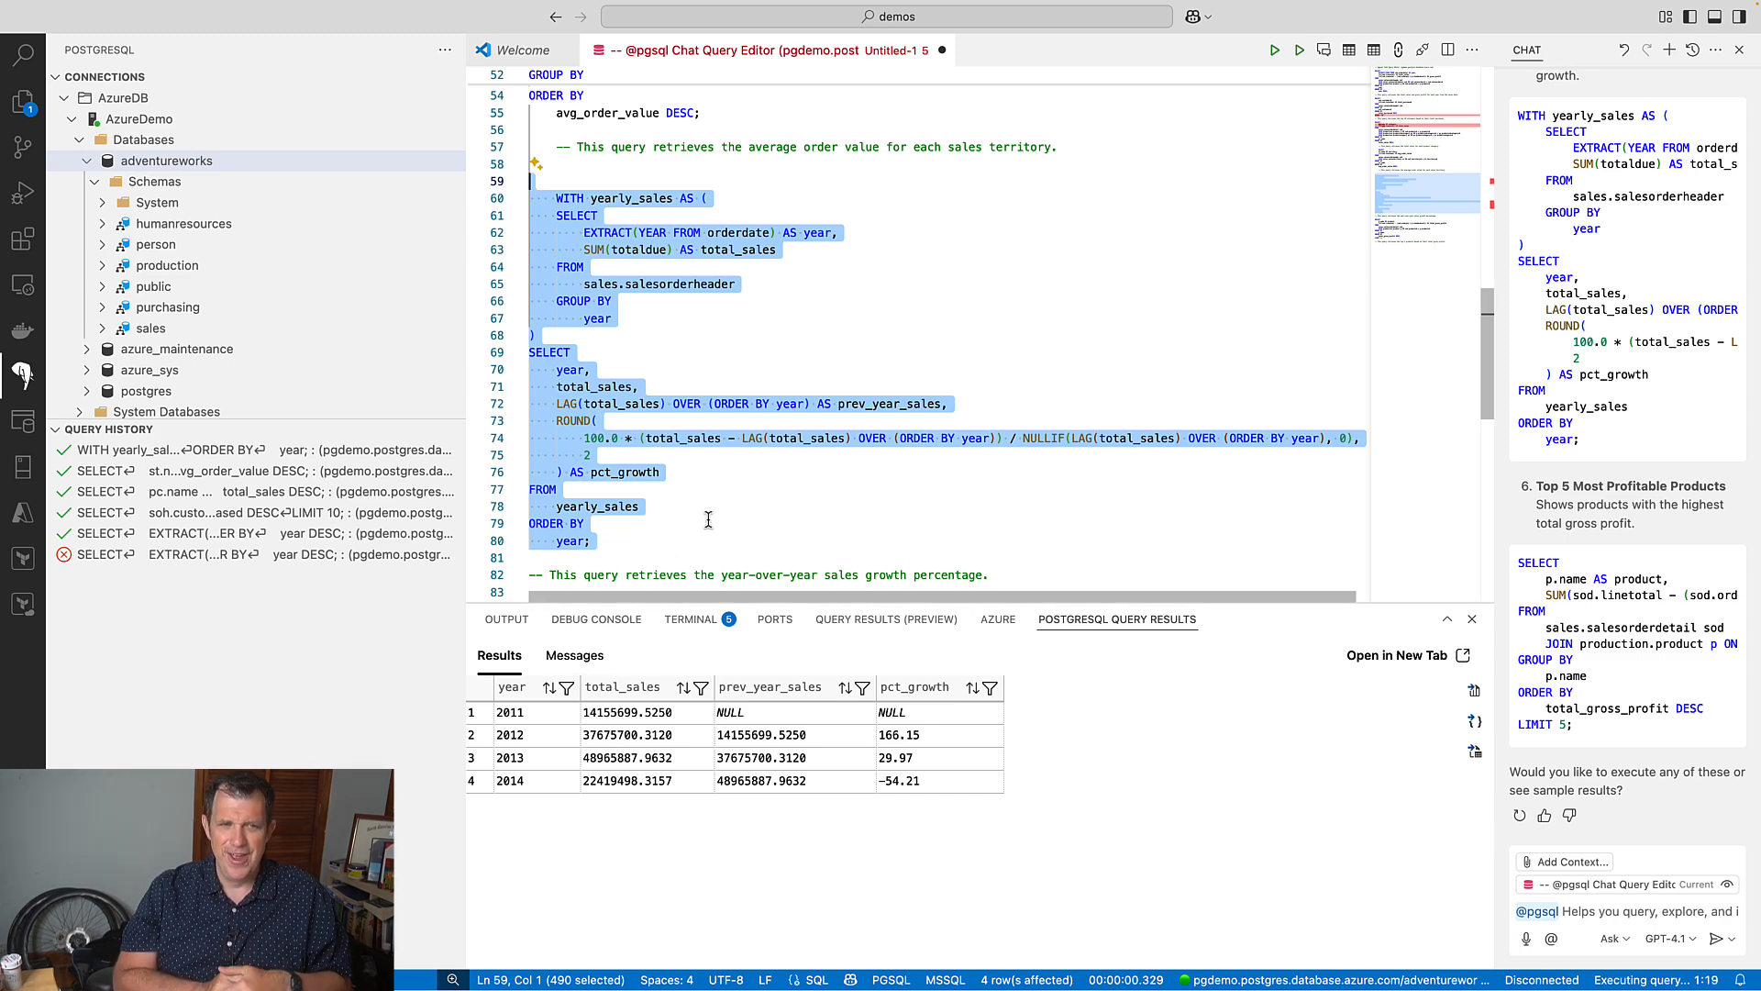
scroll(down, 3)
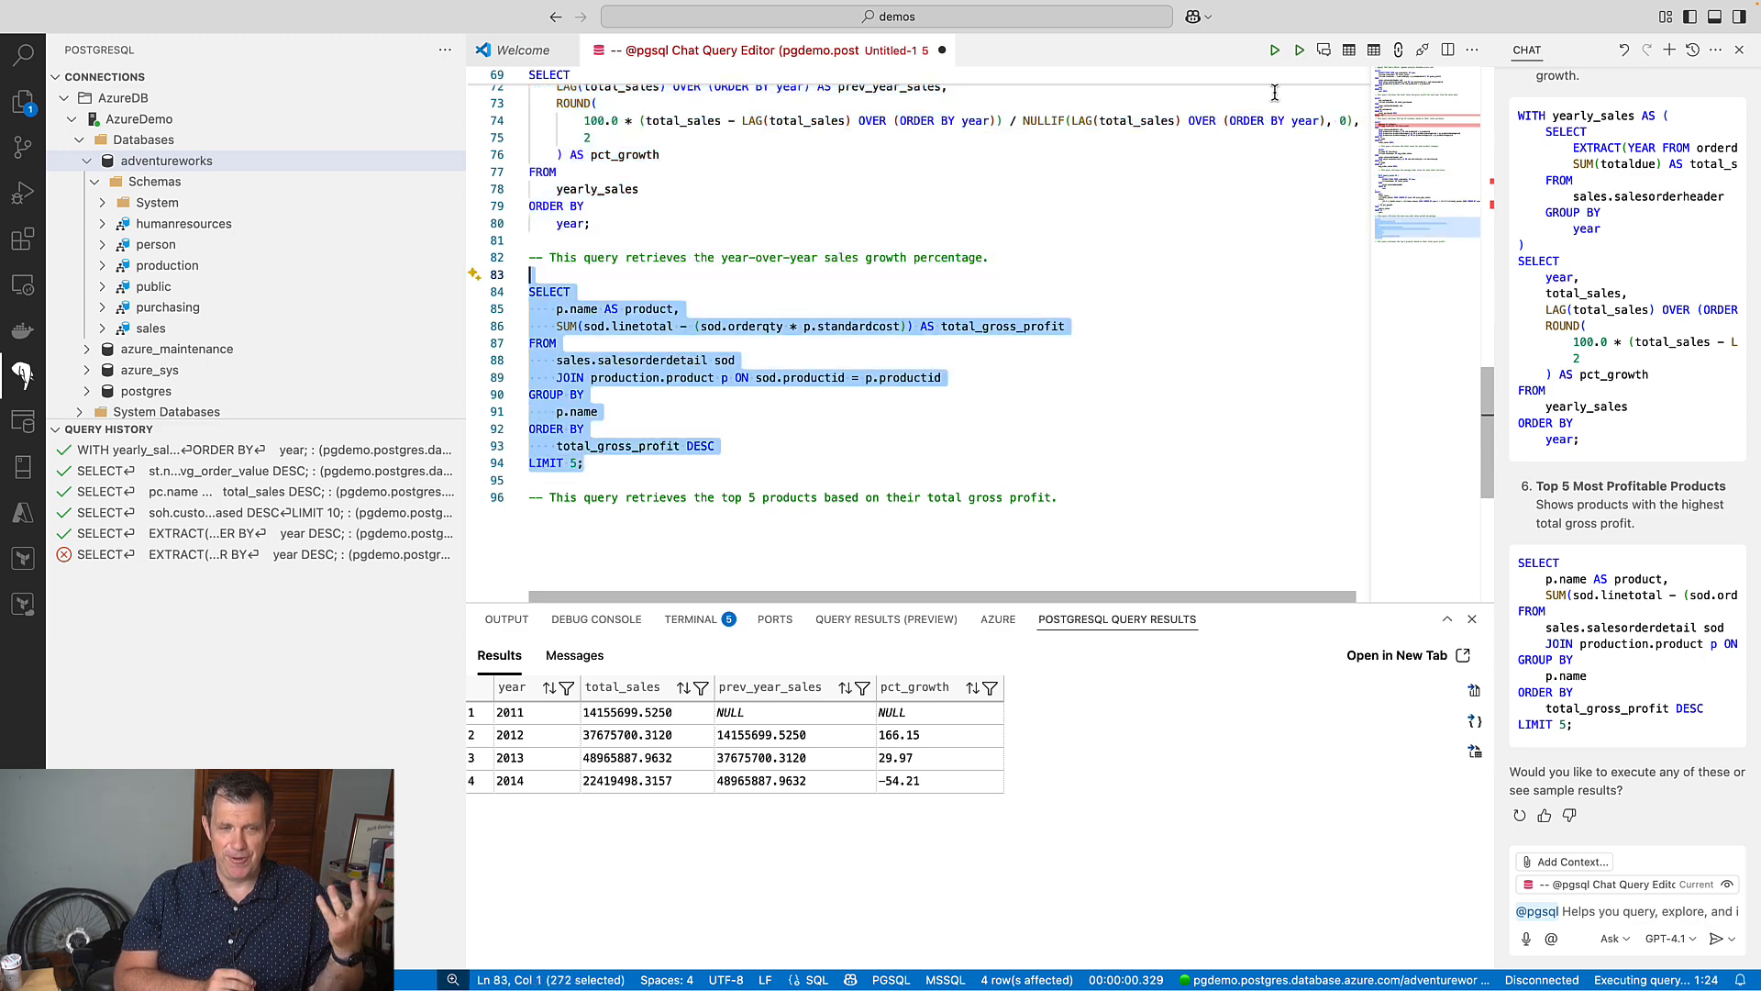
click(1274, 49)
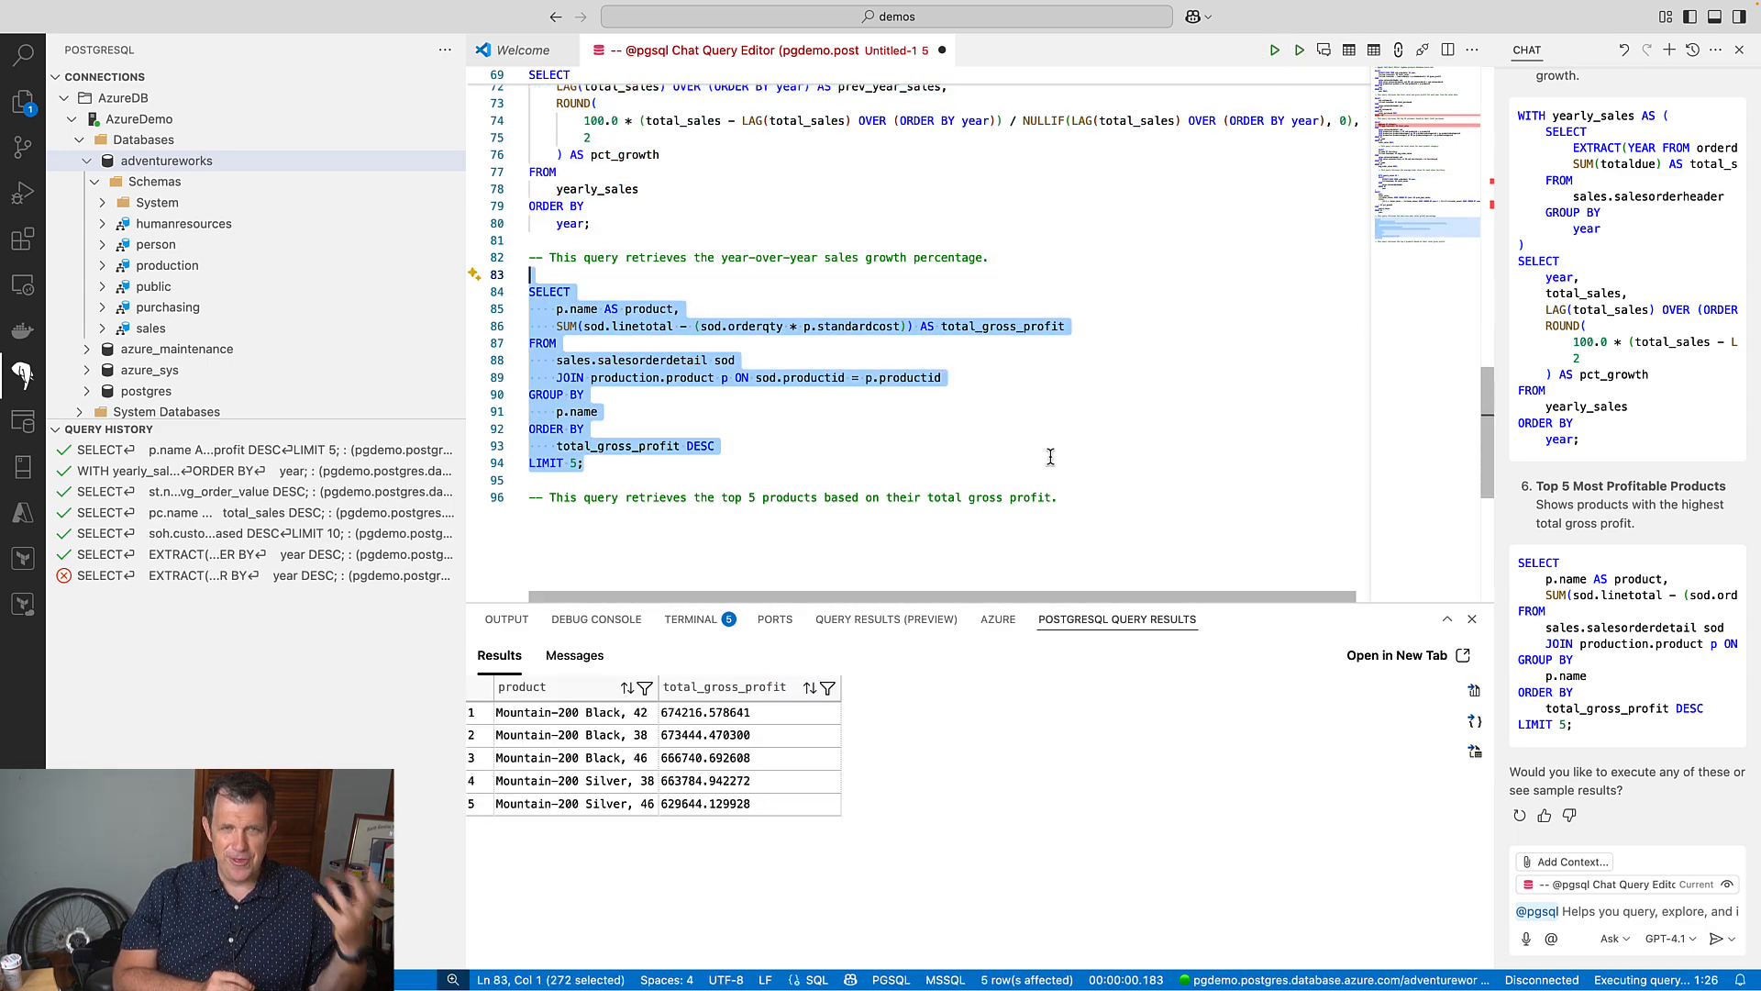
mouse_move(966, 445)
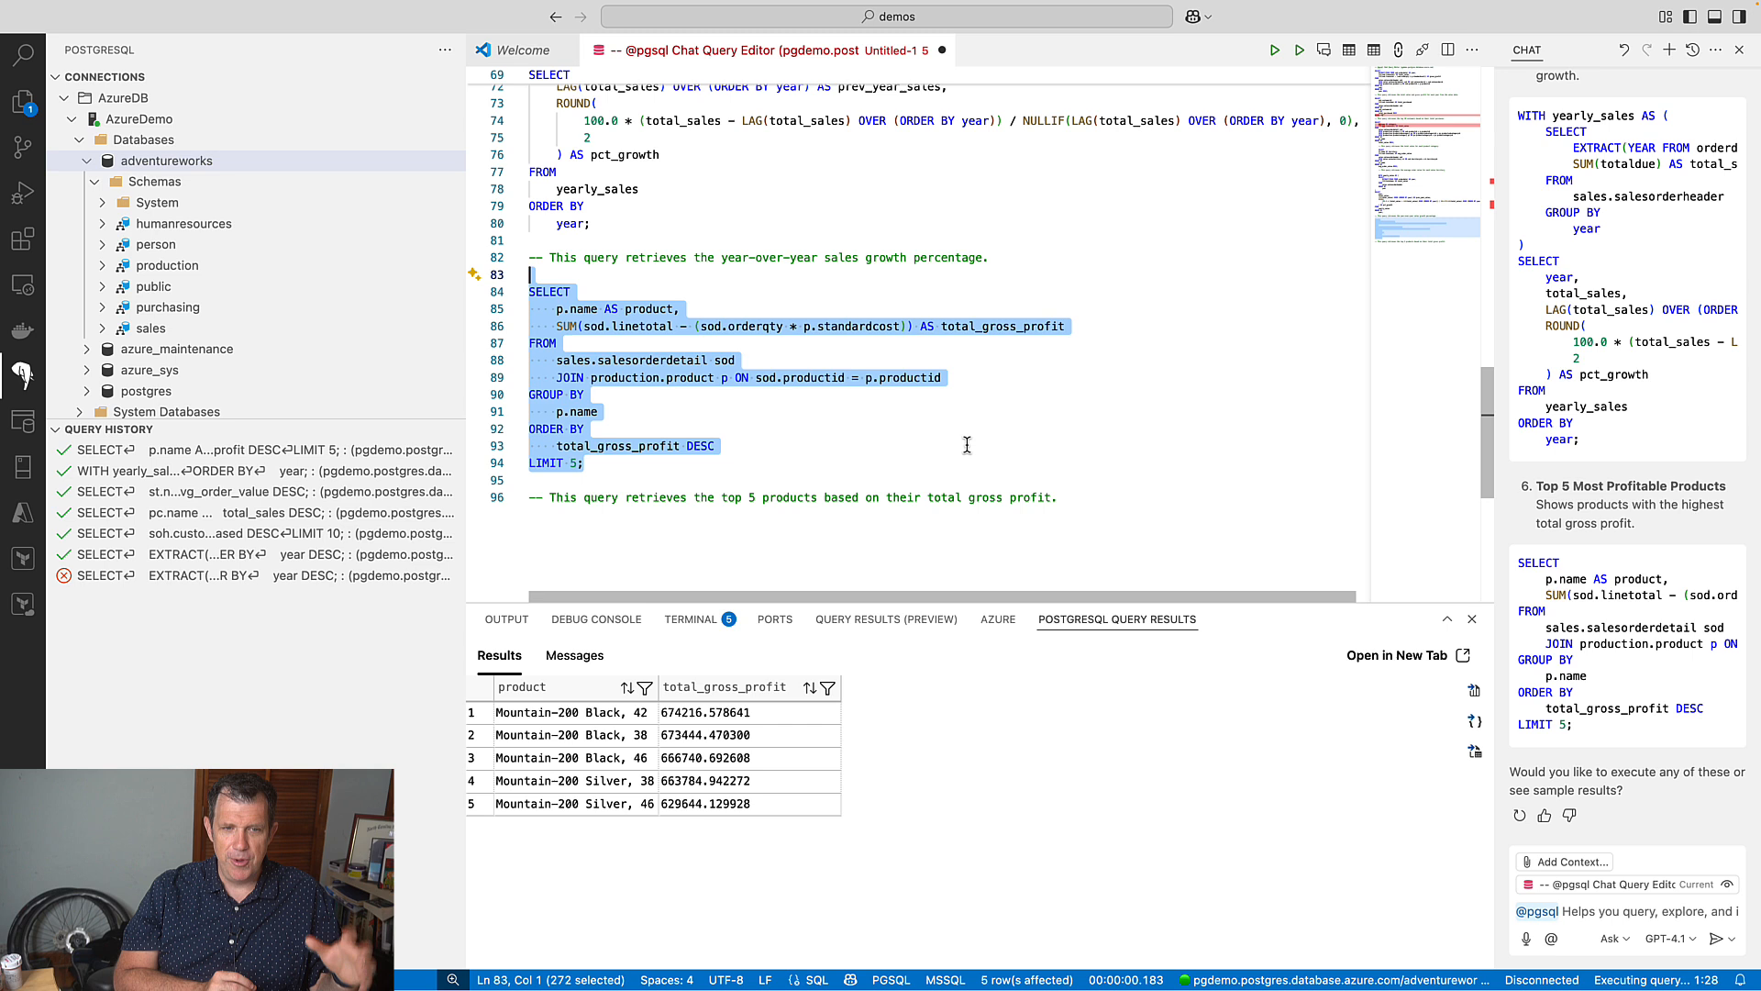